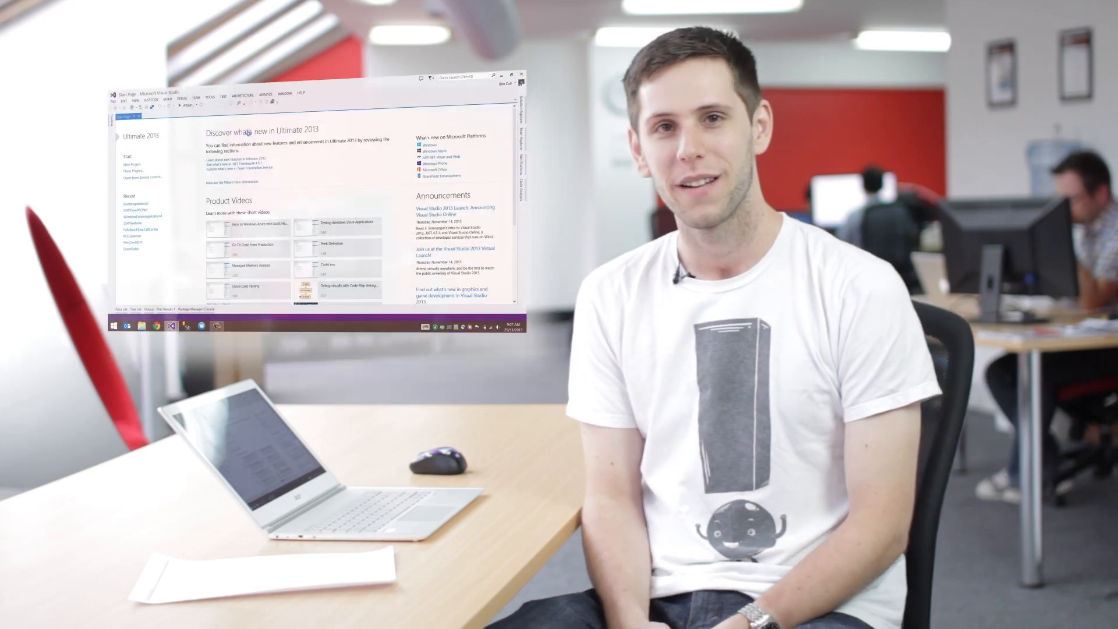
- Create a new ASP.NET Web Application project and launch it in Chrome
click(111, 158)
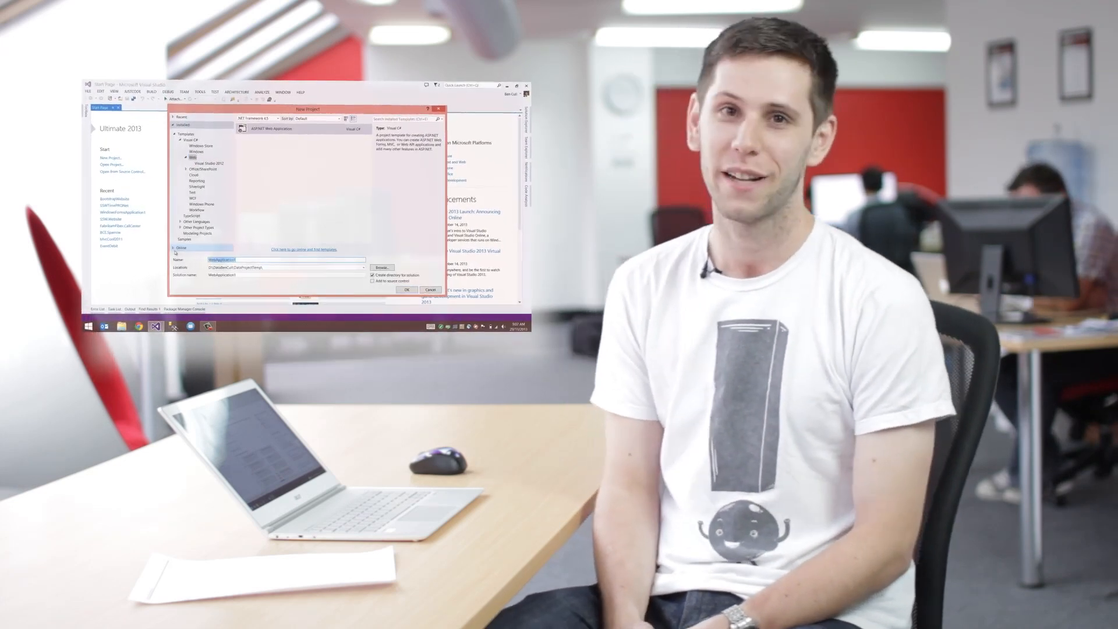
click(405, 290)
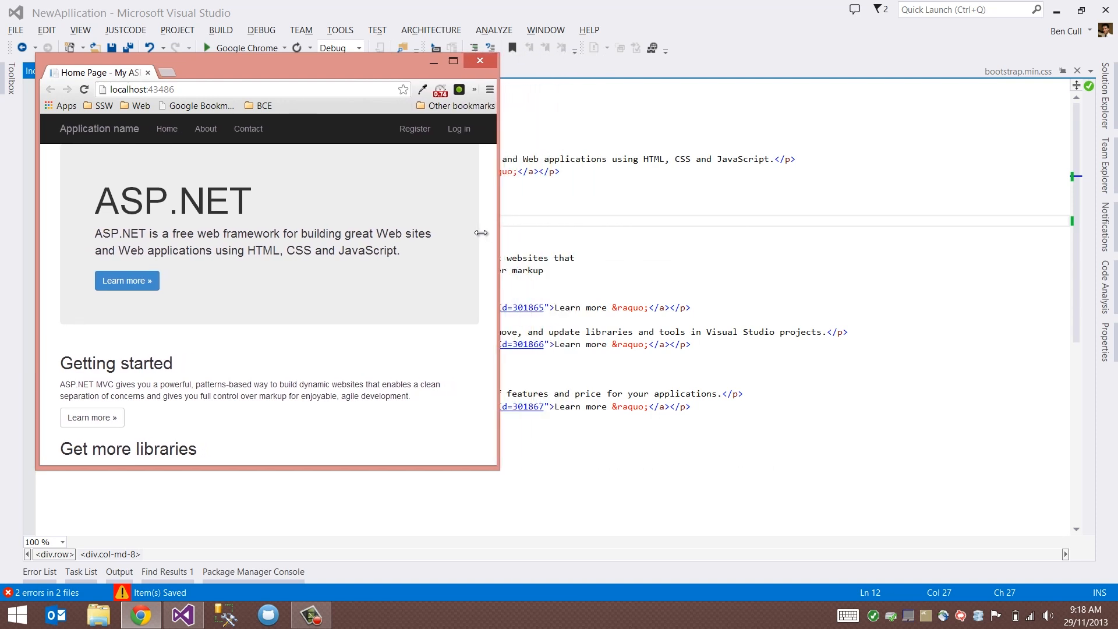
click(479, 60)
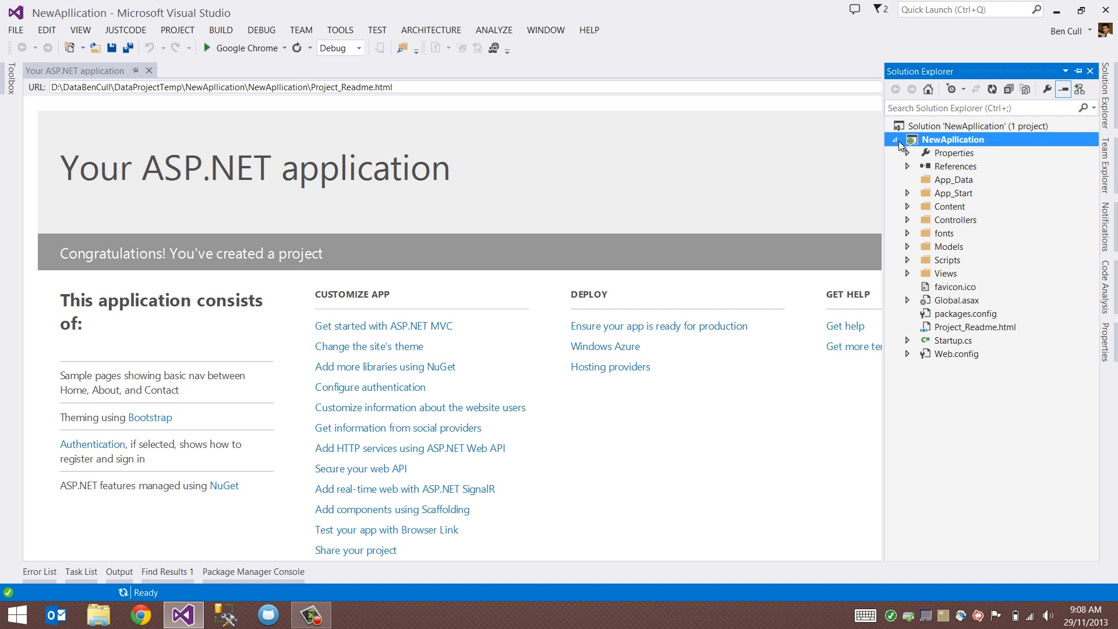
- Expand Content, Scripts and App_Start in Solution Explorer to preview bootstrap.css
click(908, 207)
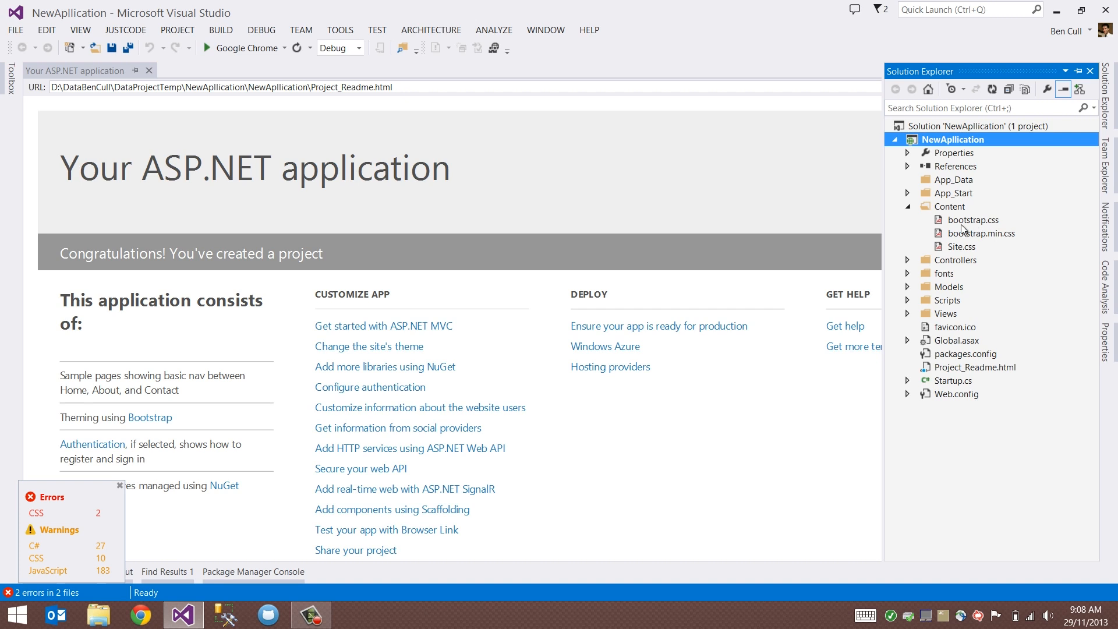
mouse_move(909, 302)
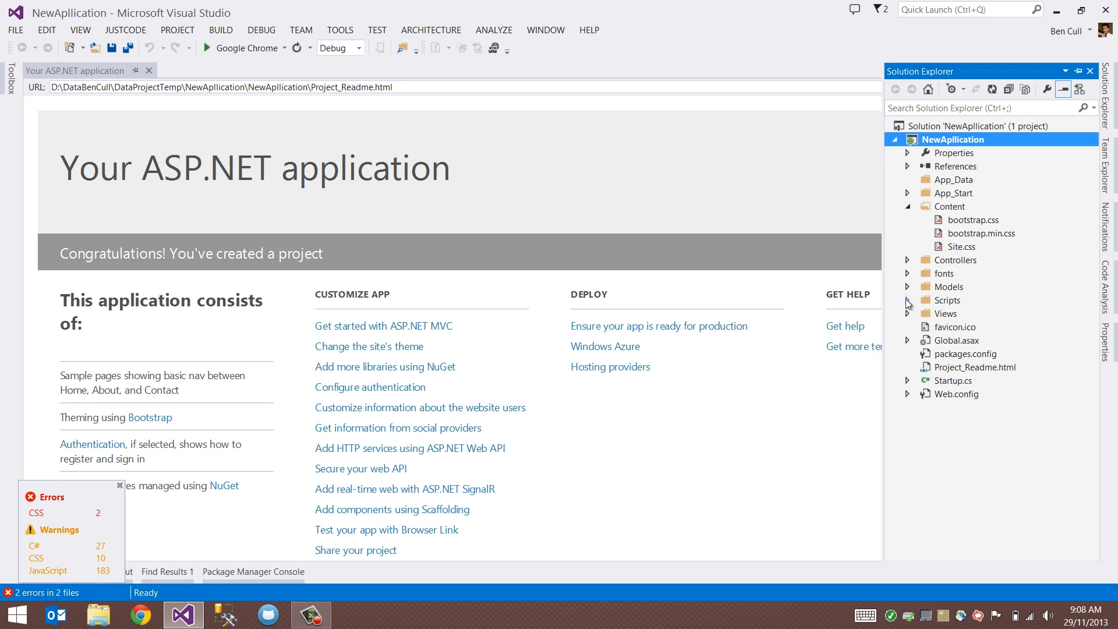
click(909, 300)
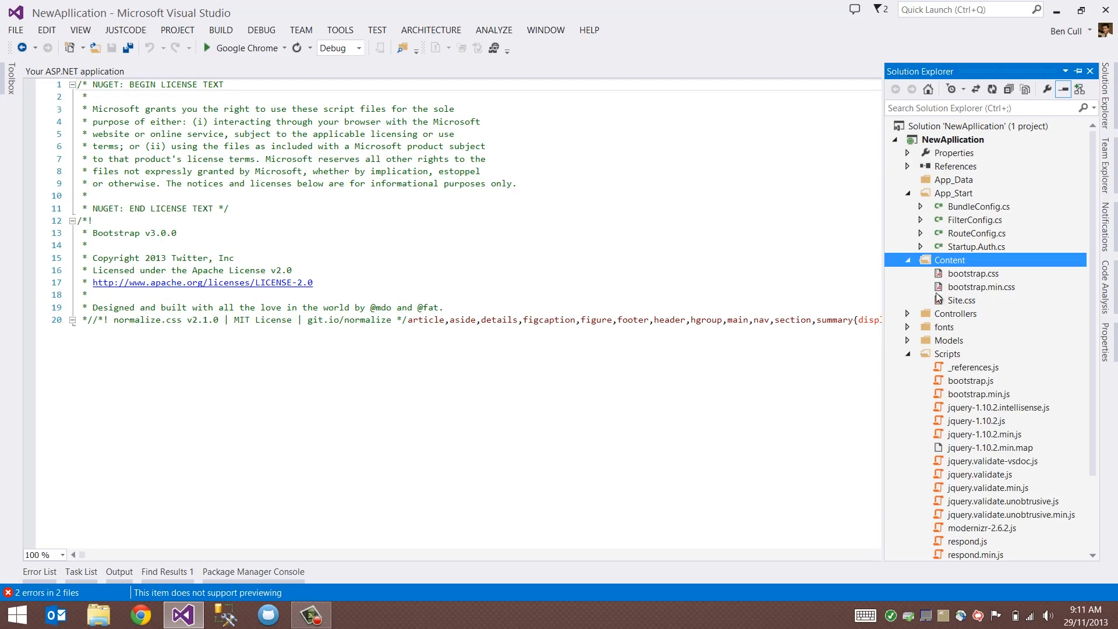
click(953, 192)
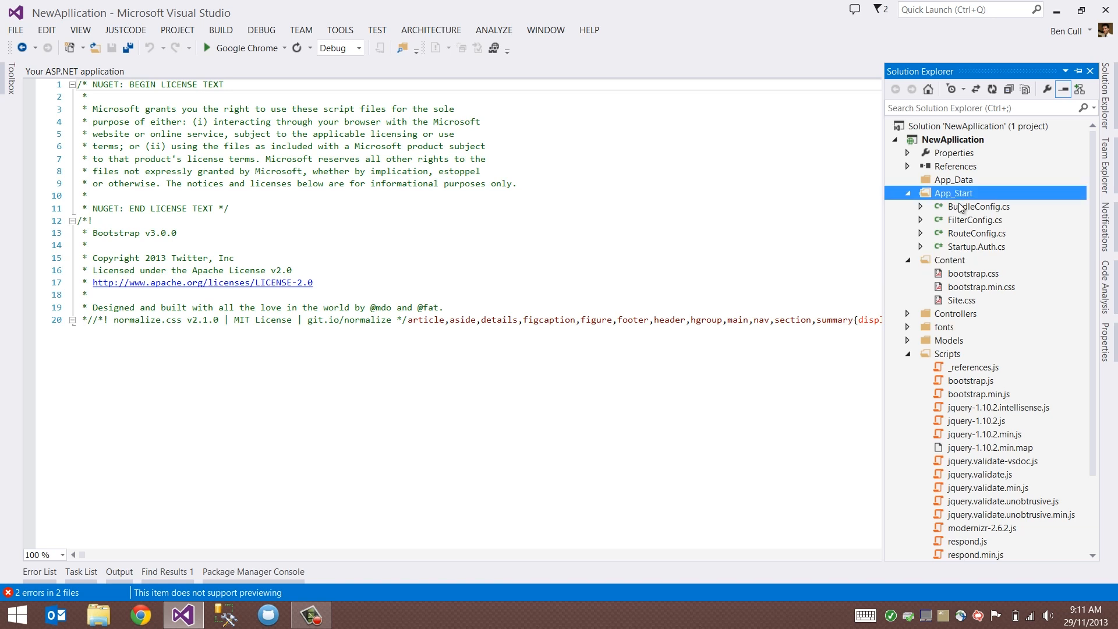
- Open App_Start/BundleConfig.cs to view the bundles, then expand Views > Shared
double_click(979, 206)
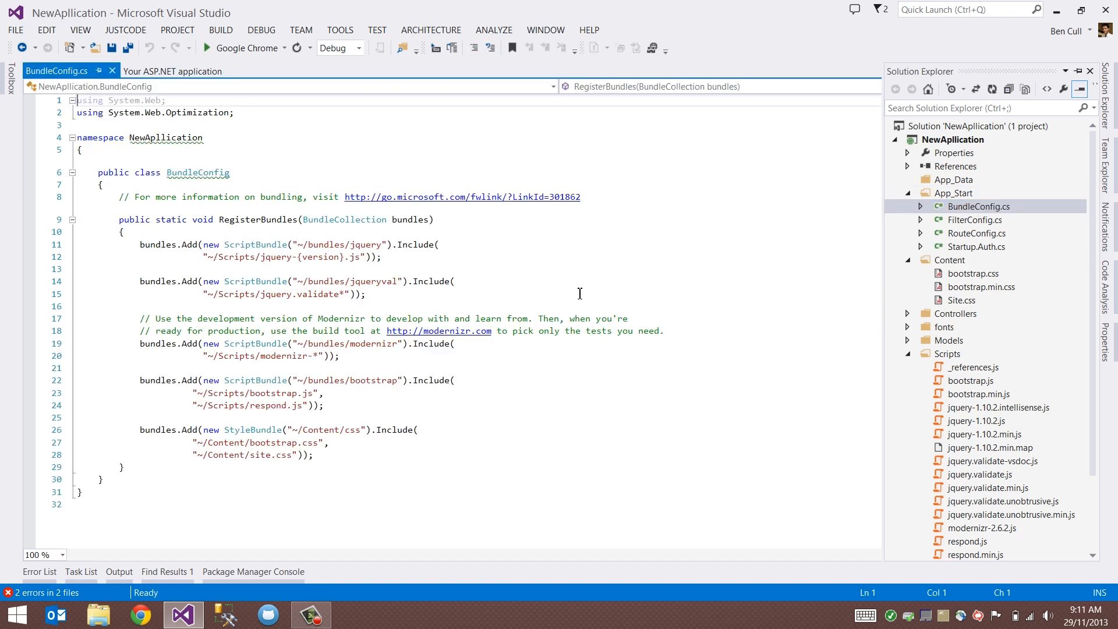
click(139, 268)
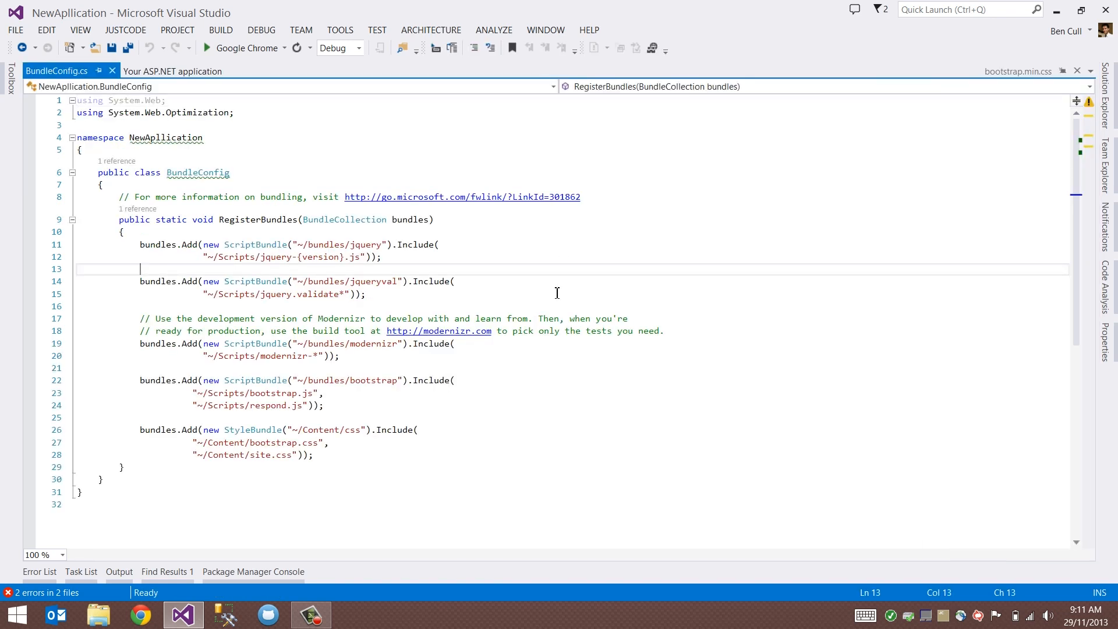
mouse_move(366, 397)
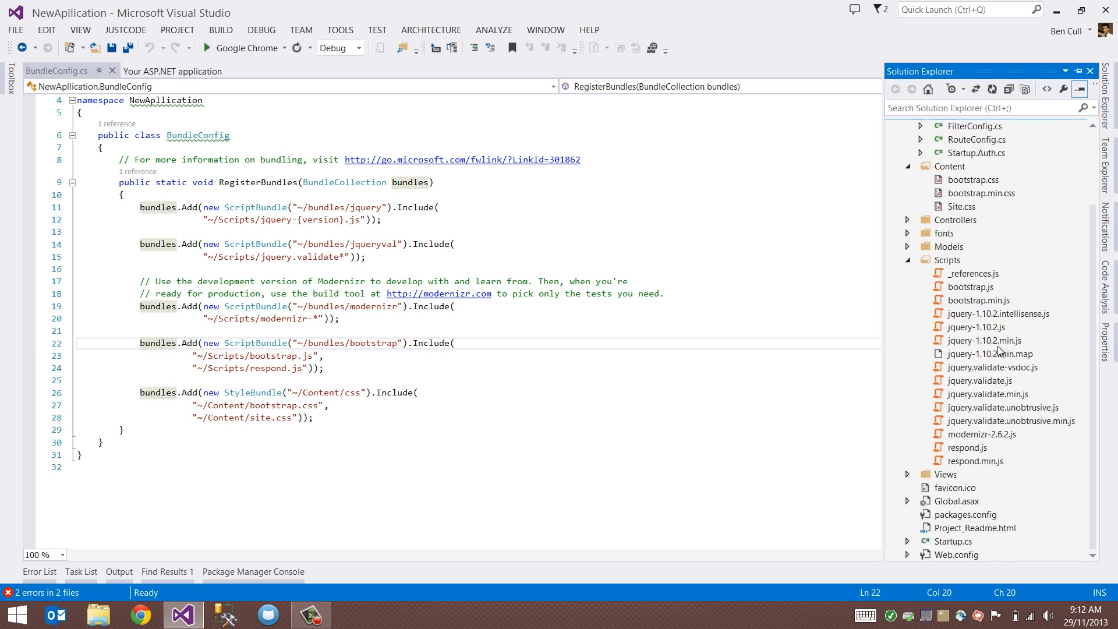
click(909, 474)
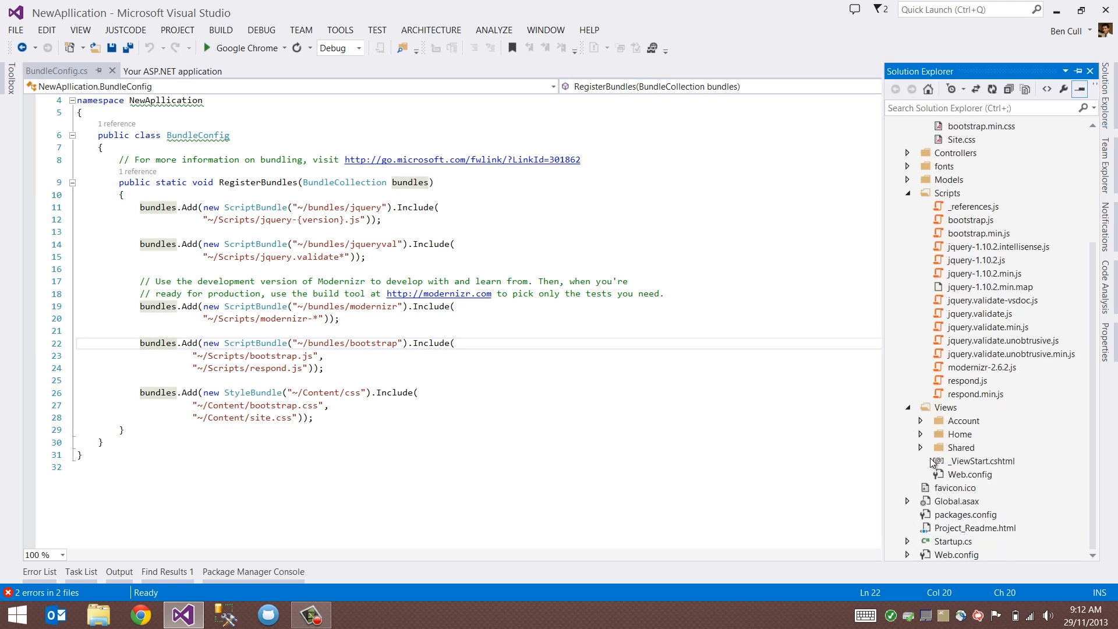
click(921, 447)
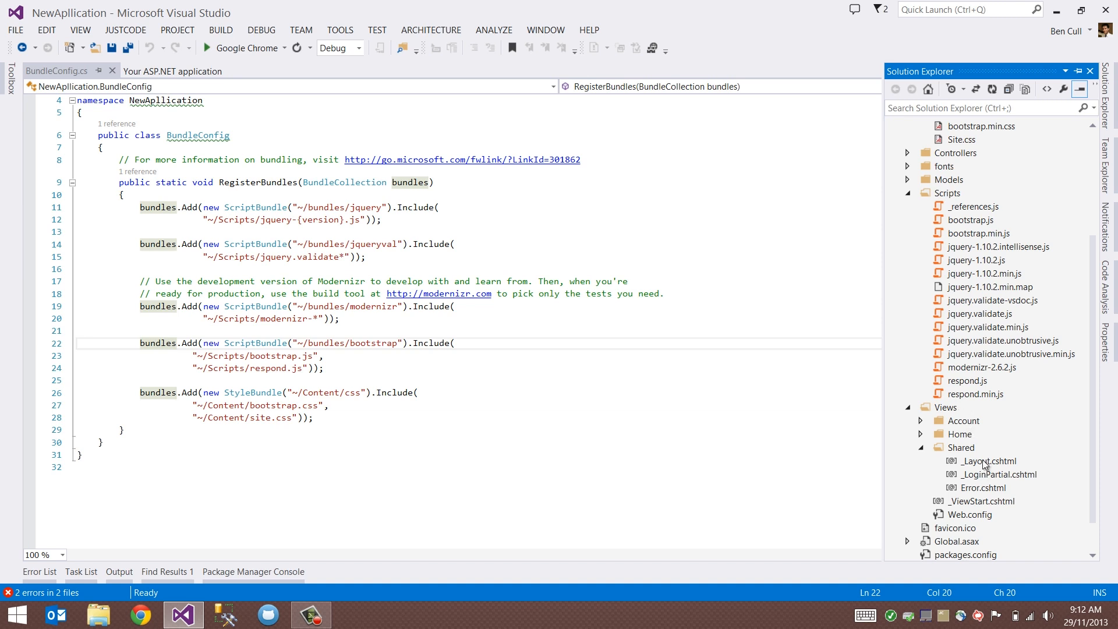
- Open _Layout.cshtml and match its bootstrap and stylesheet bundle renders against BundleConfig
double_click(988, 460)
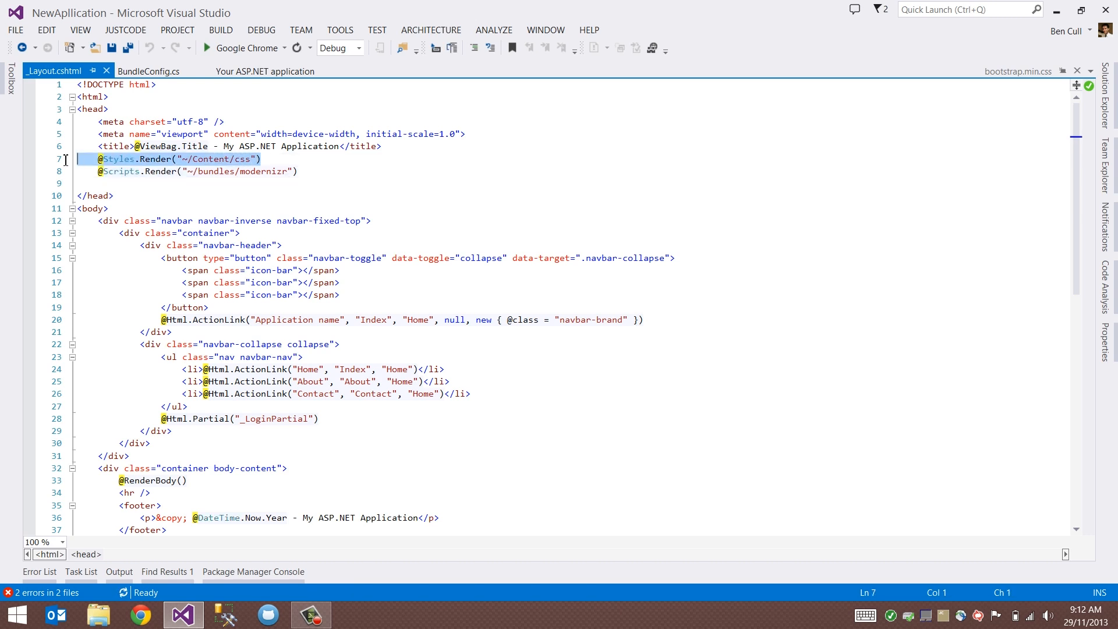
mouse_move(149, 70)
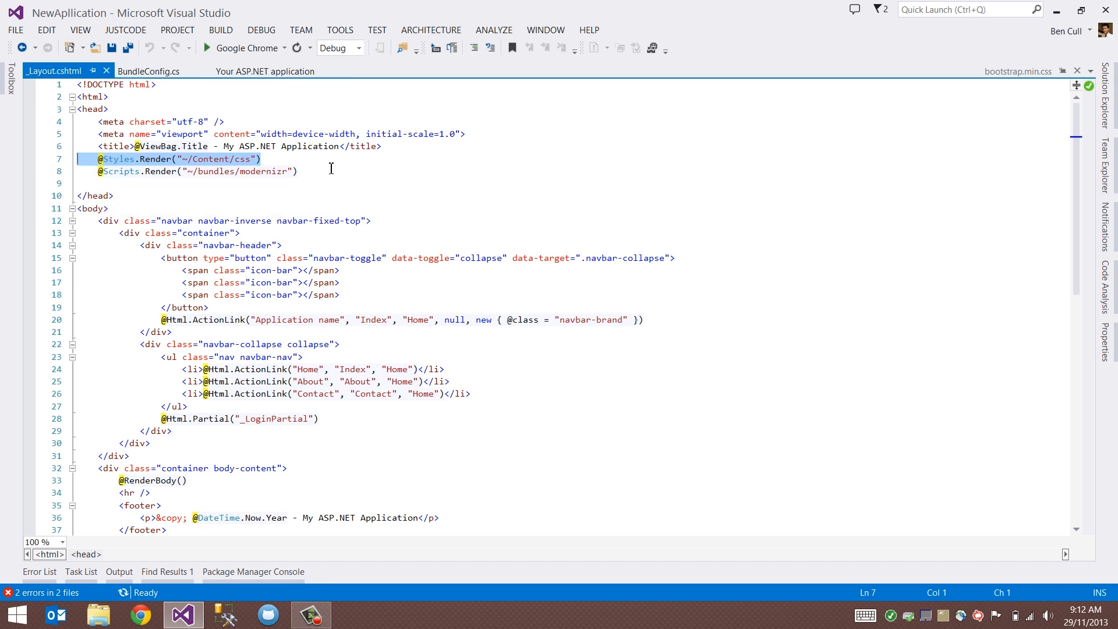
click(150, 70)
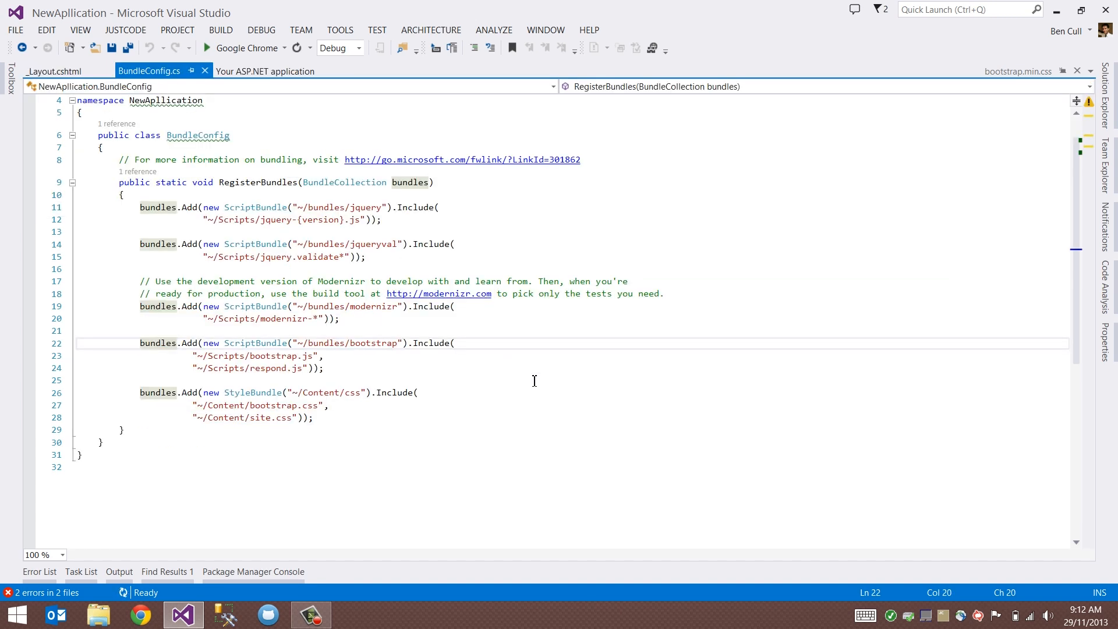
click(169, 380)
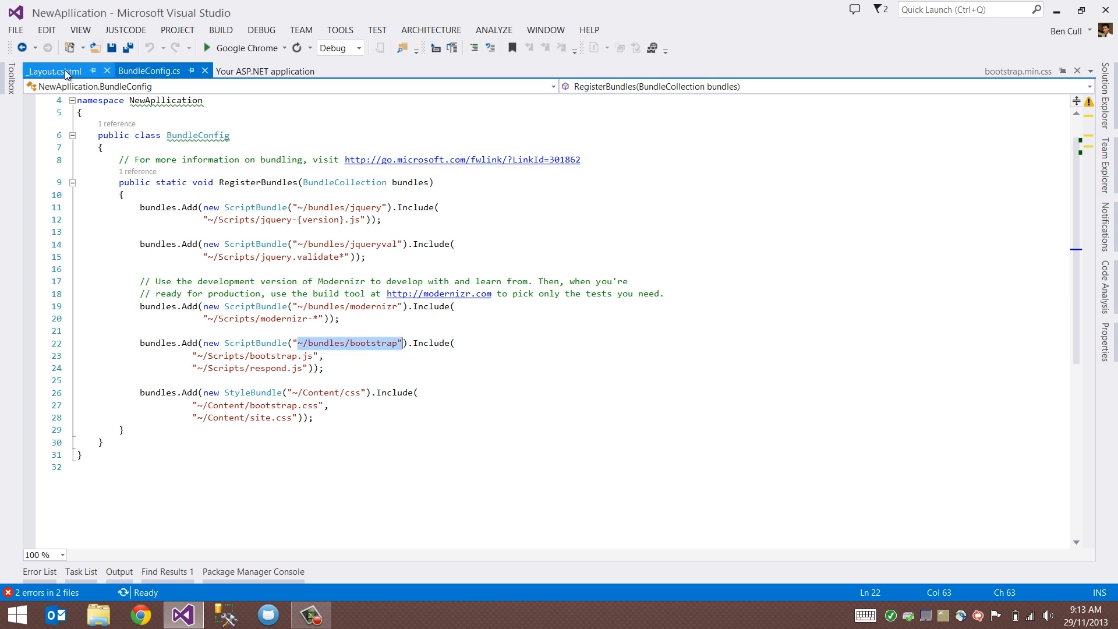
click(54, 71)
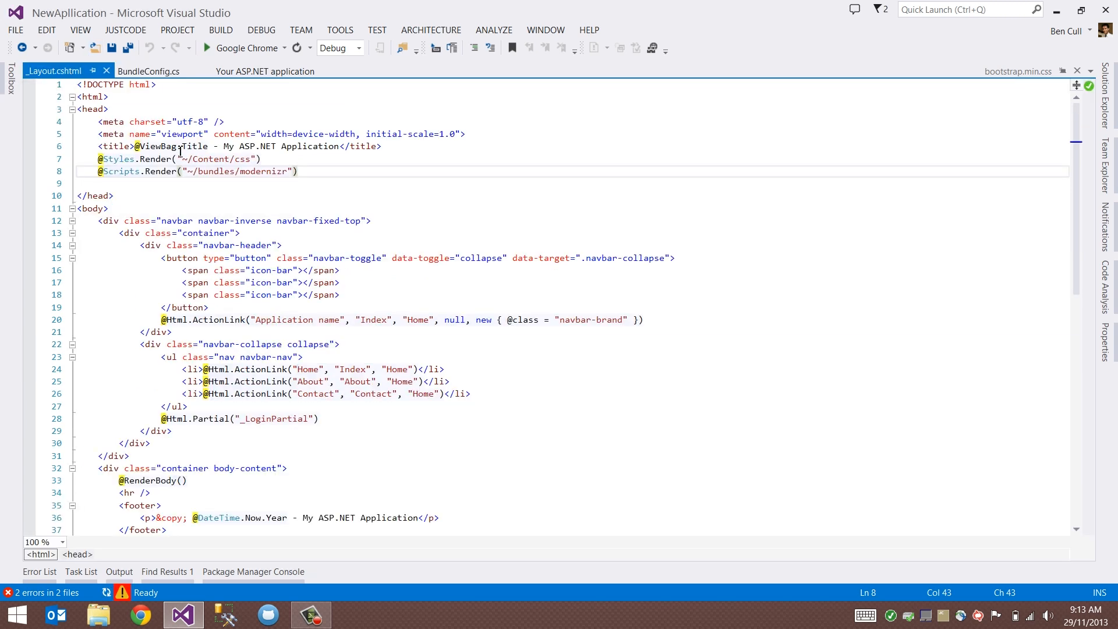
scroll(down, 3)
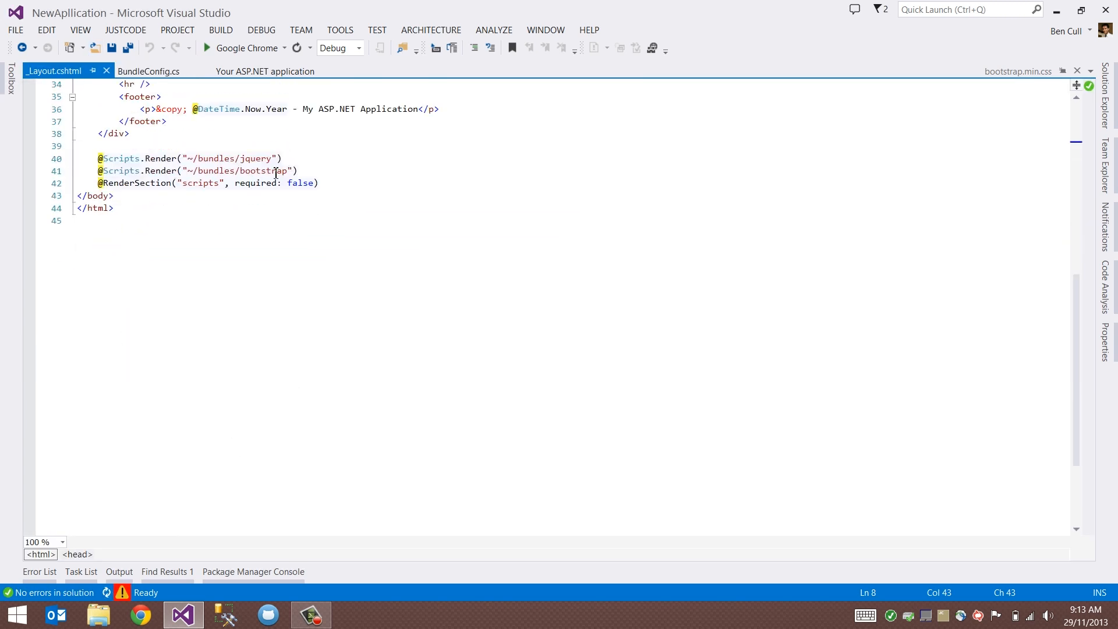
click(149, 71)
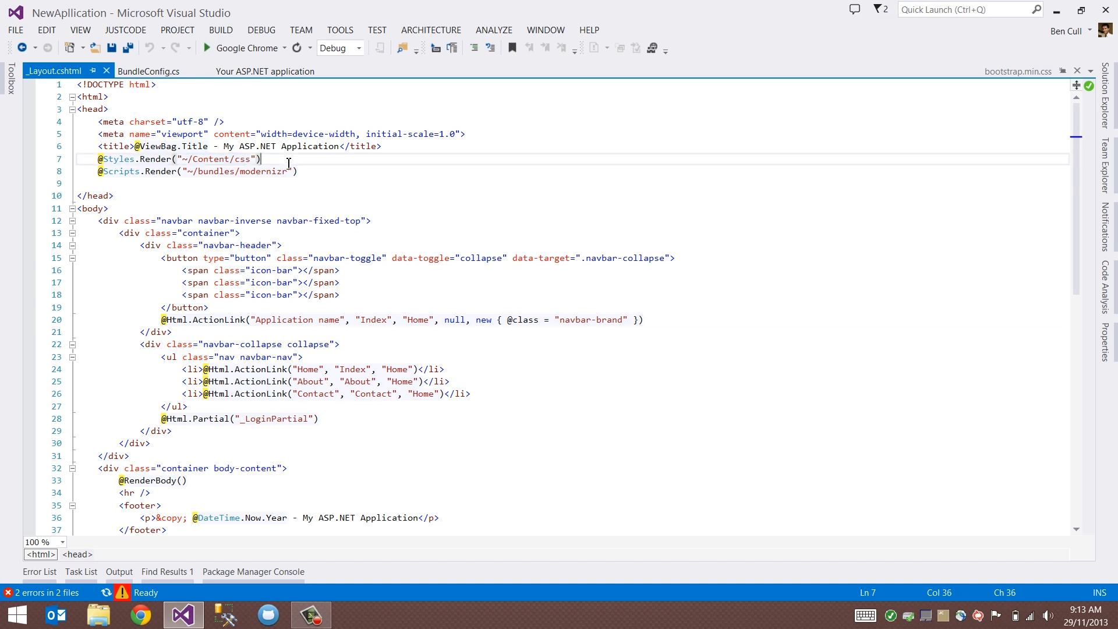
click(206, 48)
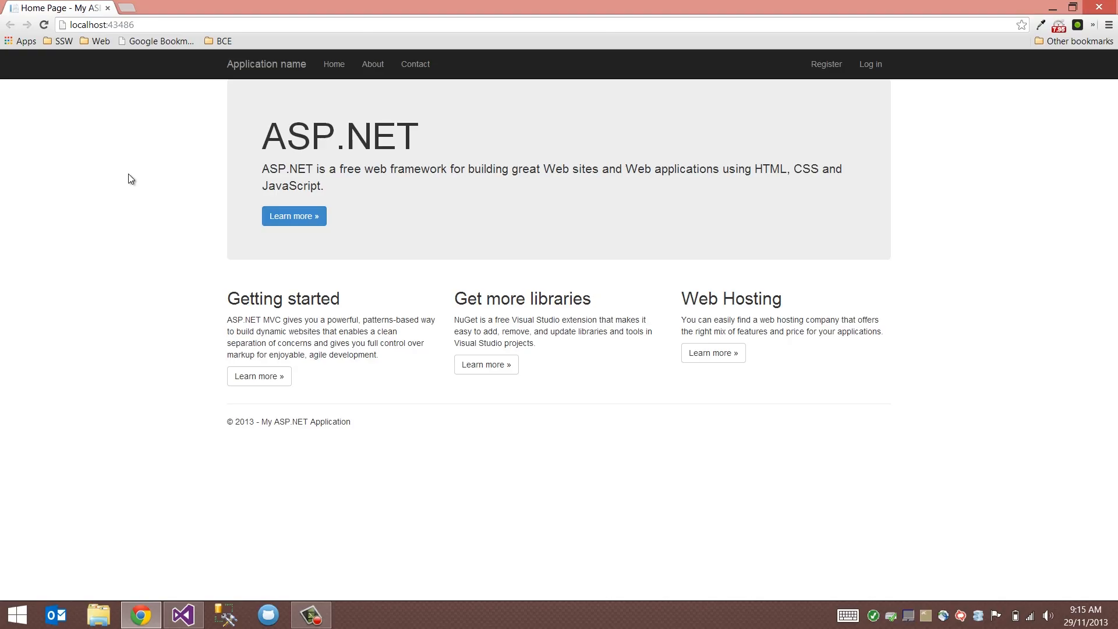
mouse_move(186, 200)
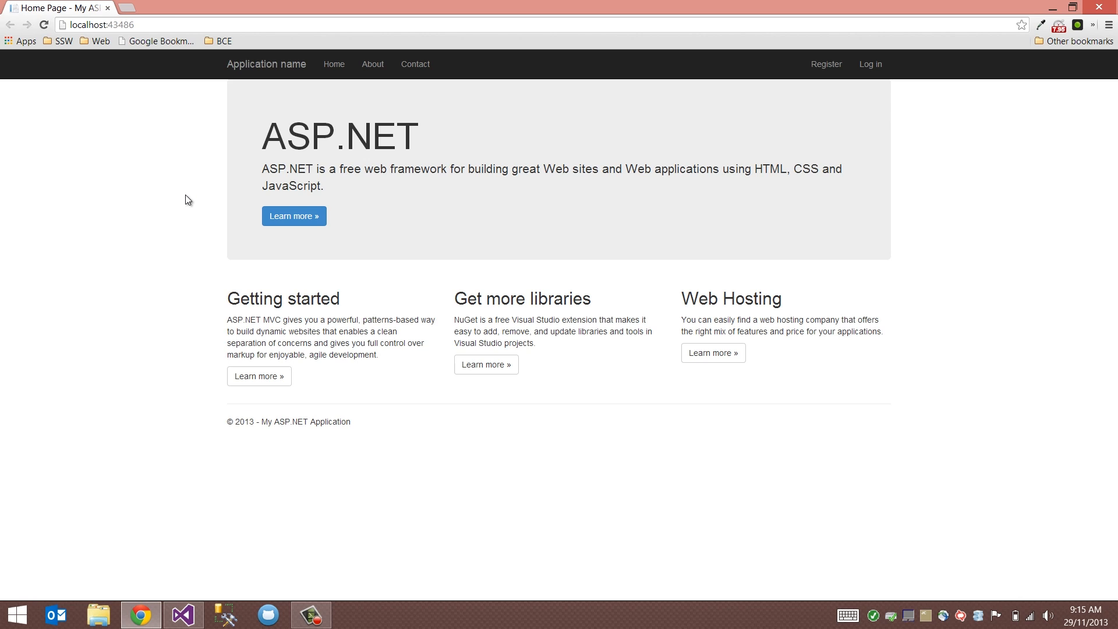
mouse_move(440, 134)
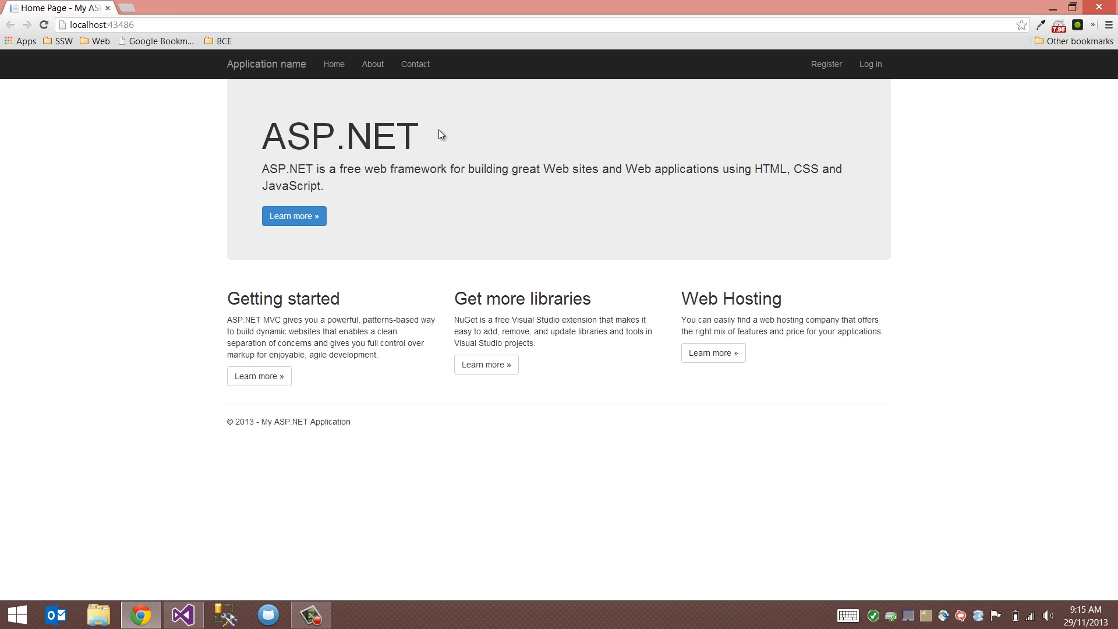
mouse_move(372, 64)
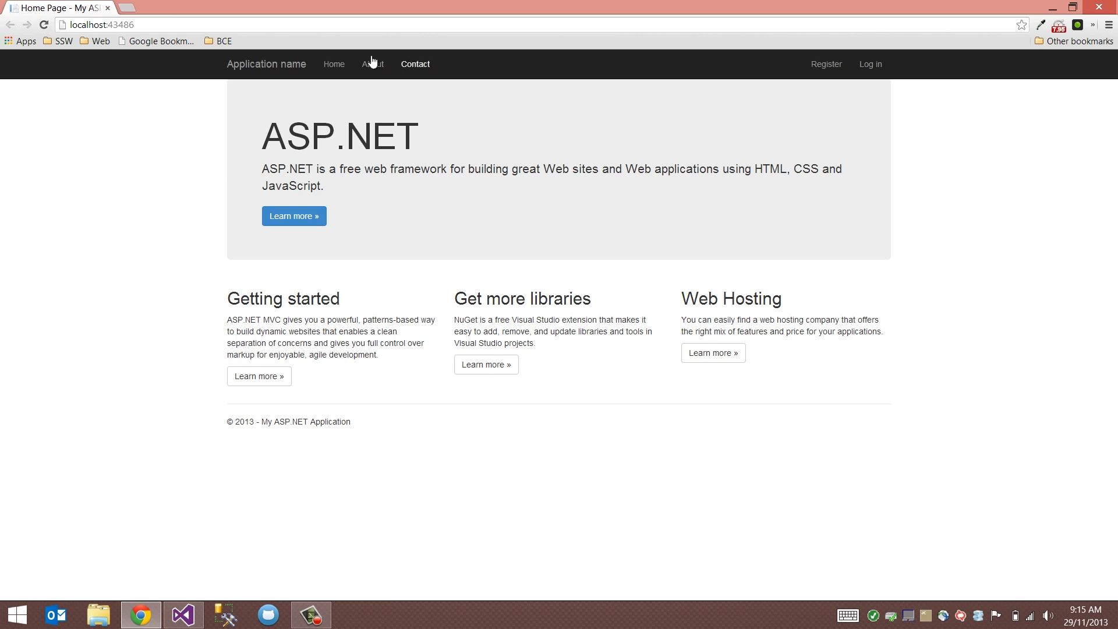
mouse_move(698, 80)
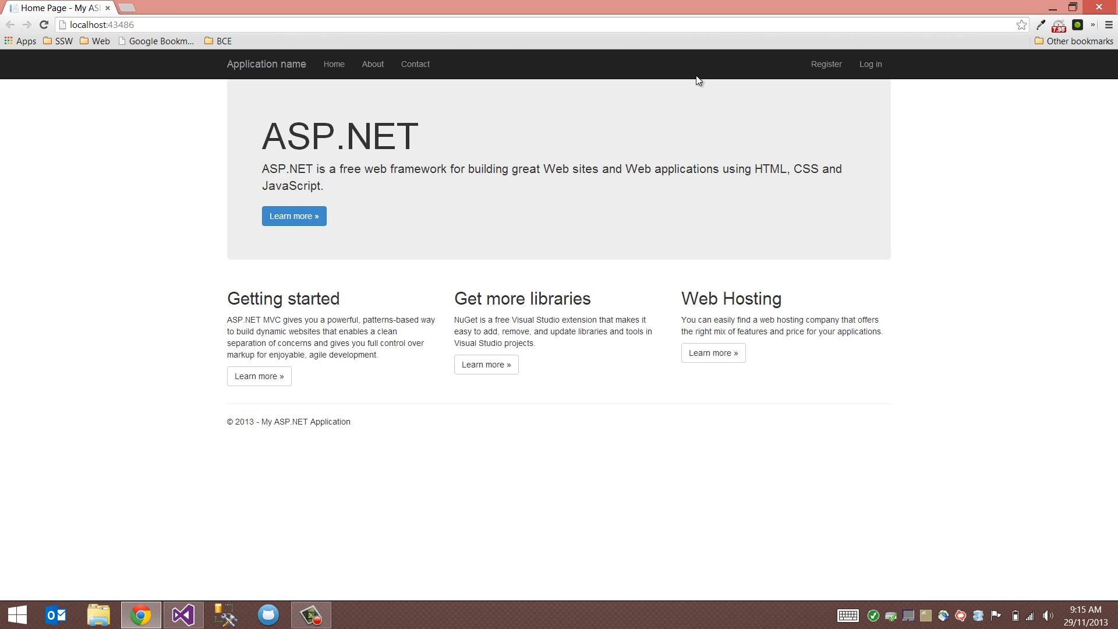
mouse_move(245, 154)
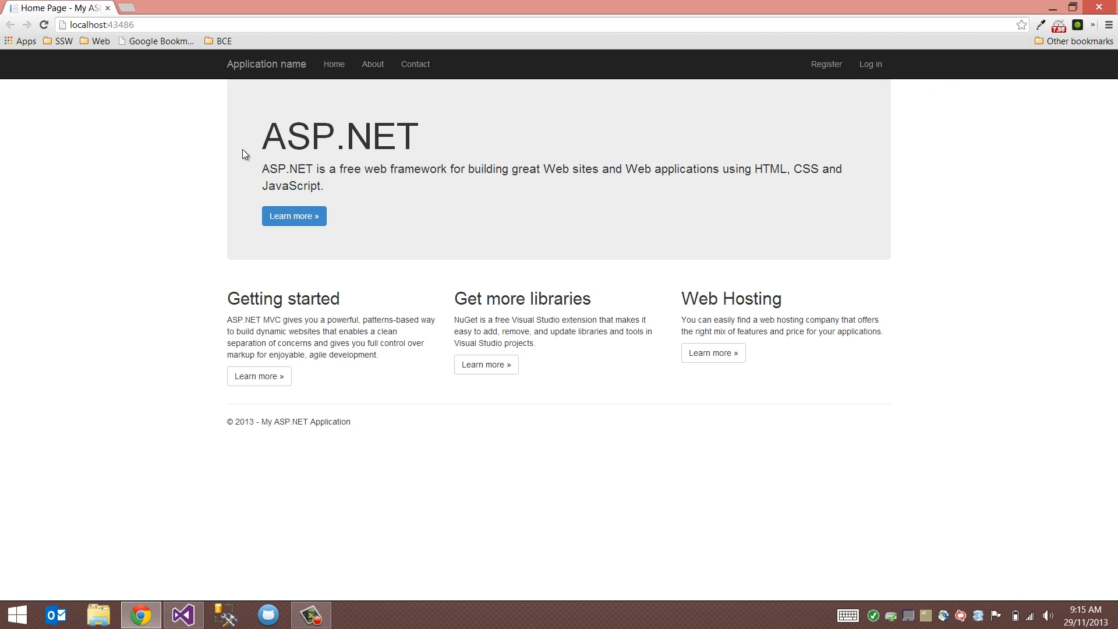
mouse_move(470, 118)
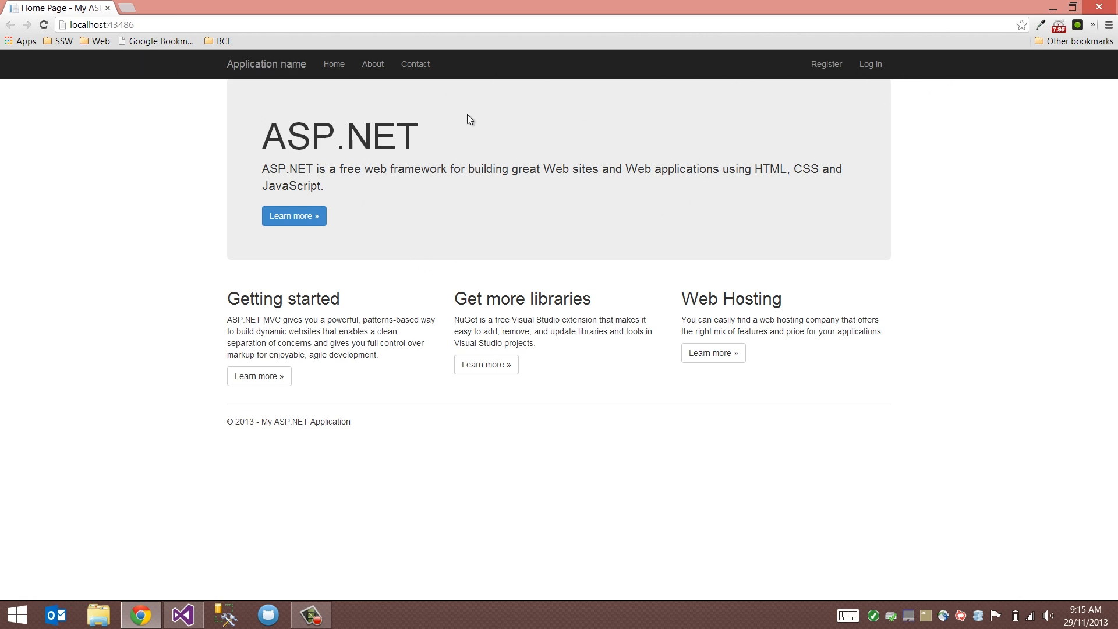
mouse_move(480, 252)
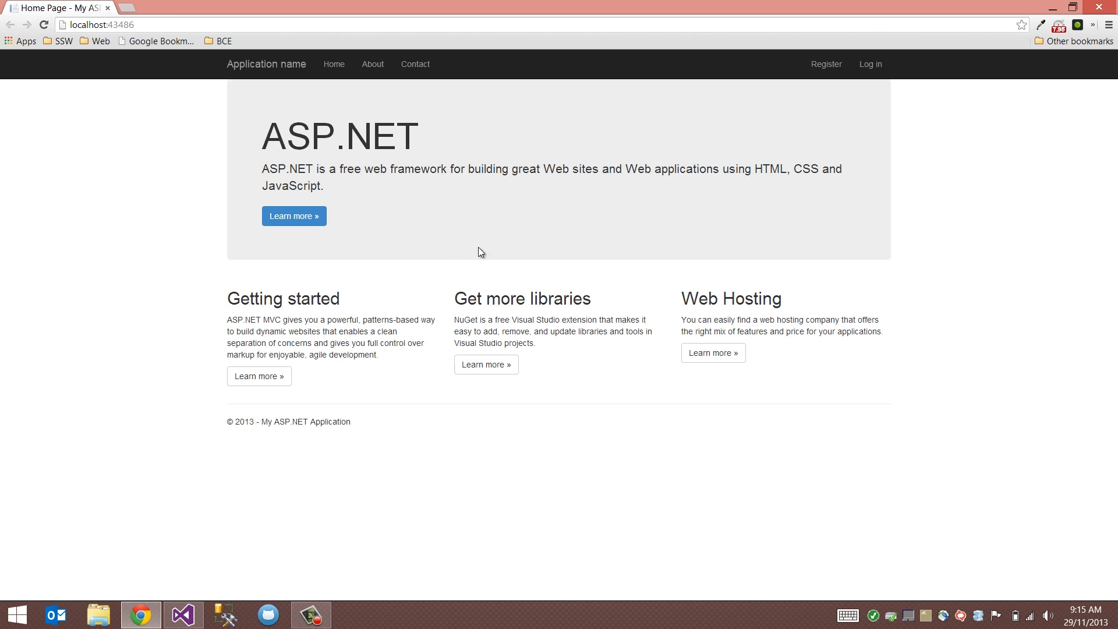
mouse_move(763, 295)
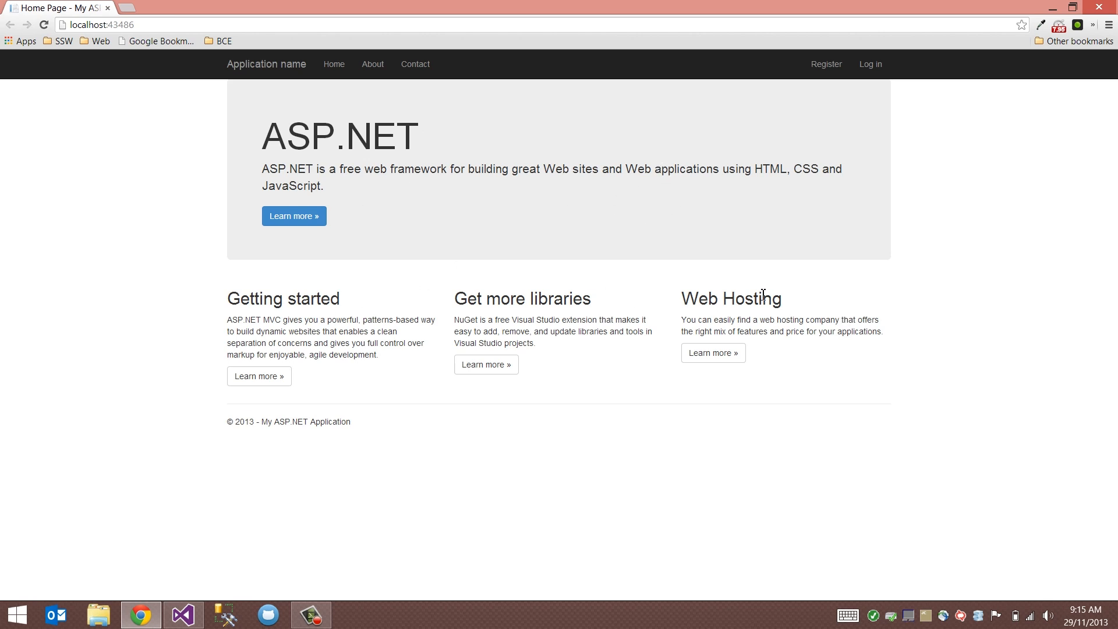
mouse_move(336, 235)
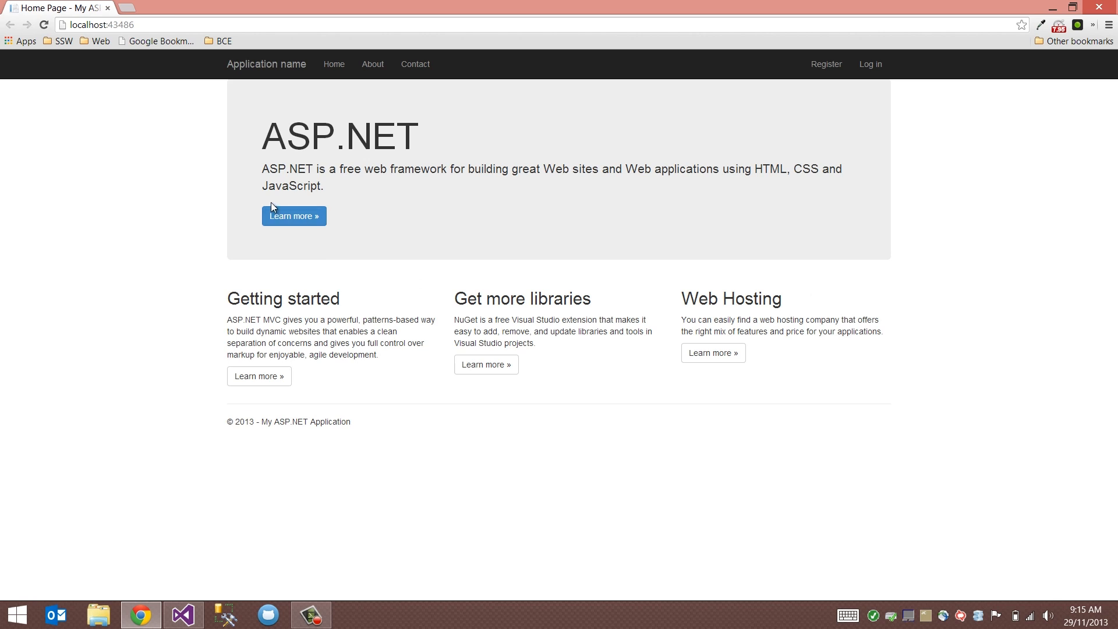
mouse_move(234, 169)
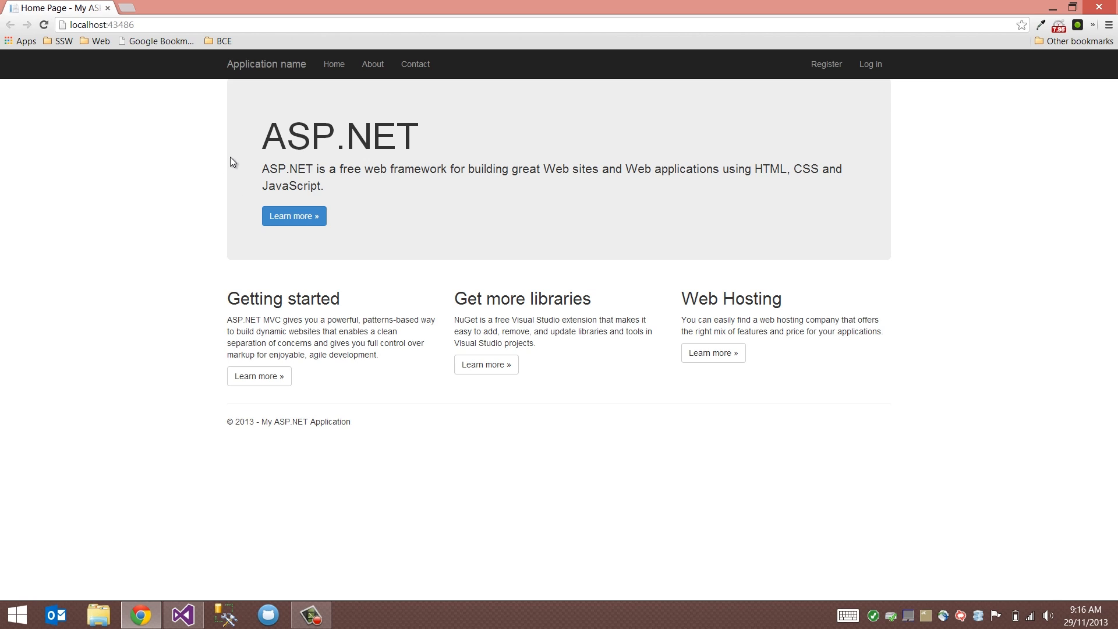
mouse_move(895, 162)
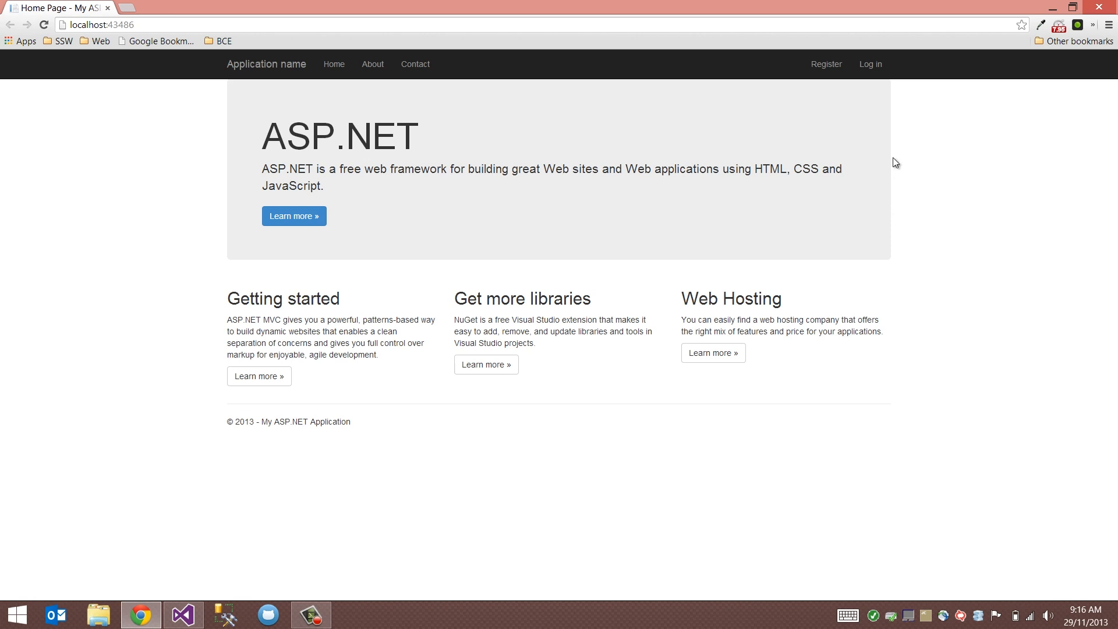
mouse_move(255, 147)
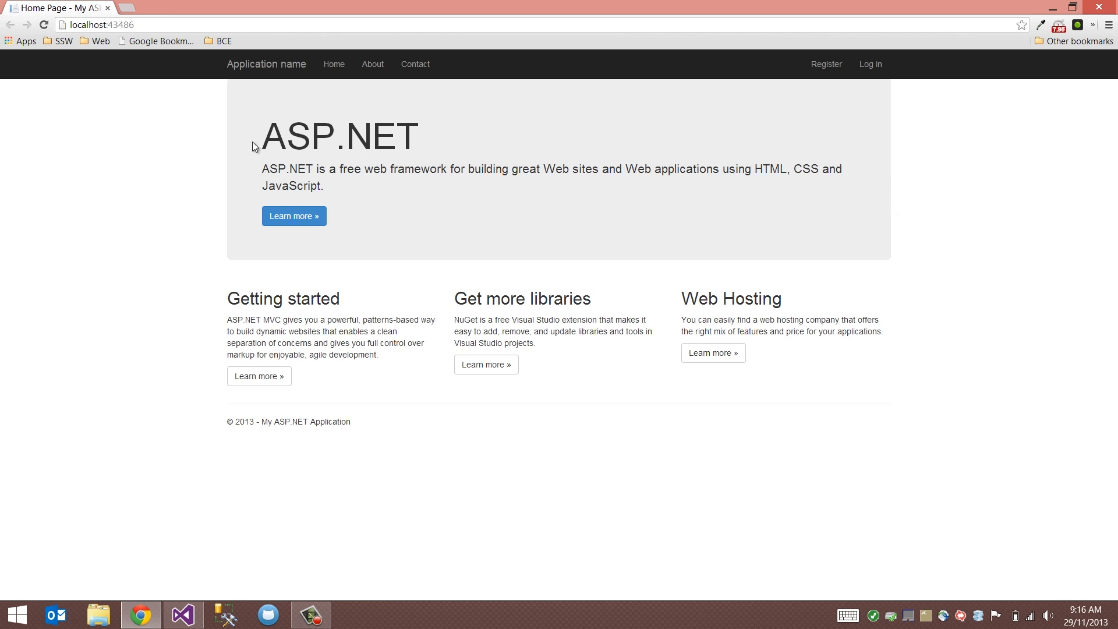
mouse_move(878, 157)
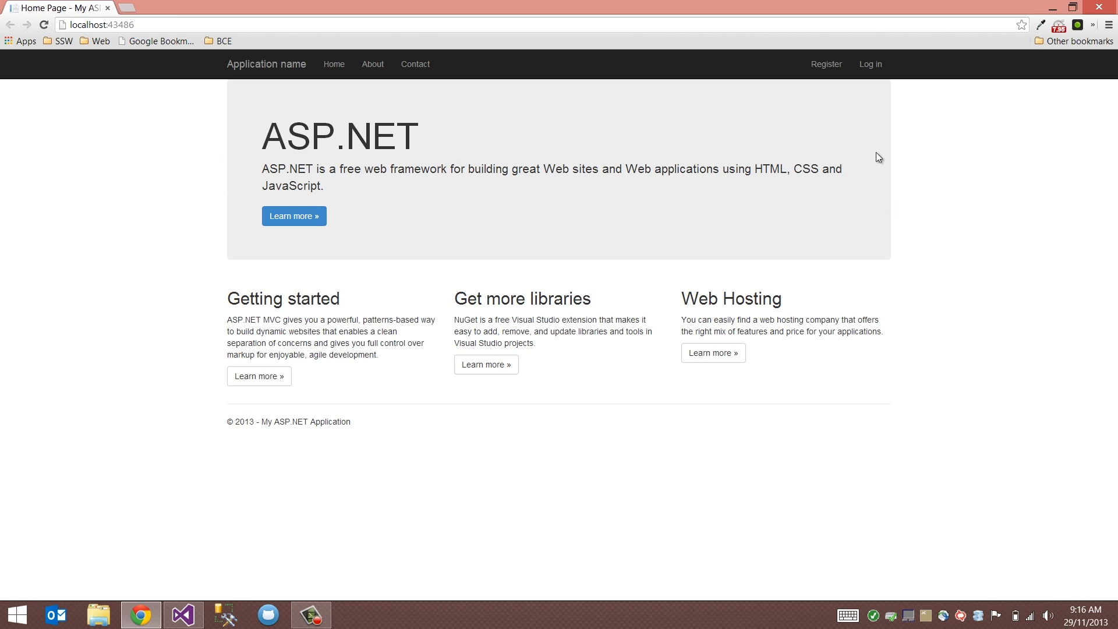
mouse_move(923, 257)
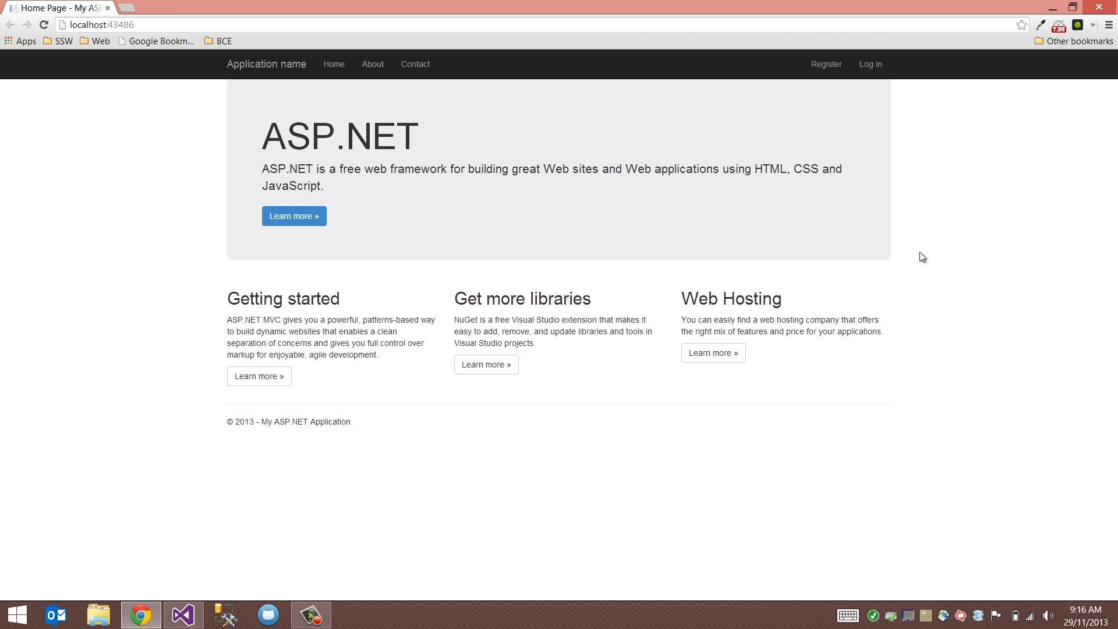
mouse_move(229, 275)
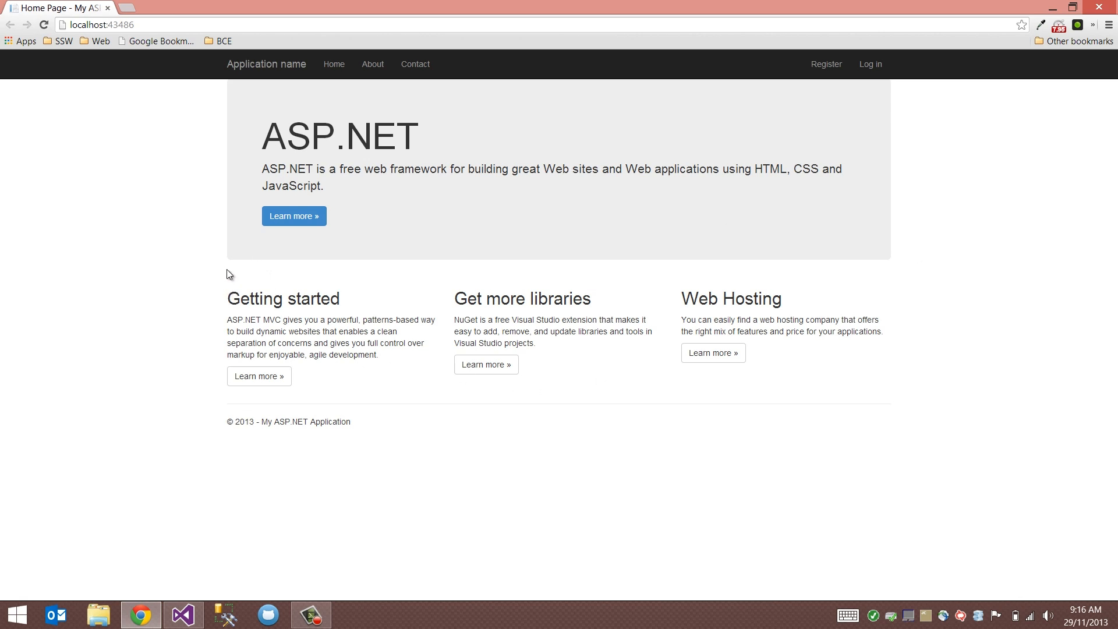
mouse_move(245, 316)
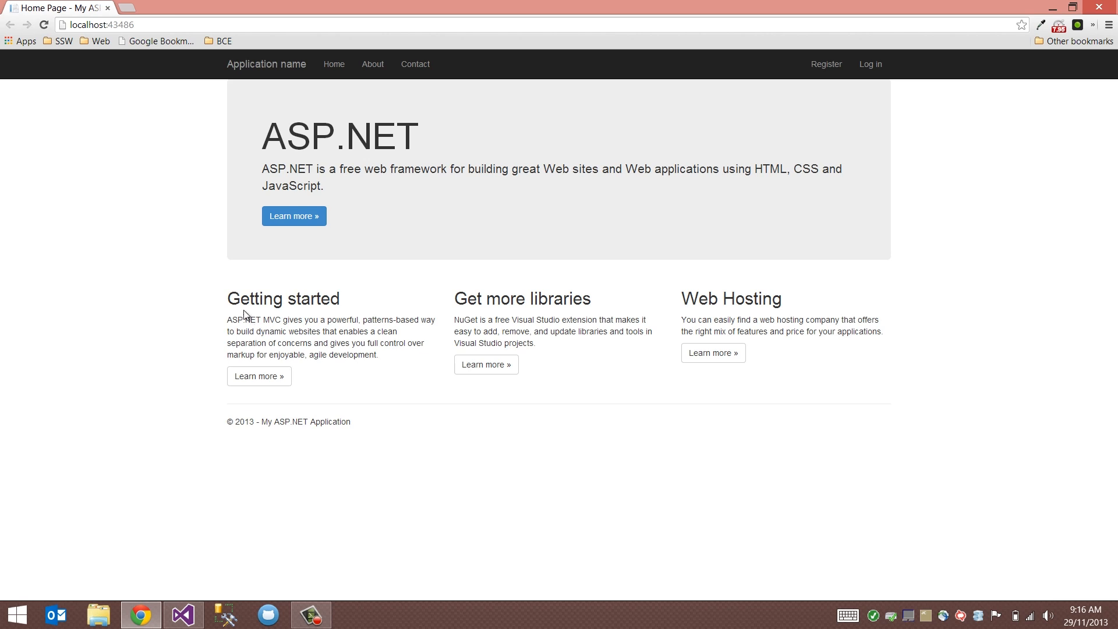
mouse_move(254, 298)
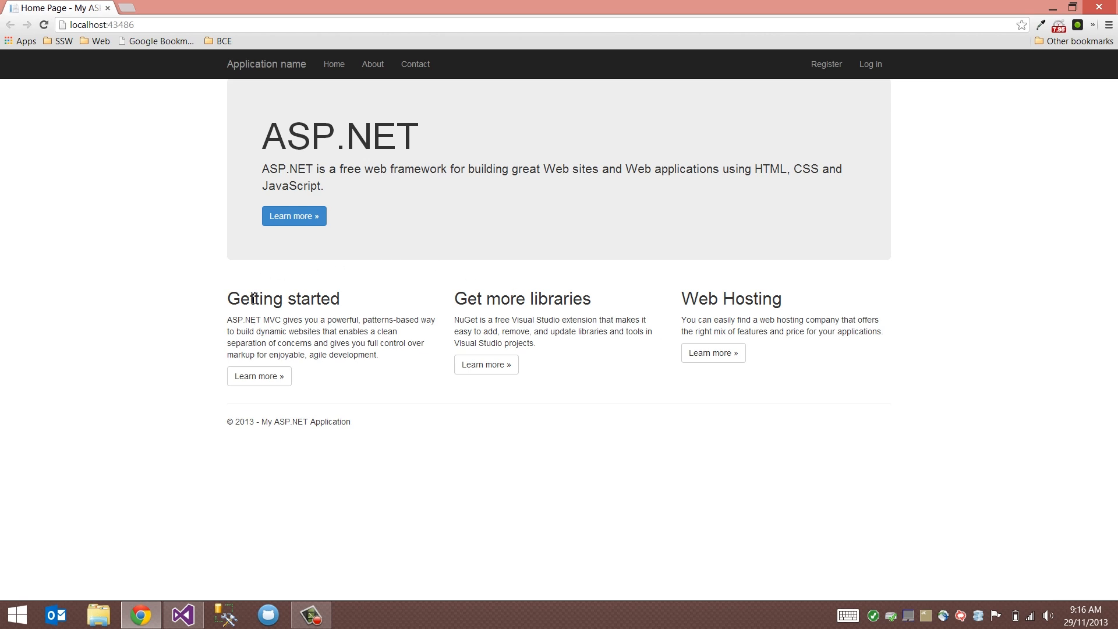
mouse_move(230, 293)
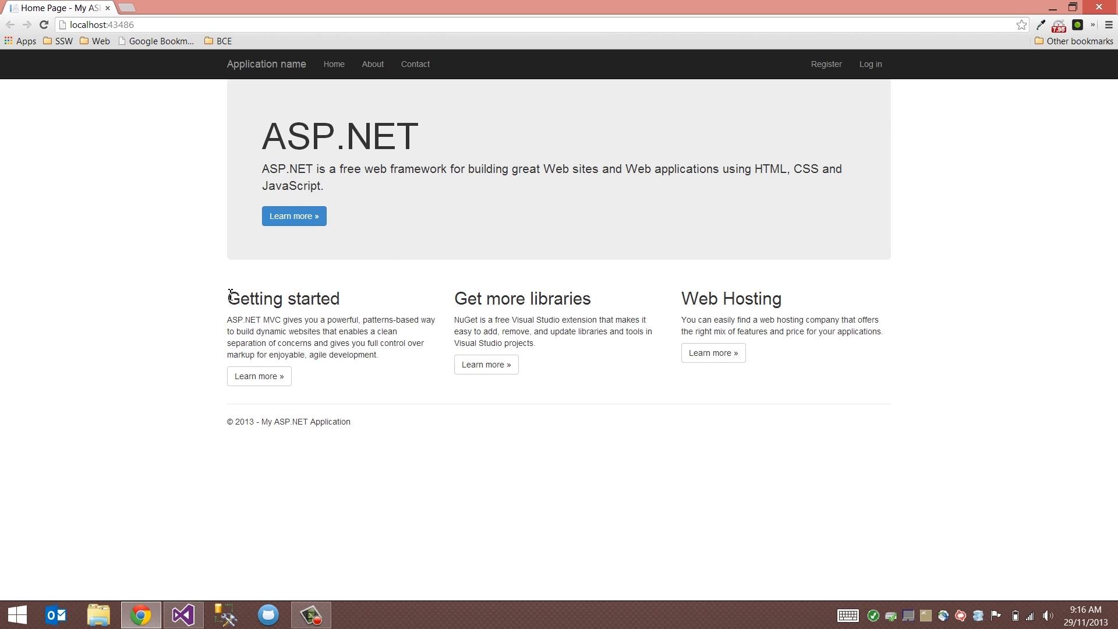
mouse_move(460, 302)
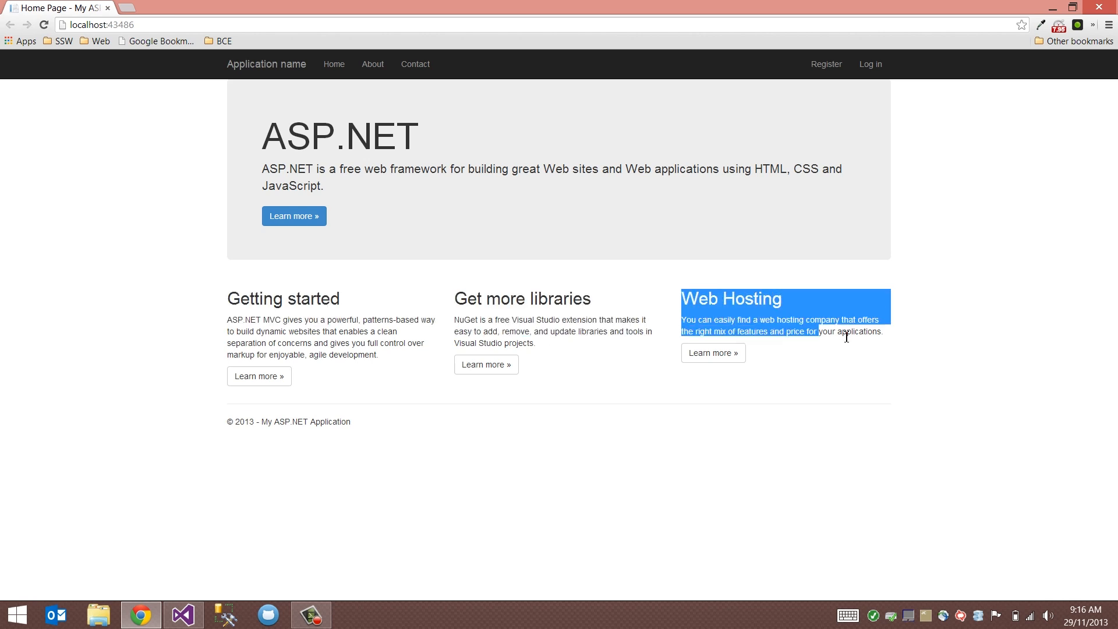
- Review the localhost home page in Chrome, then return to _Layout.cshtml's markup
click(736, 265)
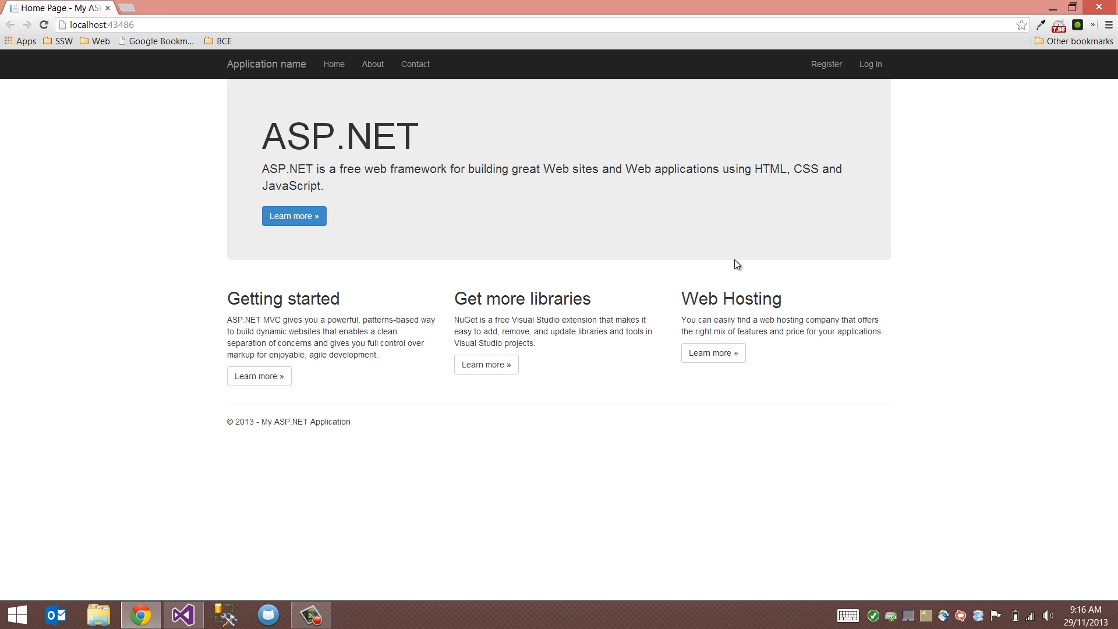
mouse_move(632, 264)
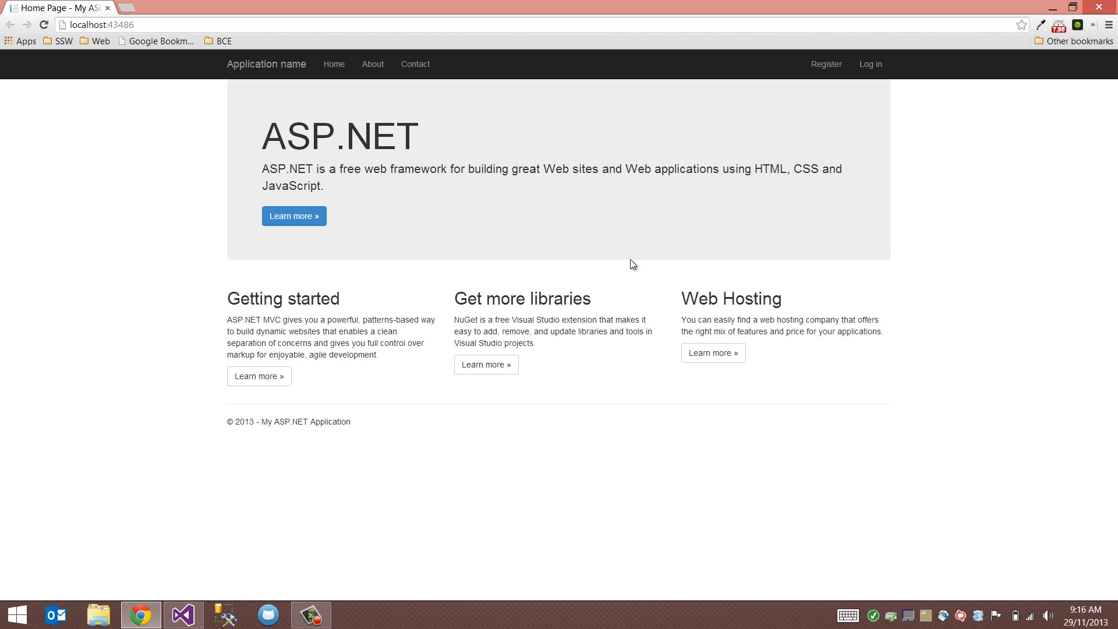
mouse_move(200, 615)
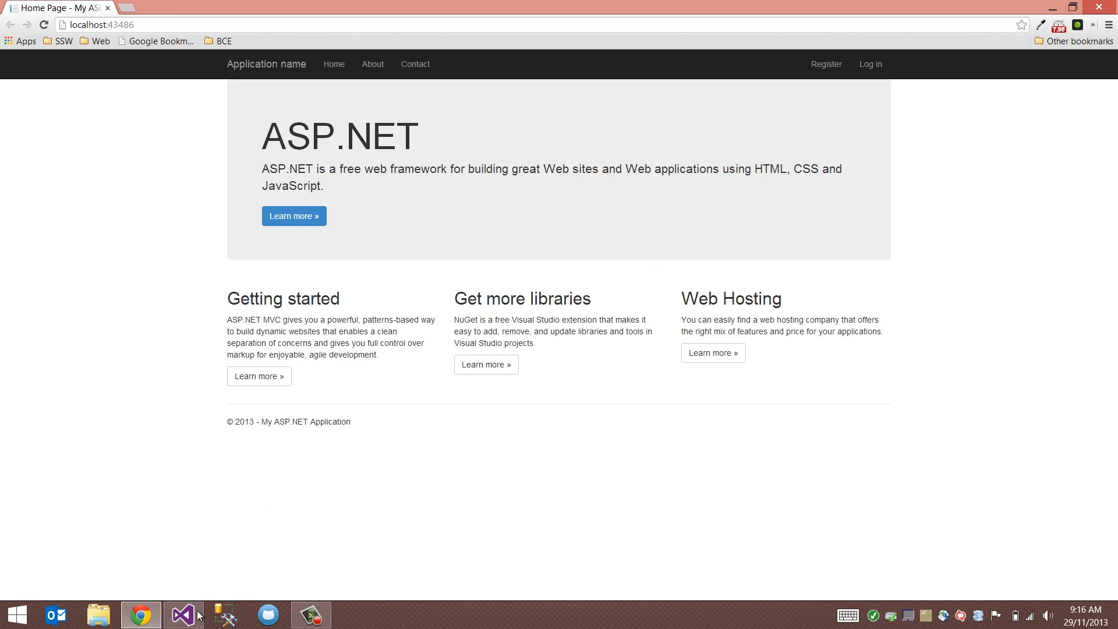
click(182, 613)
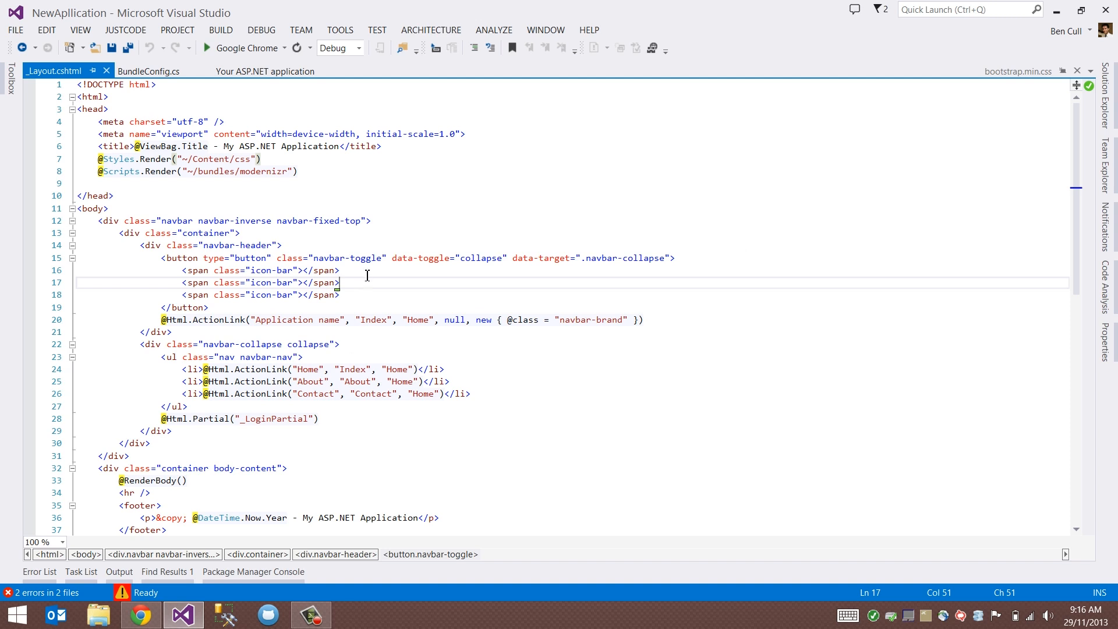
scroll(down, 3)
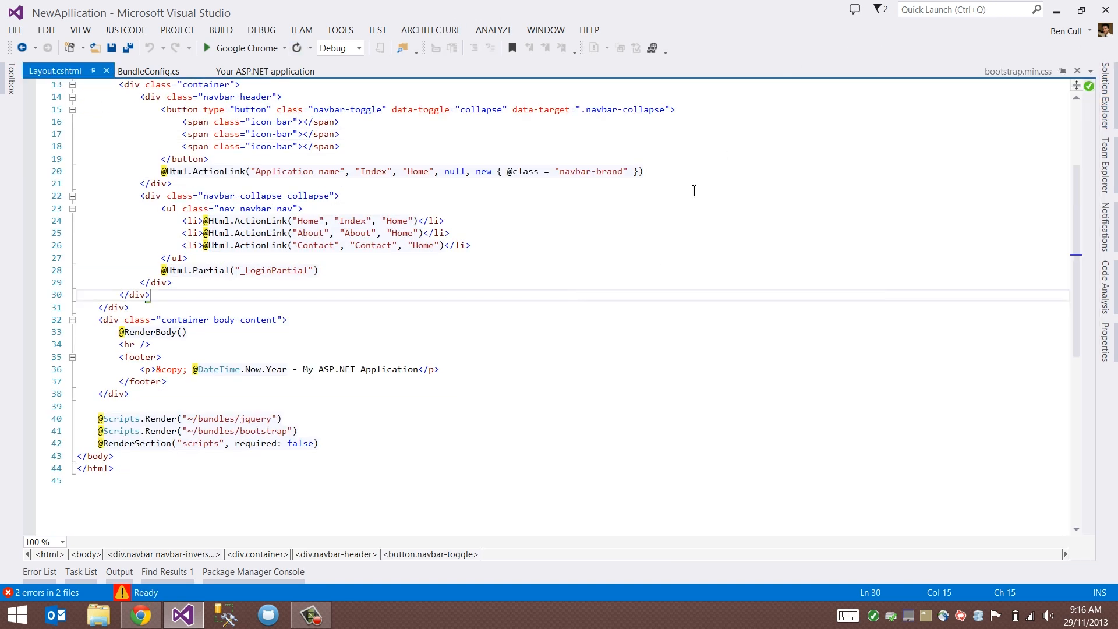
scroll(up, 3)
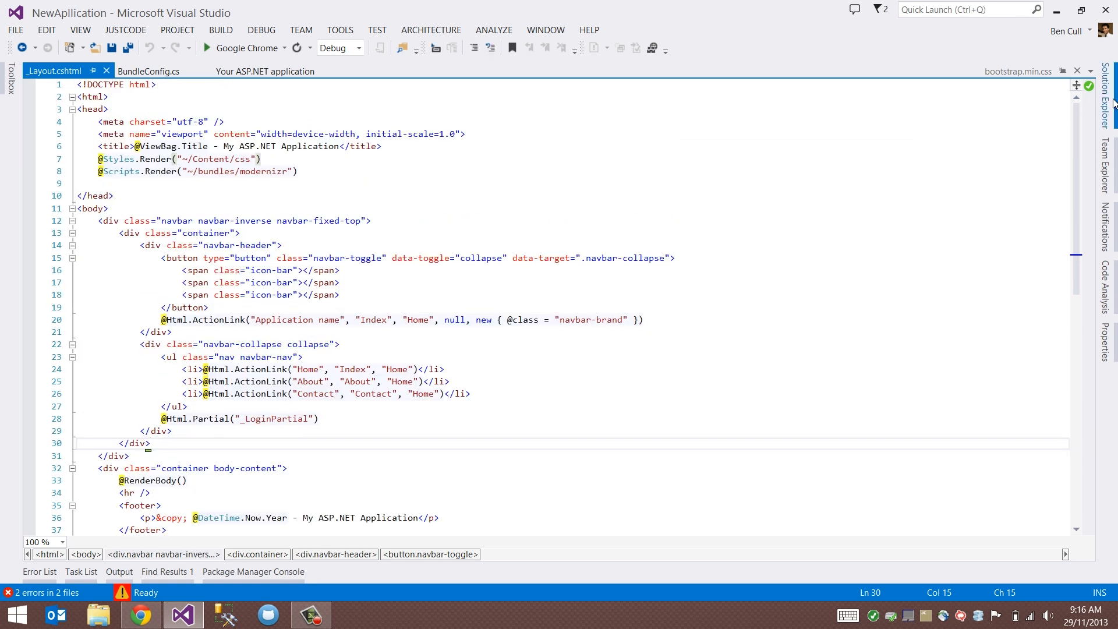
- Open Views/Home/Index.cshtml and highlight the jumbotron and col-md-4 classes
click(1110, 91)
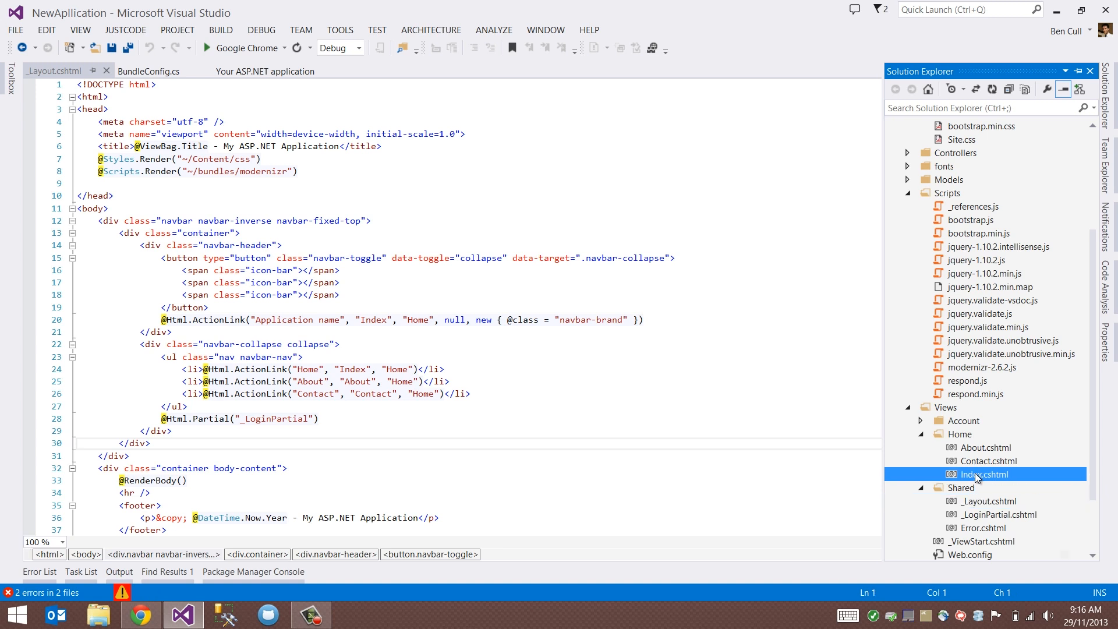
double_click(984, 474)
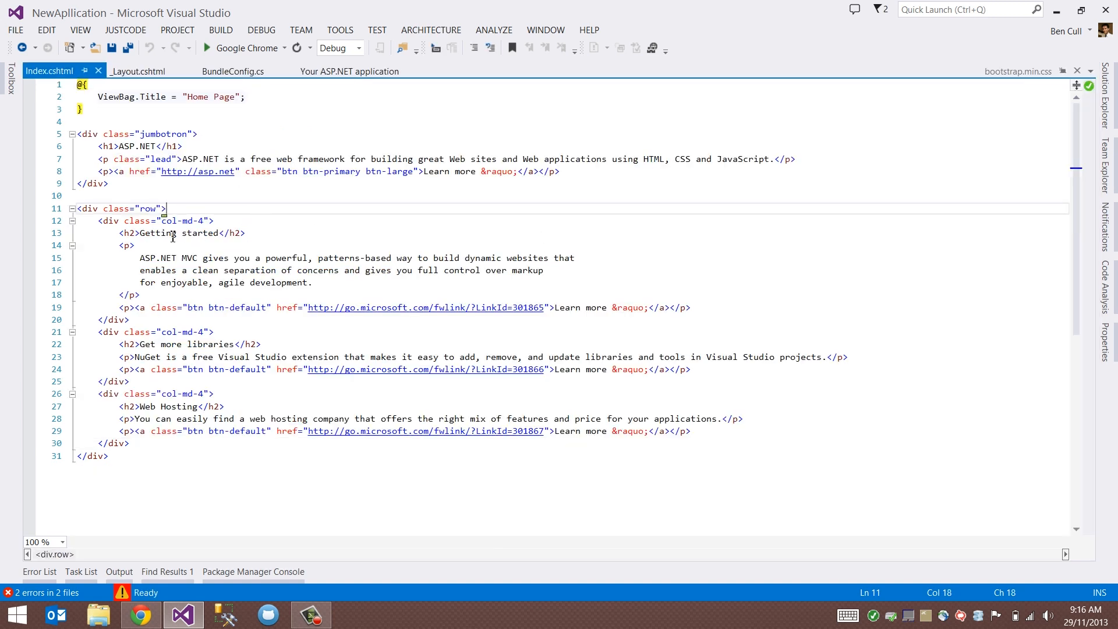
double_click(163, 134)
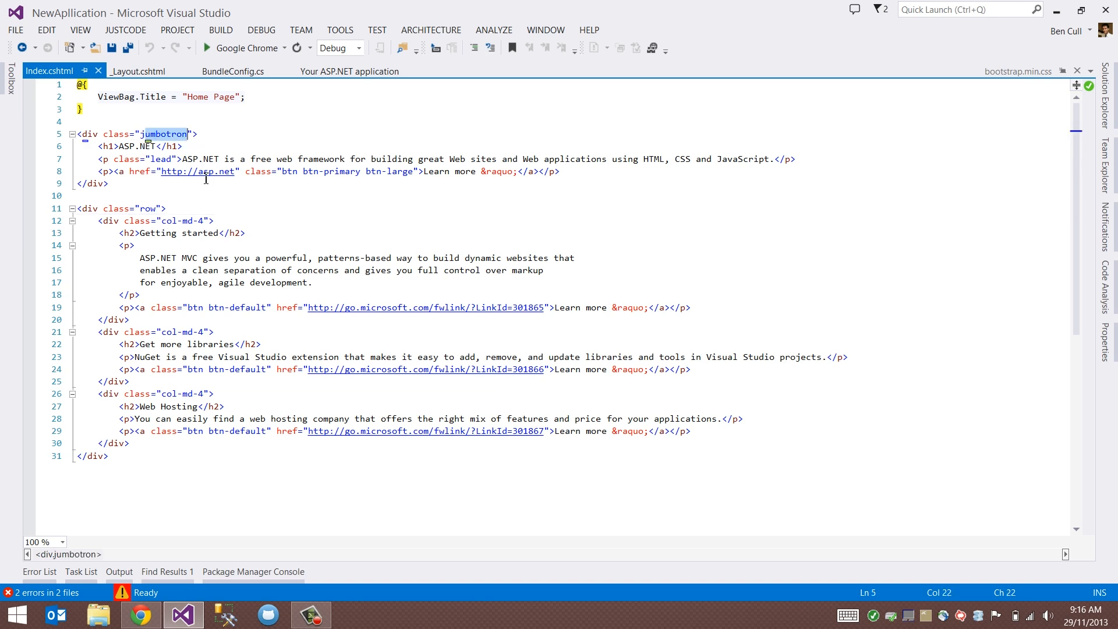
double_click(180, 220)
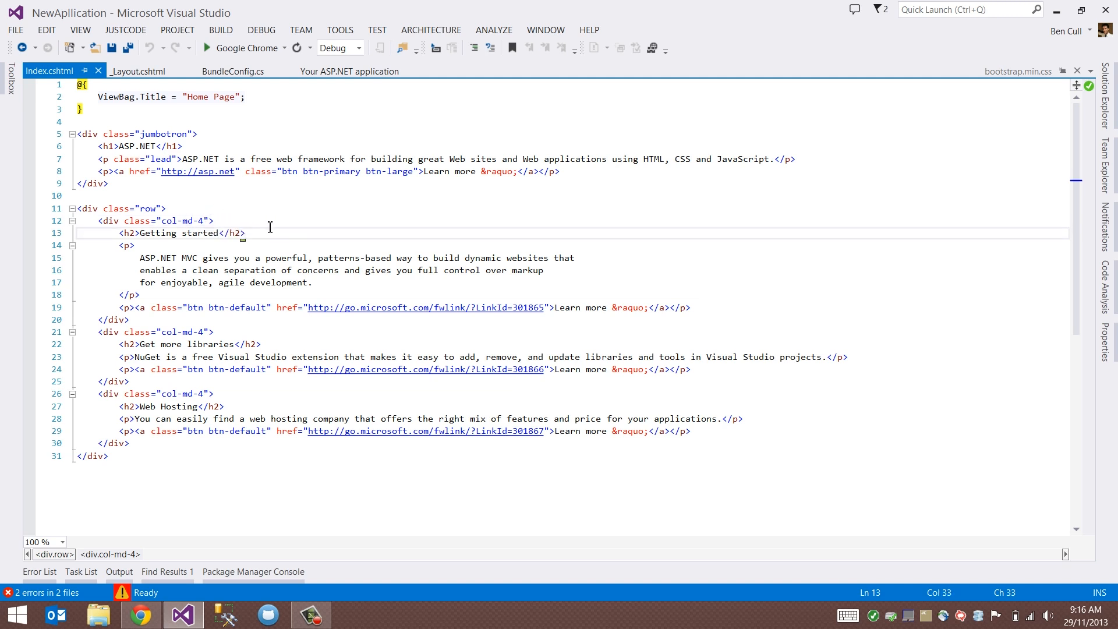
double_click(181, 221)
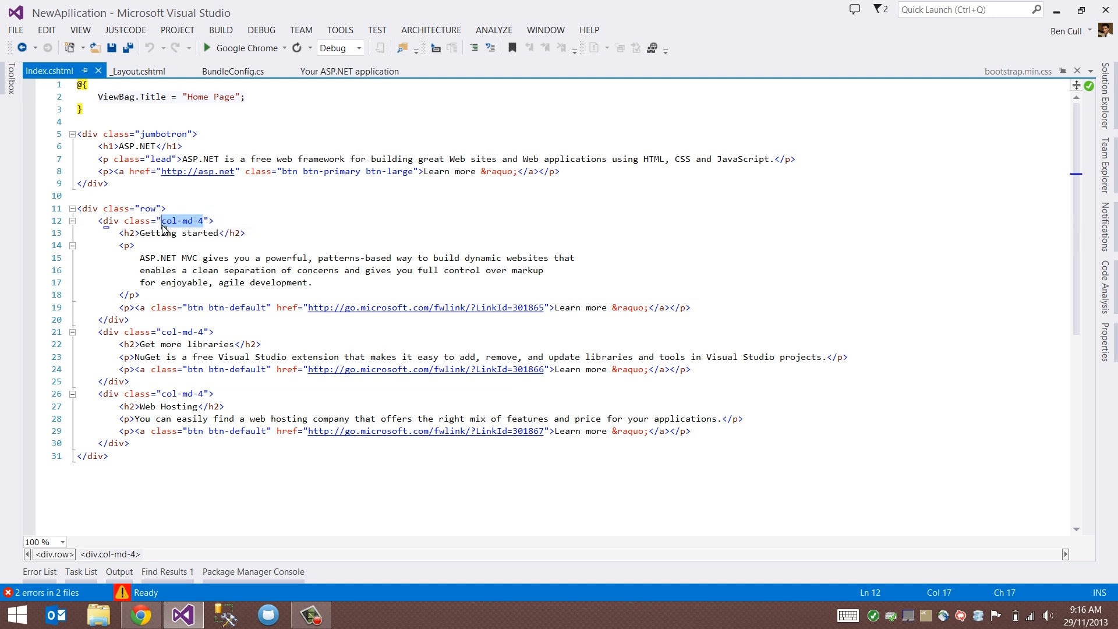
click(186, 331)
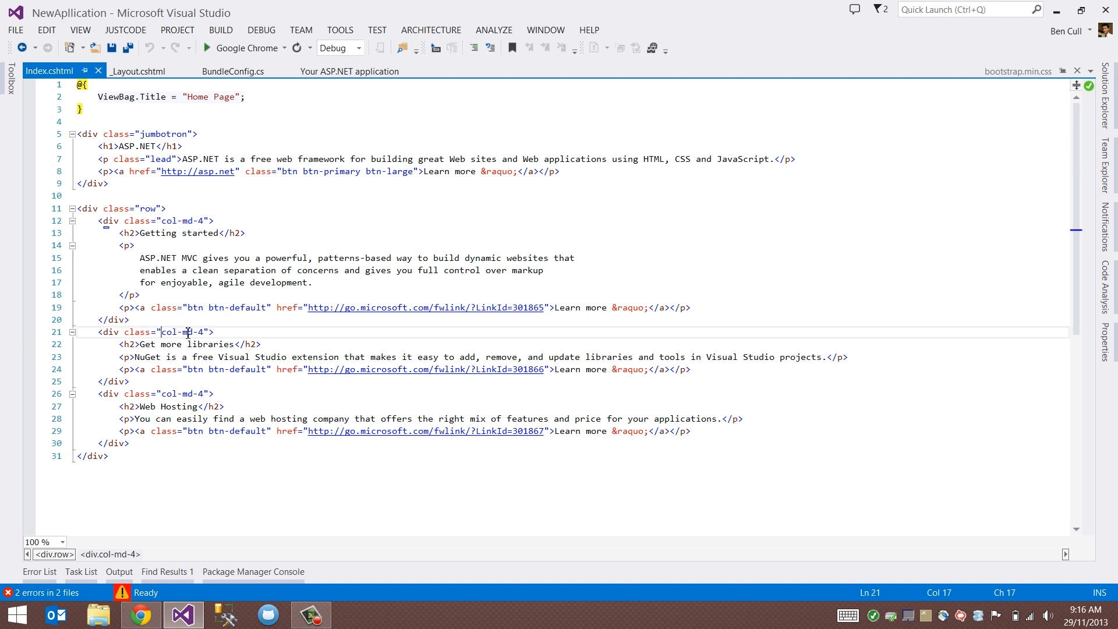
- Compare the jumbotron and three col-md-4 columns with the running page in Chrome
click(206, 48)
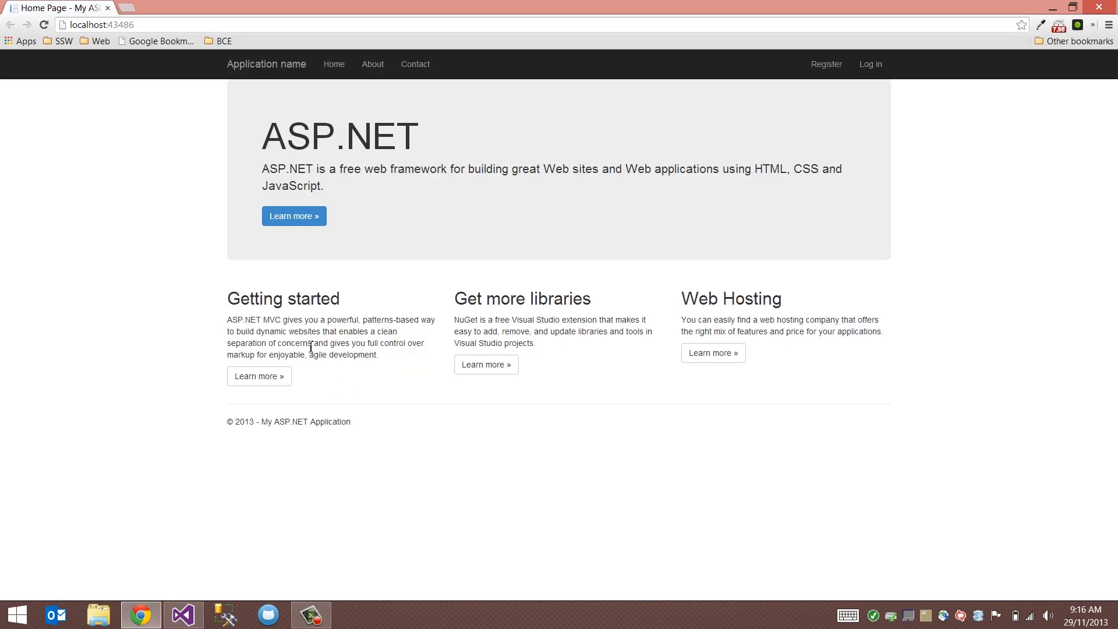
mouse_move(762, 337)
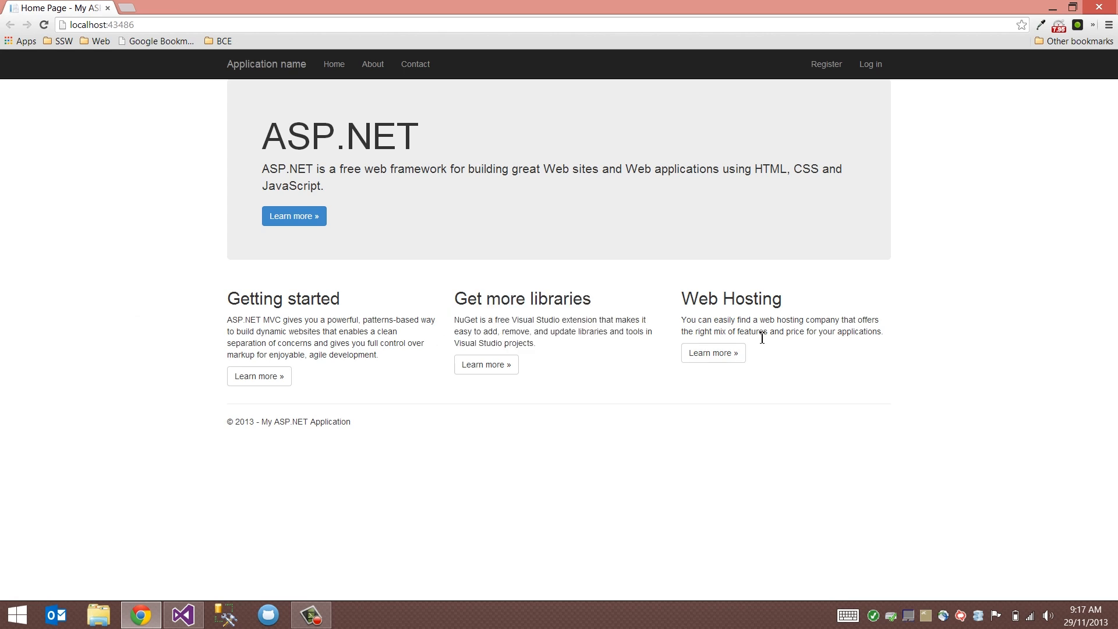
click(181, 613)
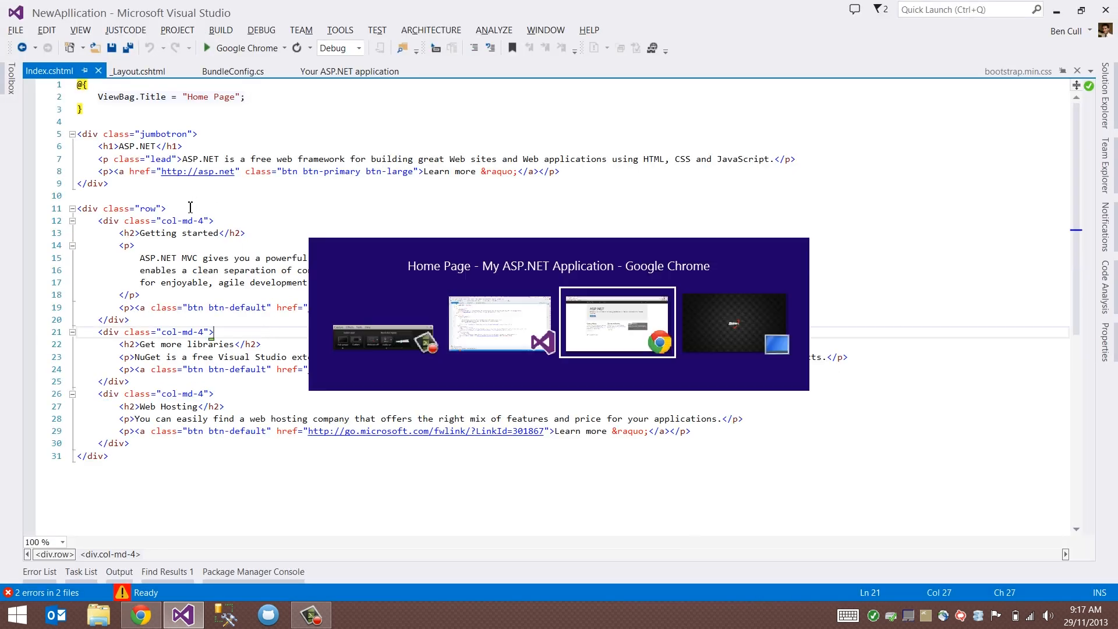
click(617, 321)
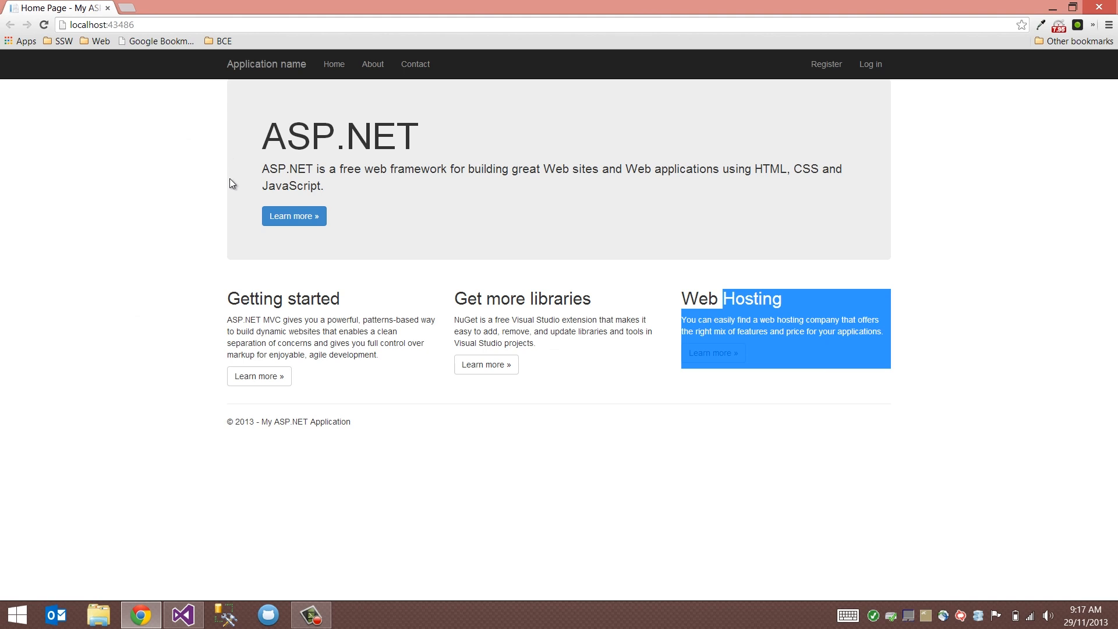
click(182, 614)
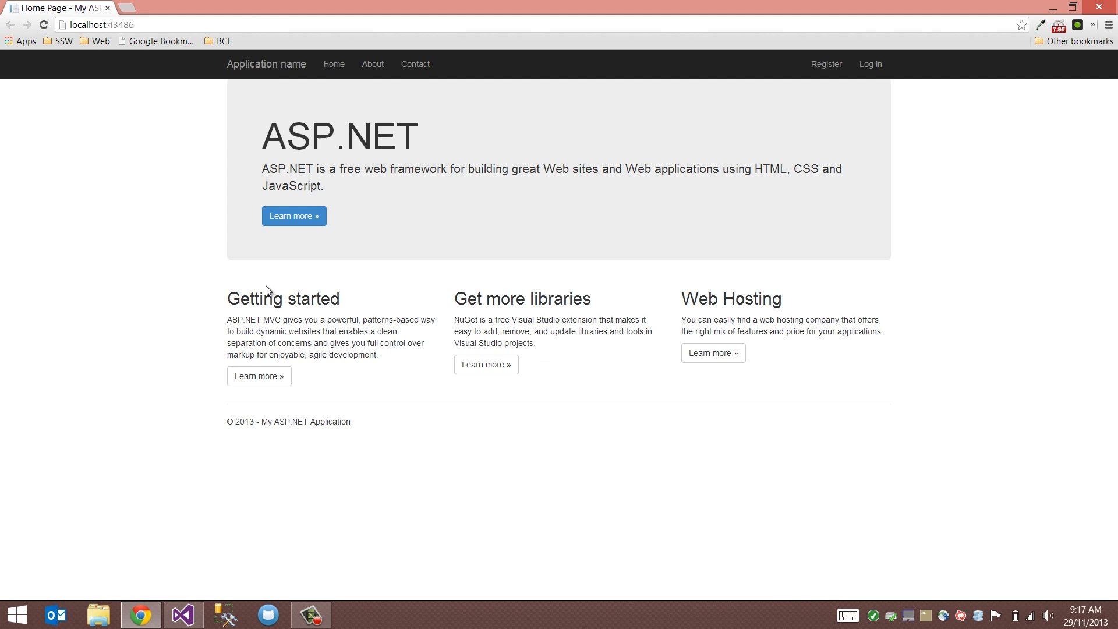
mouse_move(226, 272)
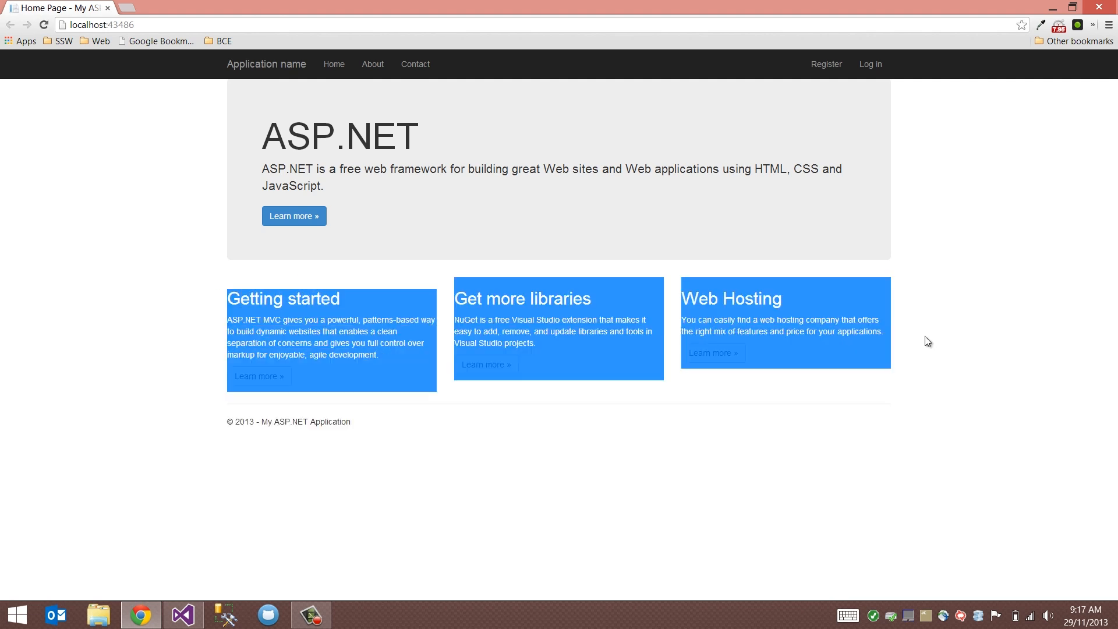
click(181, 614)
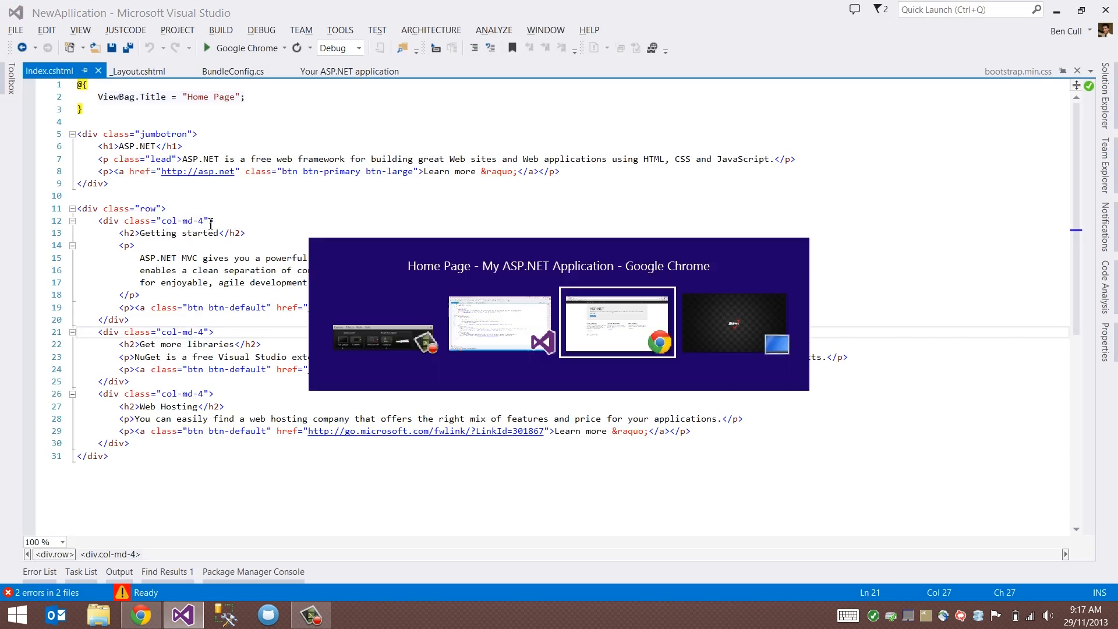
click(616, 321)
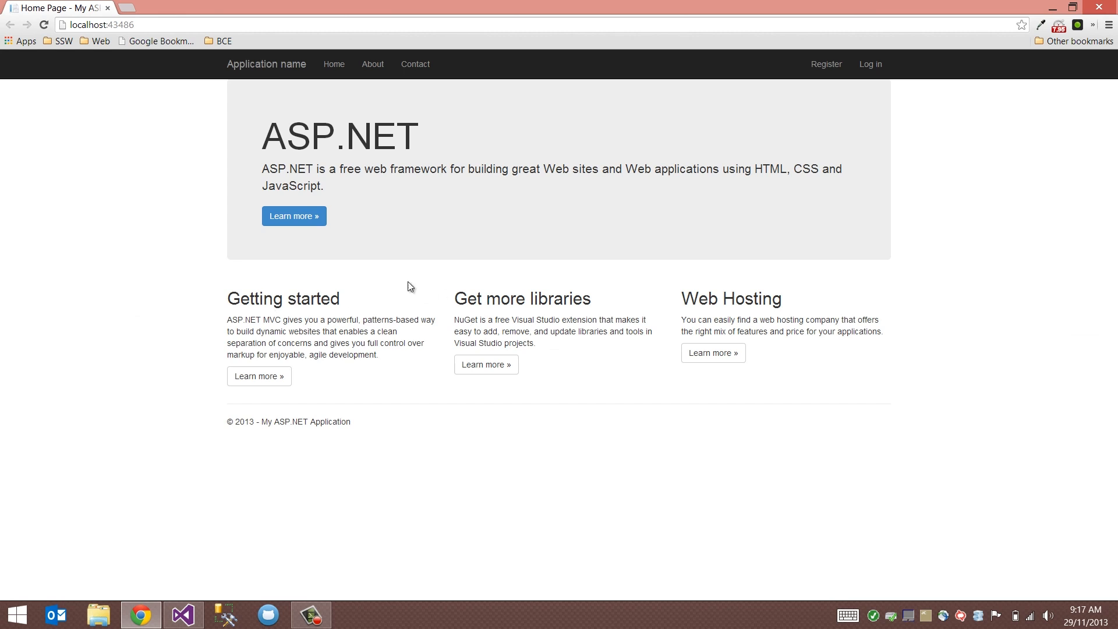
- Move Get more libraries into the first column and widen it to col-md-8
click(182, 614)
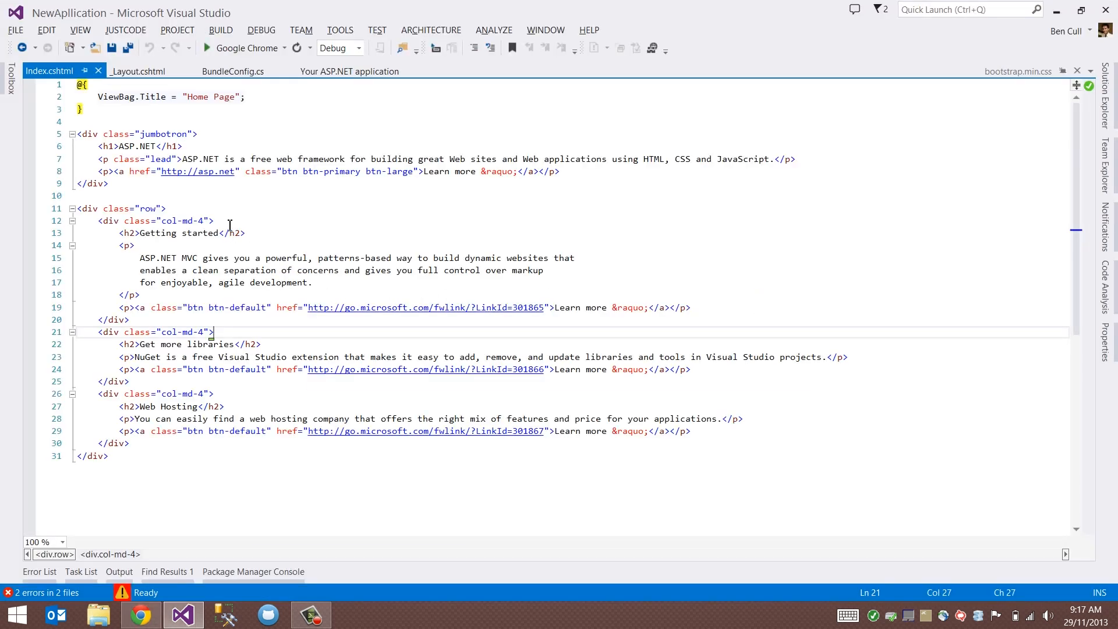
click(207, 233)
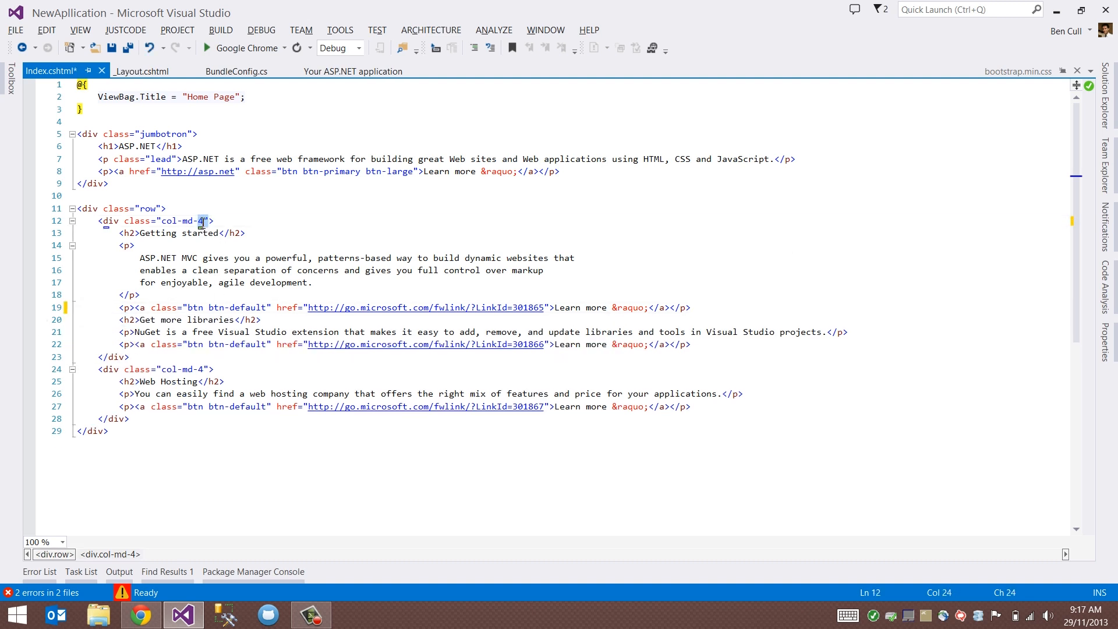
text(8)
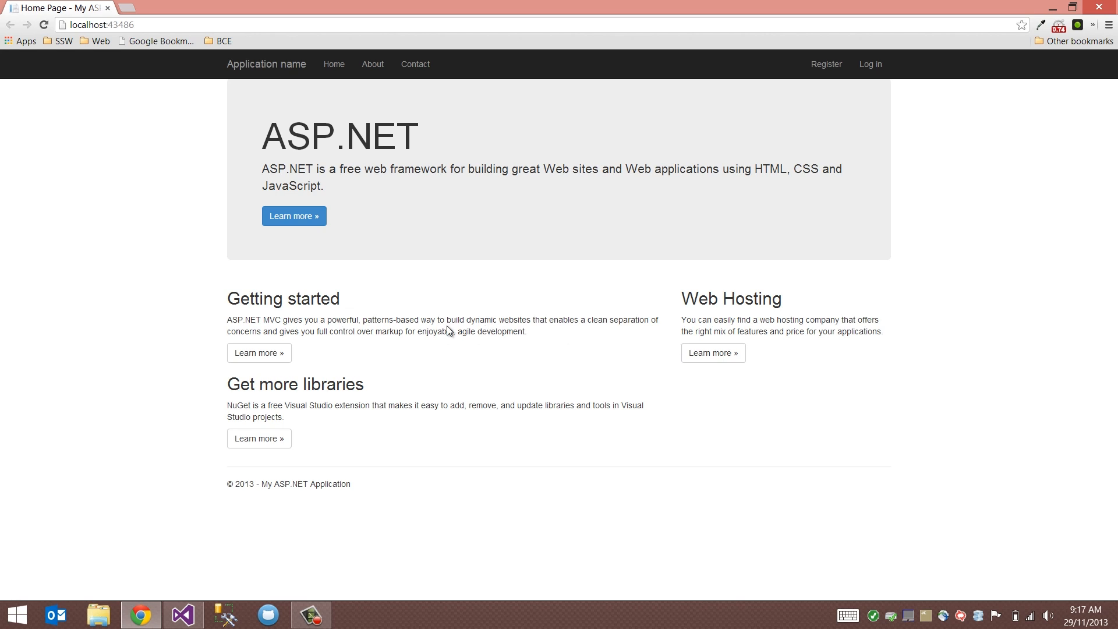
mouse_move(841, 358)
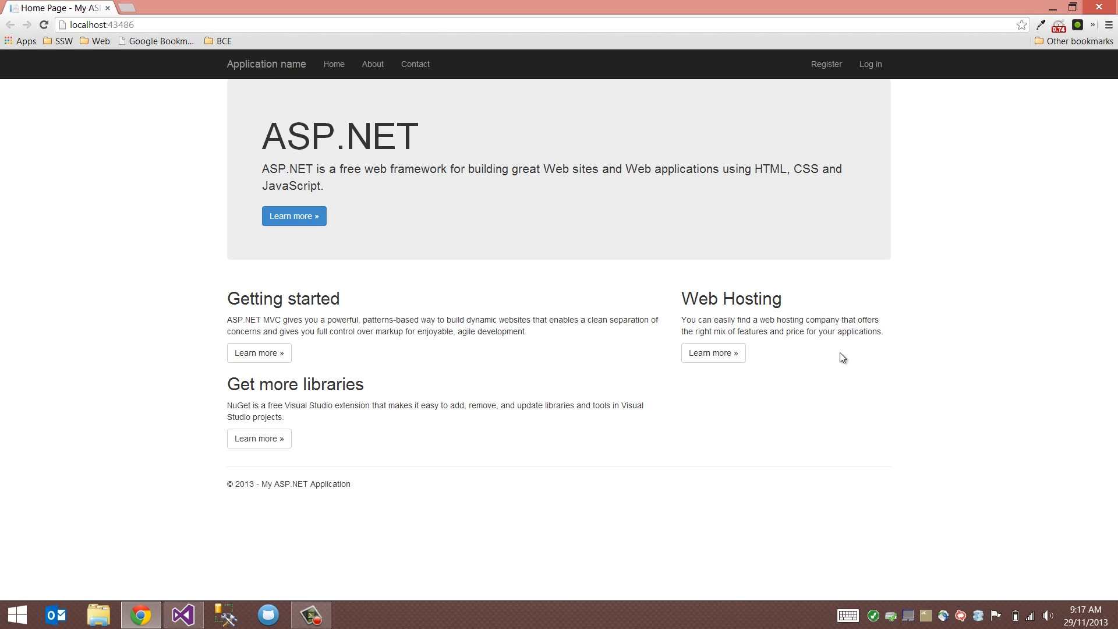
mouse_move(521, 105)
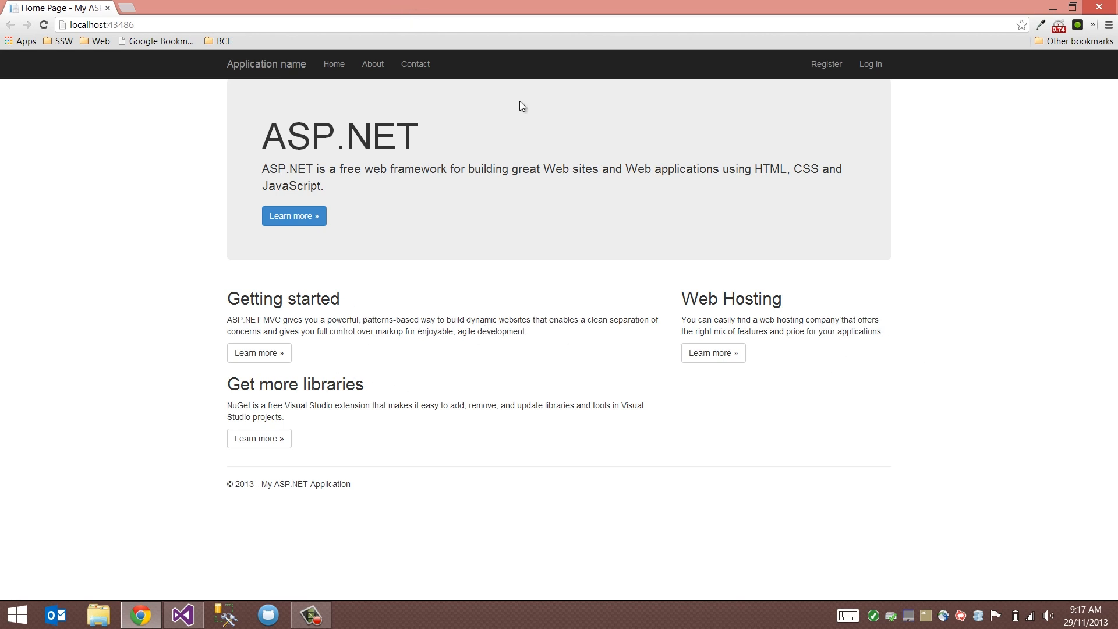
mouse_move(636, 155)
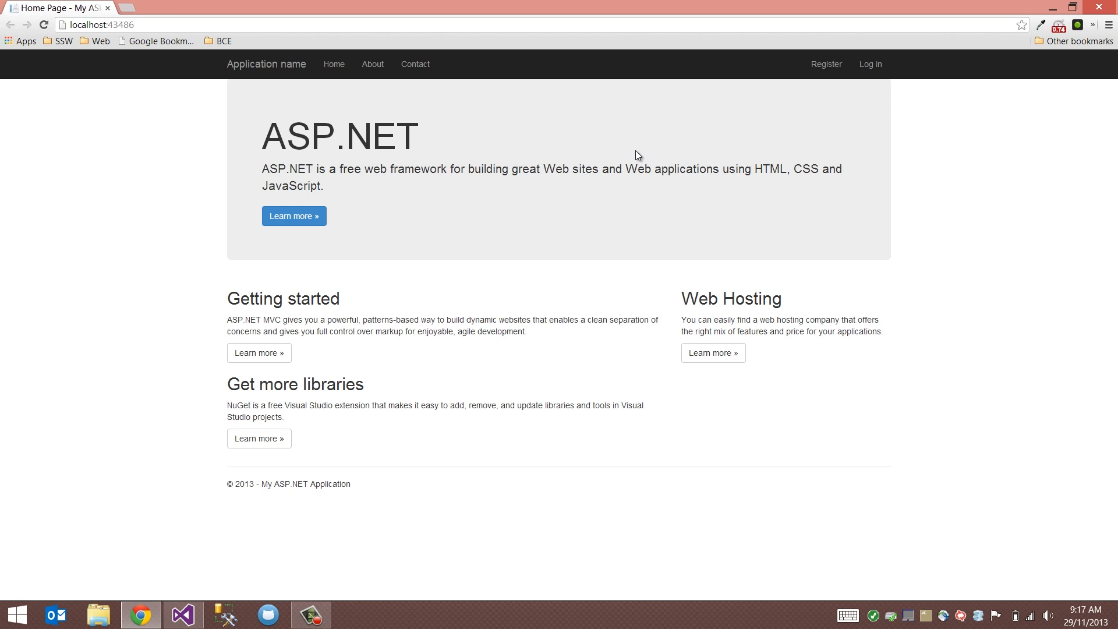
mouse_move(727, 168)
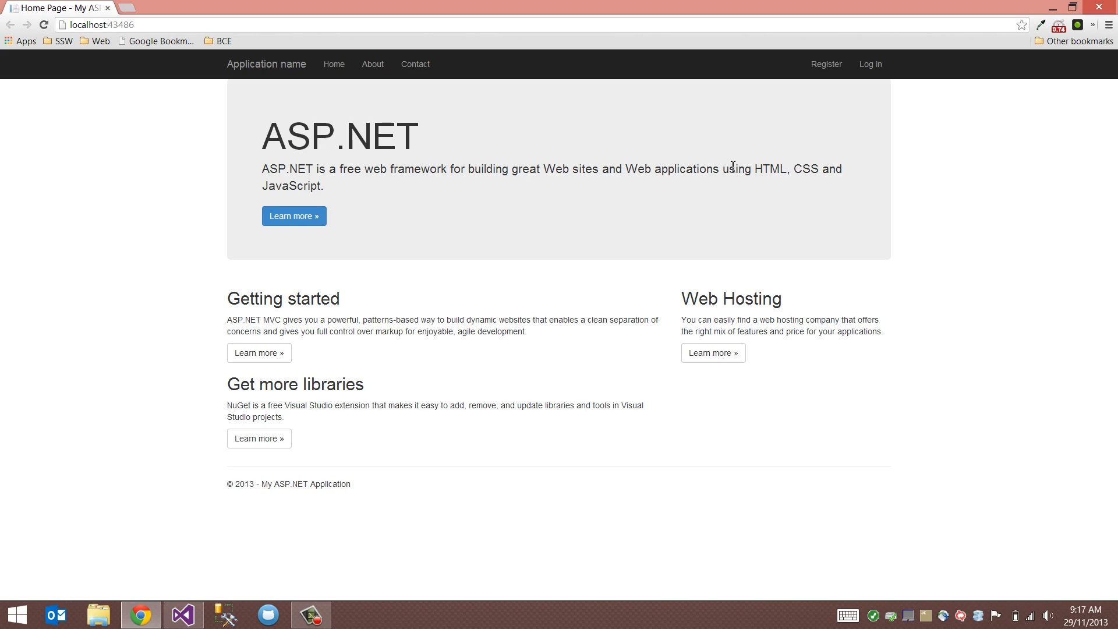
mouse_move(775, 221)
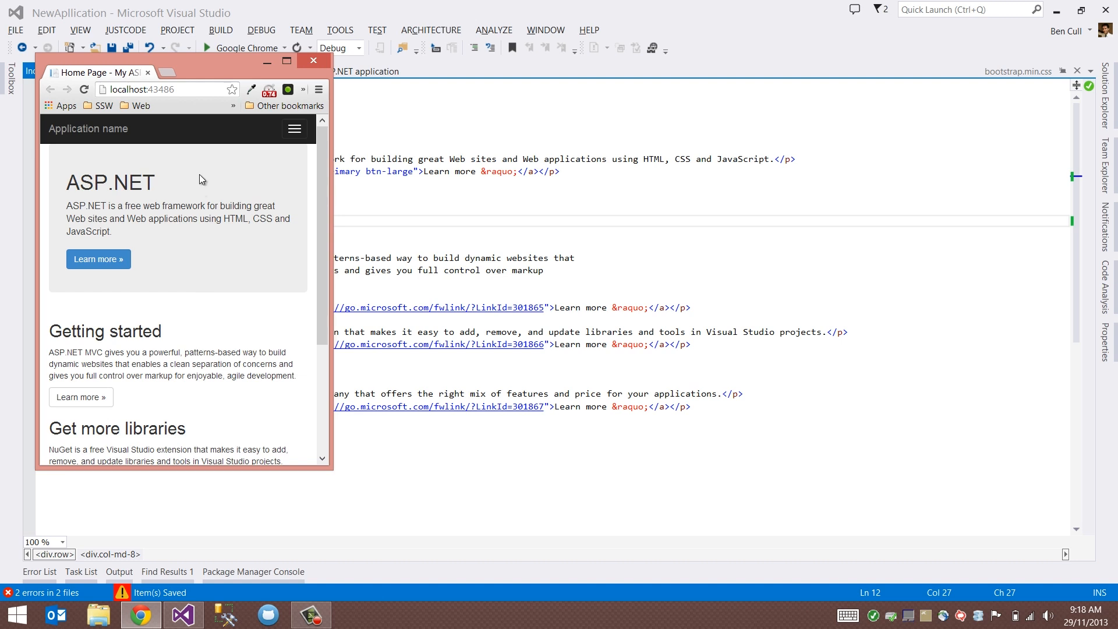
mouse_move(203, 128)
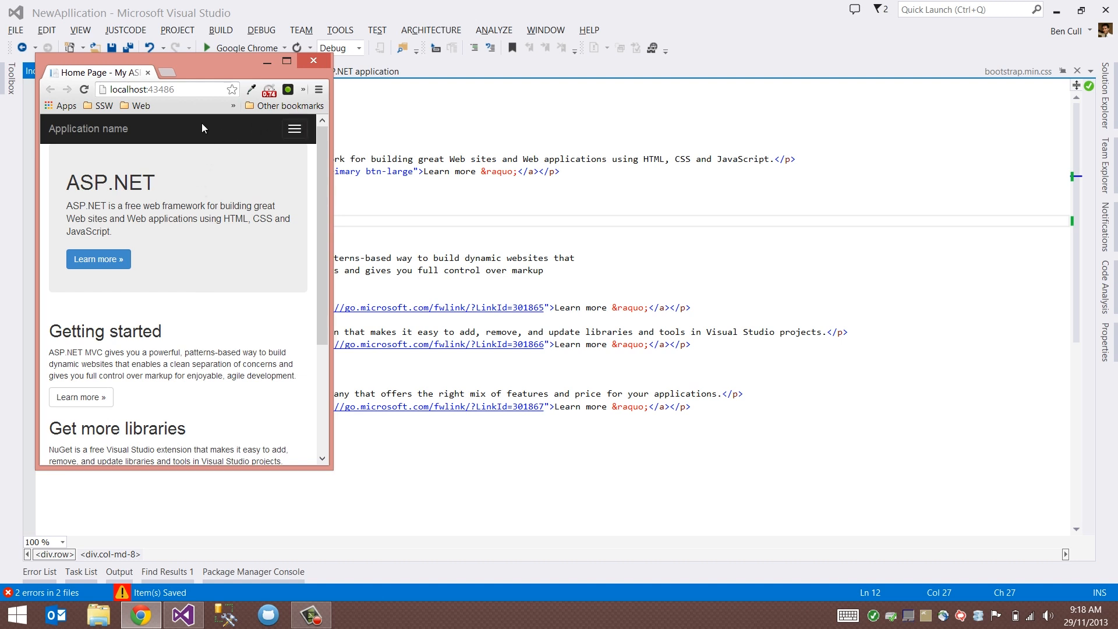
mouse_move(294, 129)
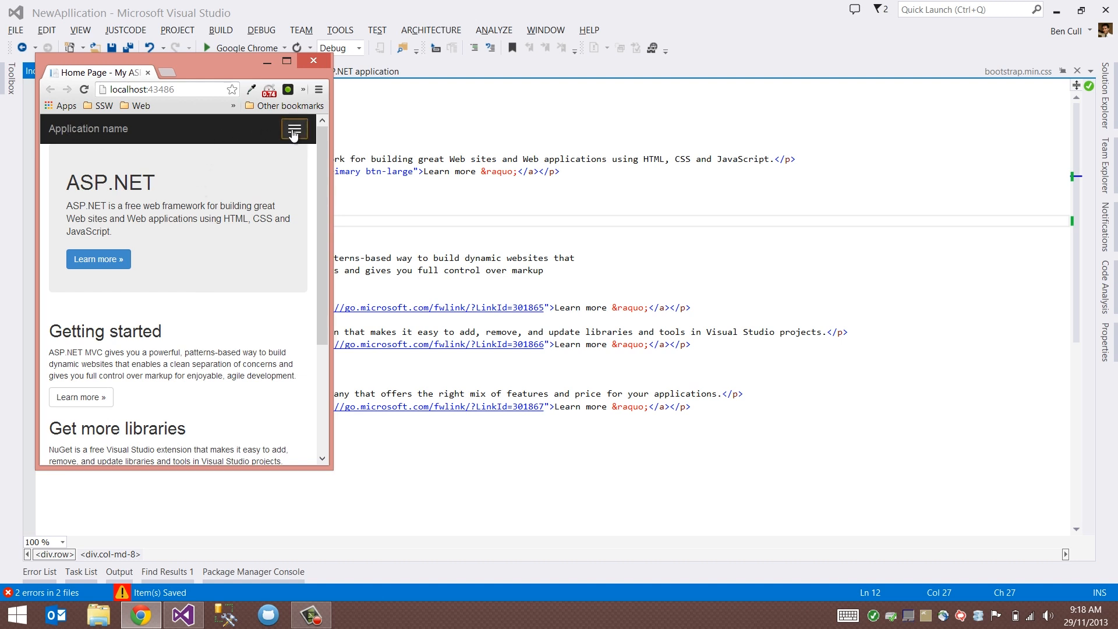
click(293, 129)
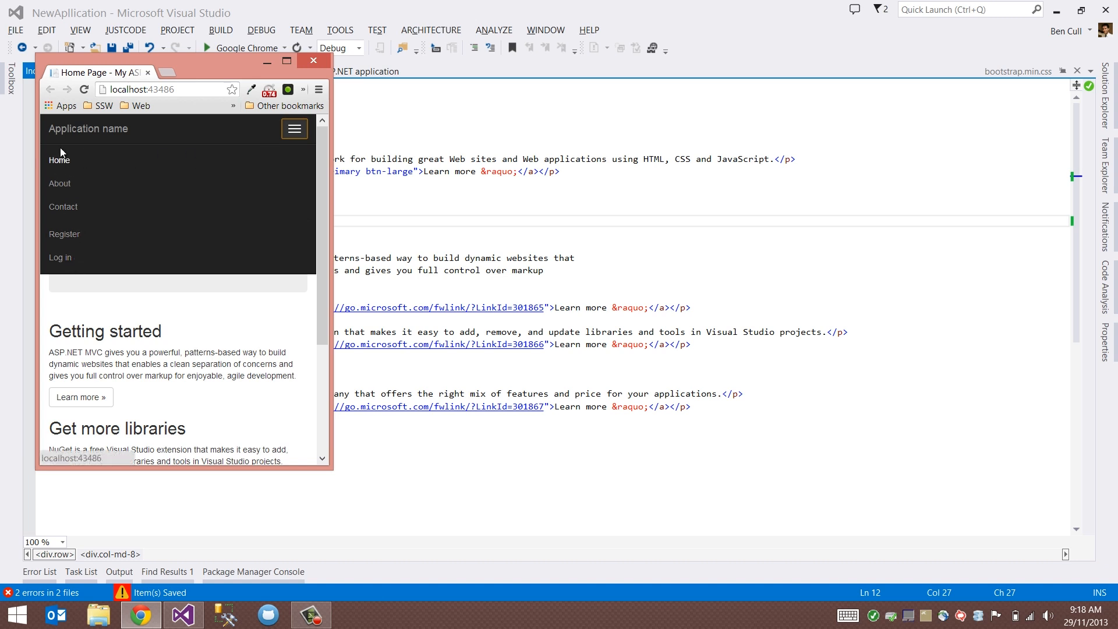
click(293, 129)
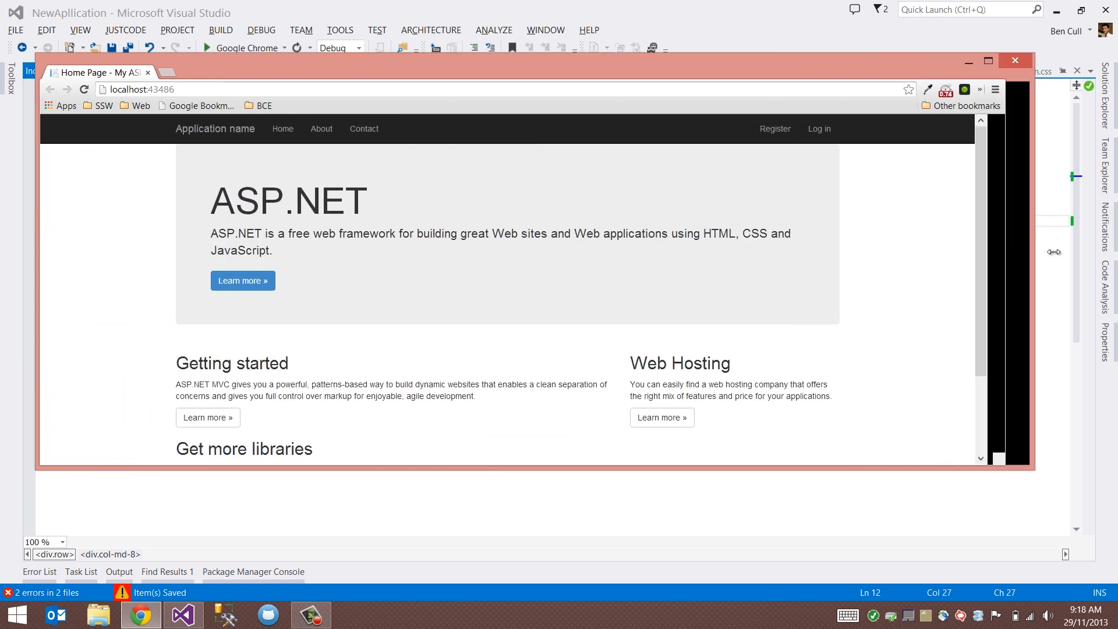
click(988, 60)
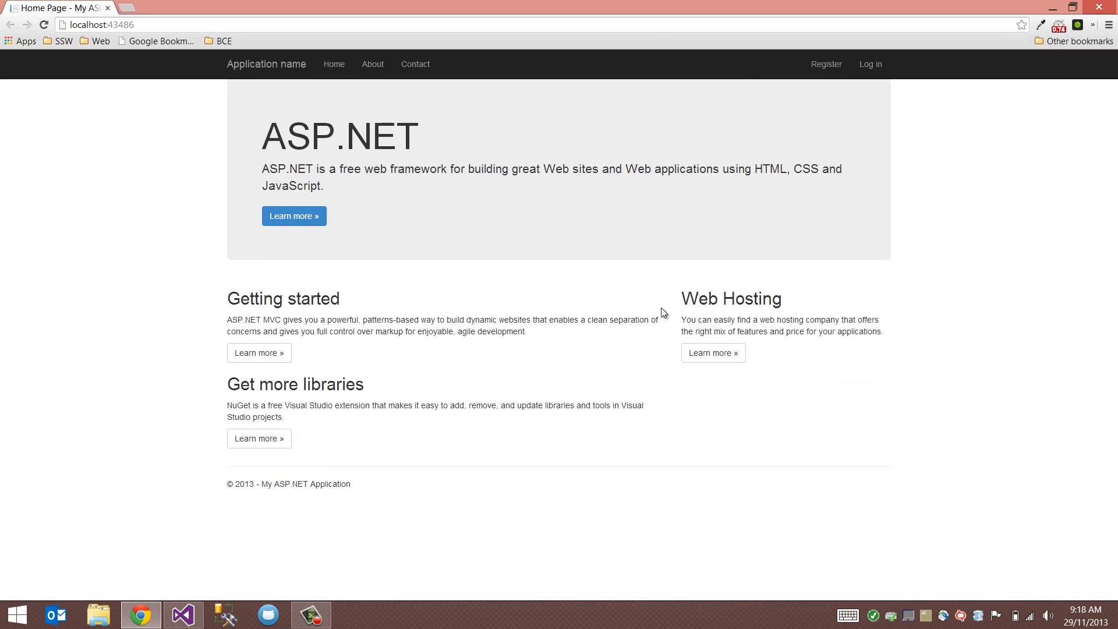
click(182, 613)
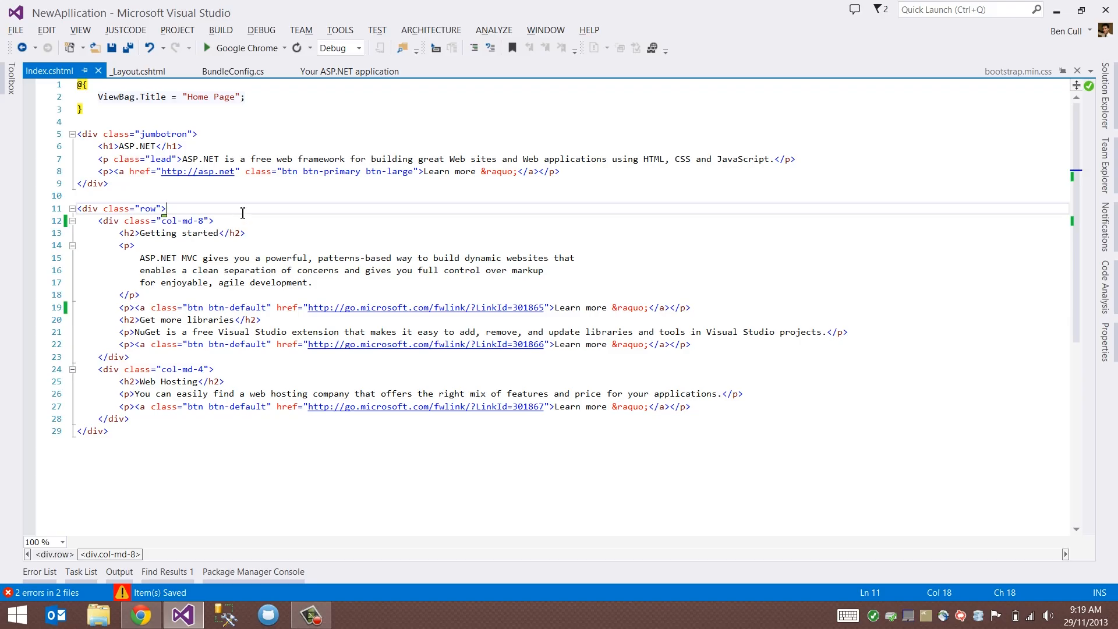
mouse_move(293, 222)
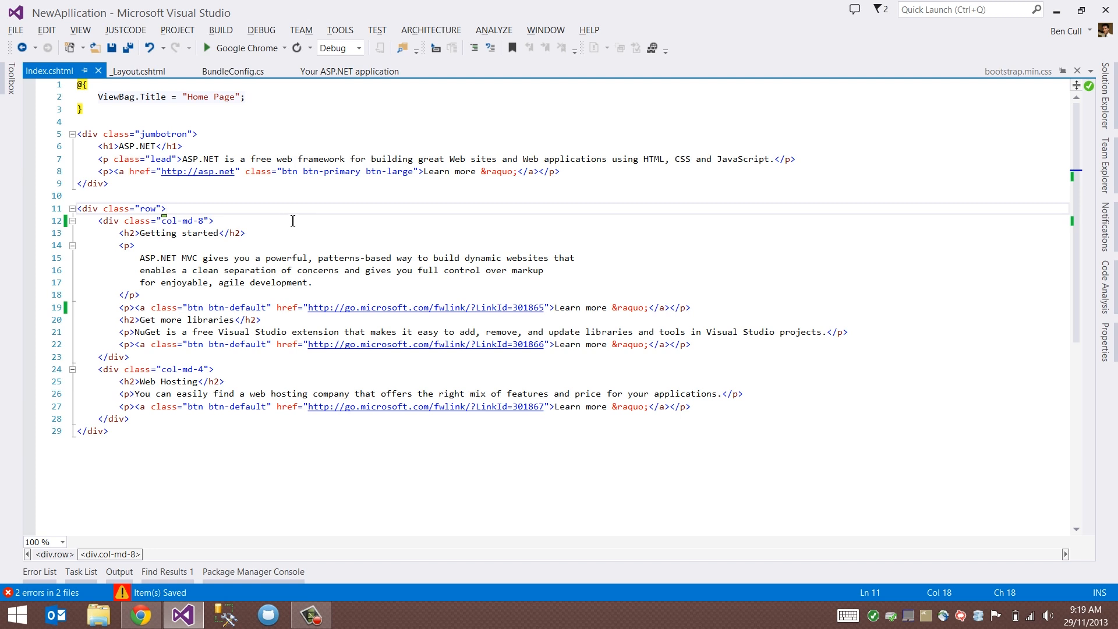
- Change the column width classes in Index.cshtml to col-md-6
click(202, 220)
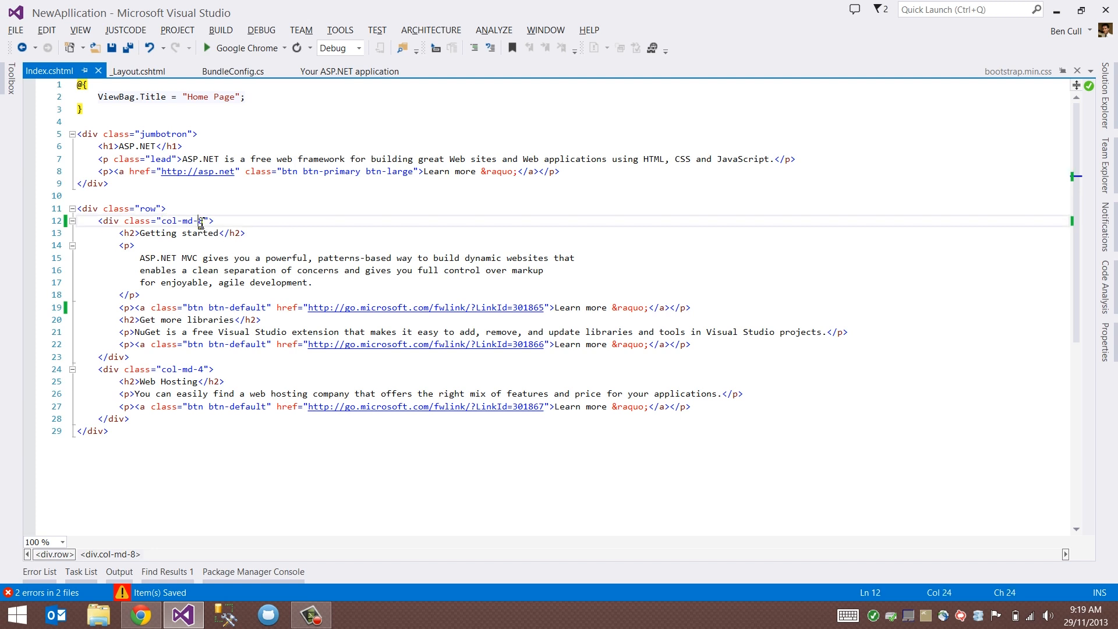
text(6)
click(574, 369)
text(6)
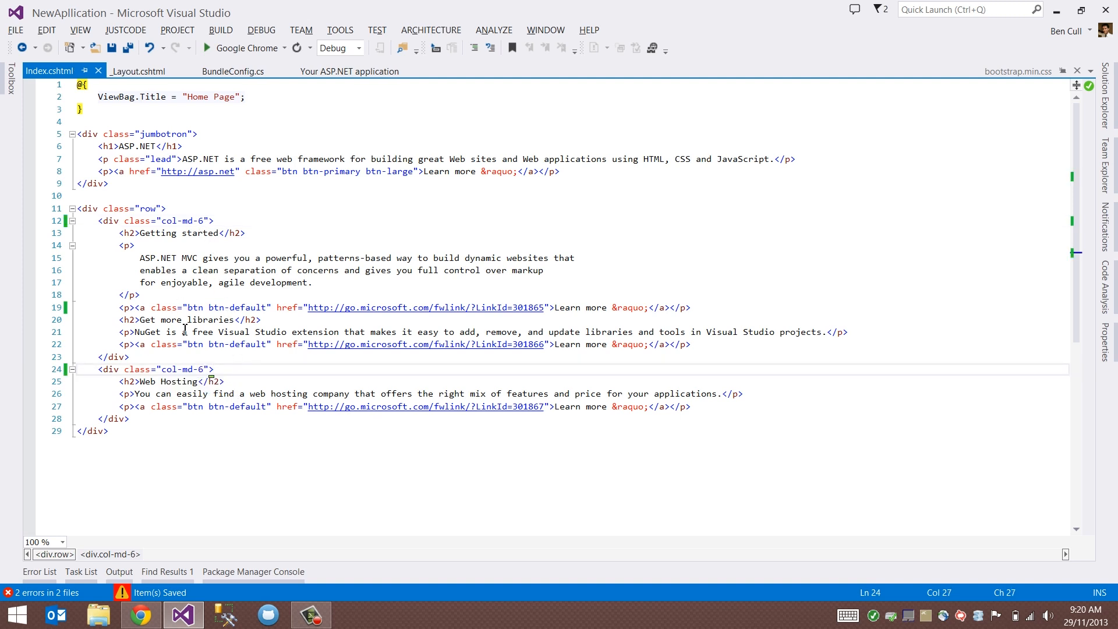
mouse_move(184, 357)
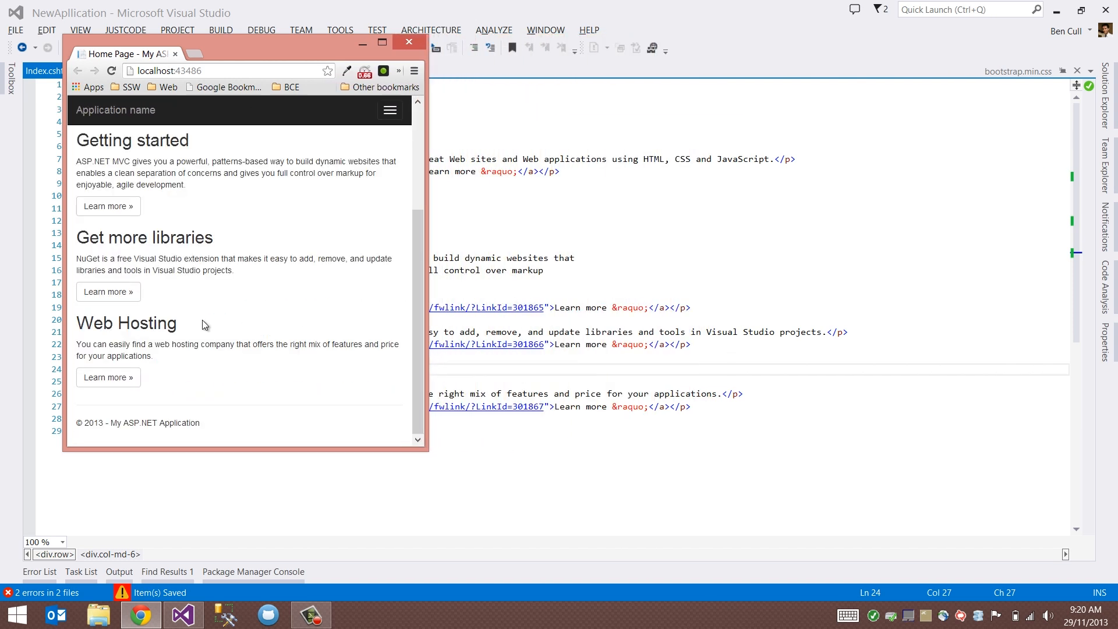
mouse_move(288, 246)
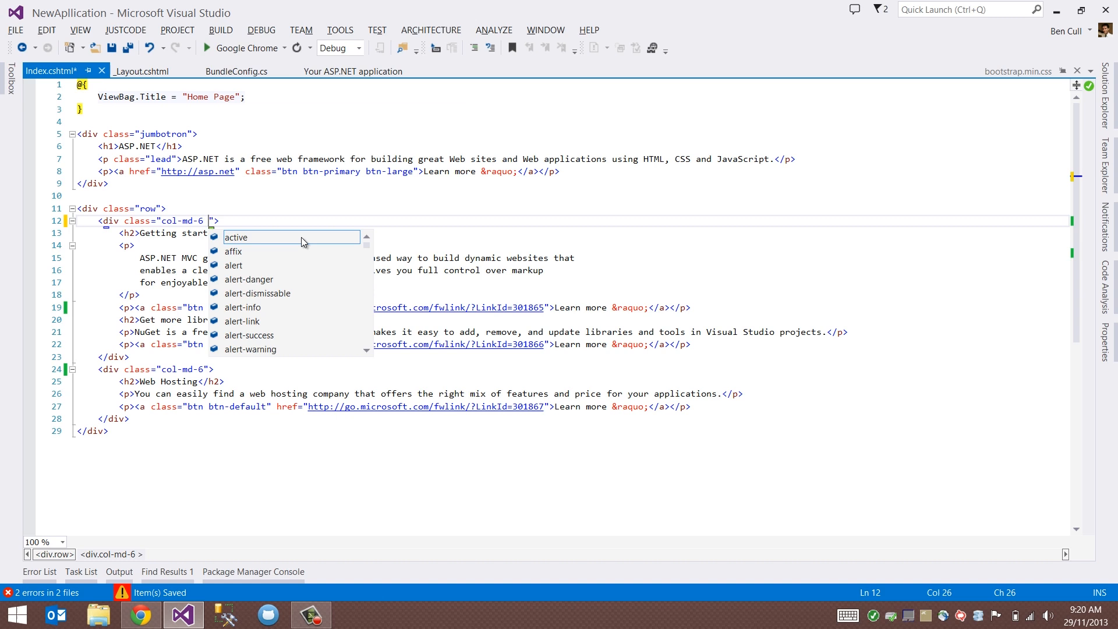
- Add col-xs-6 to both col-md-6 column divs using IntelliSense
text(co)
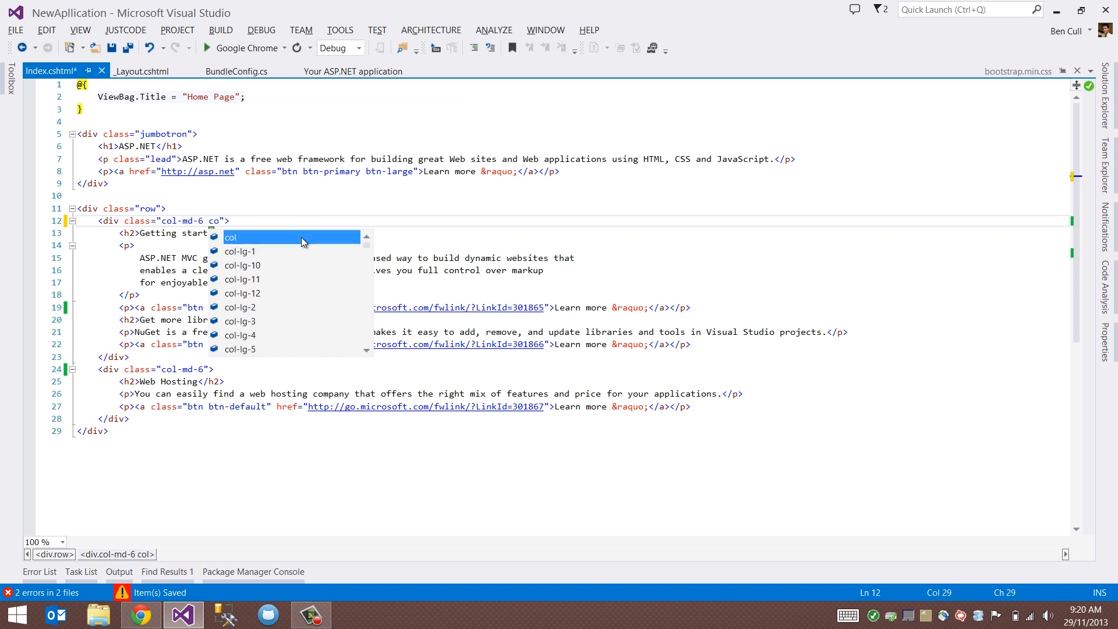
text(xs-6)
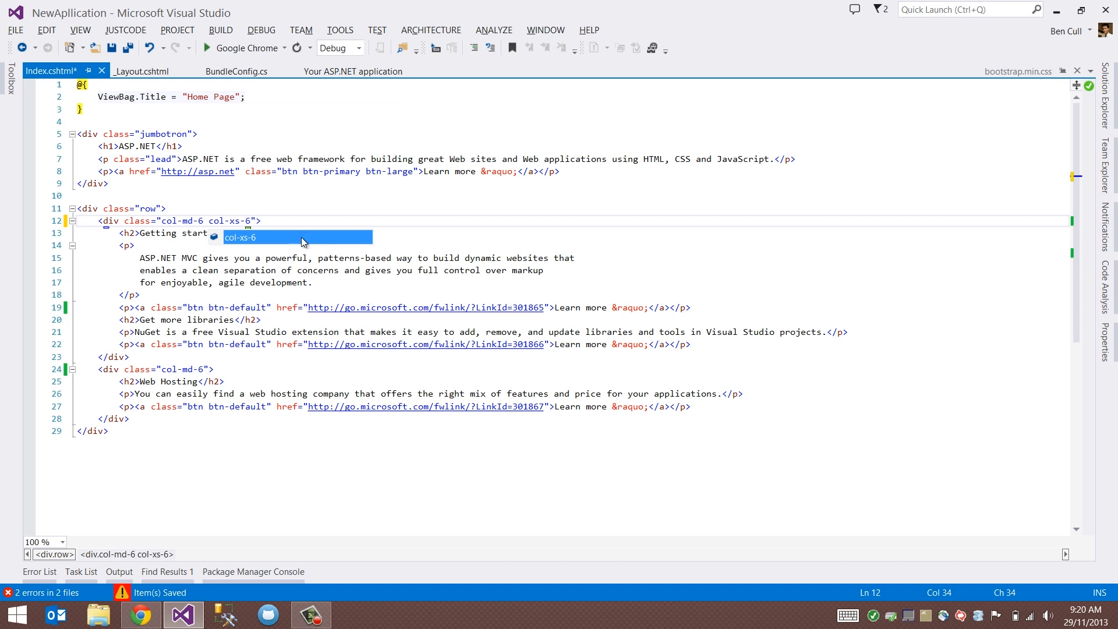
click(267, 353)
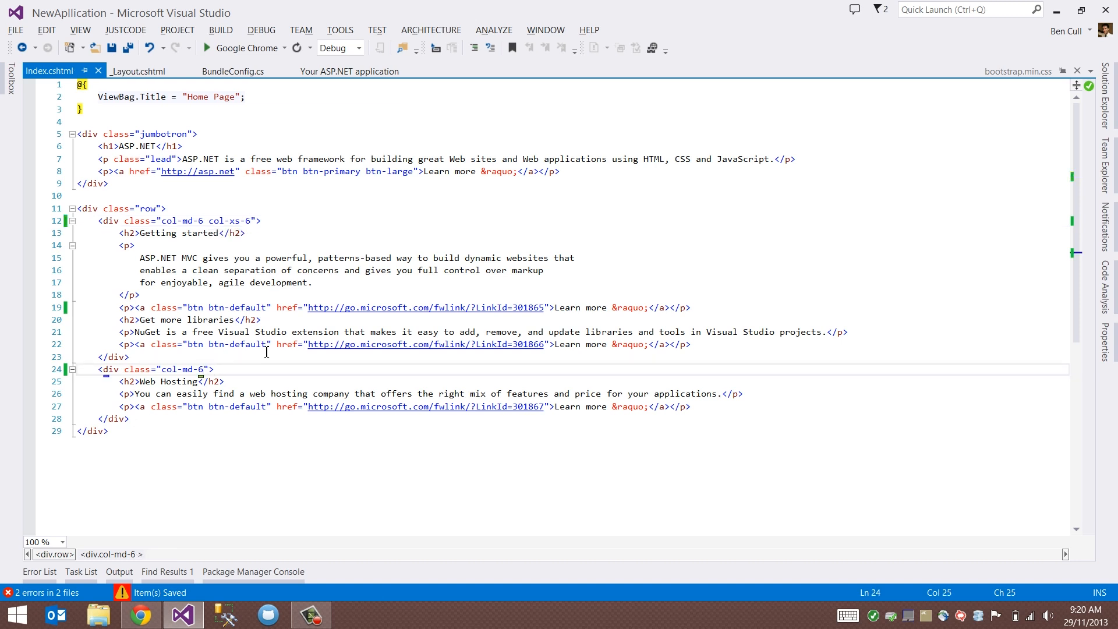
text(col-xs-6)
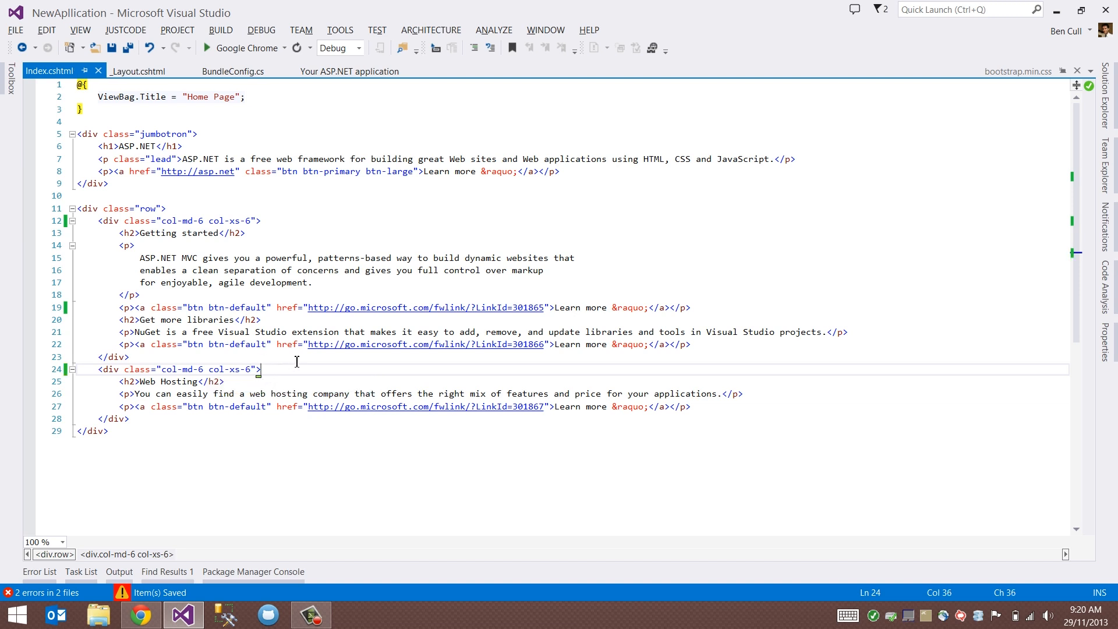
- Reload localhost in a narrow Chrome window to see the half-width columns
click(206, 48)
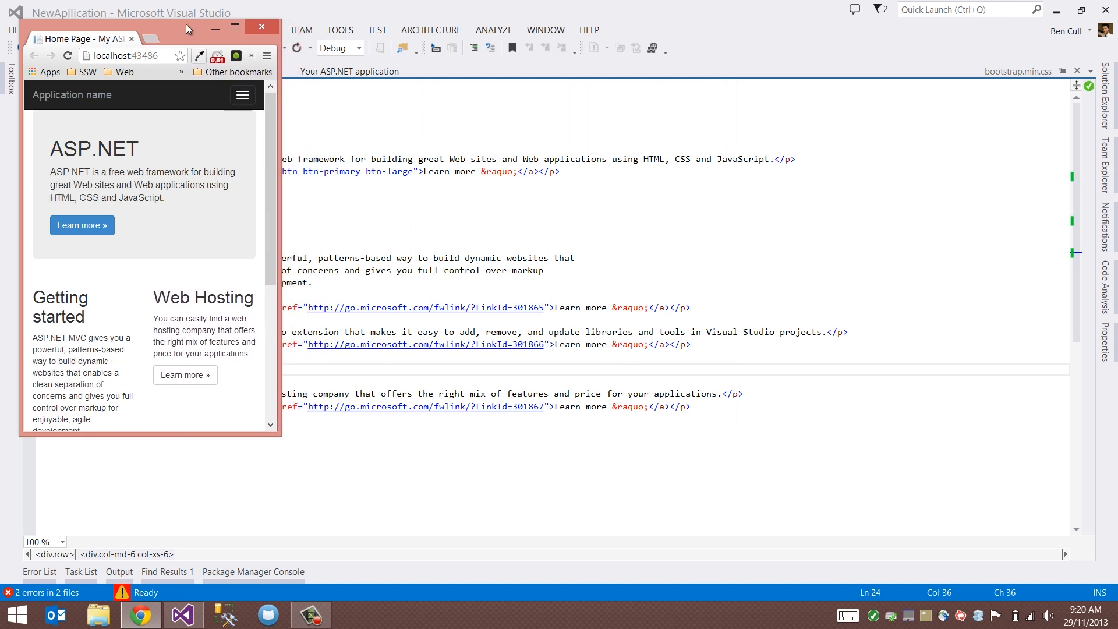
click(234, 27)
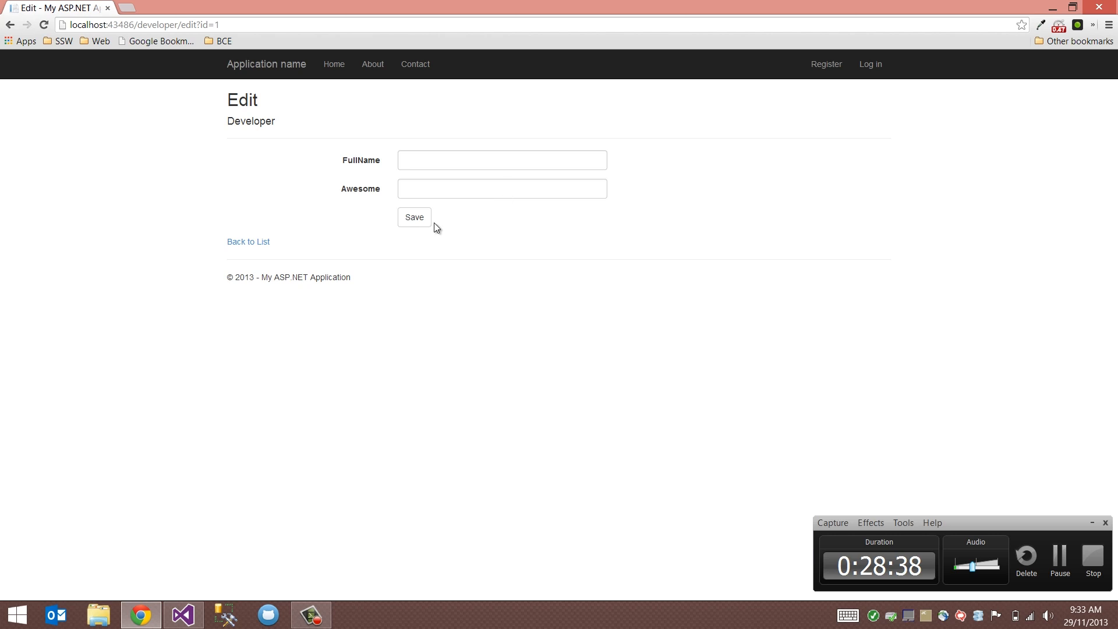
- Show the Developer Edit form at /developer/edit?id=1 with FullName, Awesome and Save
click(181, 616)
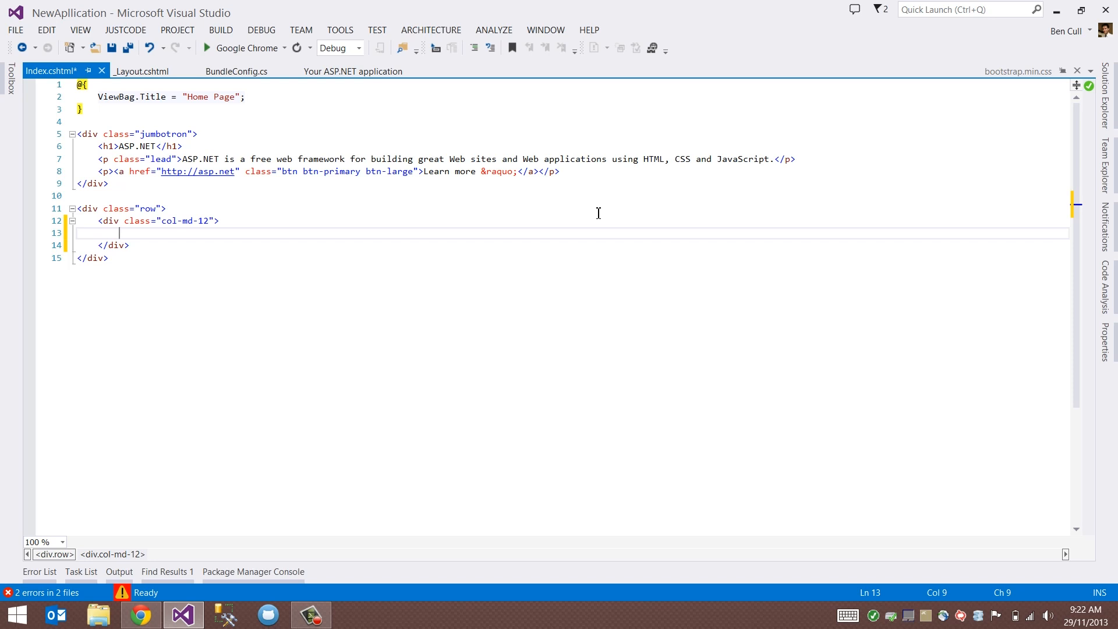
mouse_move(625, 245)
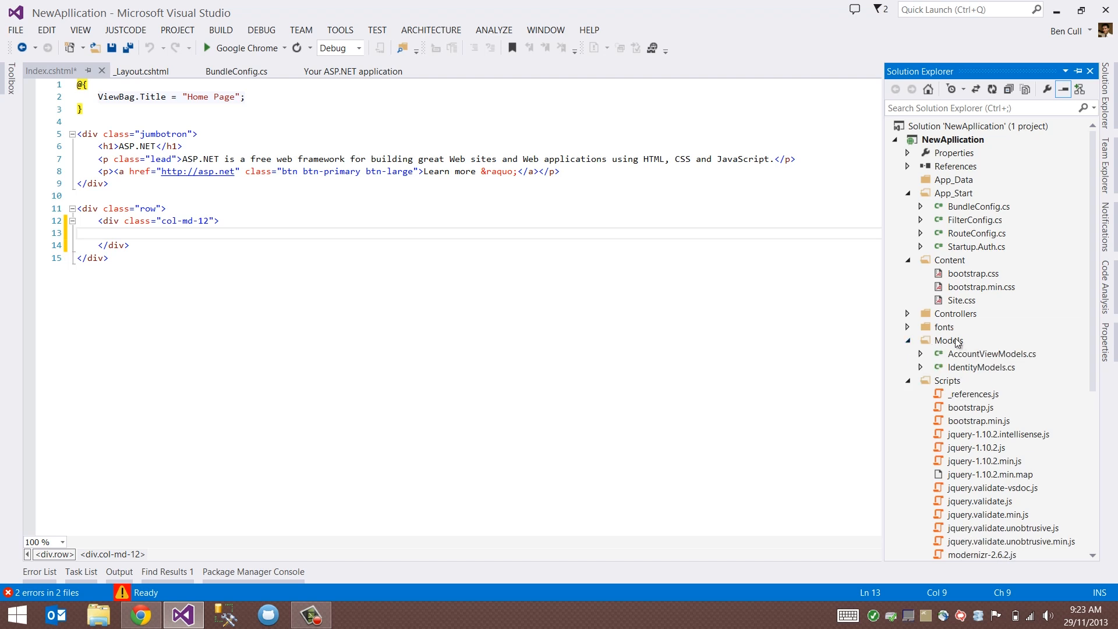
- Add a new class named Developer to the Models folder
right_click(949, 340)
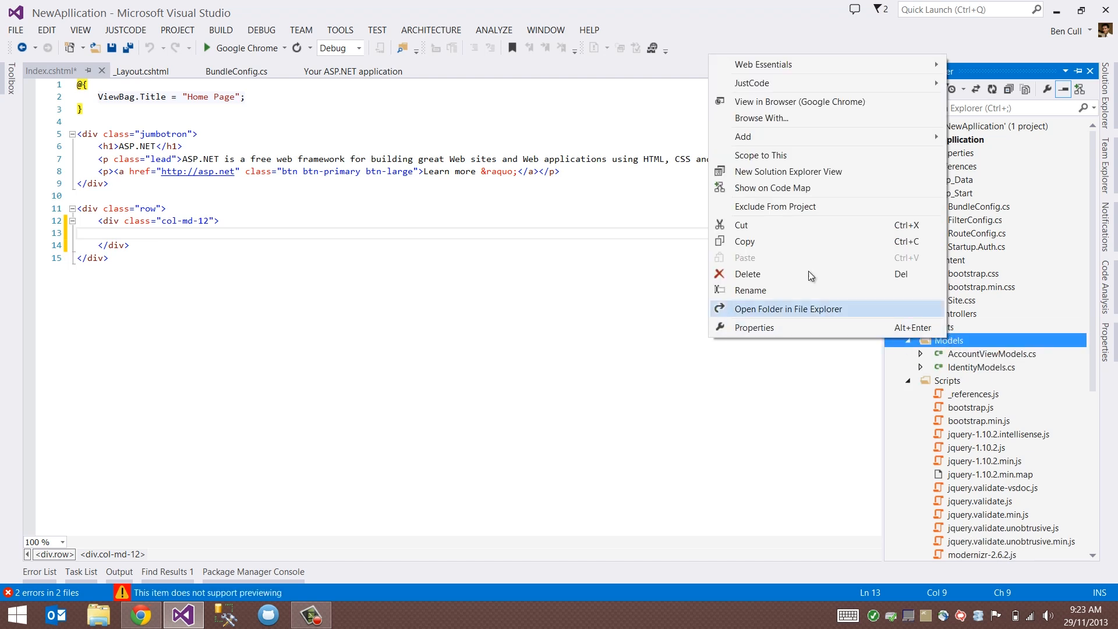
click(787, 308)
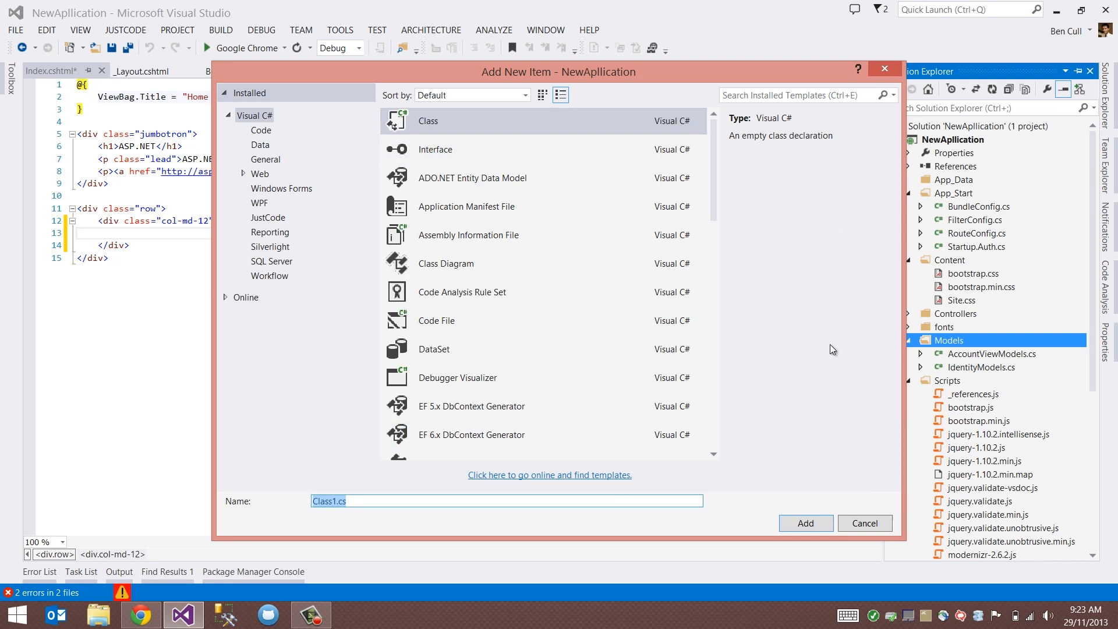
text(Developer)
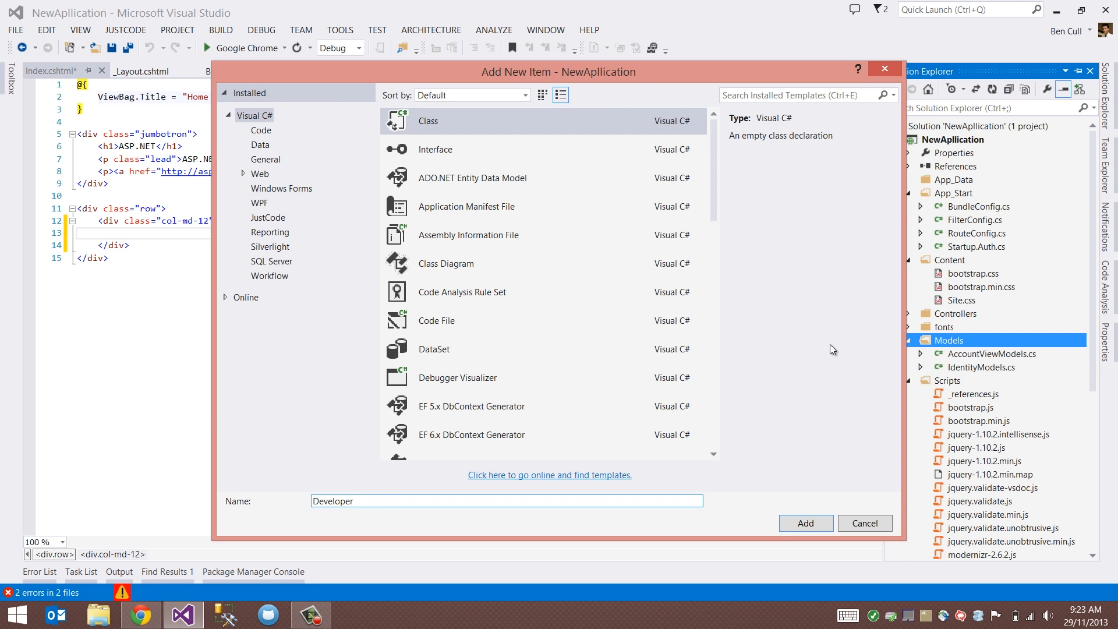
click(805, 523)
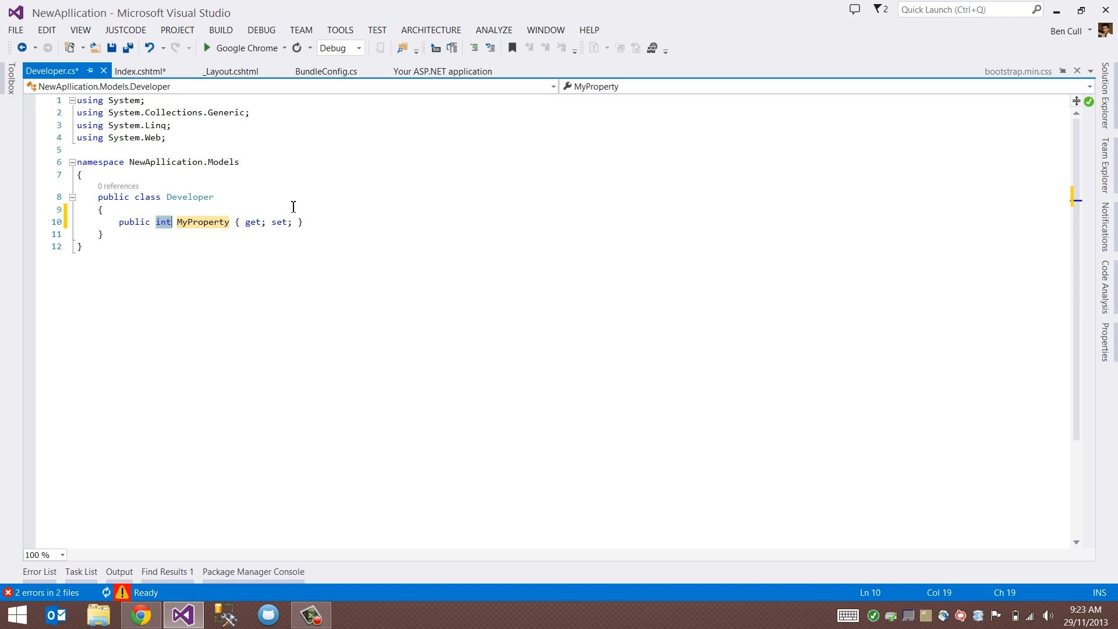
- Give Developer a string FullName property and an int Awesome property
text(string)
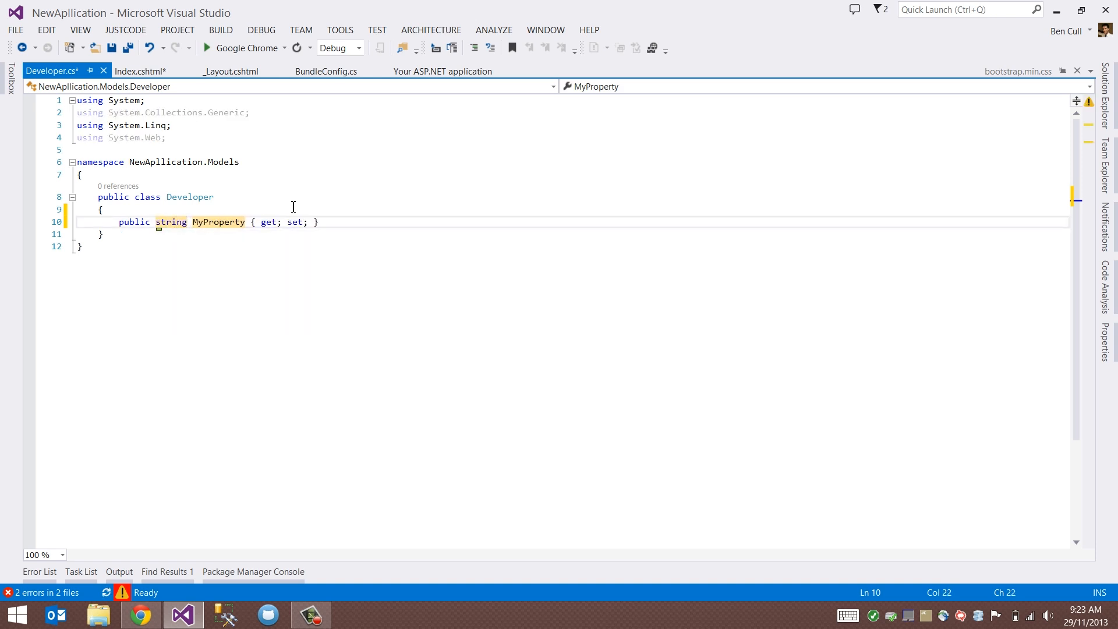
text(FullName)
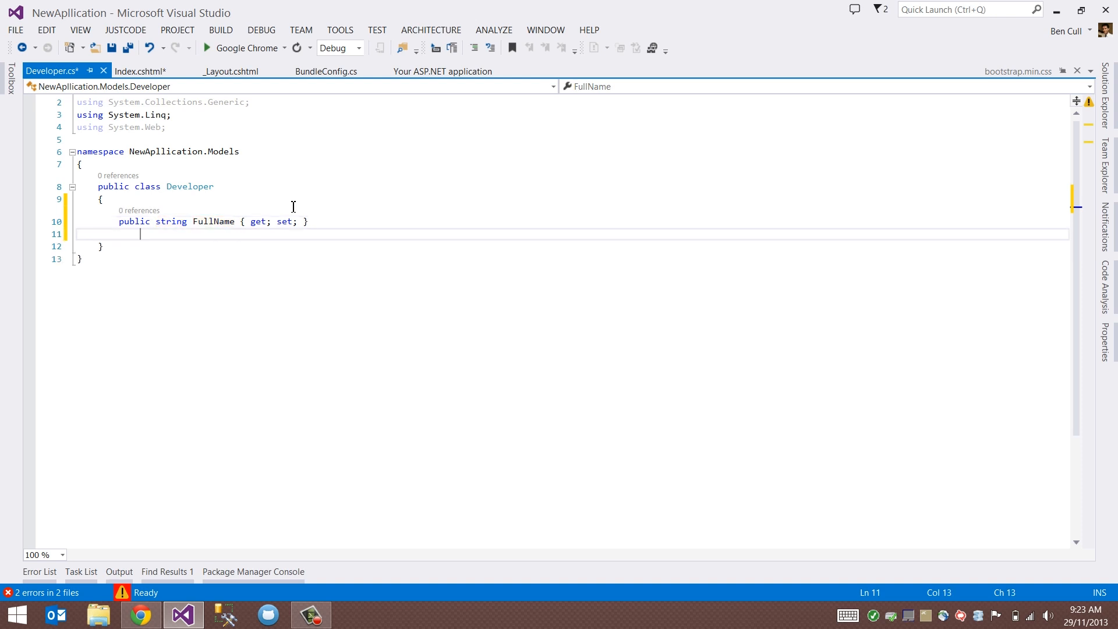
text(pu)
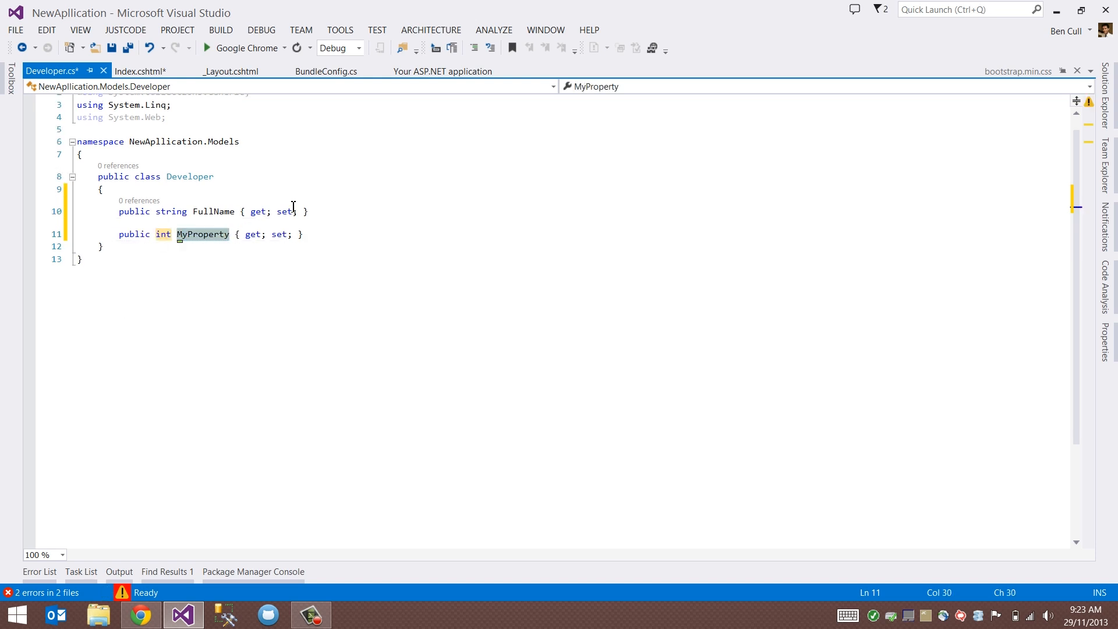
text(Awesome)
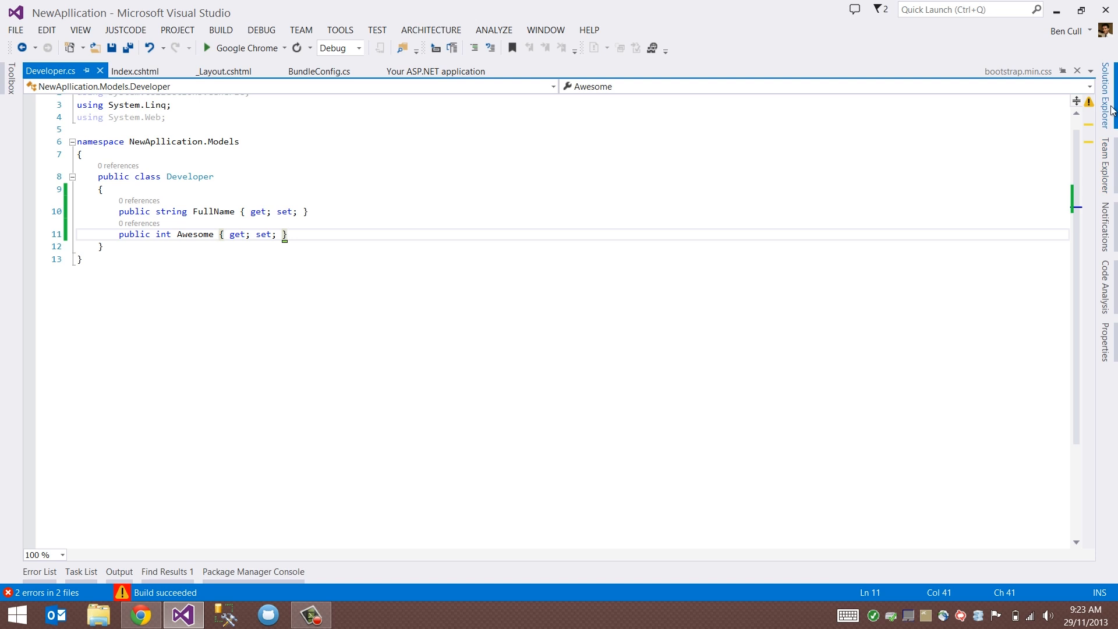
- Add DeveloperController to Controllers using the MVC 5 Controller with read/write actions template
click(1106, 85)
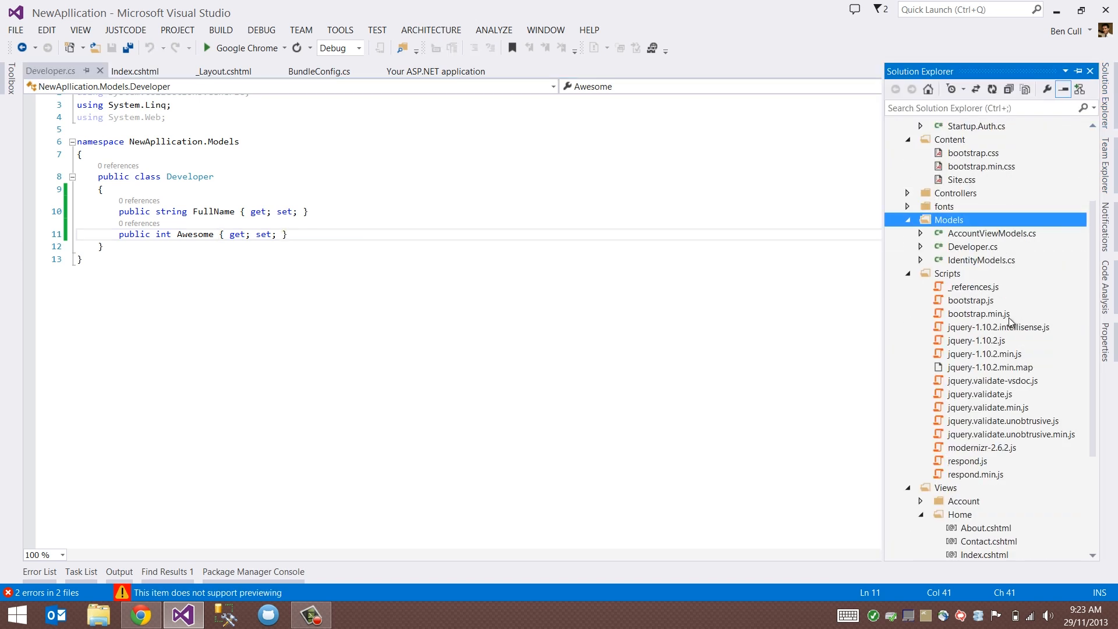
scroll(up, 3)
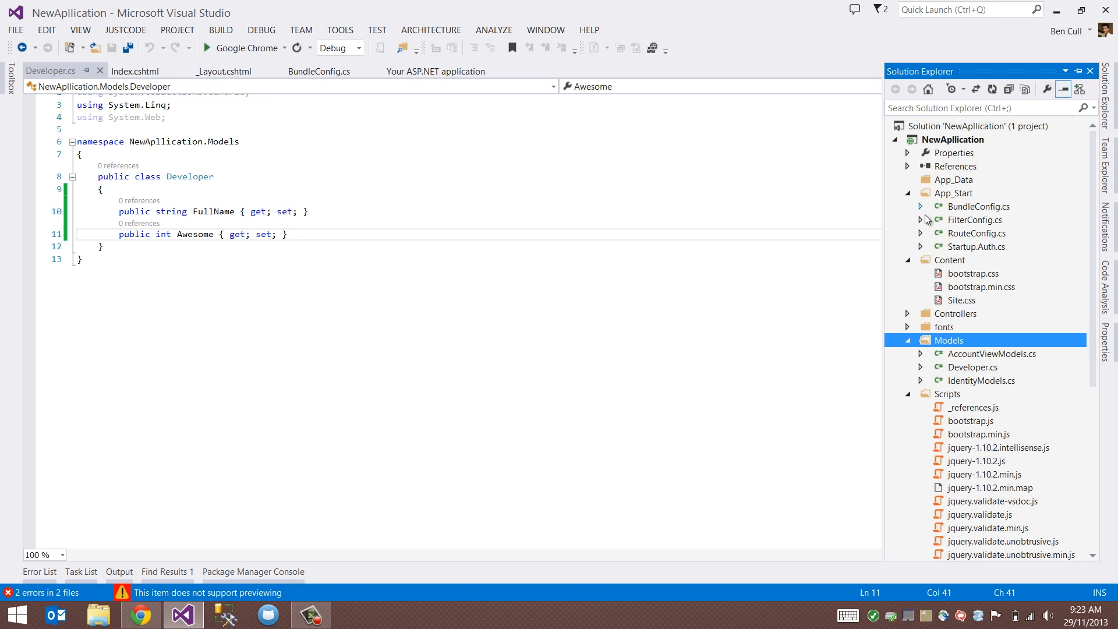
right_click(955, 313)
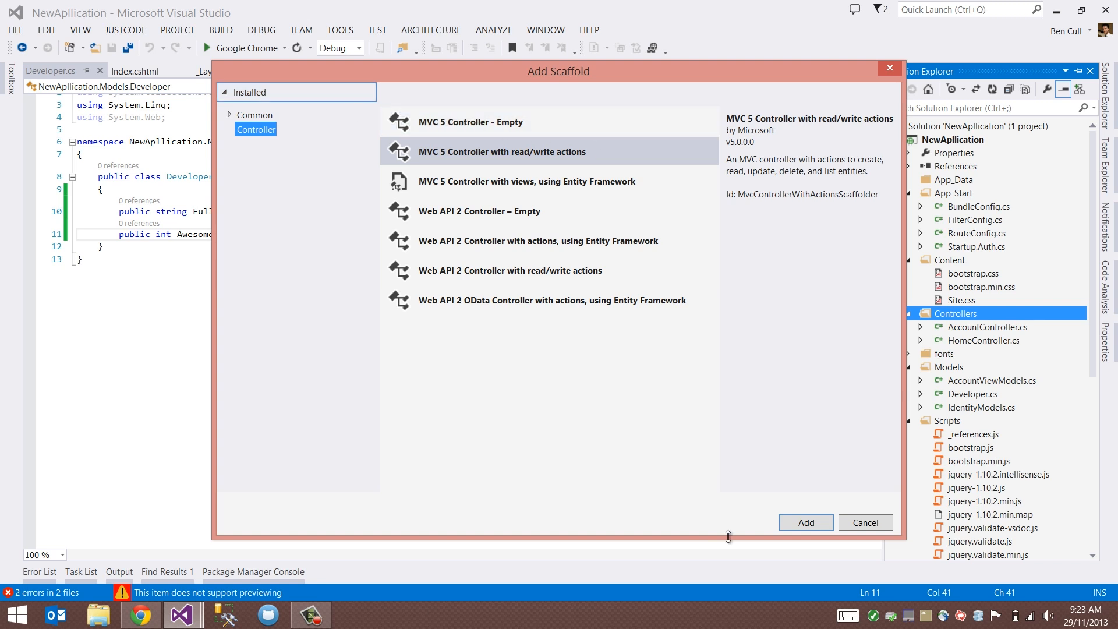
mouse_move(556, 152)
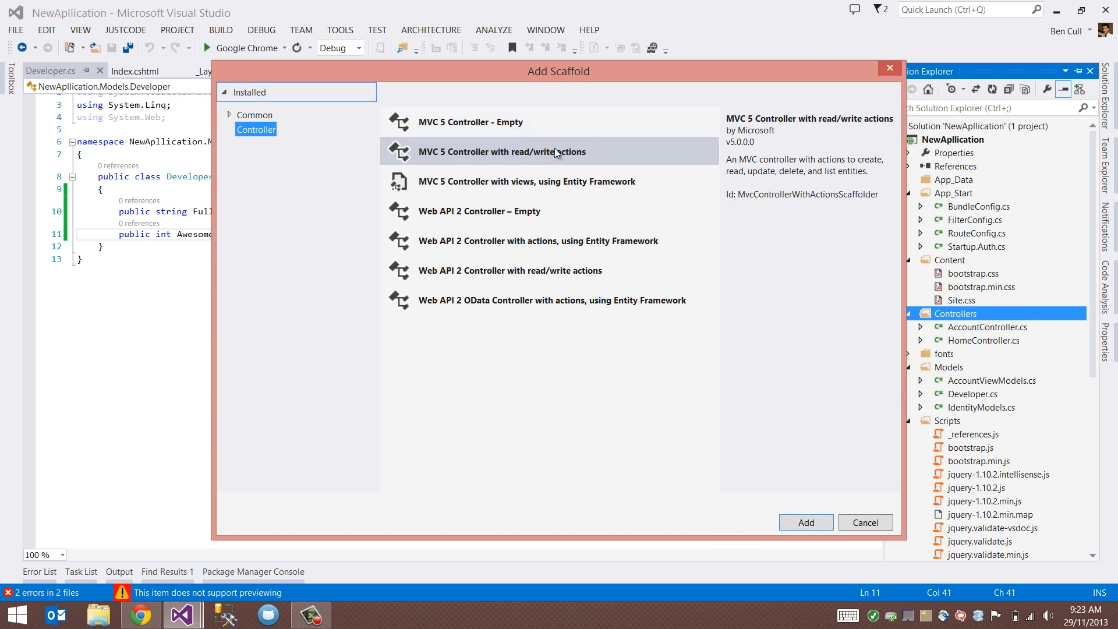
click(806, 522)
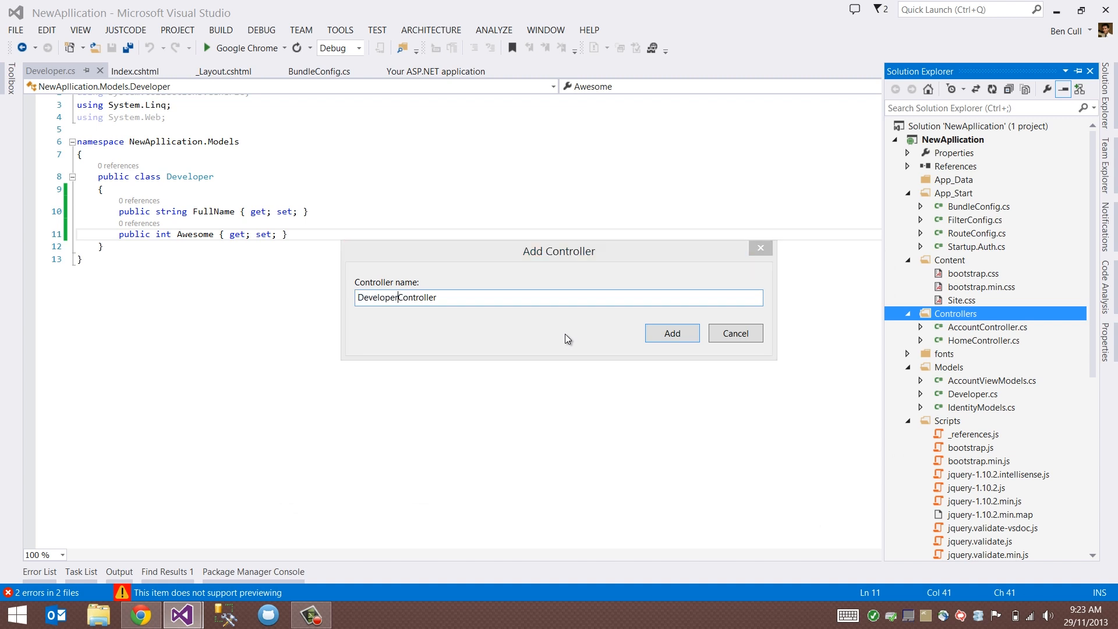
click(670, 333)
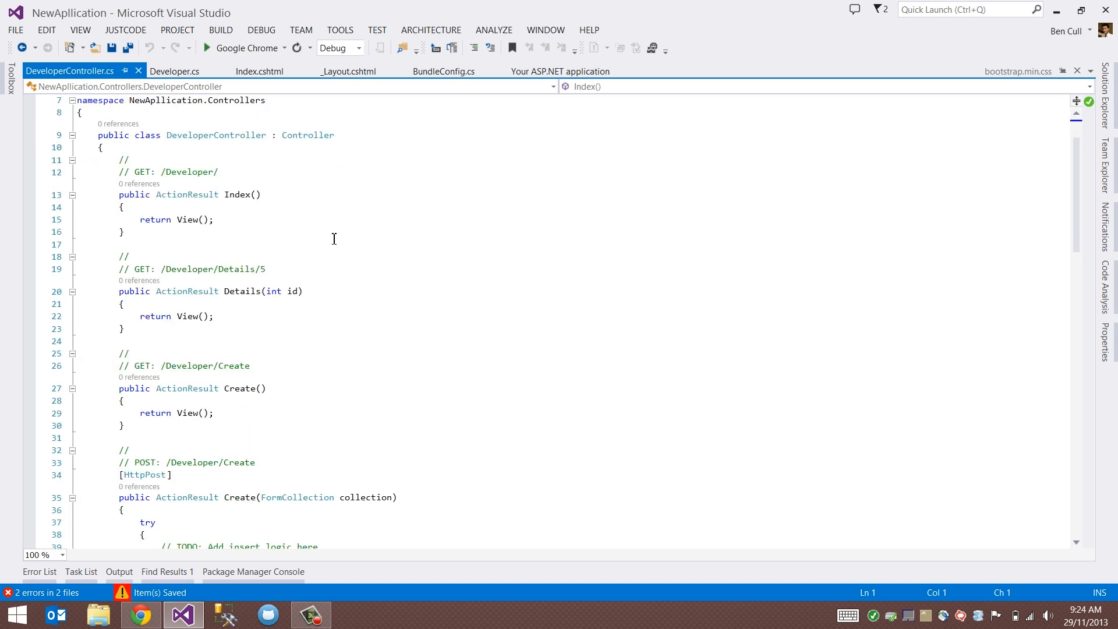
mouse_move(328, 321)
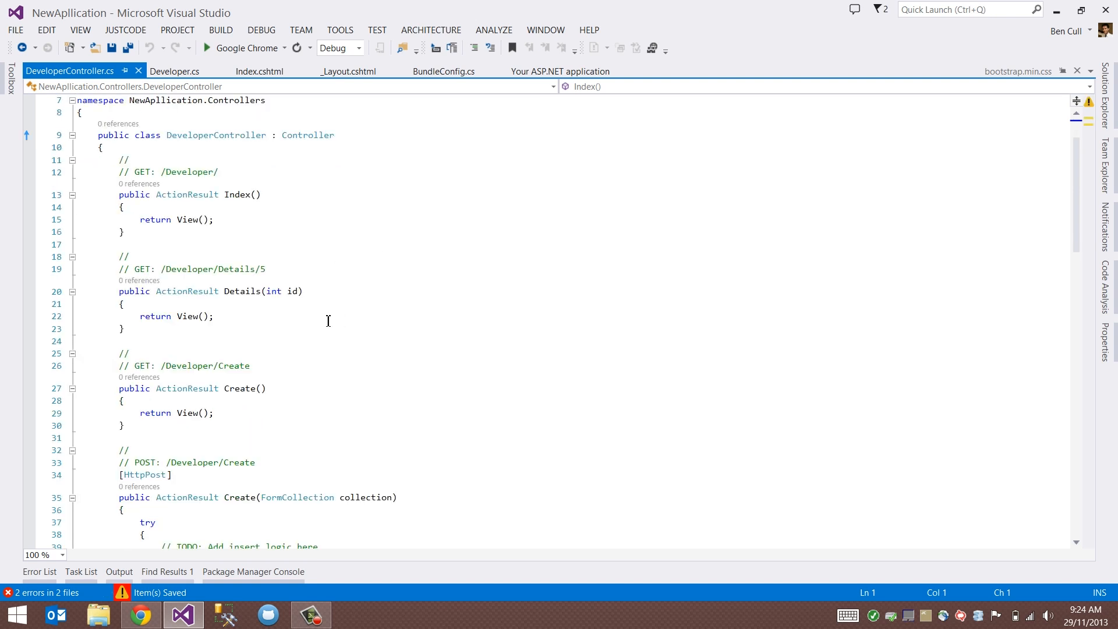
- Add a view for the Edit action using the Edit template and the Developer model class
scroll(down, 3)
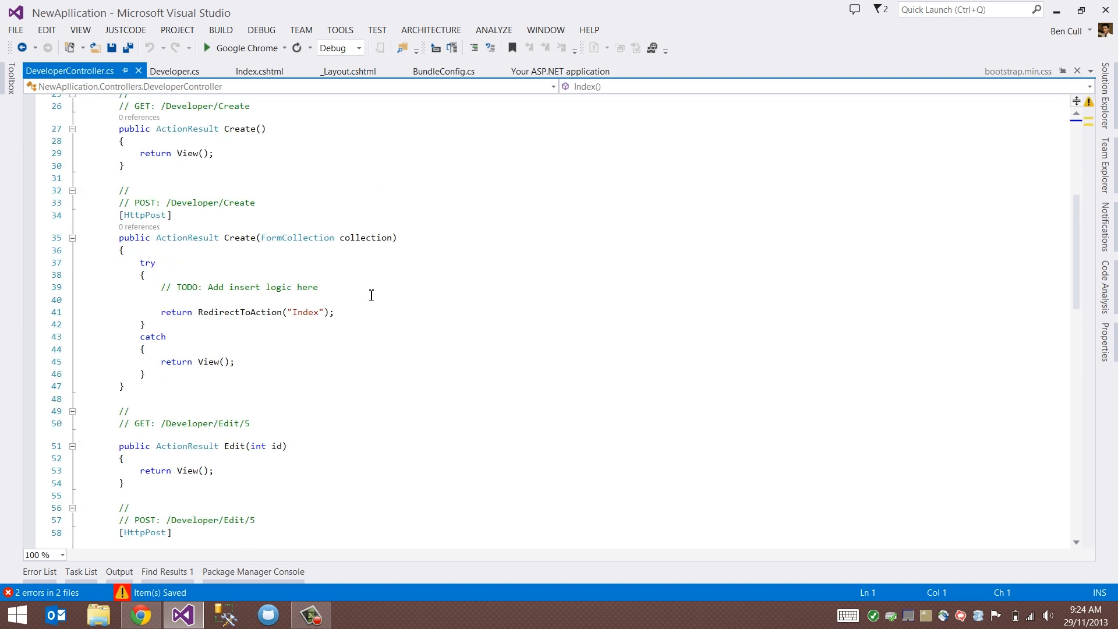
scroll(down, 3)
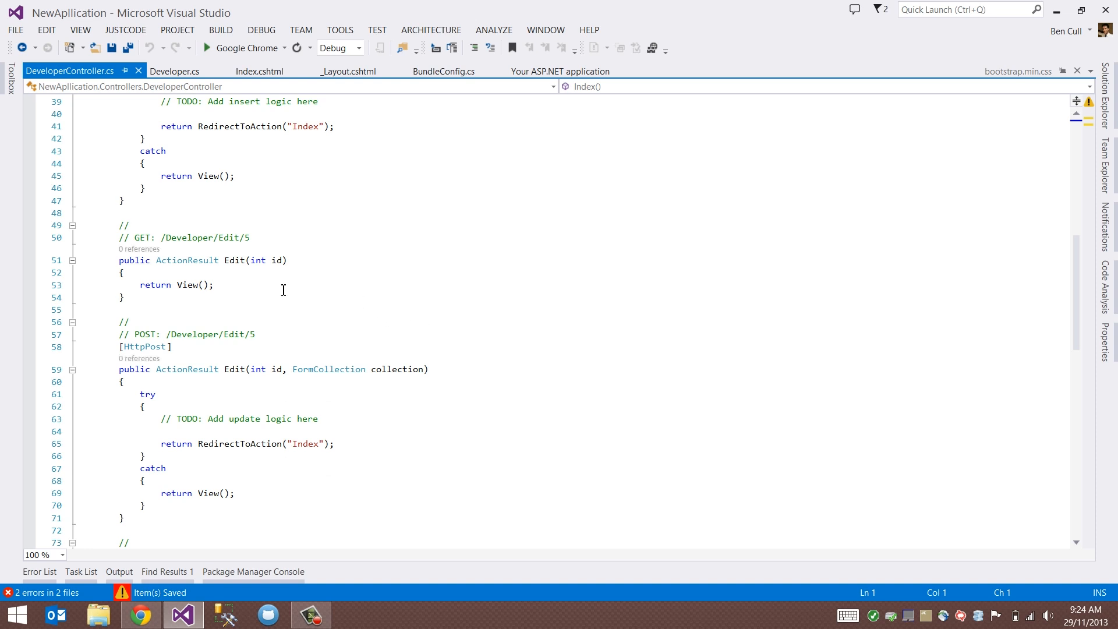
right_click(283, 289)
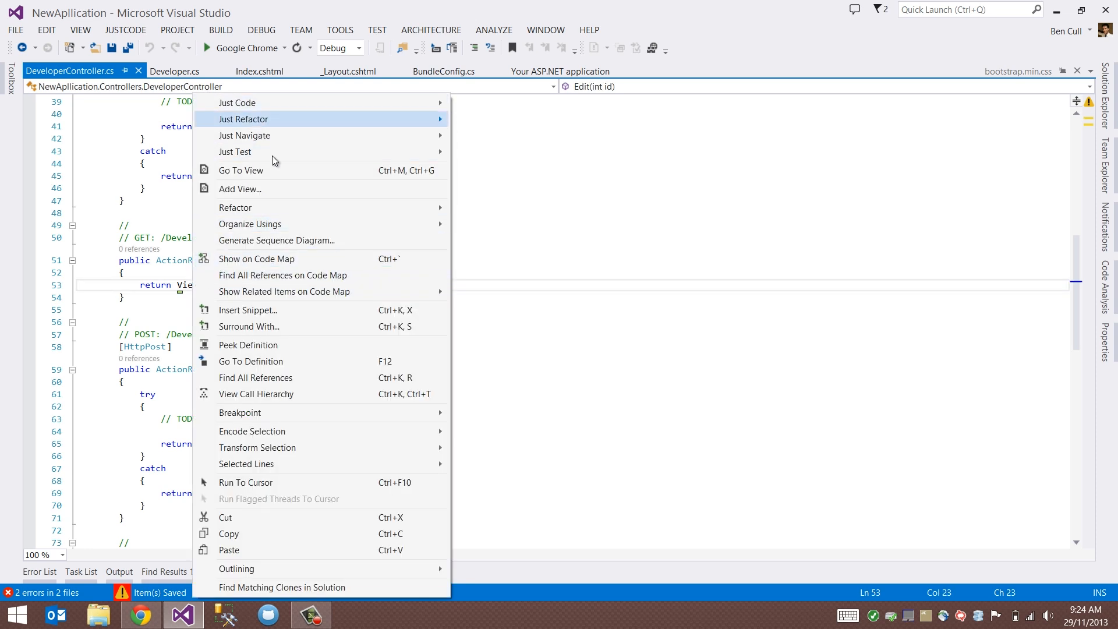
click(240, 189)
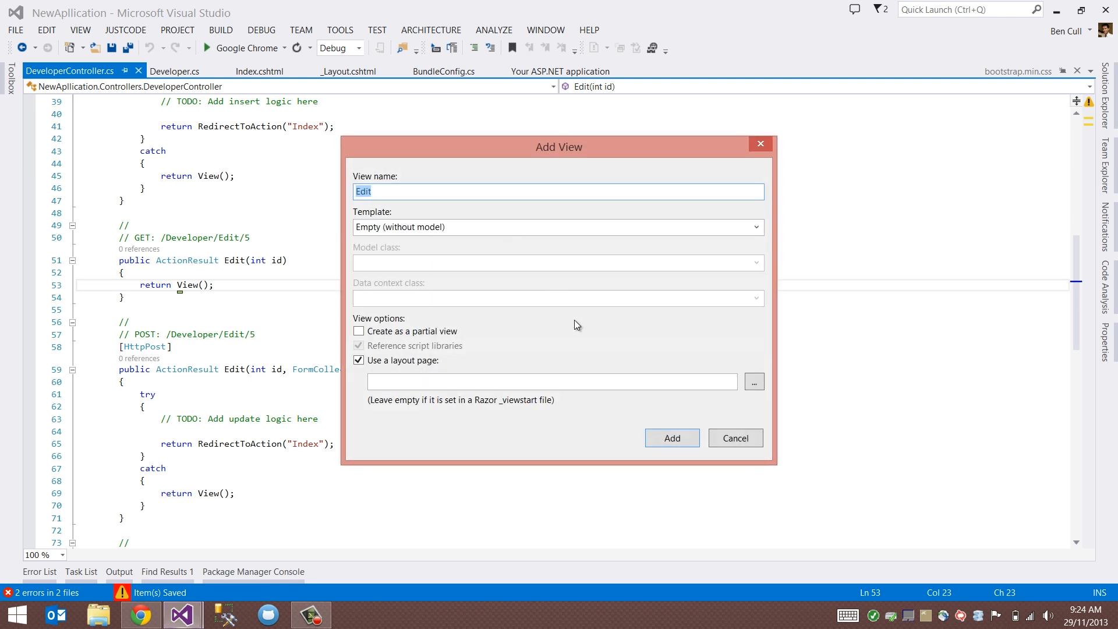
click(757, 227)
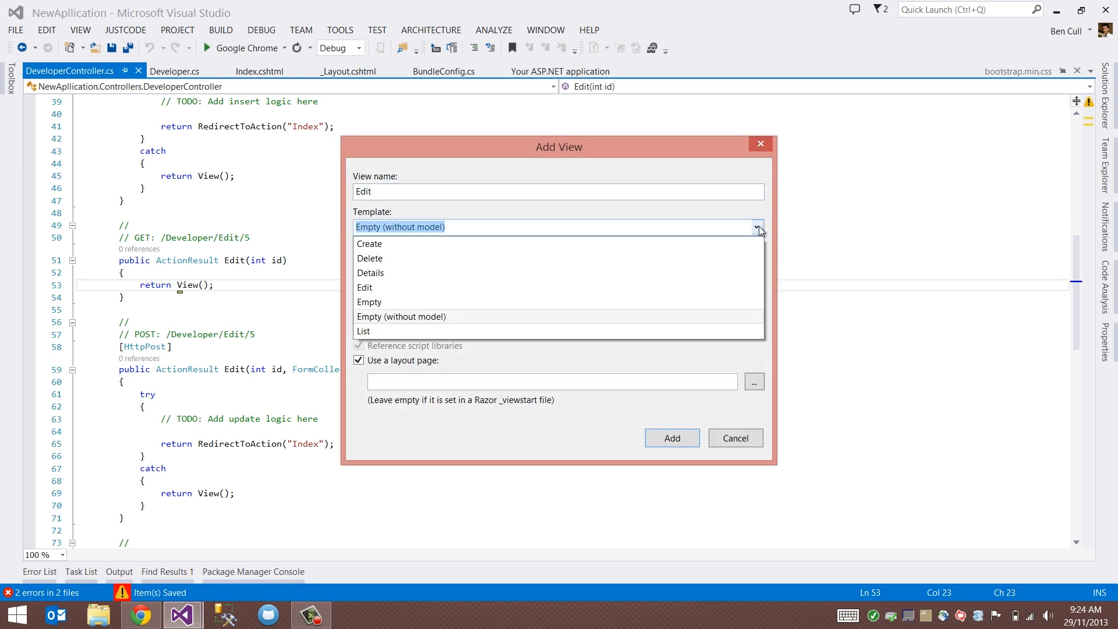
mouse_move(399, 301)
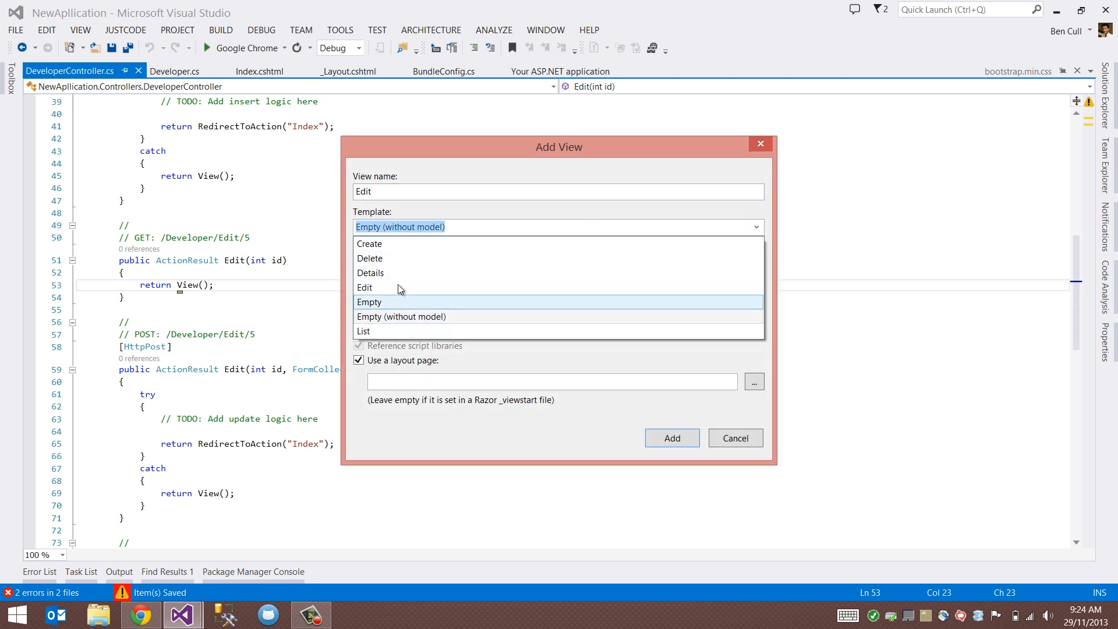
mouse_move(403, 246)
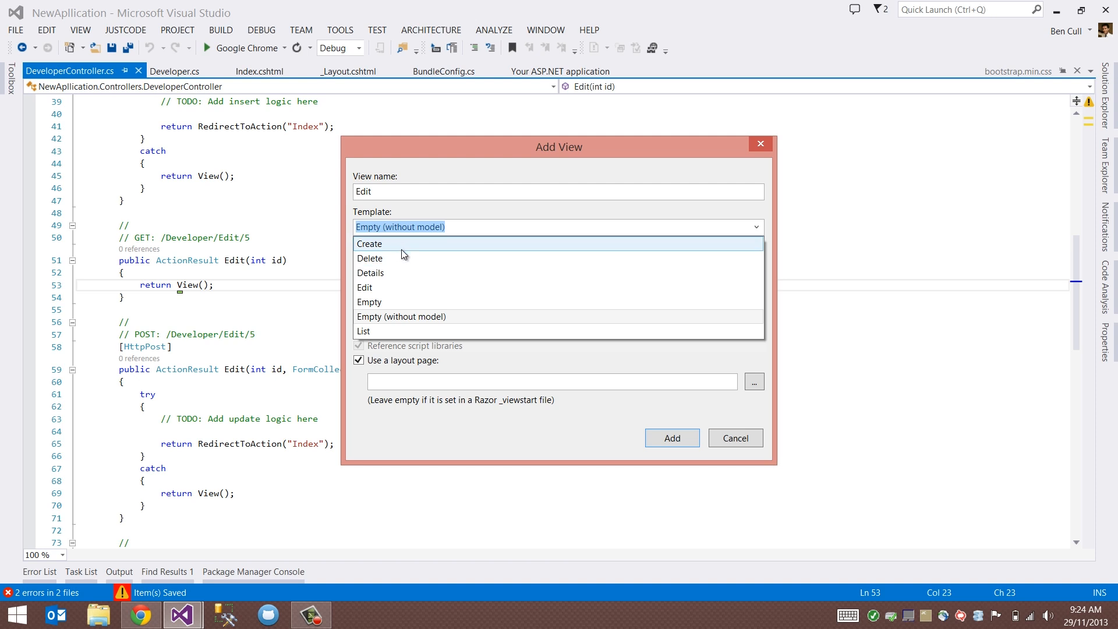
click(400, 315)
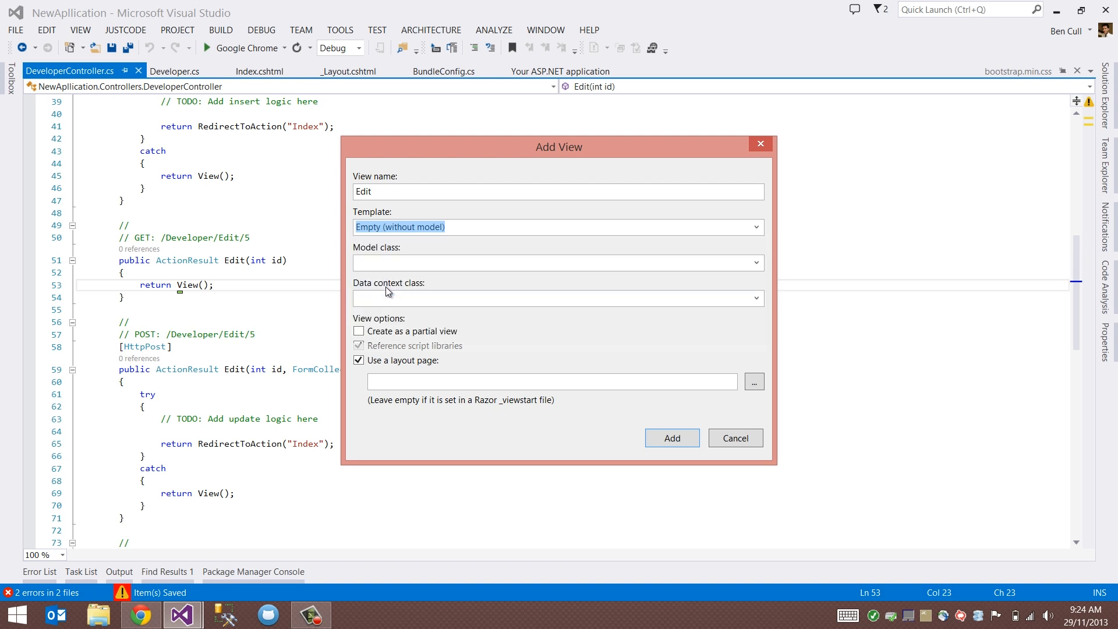
click(755, 262)
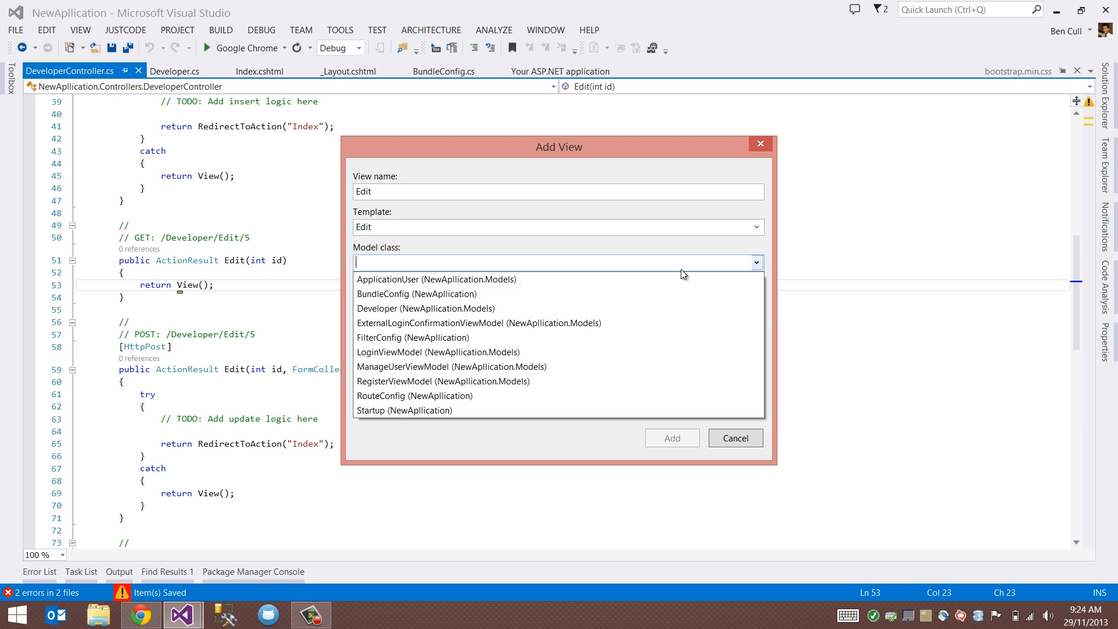
click(426, 308)
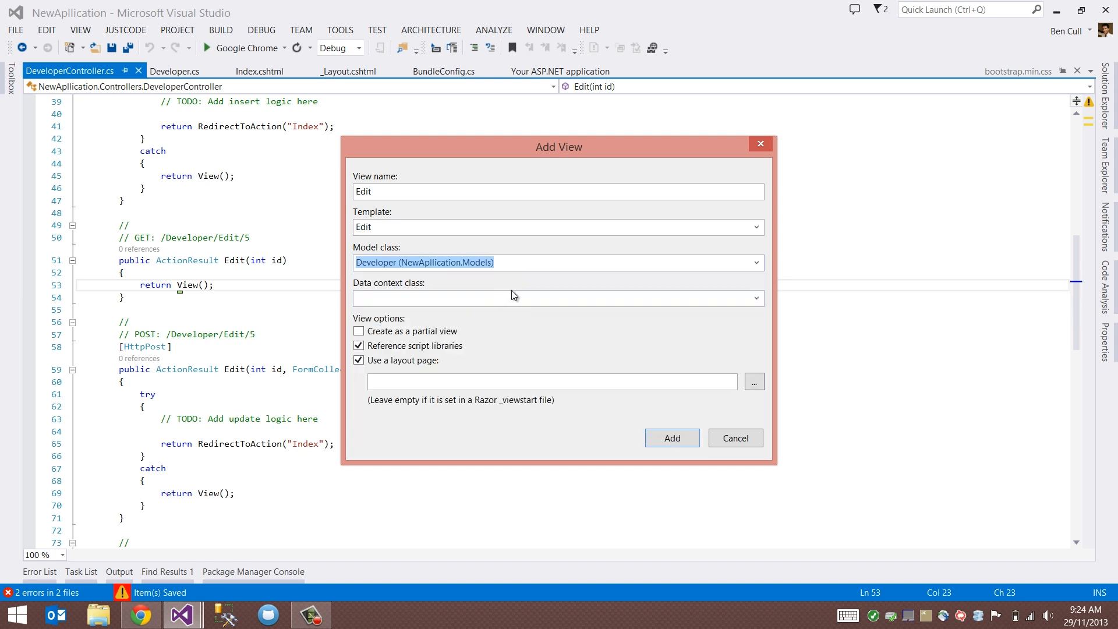
click(671, 438)
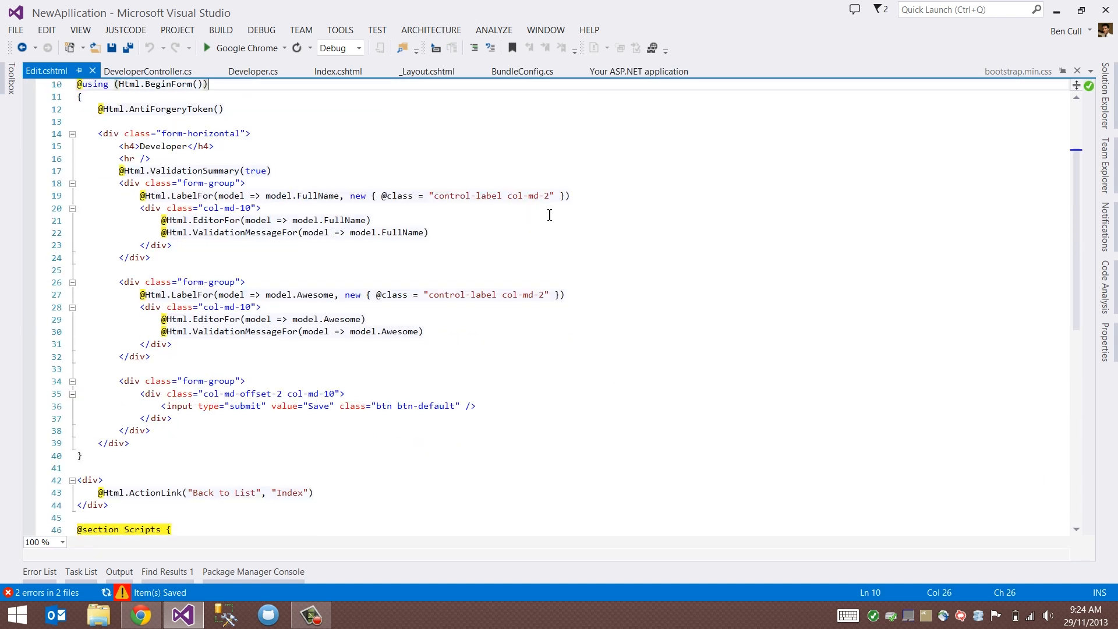
scroll(up, 3)
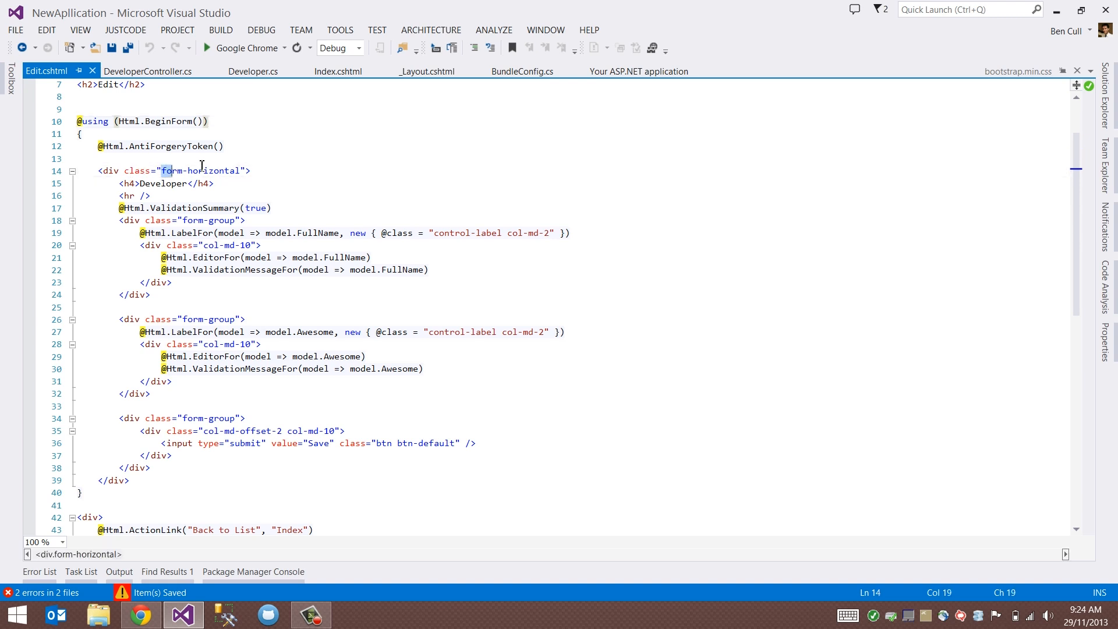
click(251, 171)
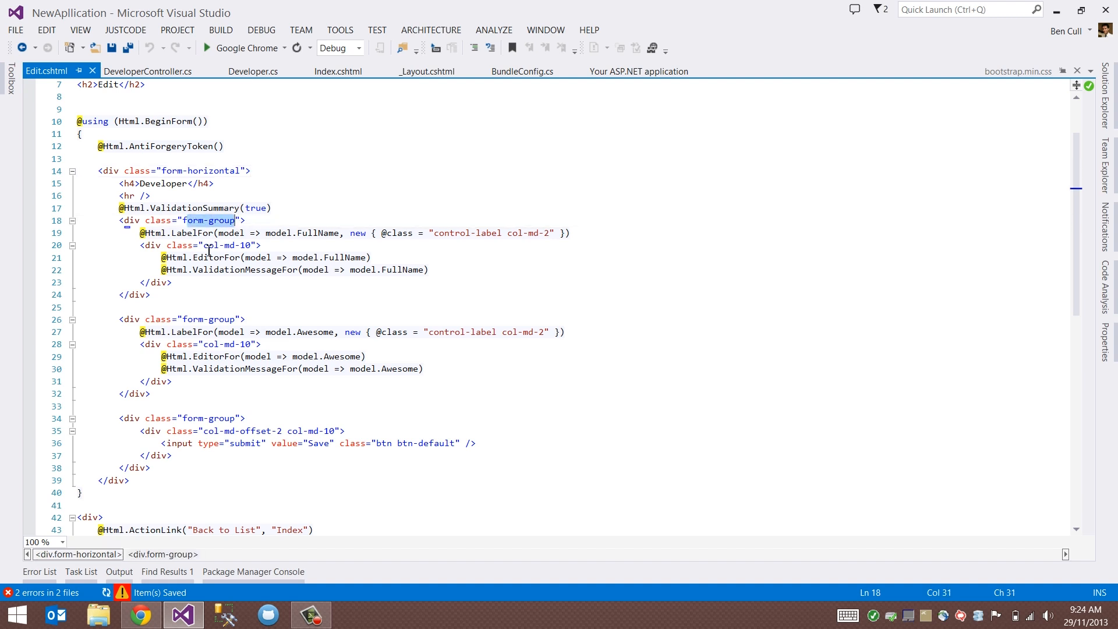
click(207, 244)
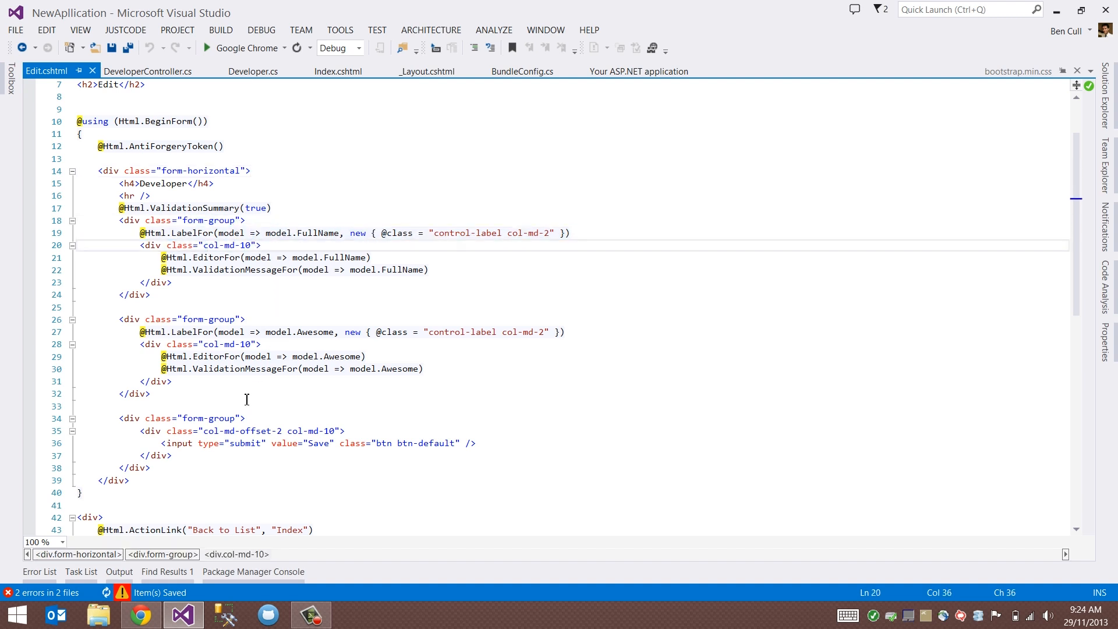
mouse_move(325, 444)
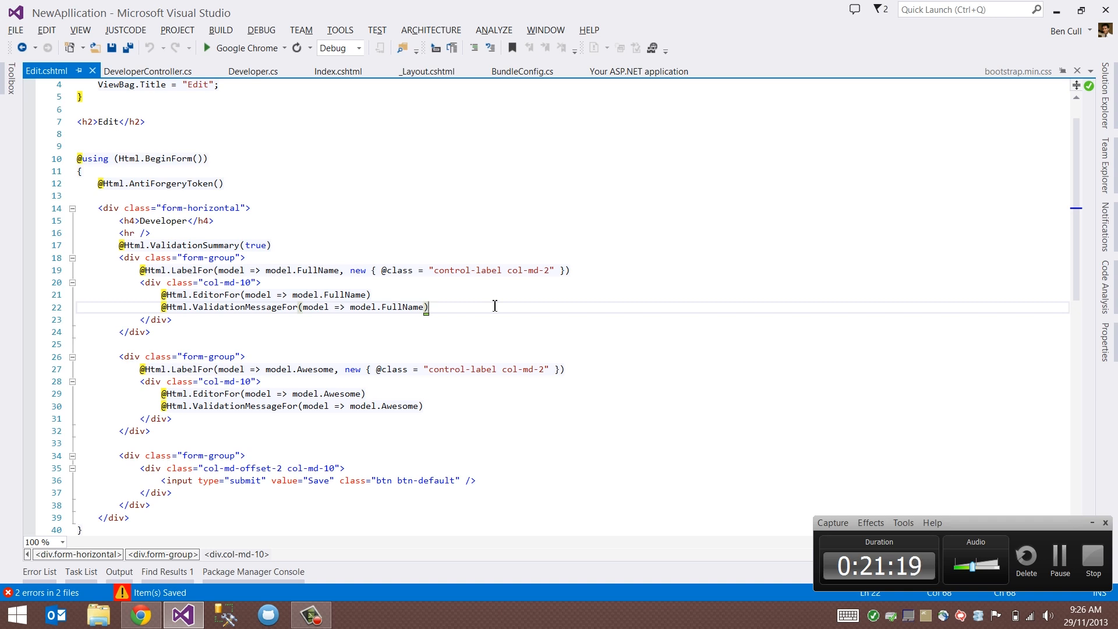
mouse_move(495, 309)
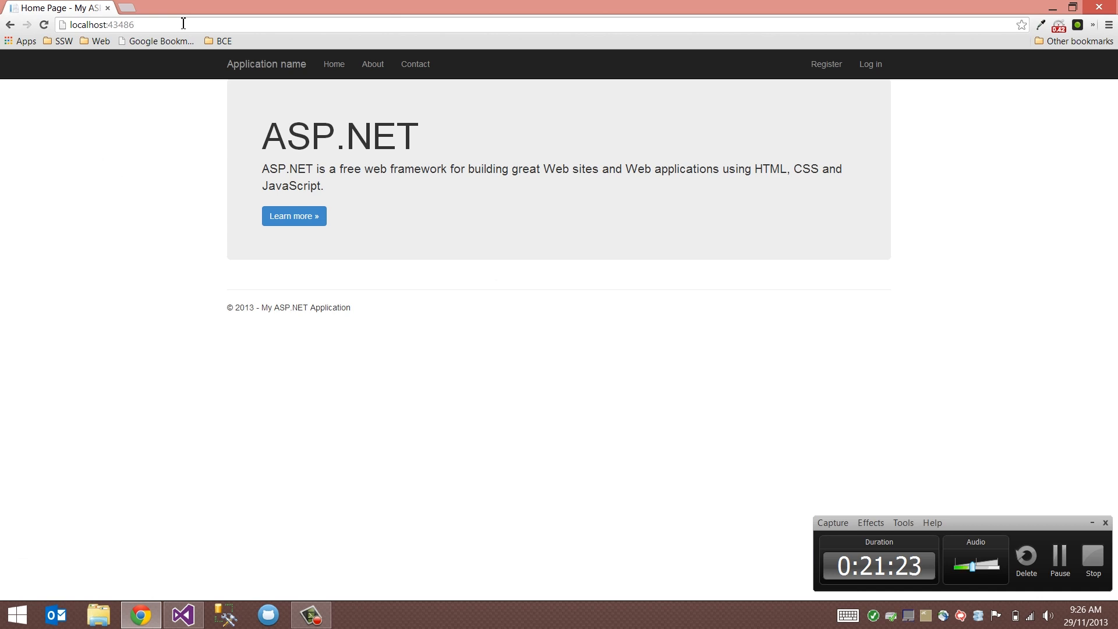
- Load localhost/developer/edit?id=1 in Chrome and focus the FullName text box to check its styling
text(/developer)
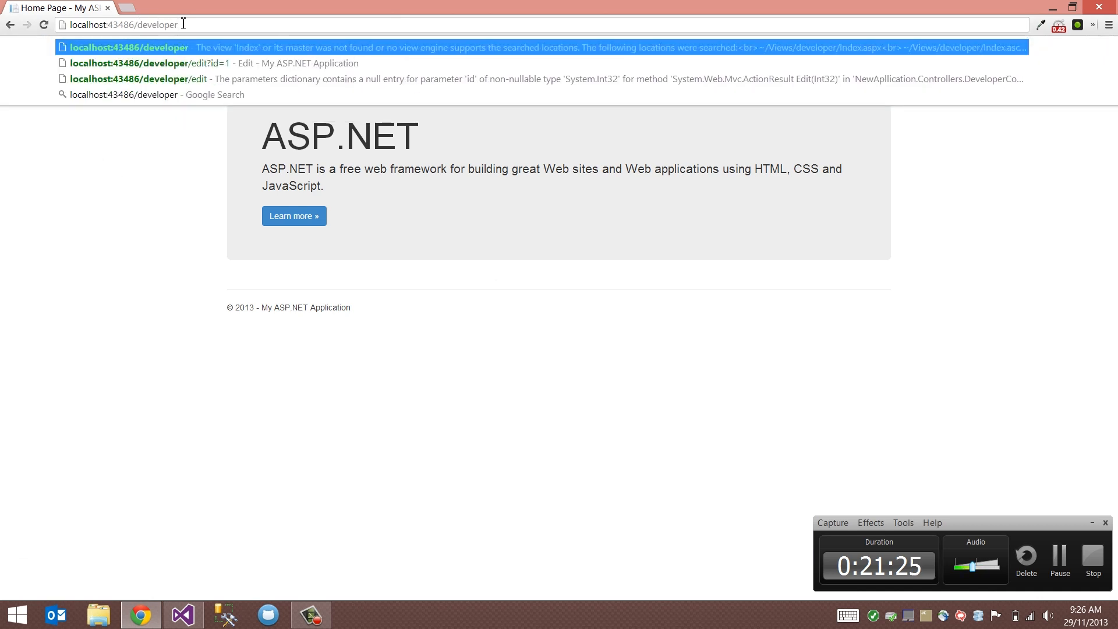
text(/edit?)
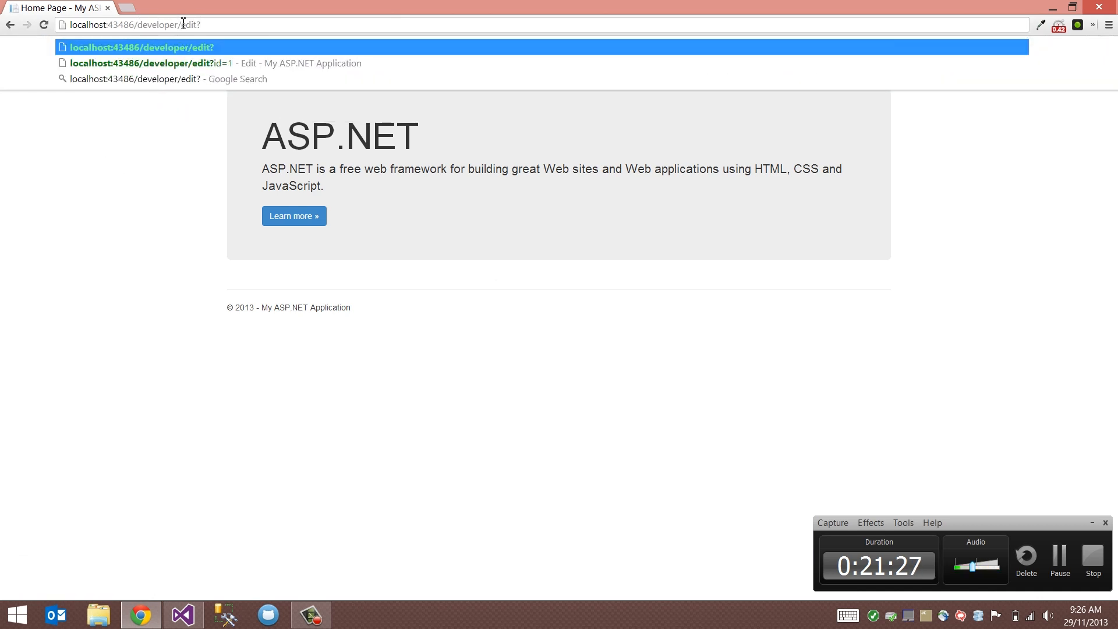
click(213, 63)
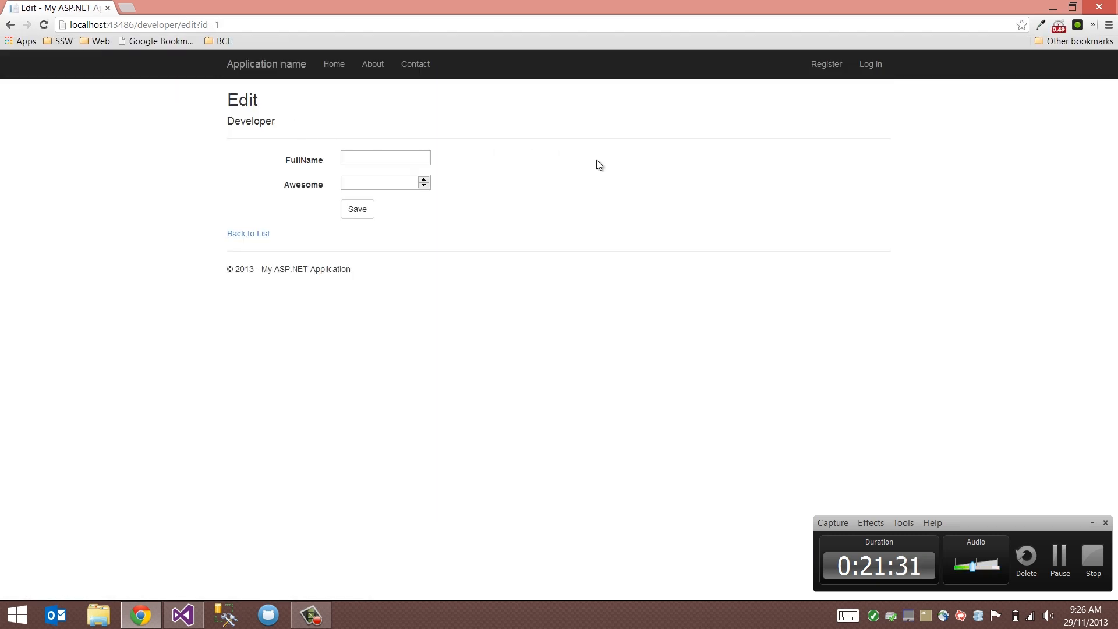
mouse_move(310, 155)
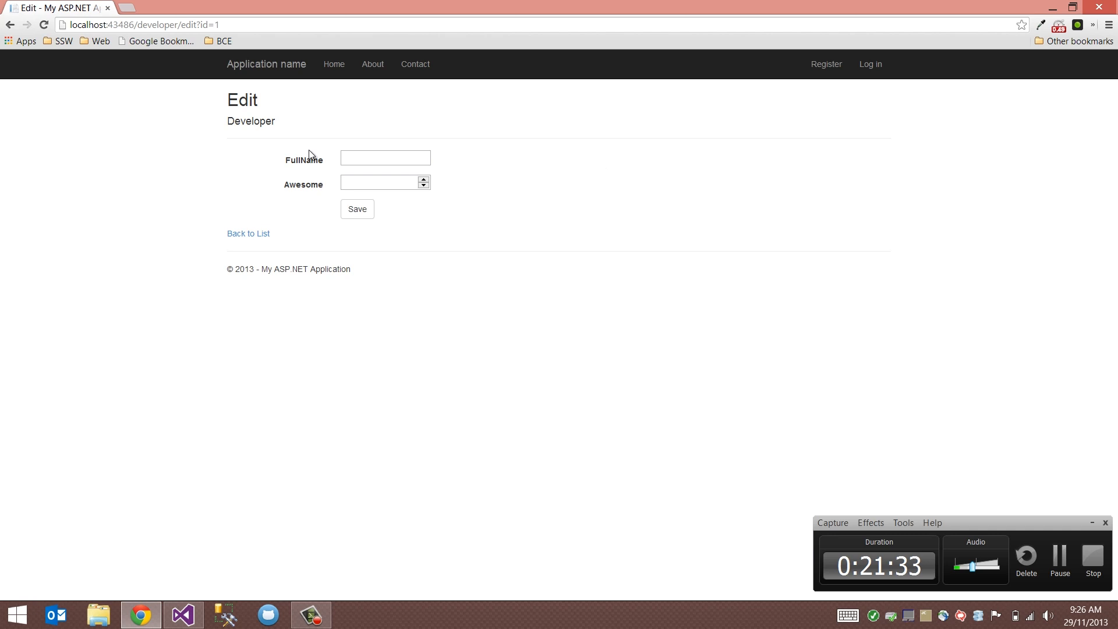
click(385, 157)
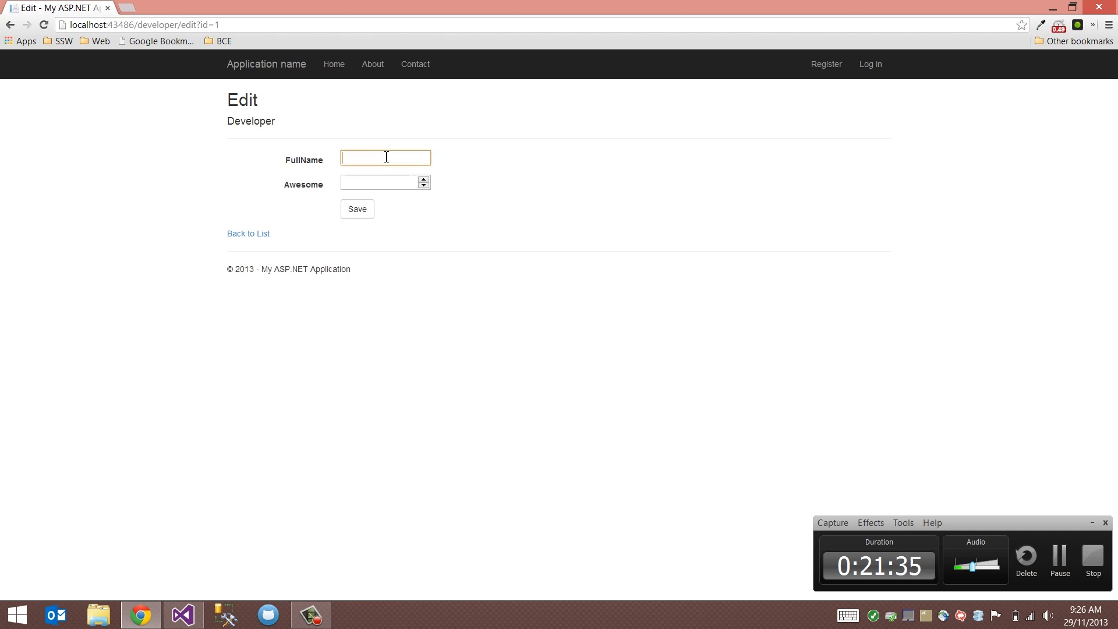
mouse_move(449, 203)
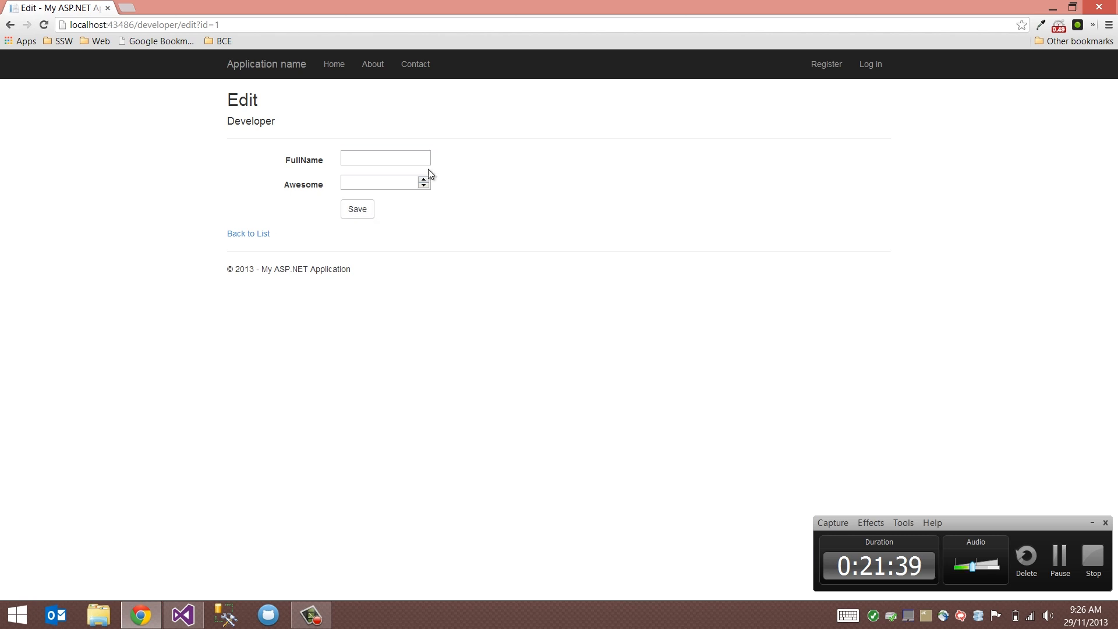
mouse_move(469, 177)
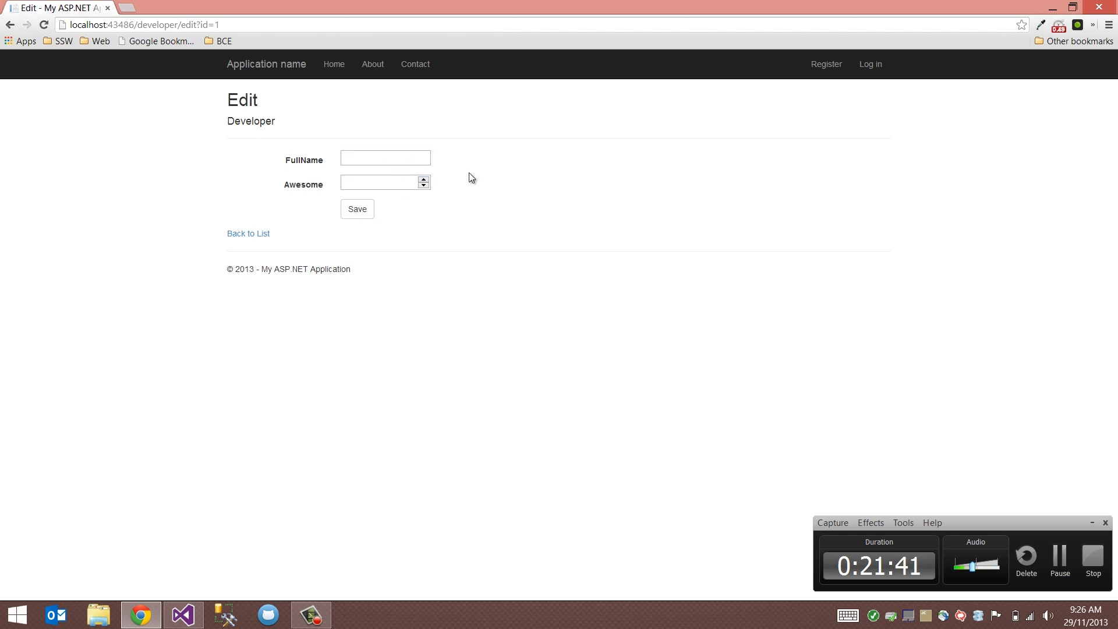
click(385, 158)
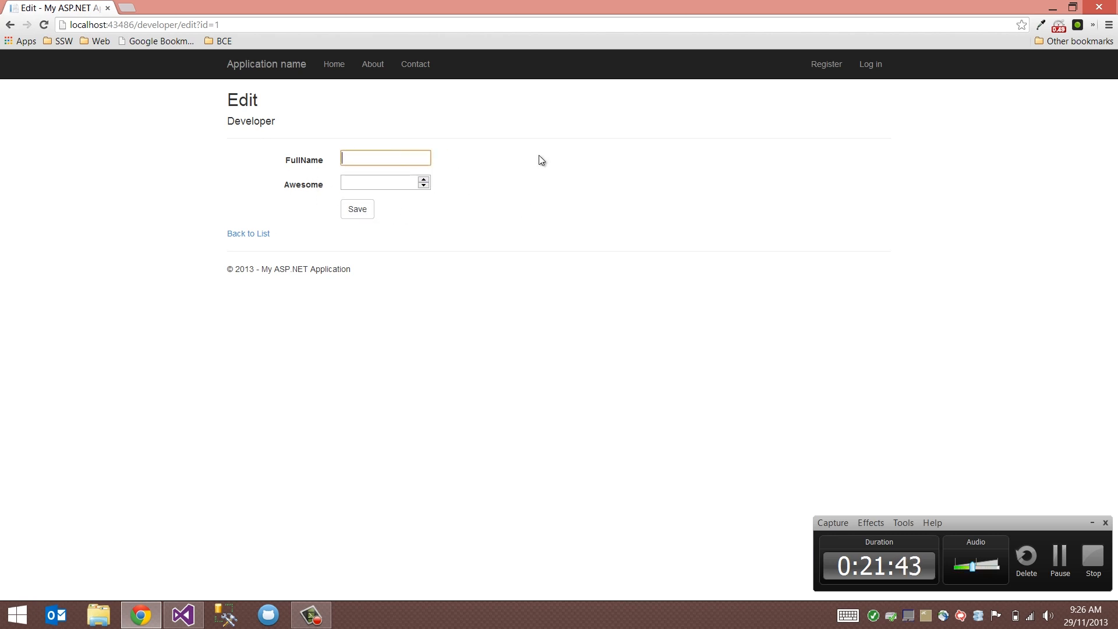
mouse_move(309, 184)
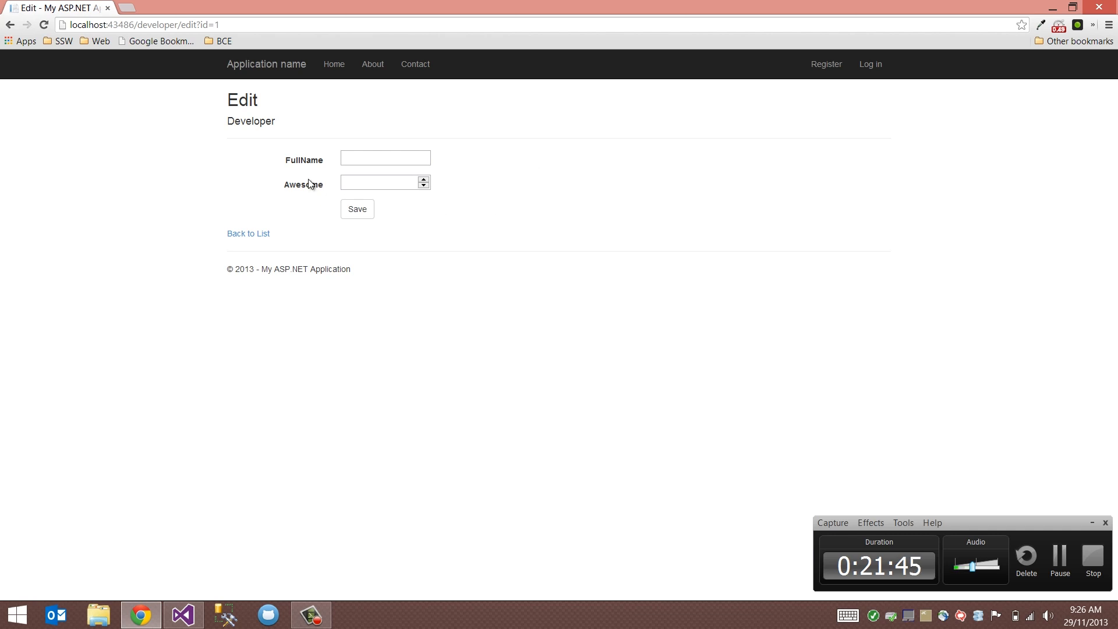
click(182, 614)
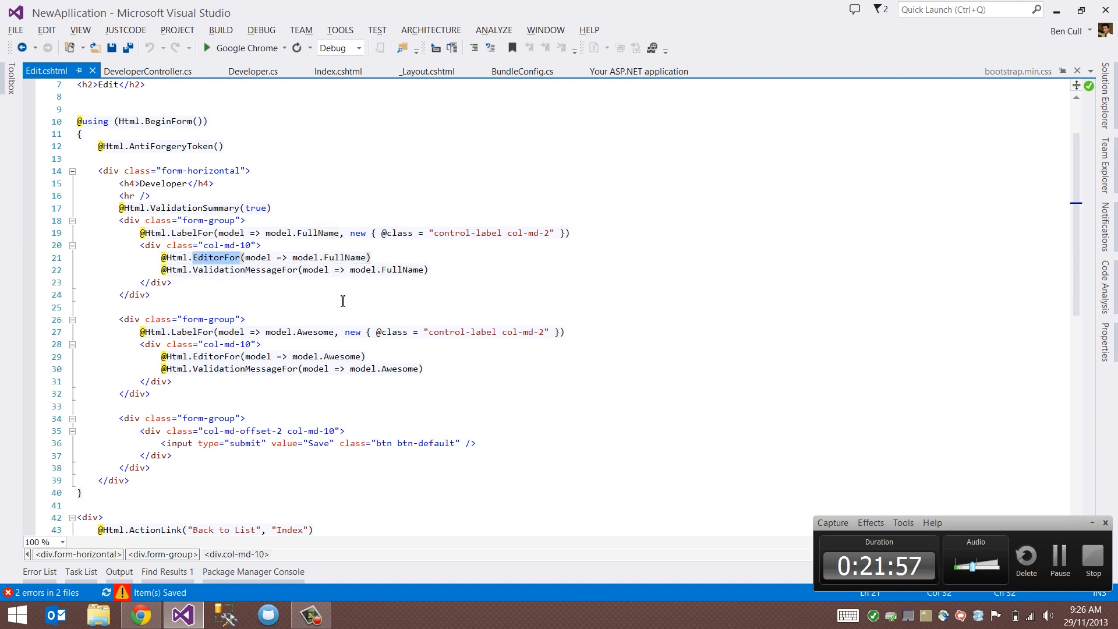
text(TextBoxFor)
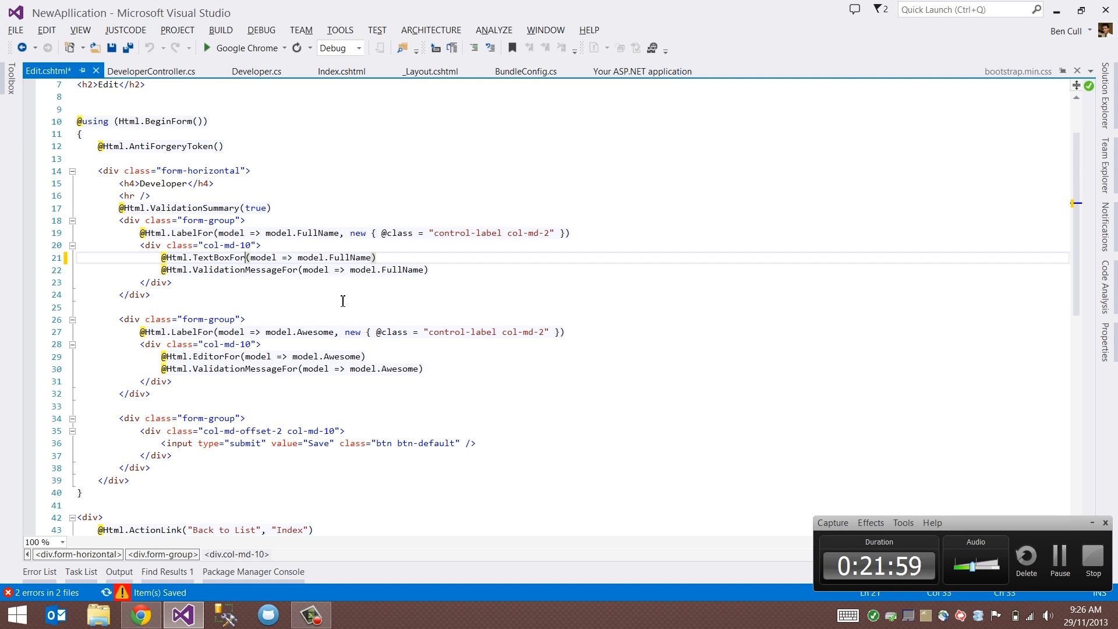
text(,)
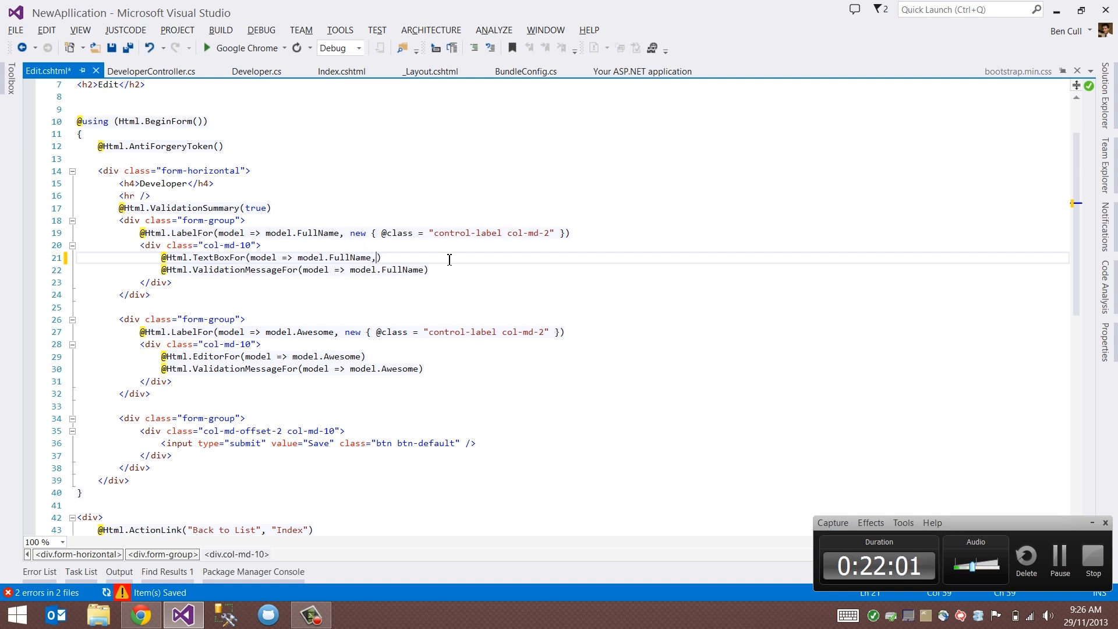
text(new)
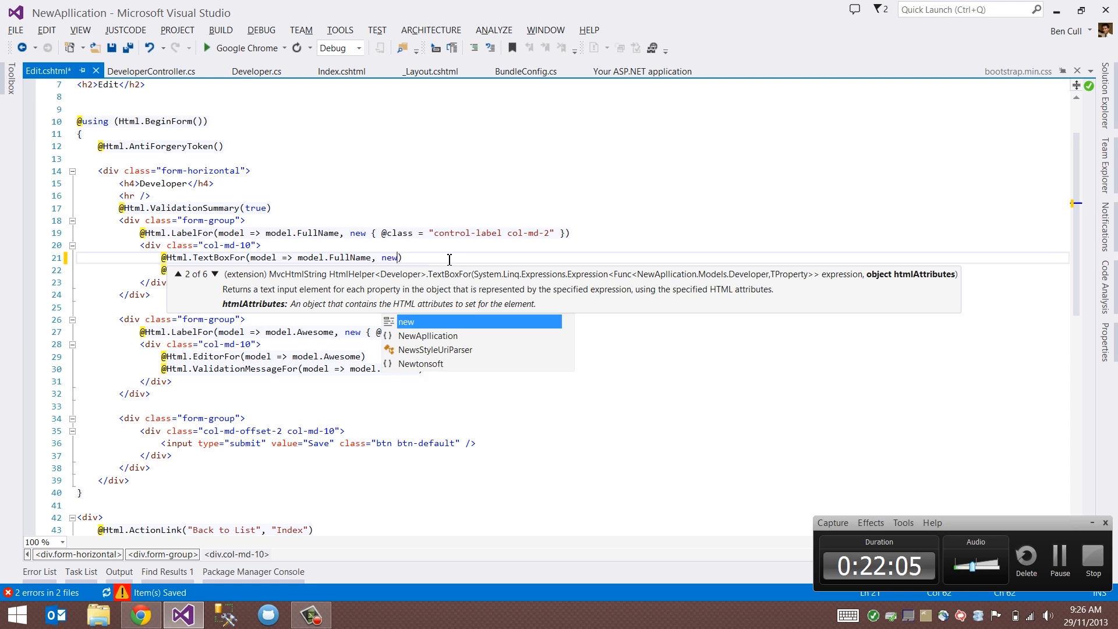
text(o)
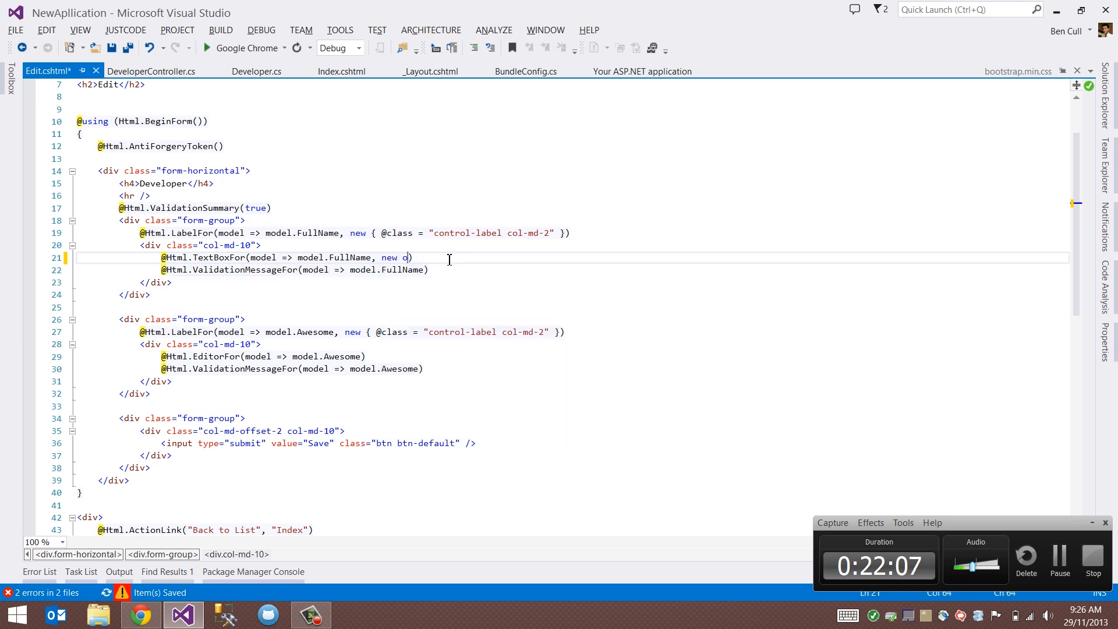
text({ @)
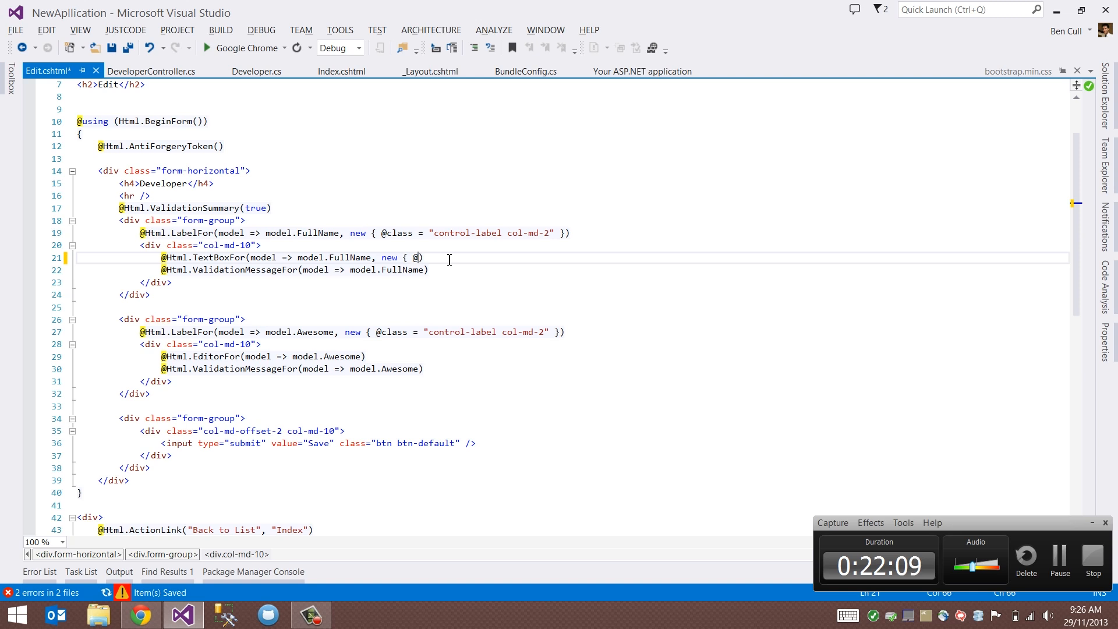
text(class="form-)
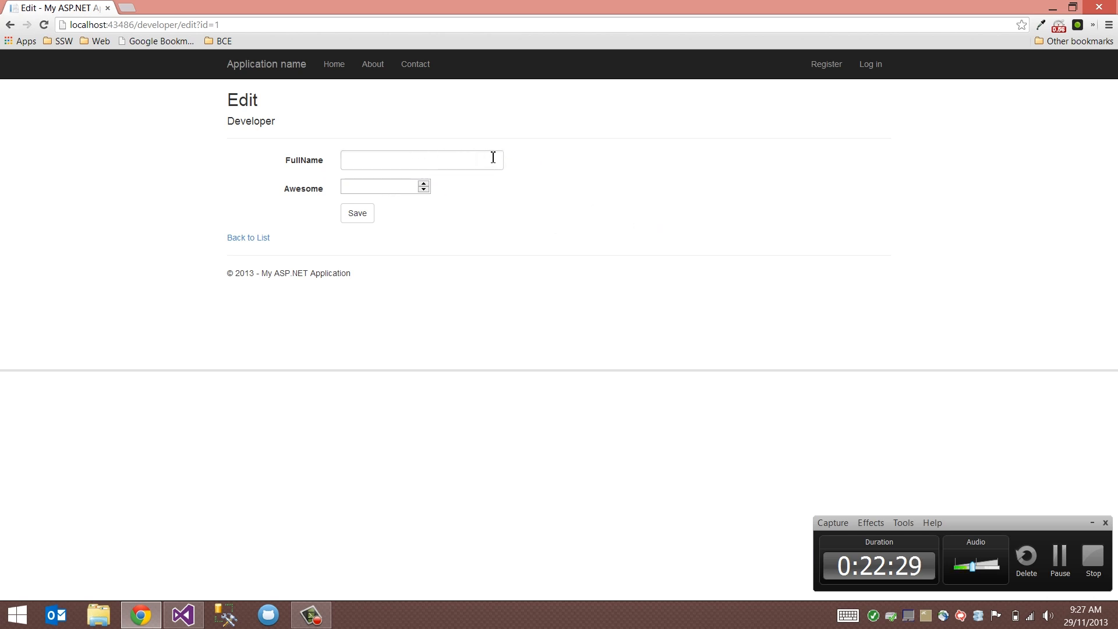
key(F12)
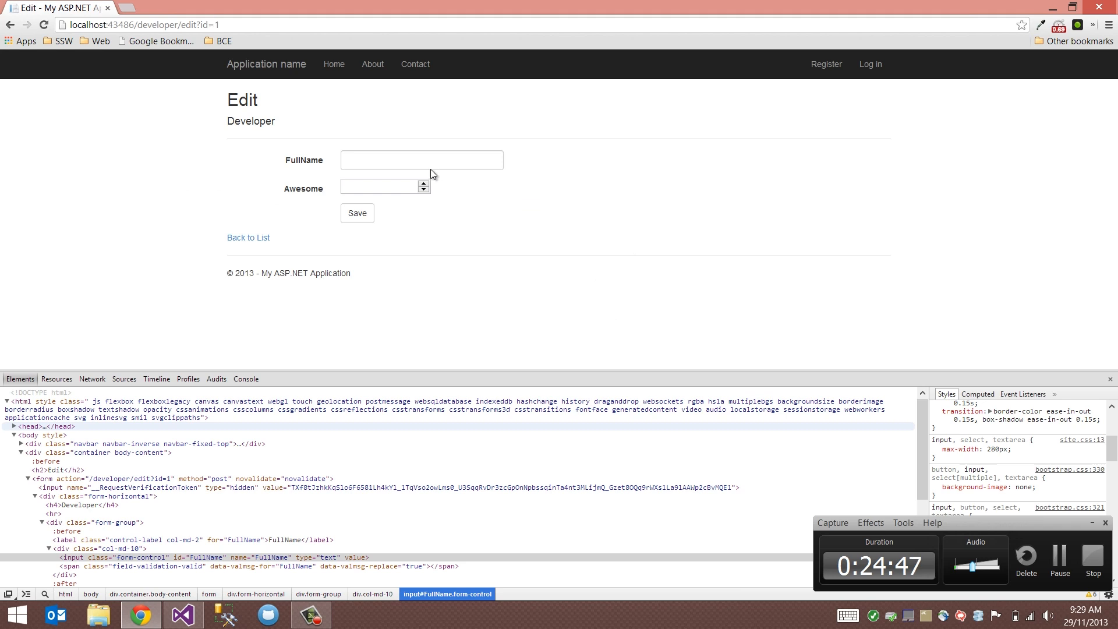
mouse_move(495, 160)
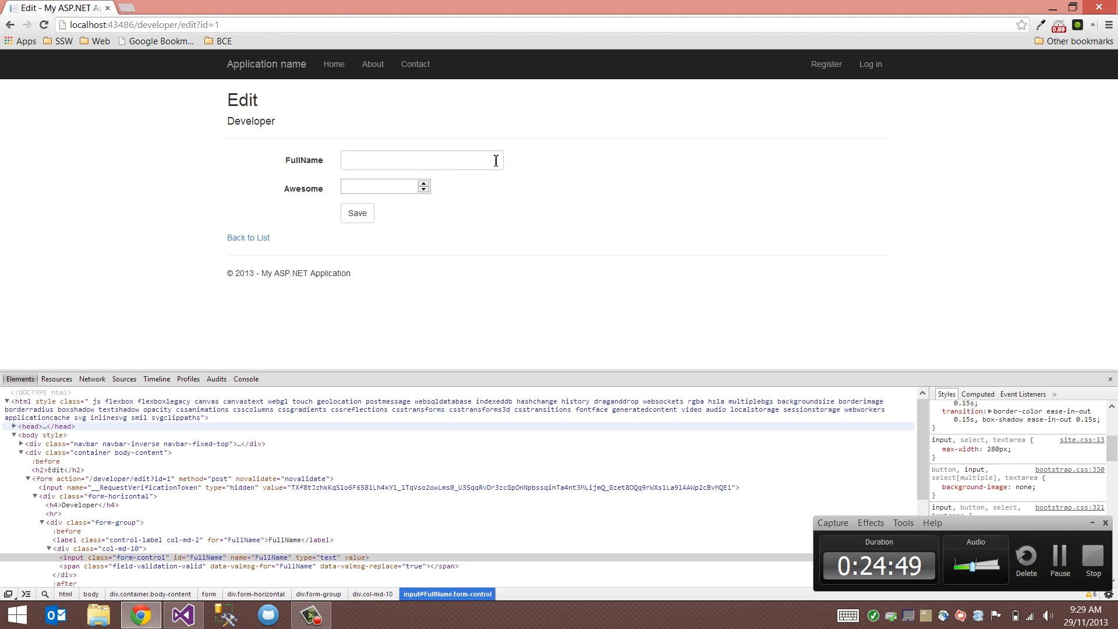
mouse_move(555, 168)
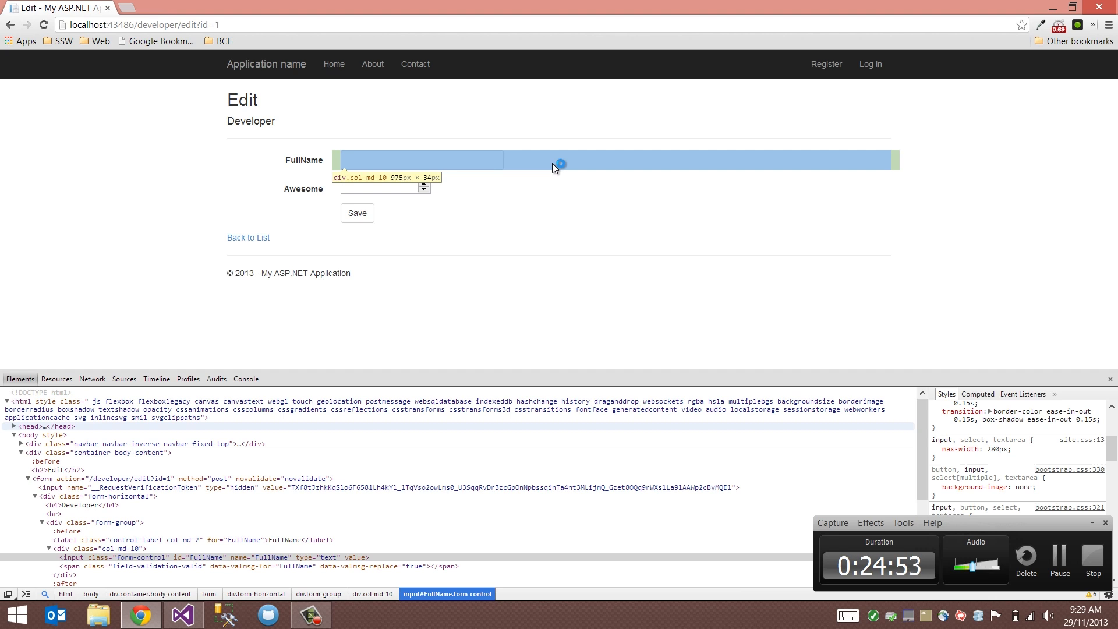
mouse_move(635, 161)
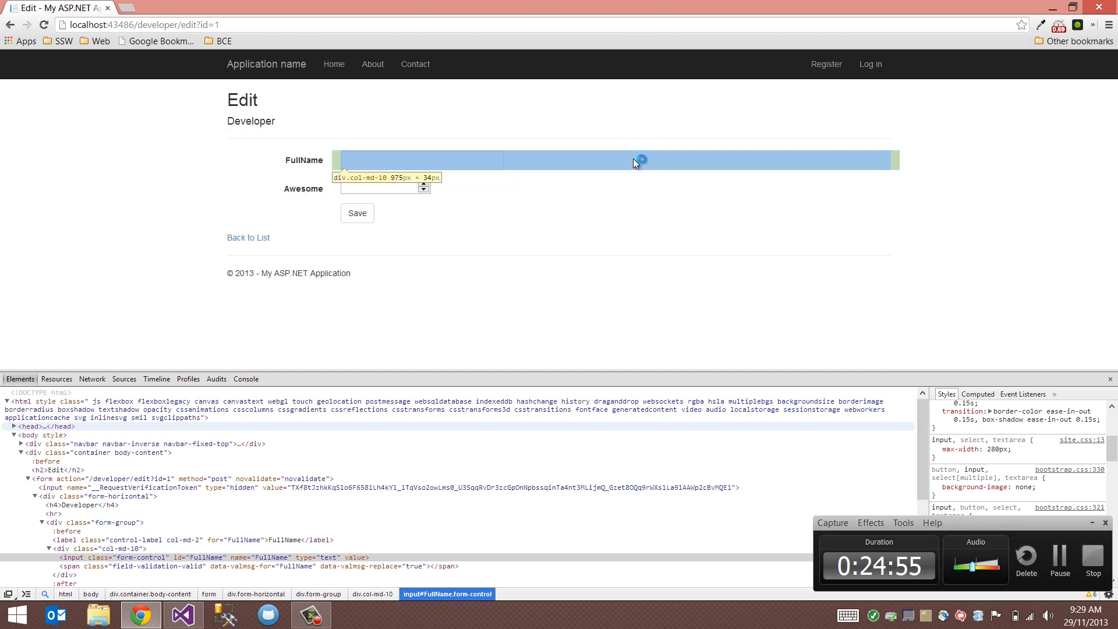
mouse_move(302, 169)
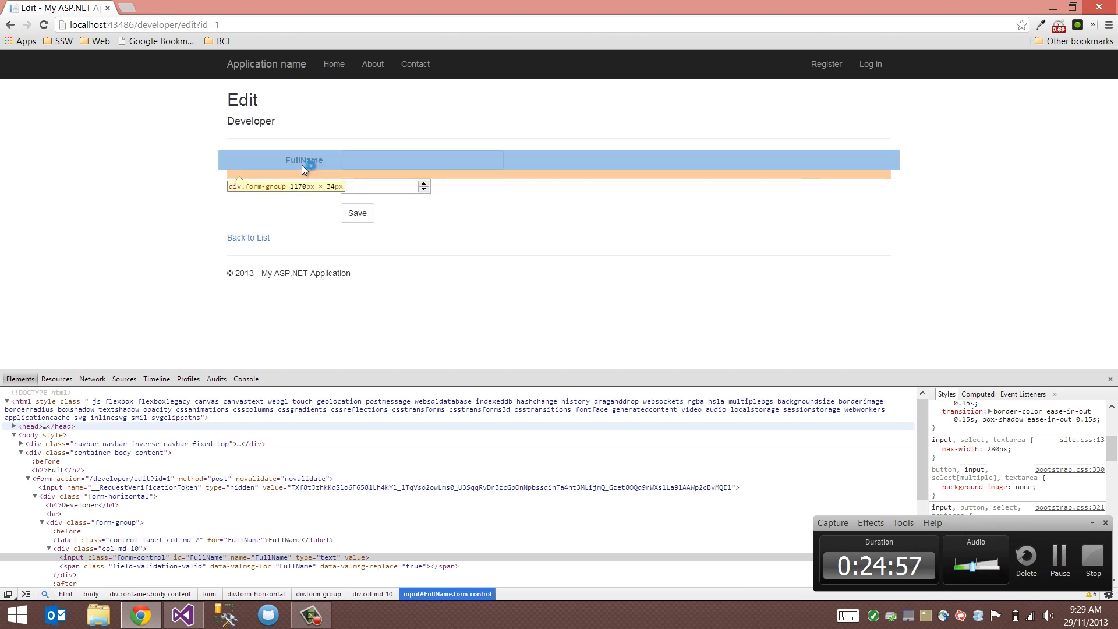
mouse_move(315, 176)
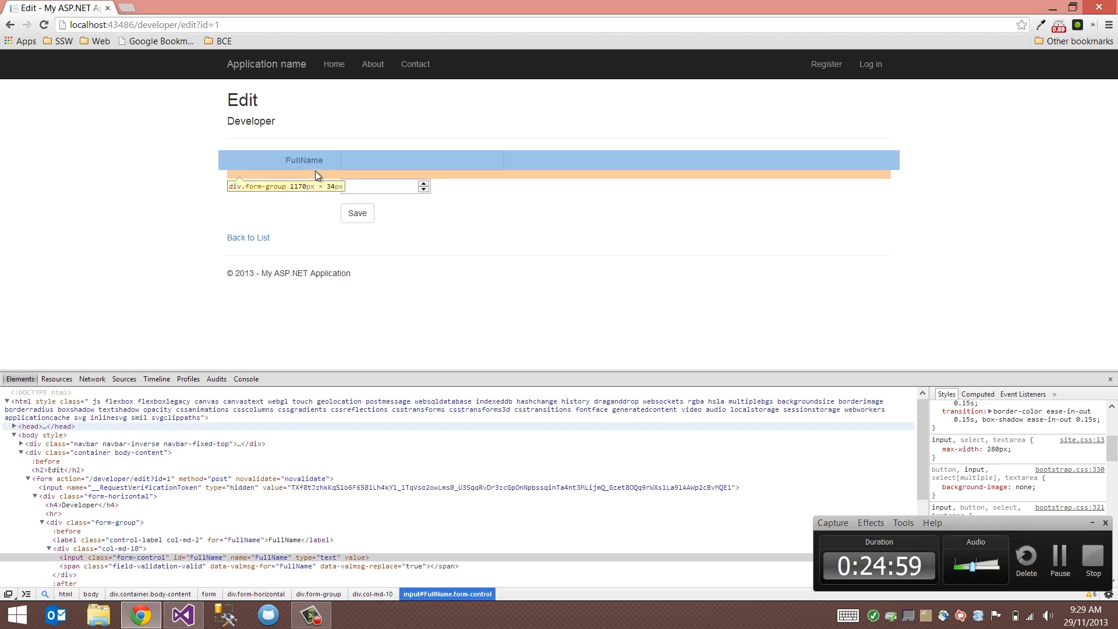
mouse_move(544, 164)
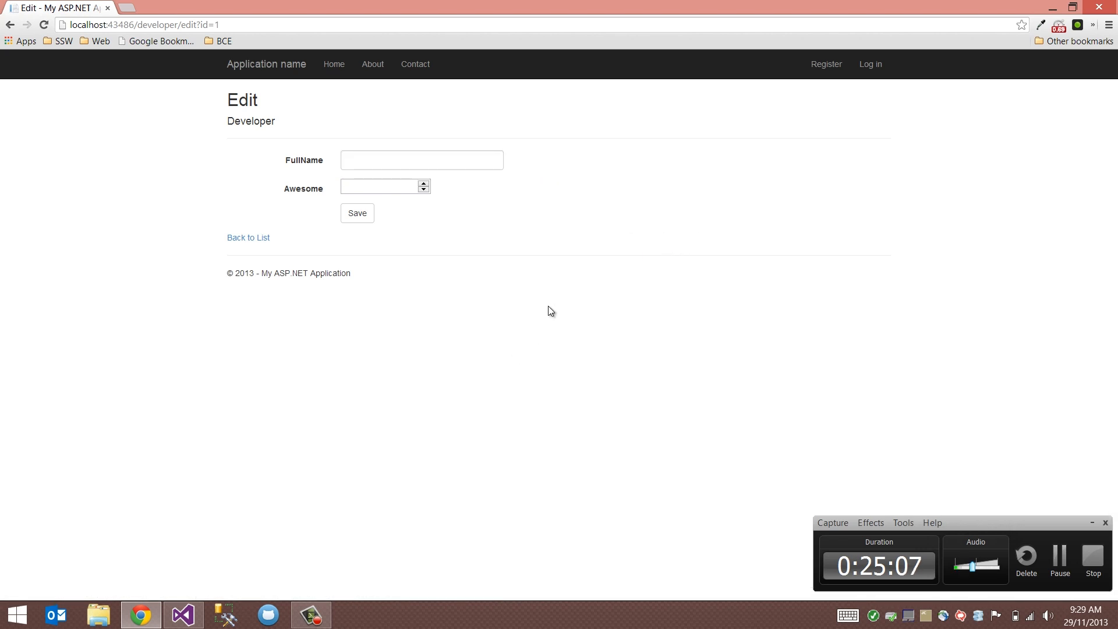
click(182, 614)
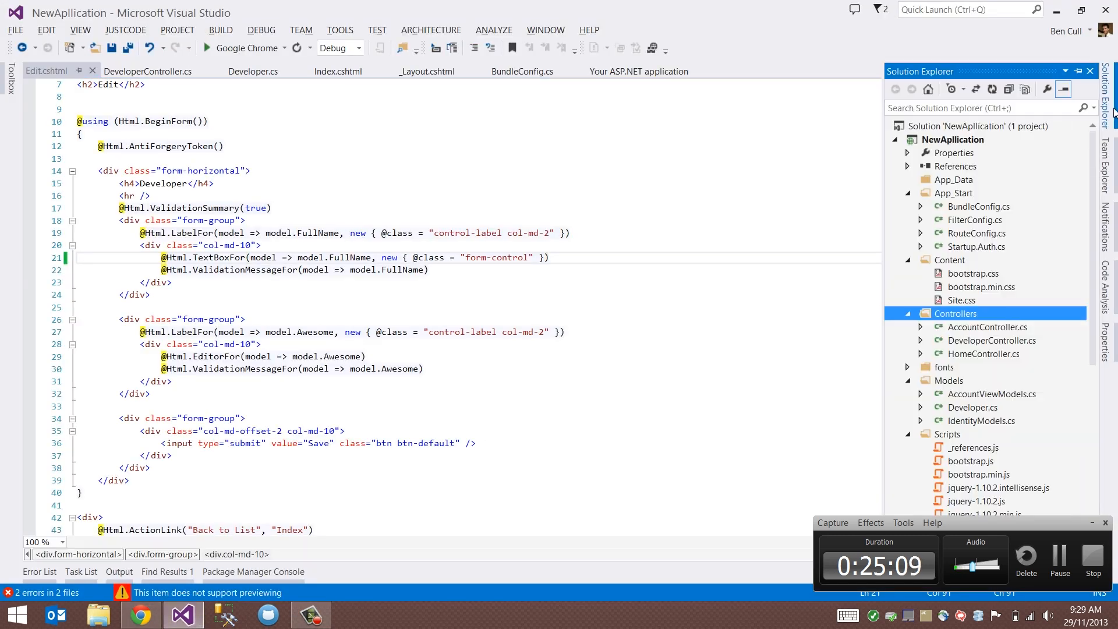
- Comment out Site.css's 280px max-width rule for input, select, textarea and save
double_click(962, 299)
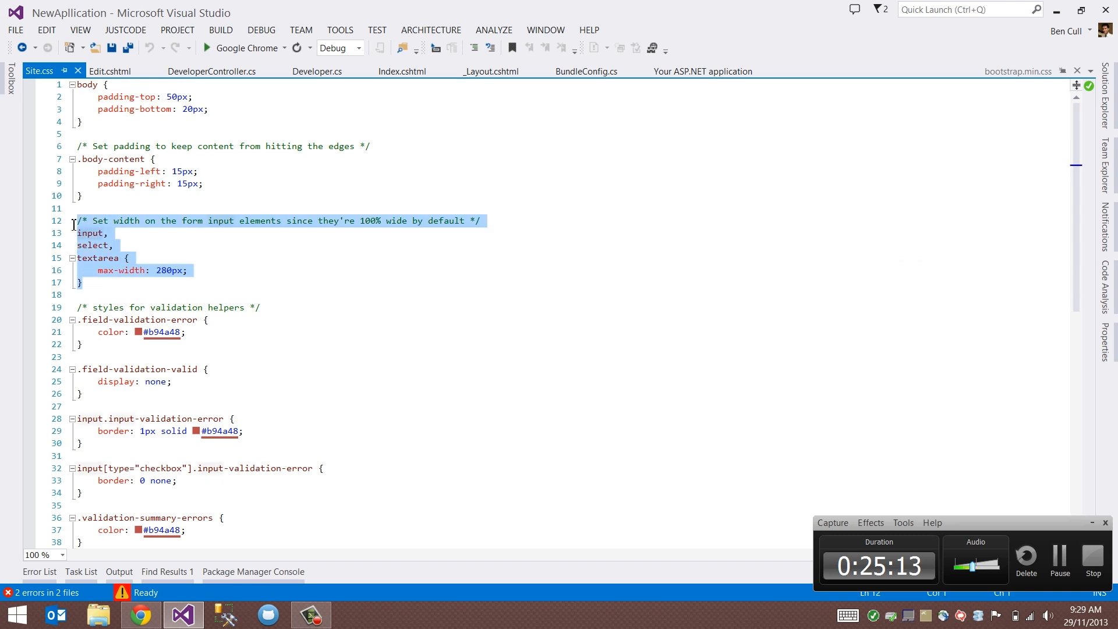
click(442, 232)
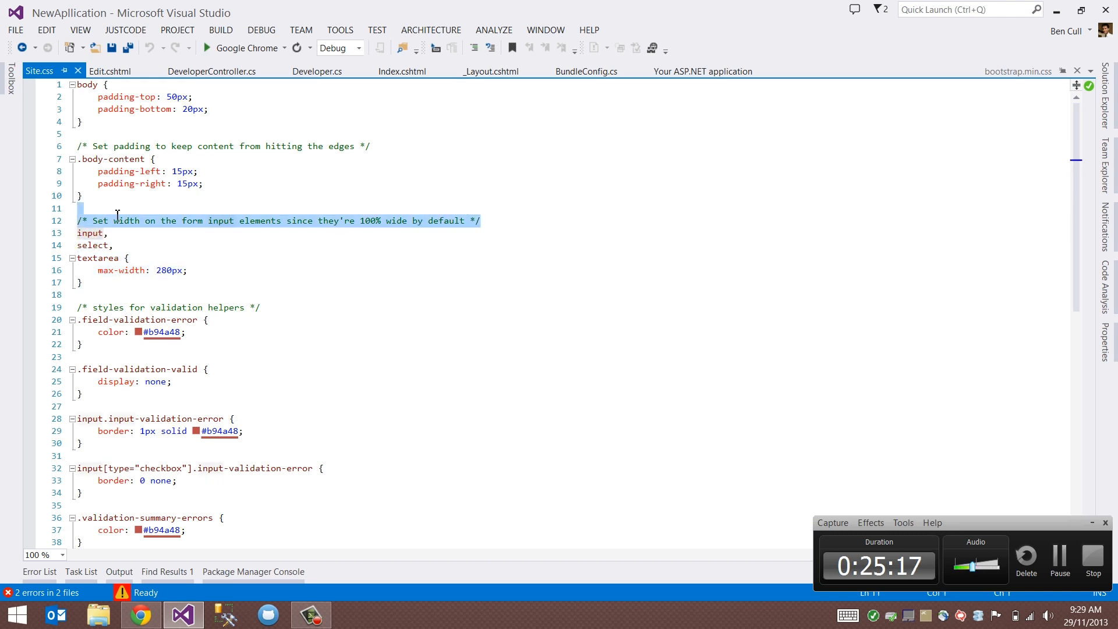
click(99, 283)
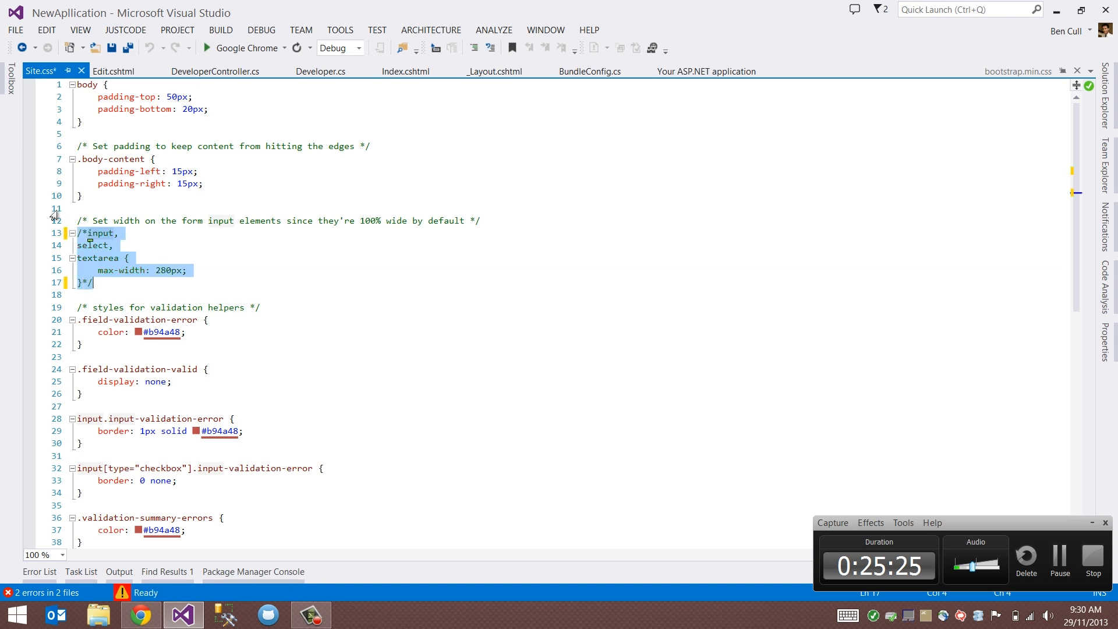
key(ctrl+s)
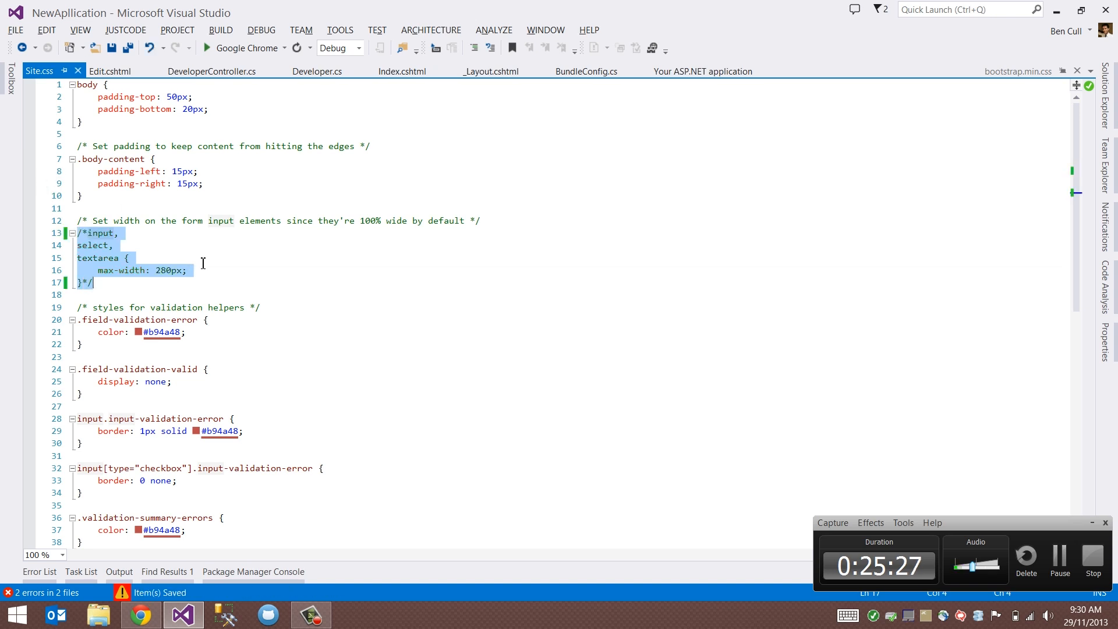
click(140, 614)
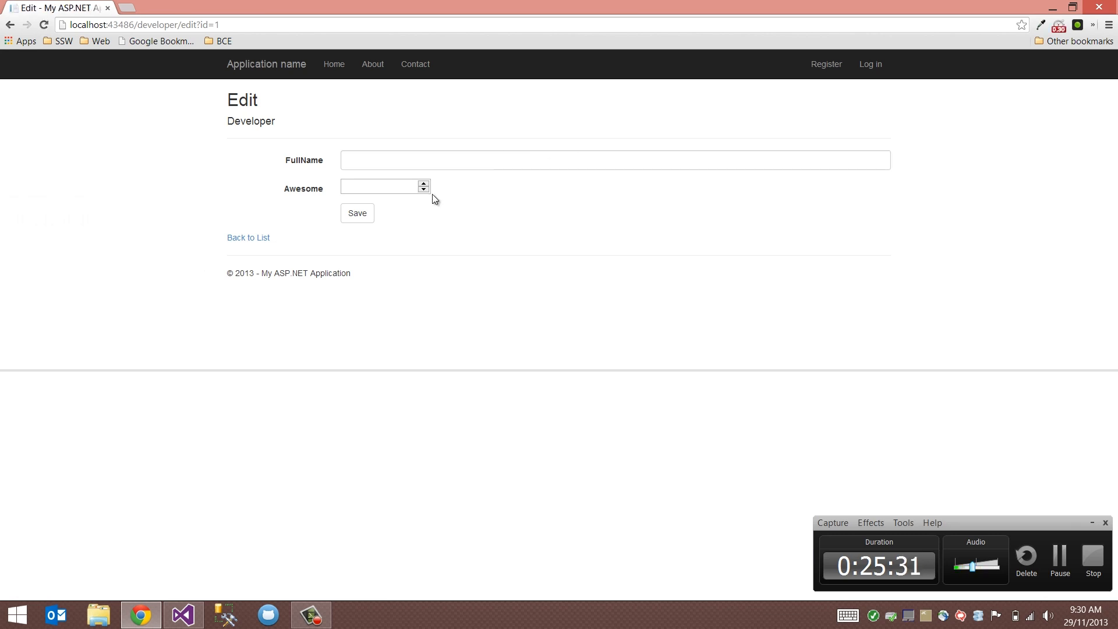
- Inspect the FullName input in Chrome's F12 tools (945px wide), then return to Visual Studio
key(F12)
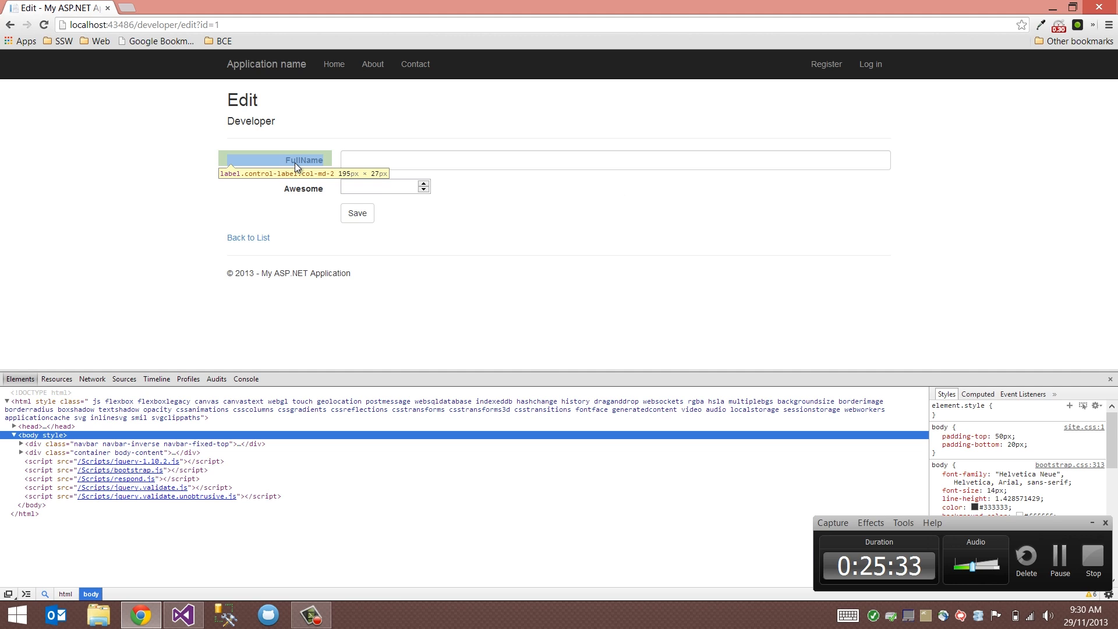
mouse_move(303, 168)
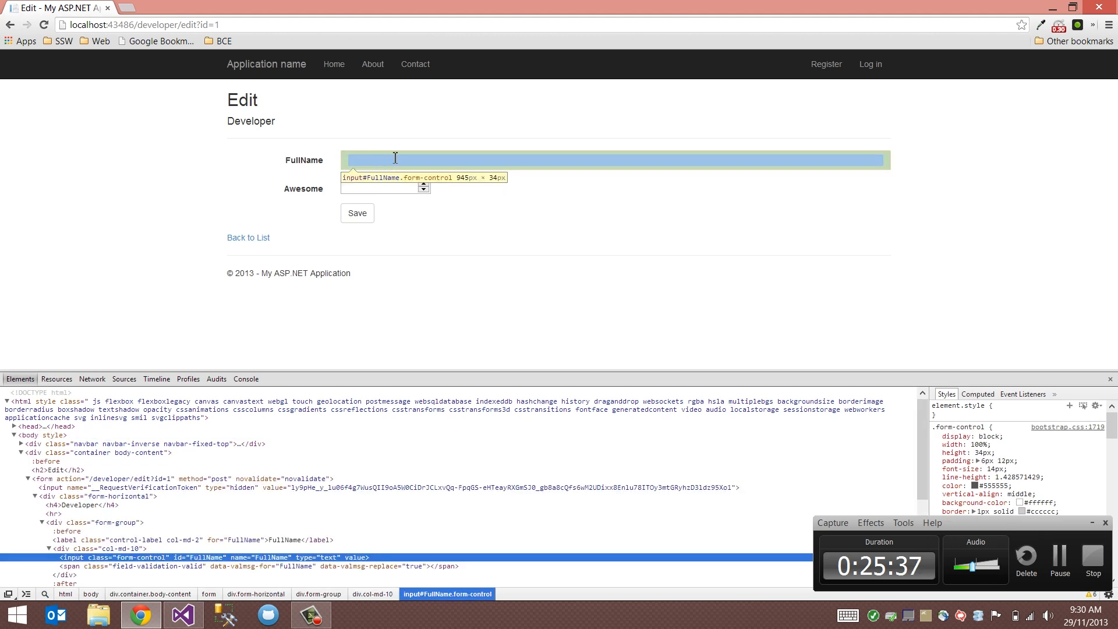
mouse_move(530, 168)
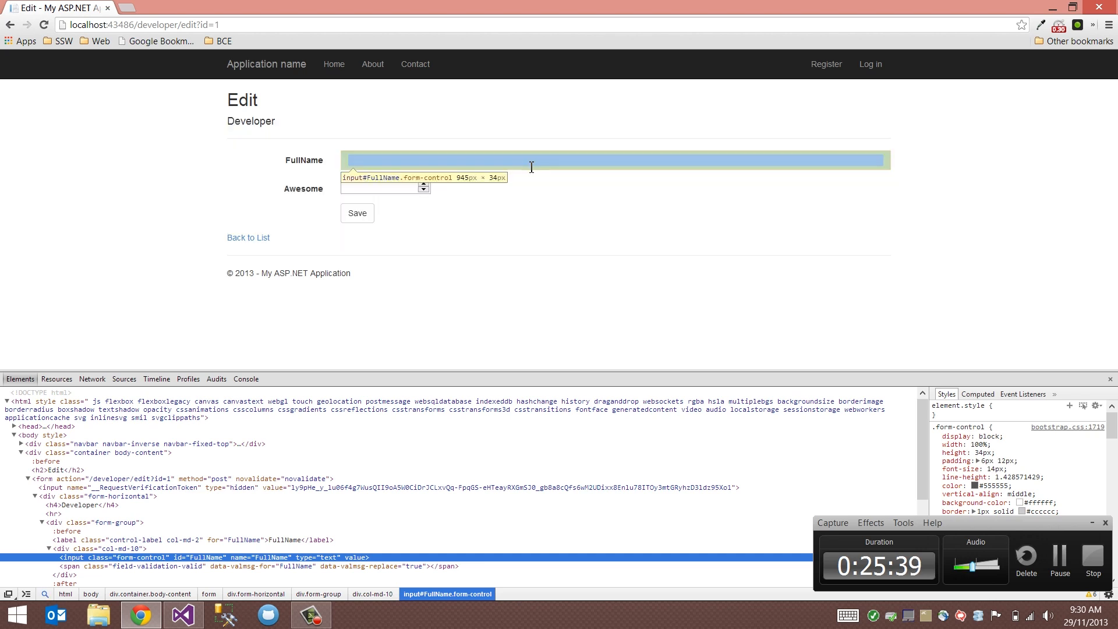
mouse_move(536, 162)
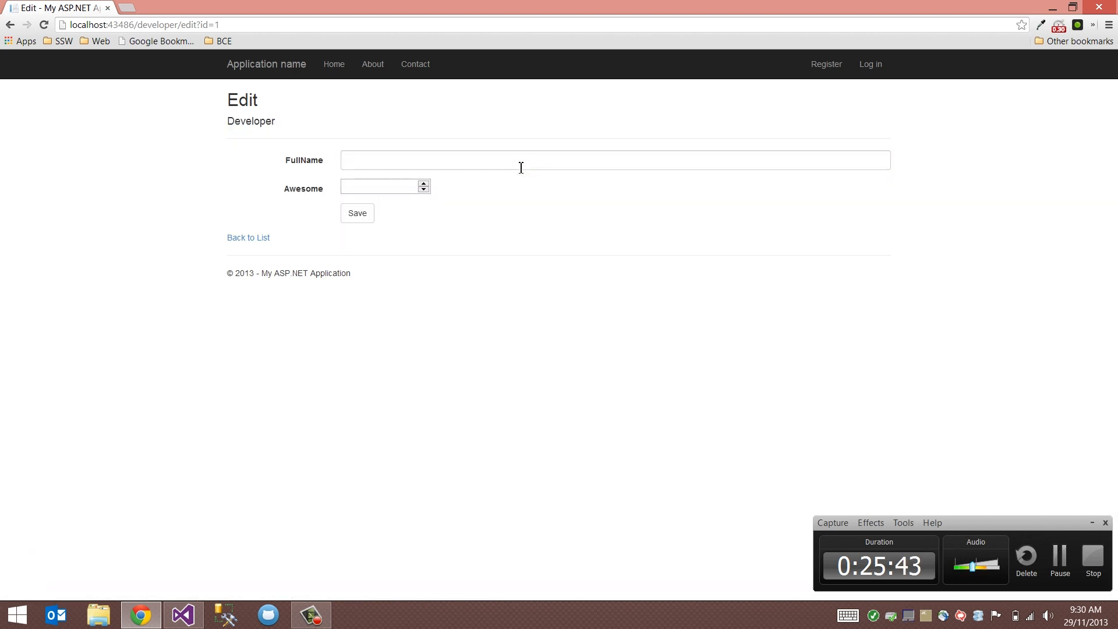
mouse_move(349, 150)
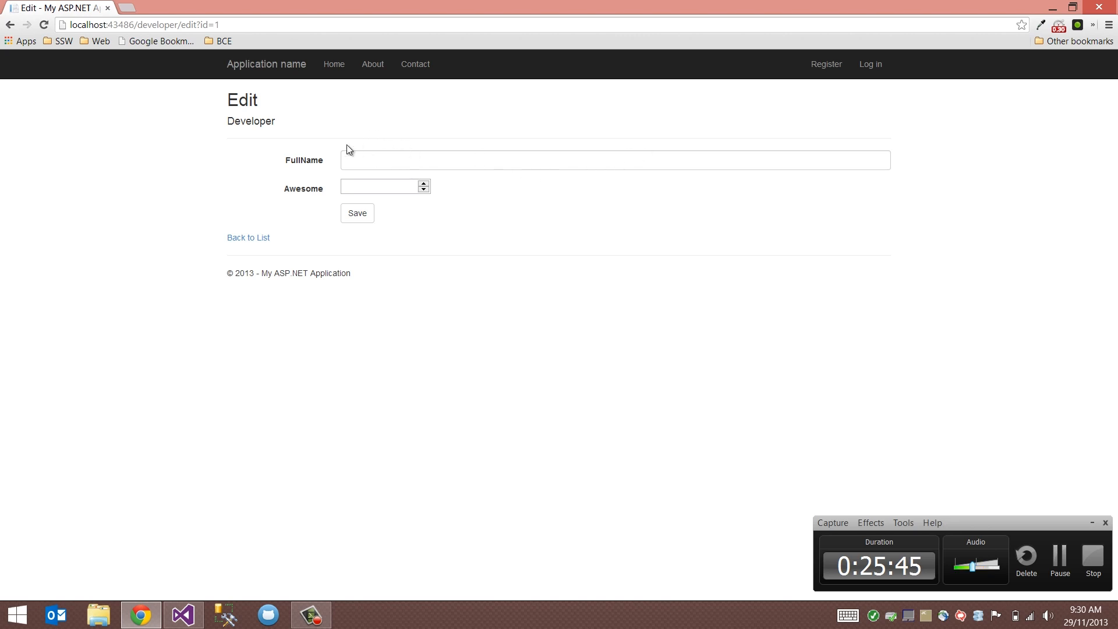
mouse_move(643, 219)
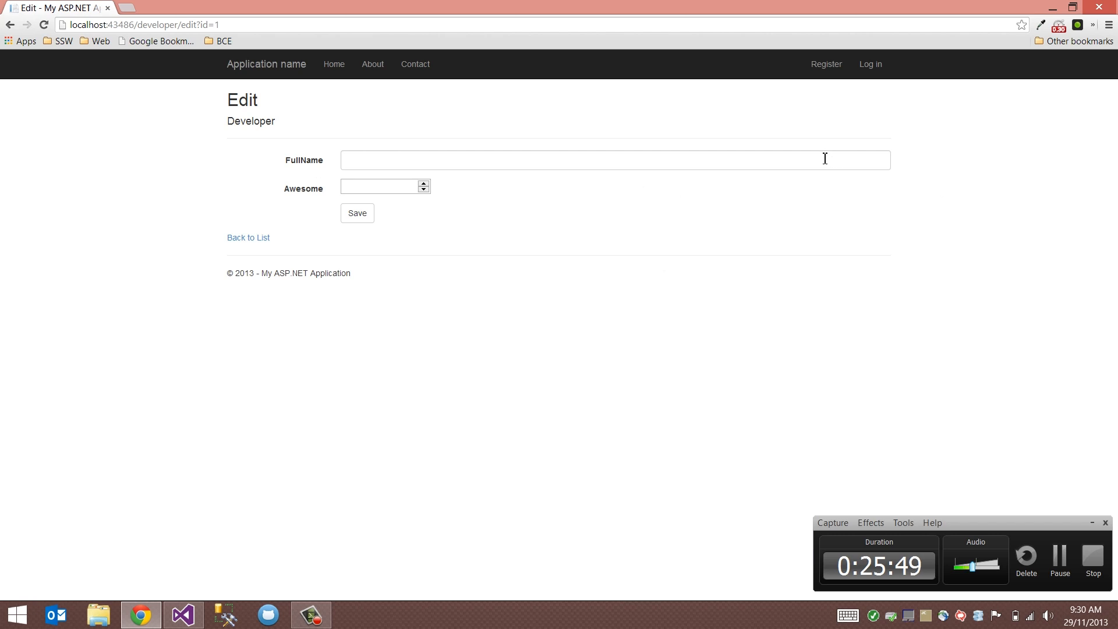
mouse_move(527, 159)
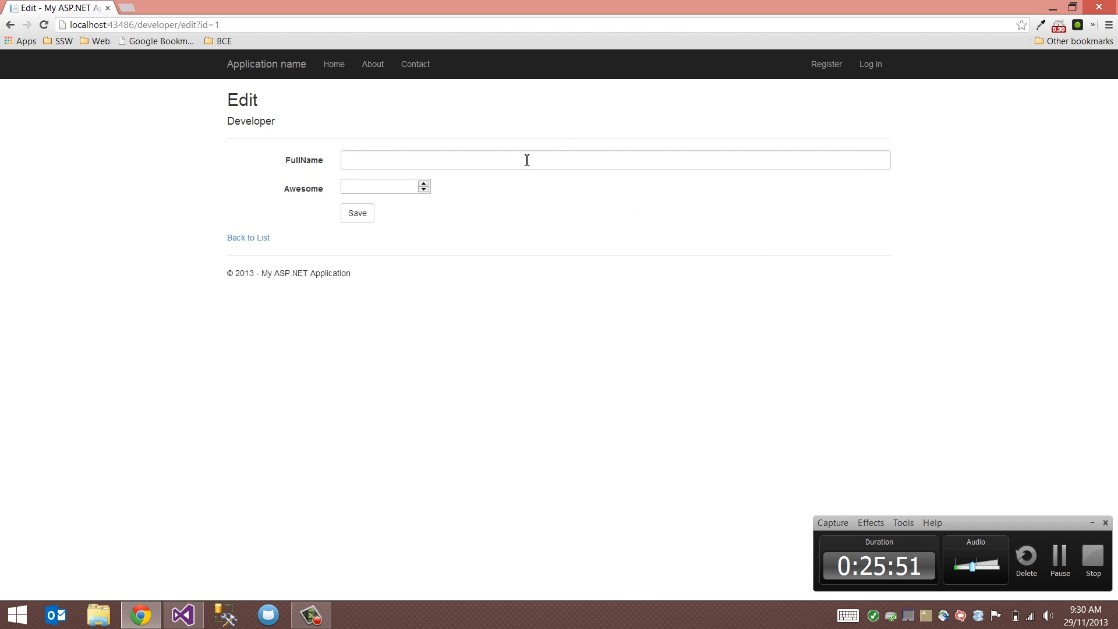
click(181, 614)
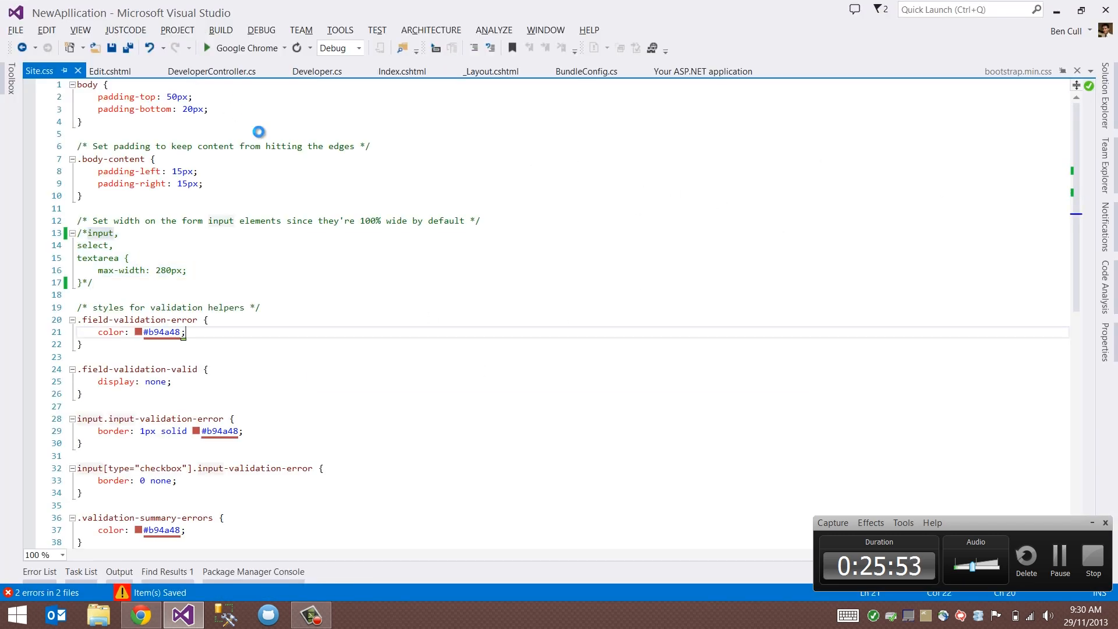
mouse_move(400, 71)
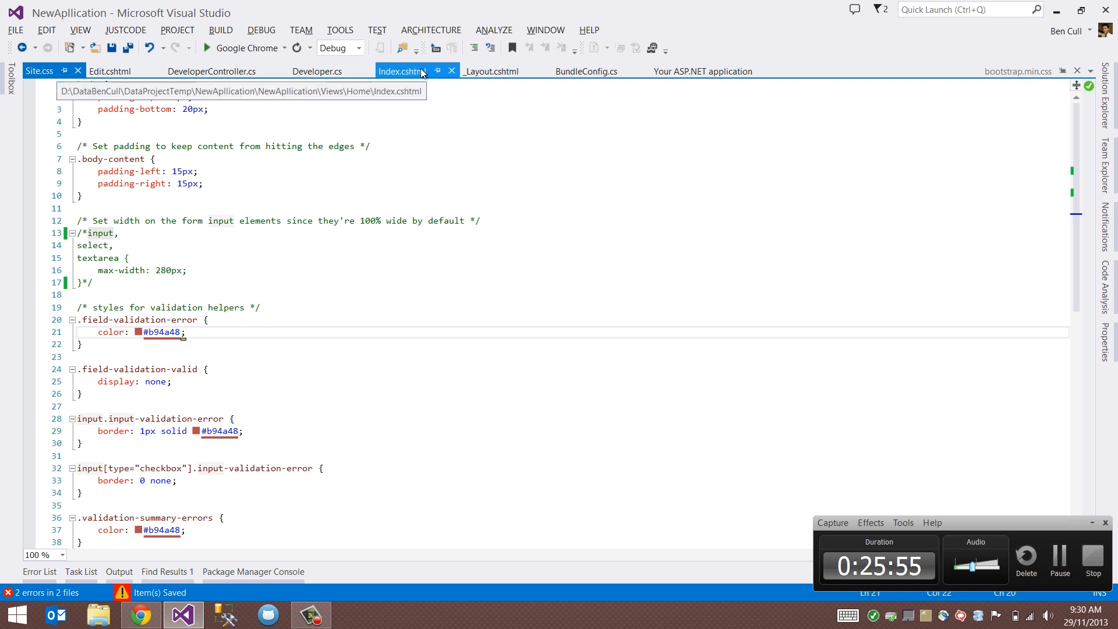
- Add col-md-offset-3 to the FullName label's class in Edit.cshtml
click(402, 71)
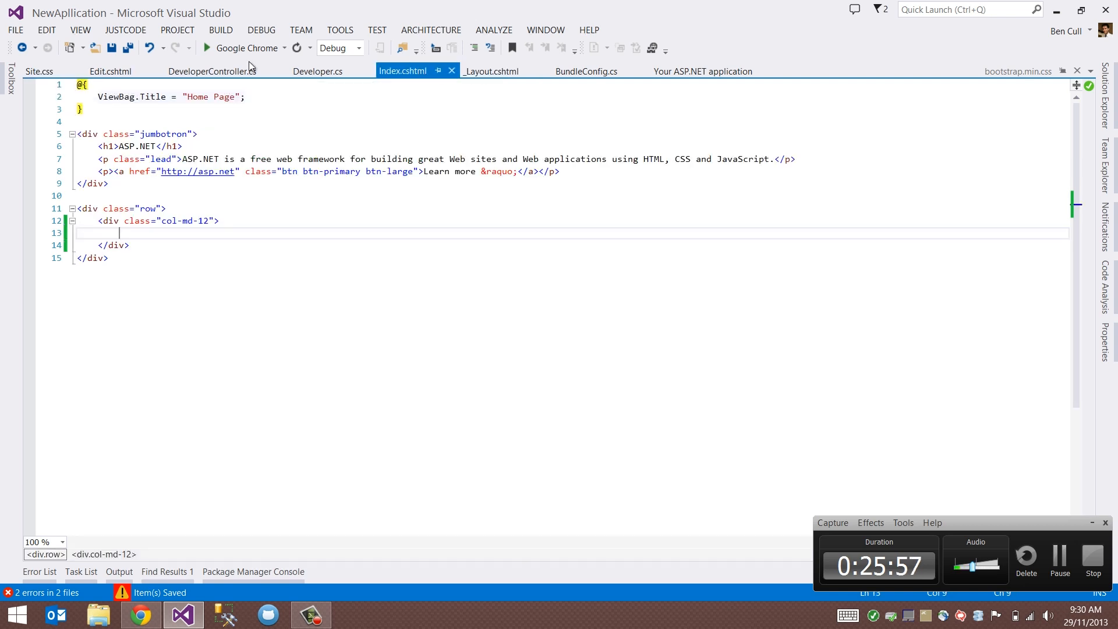
click(109, 70)
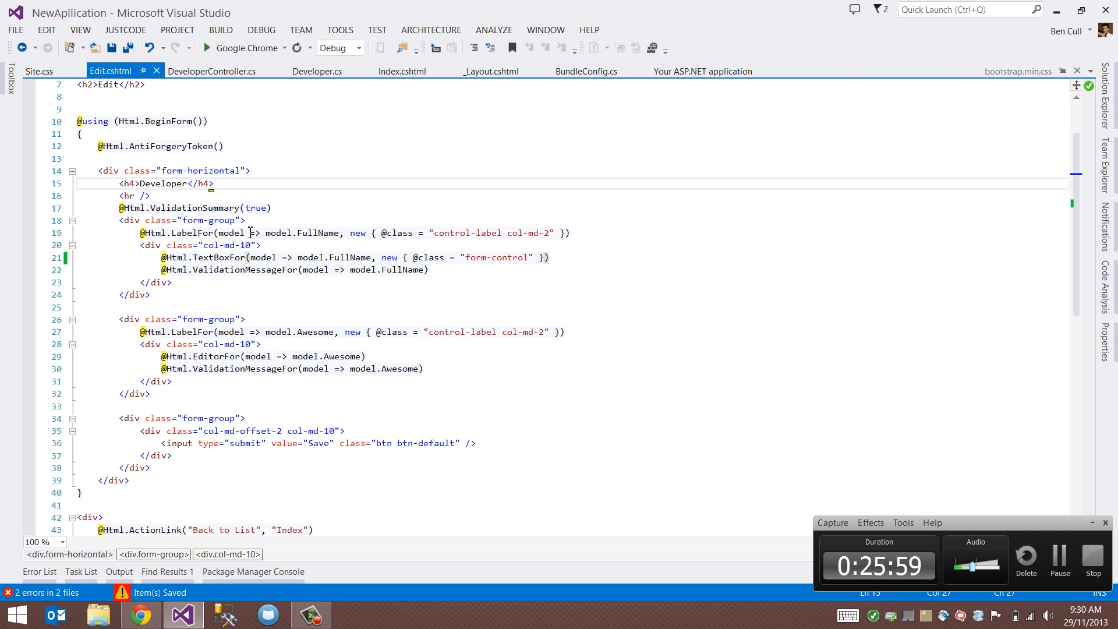
mouse_move(226, 233)
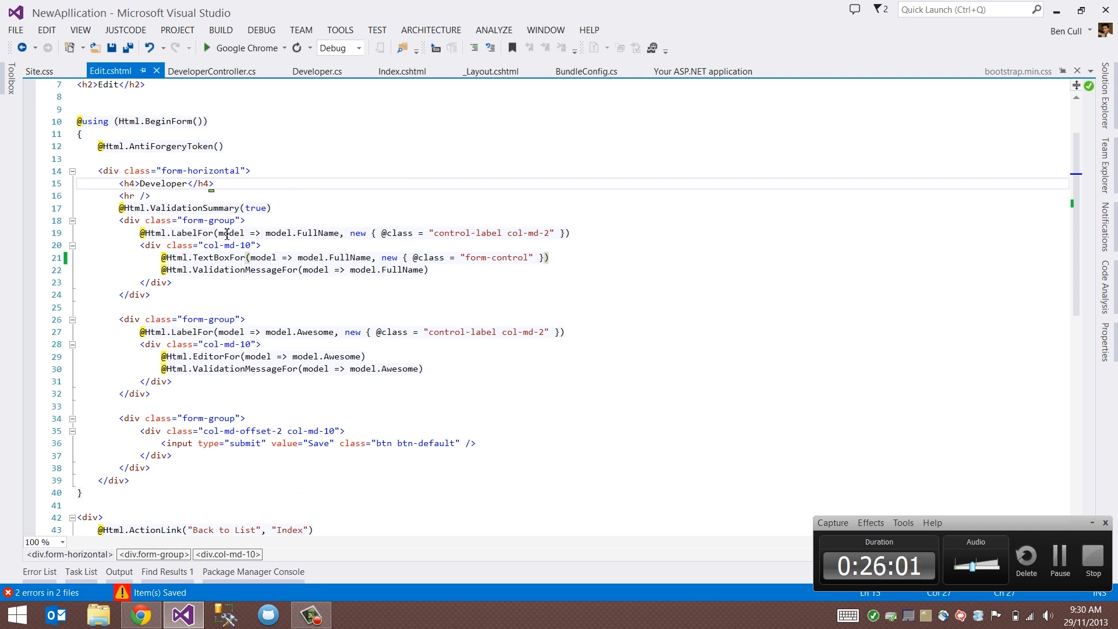
mouse_move(360, 214)
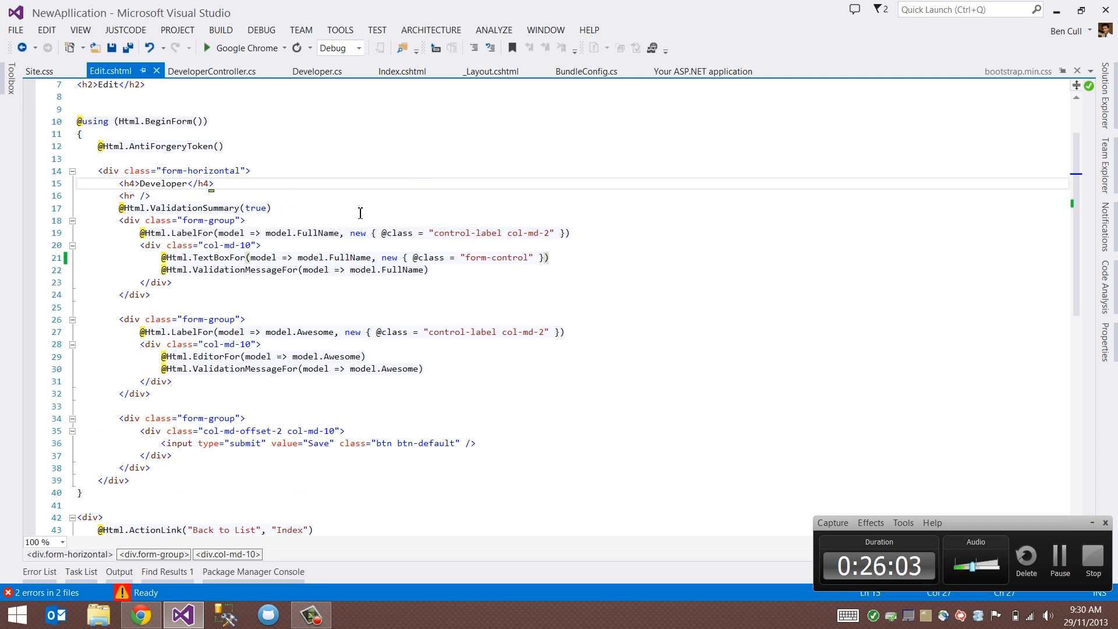
click(247, 245)
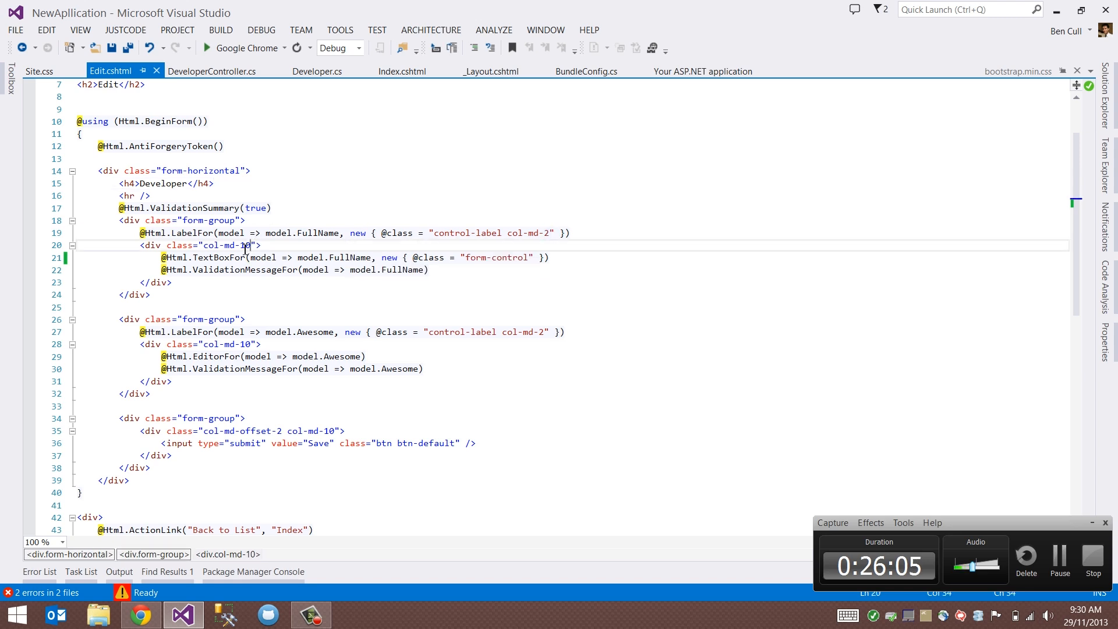
mouse_move(542, 237)
text( col-md-)
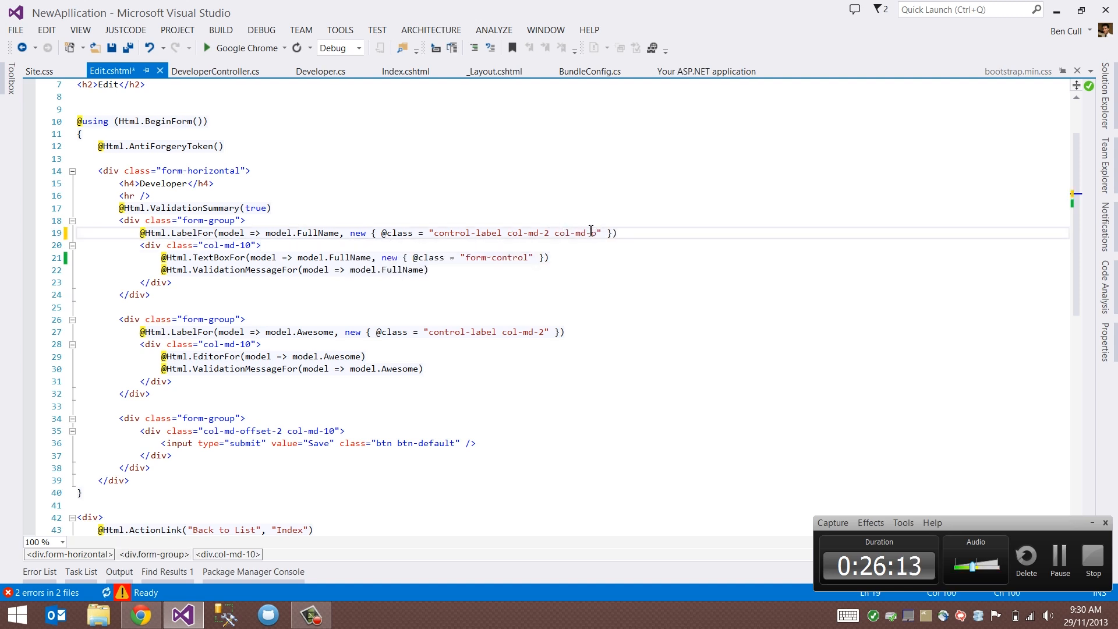
text(offset)
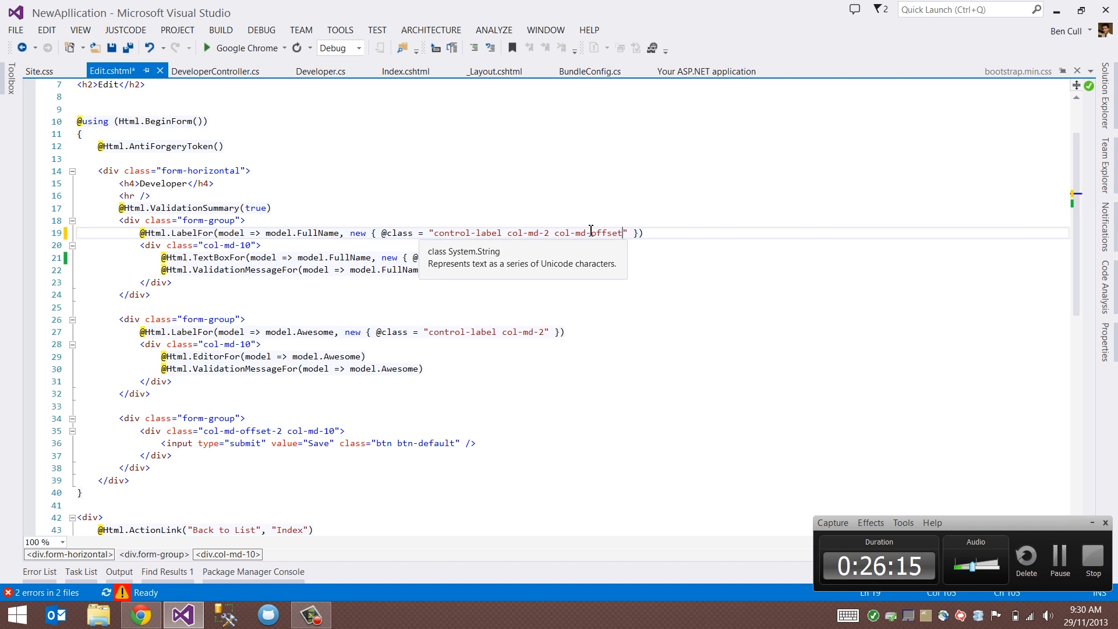
text(-3)
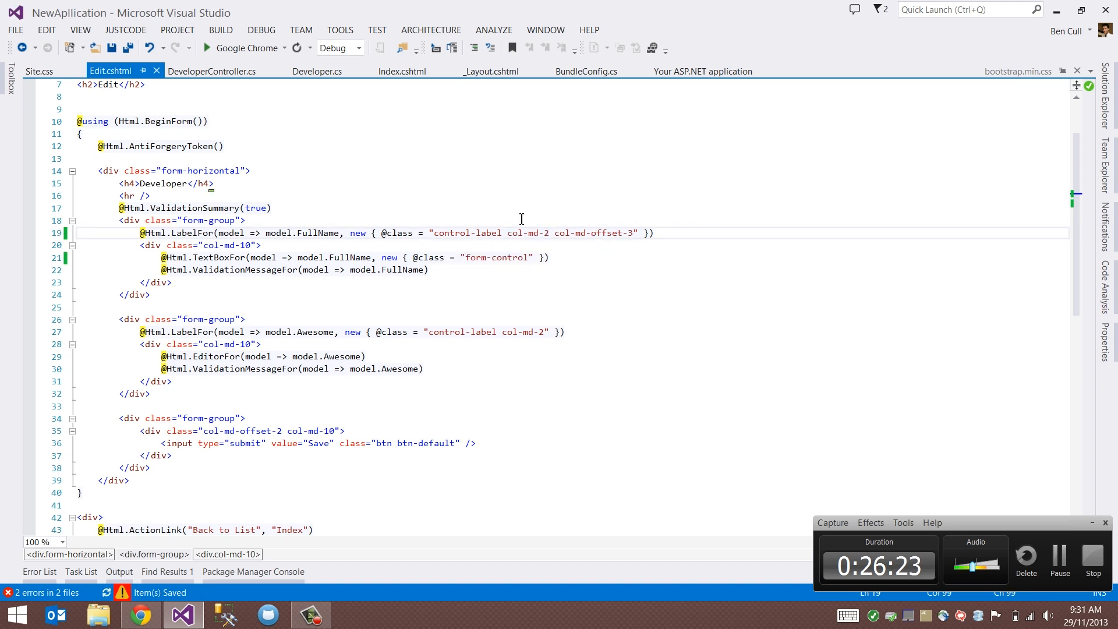
- Preview the form, then narrow the FullName input column to col-md-7 and recheck Chrome
click(240, 244)
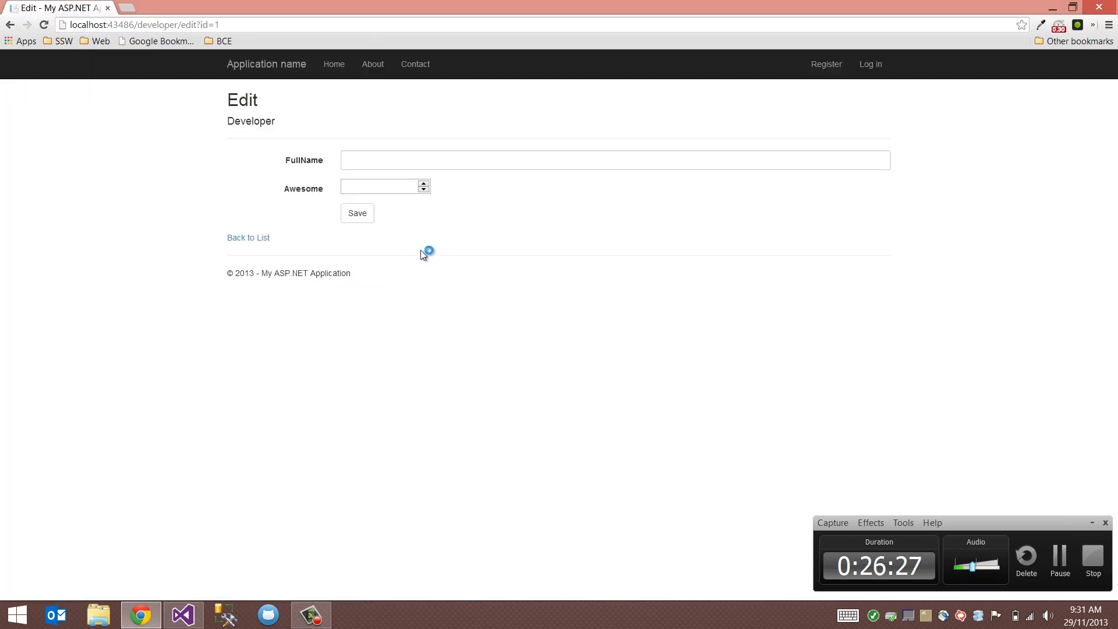
mouse_move(480, 245)
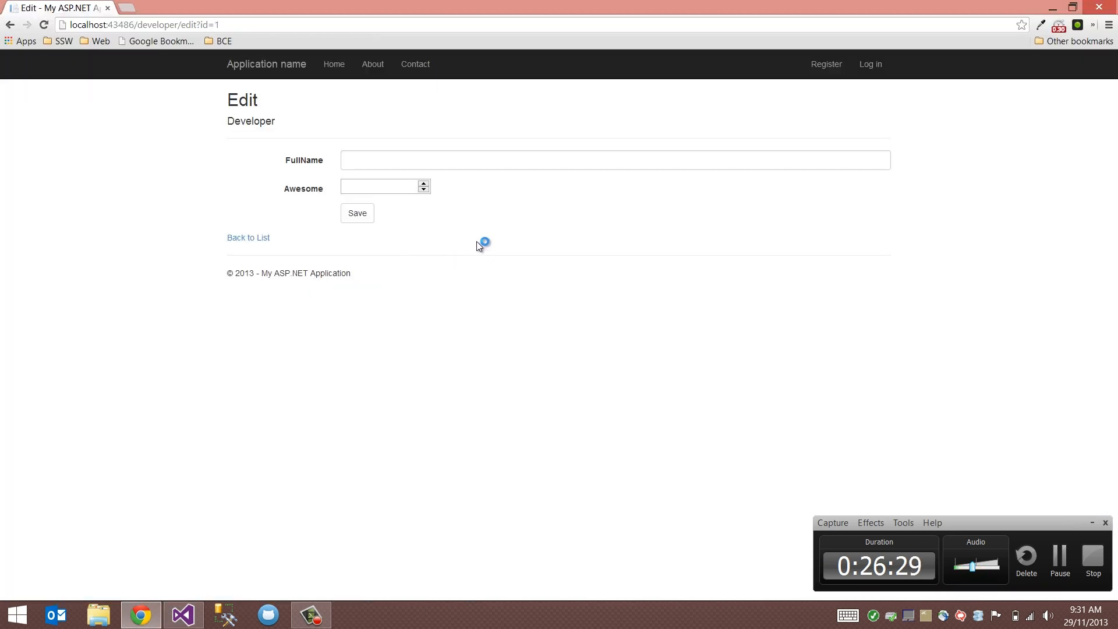
mouse_move(470, 248)
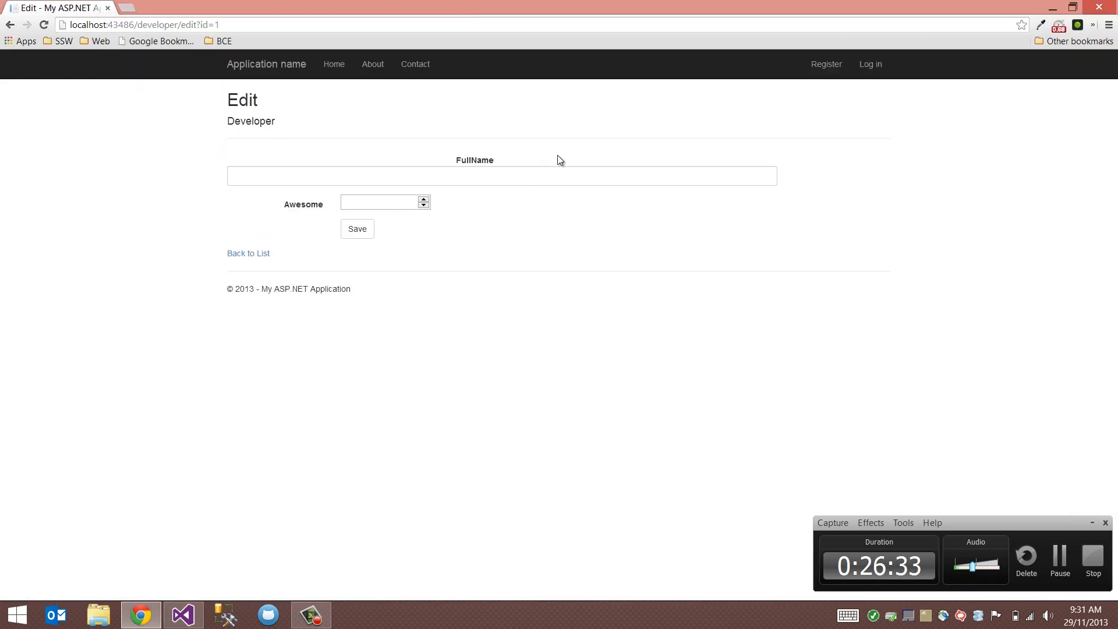
click(181, 613)
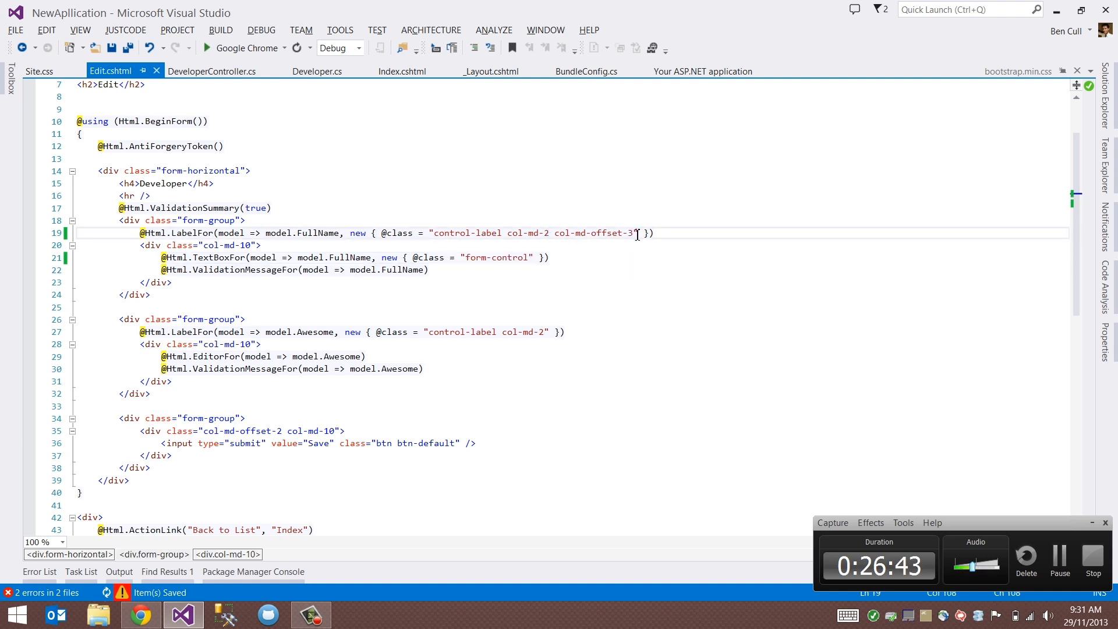
click(546, 232)
text(7)
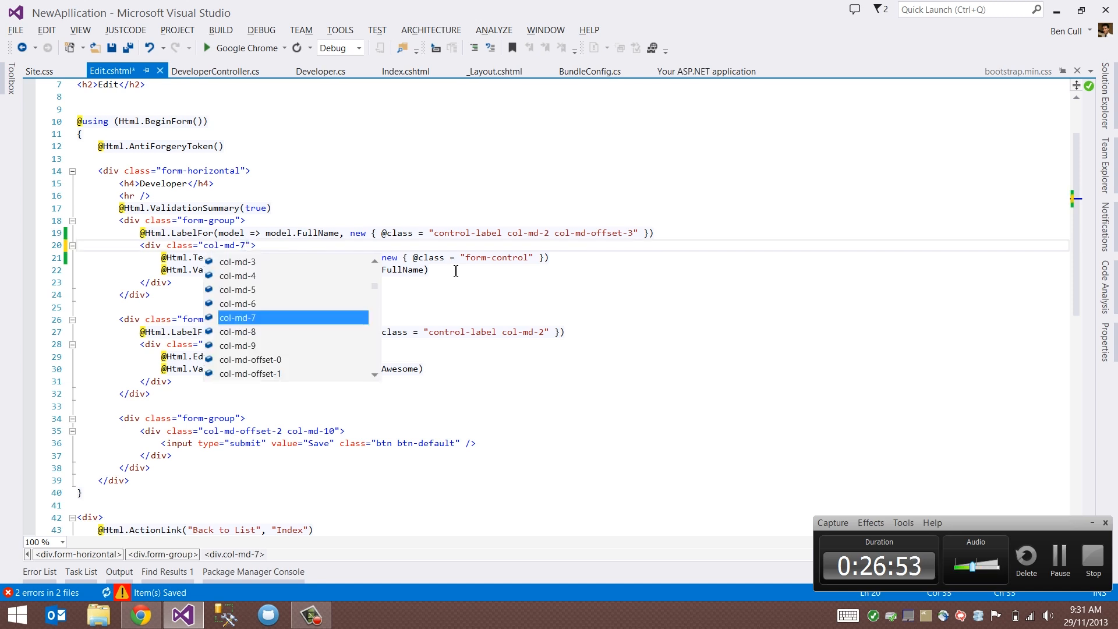
click(140, 613)
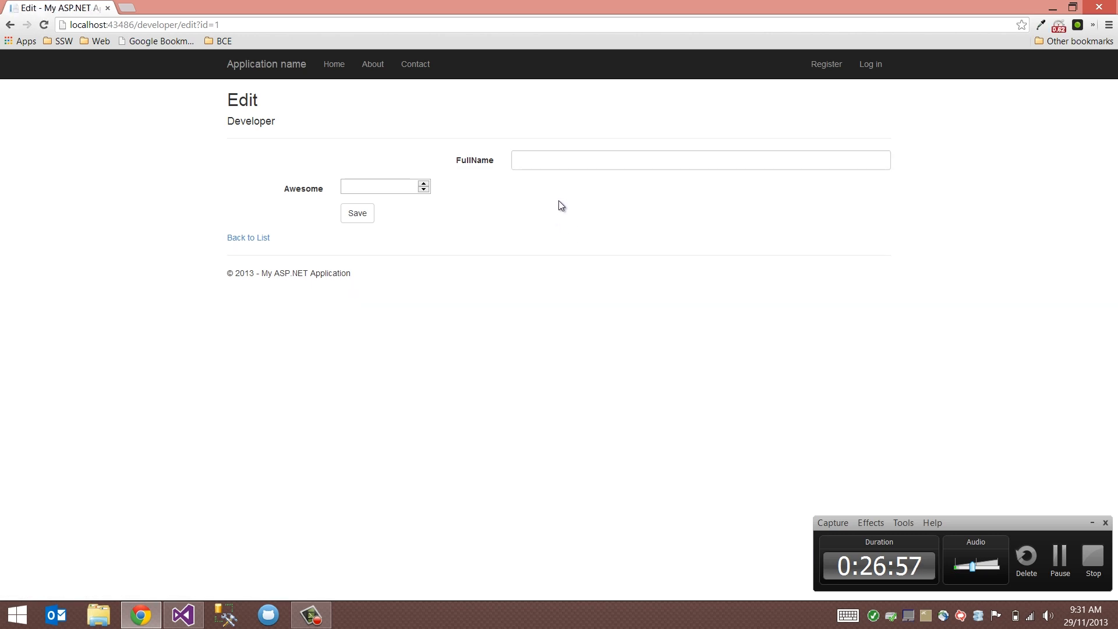
mouse_move(483, 175)
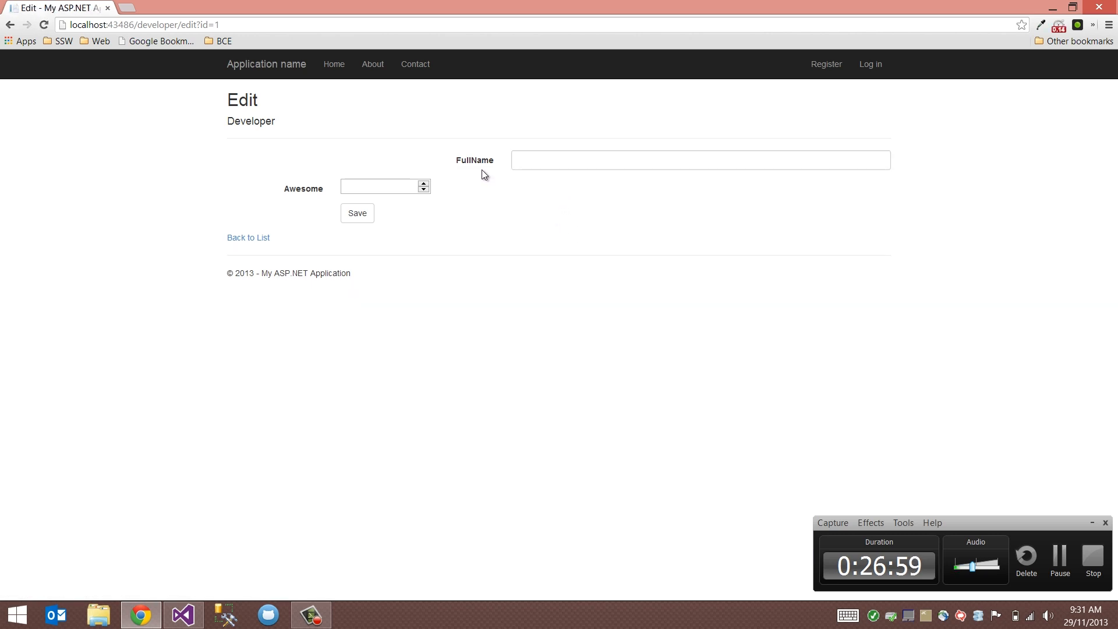
mouse_move(471, 166)
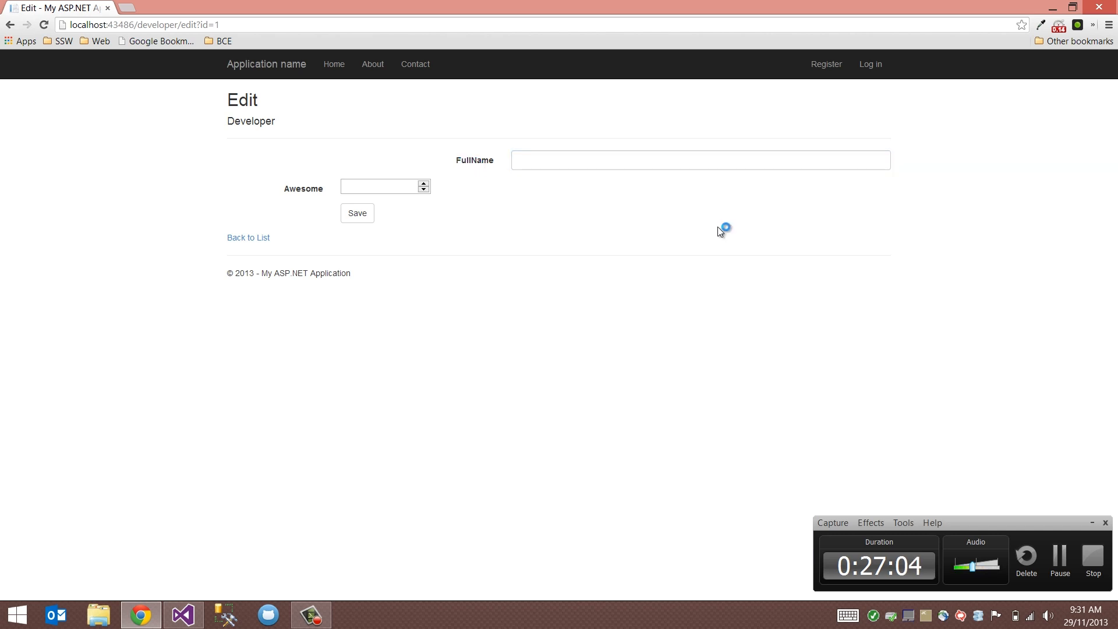
- Change FullName to col-md-offset-1 label and col-md-4 input column, checking the result in Chrome
click(182, 614)
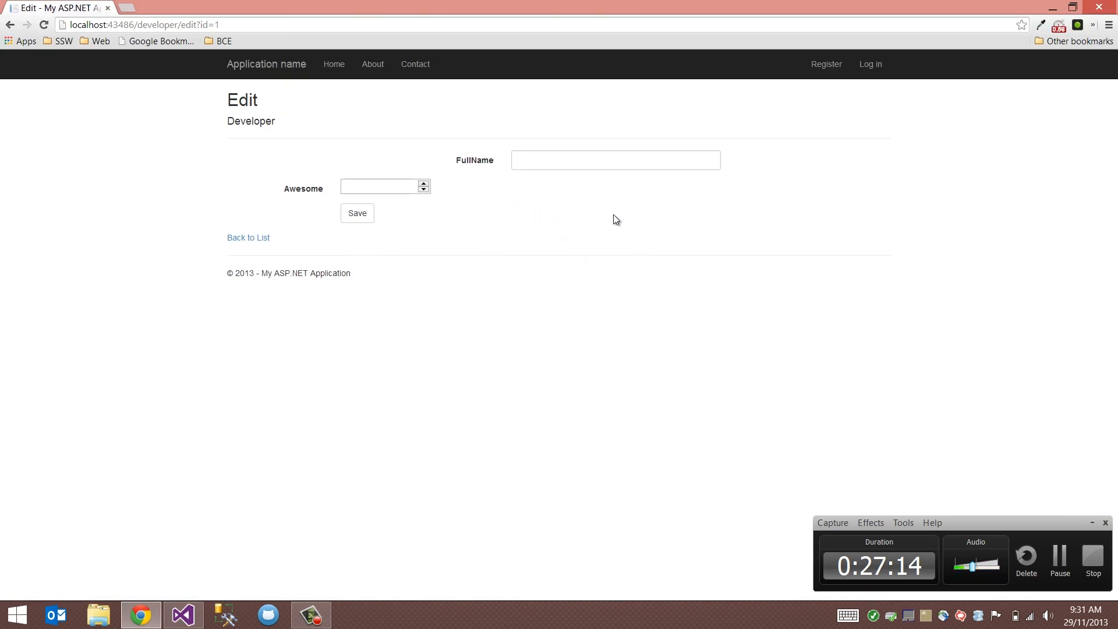
click(182, 614)
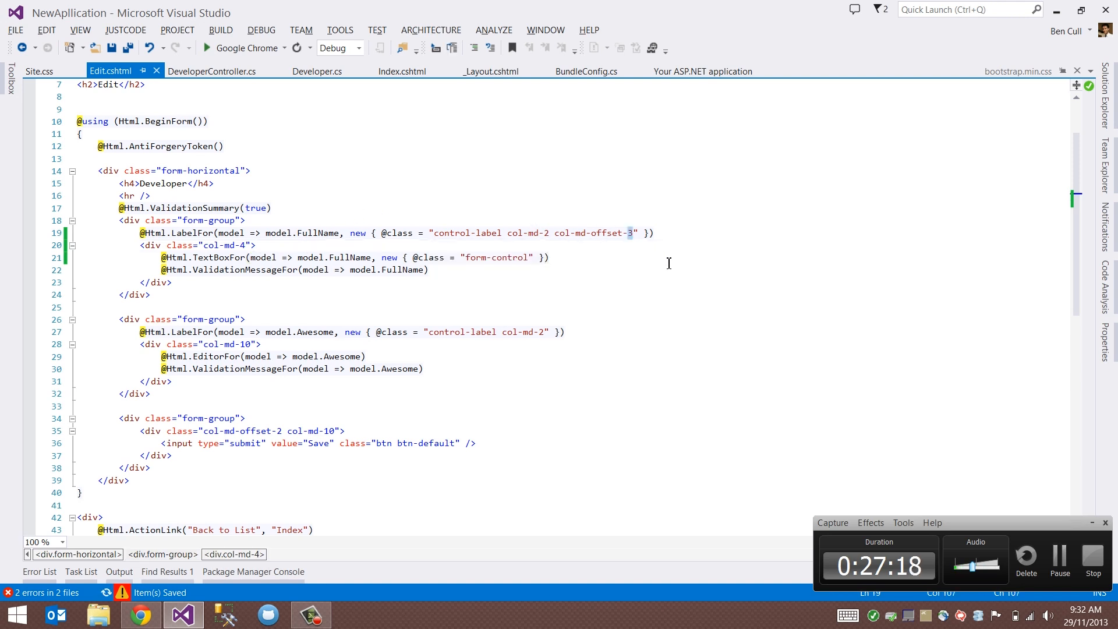
click(139, 614)
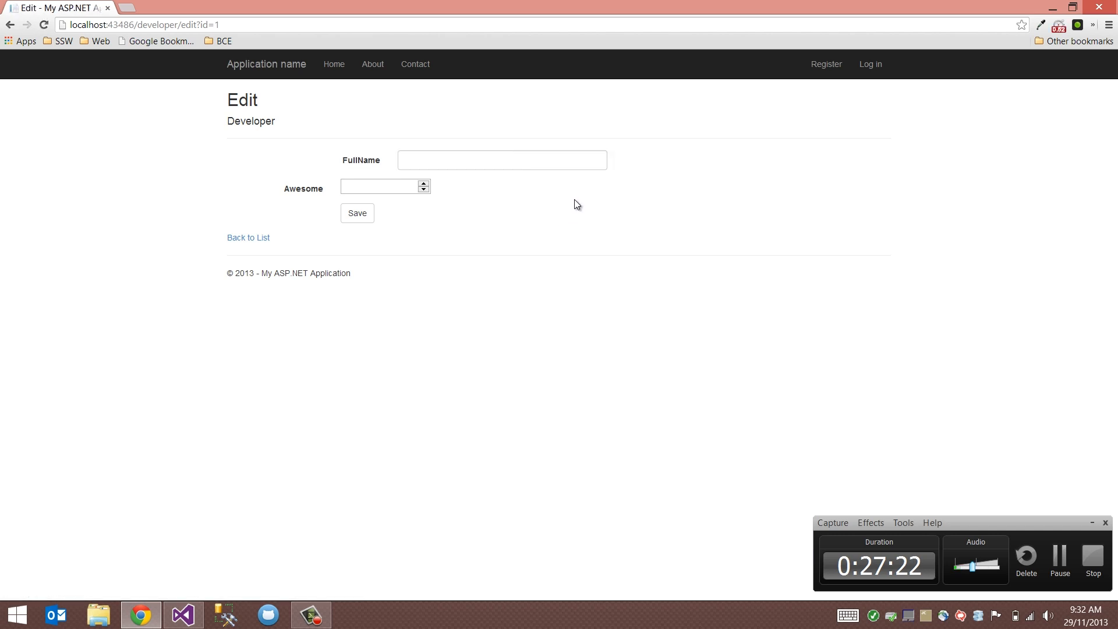
mouse_move(571, 185)
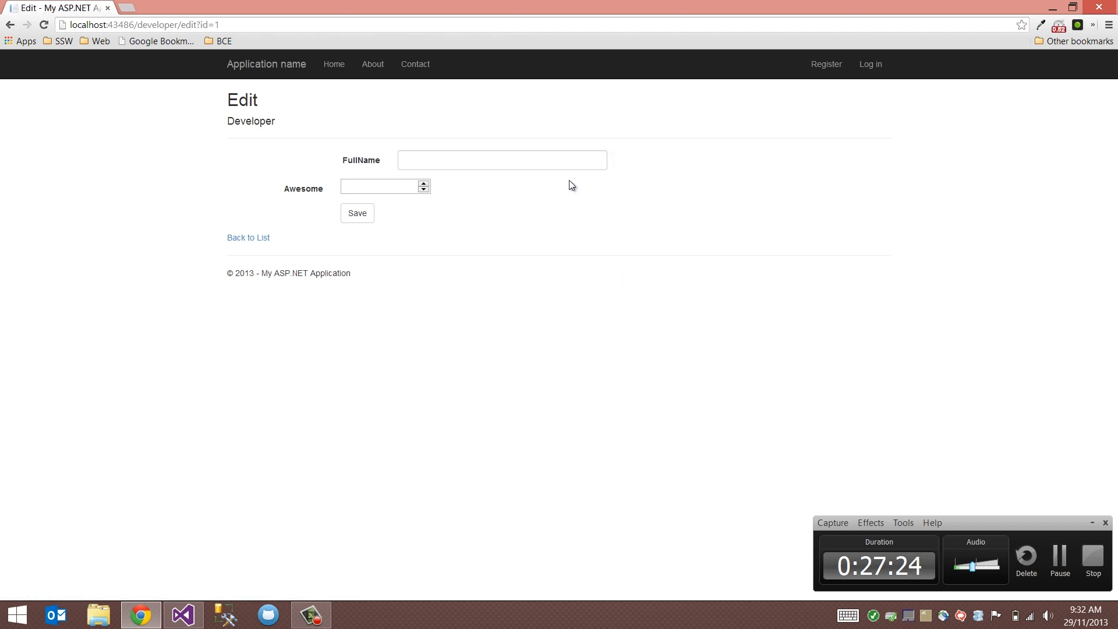
mouse_move(710, 197)
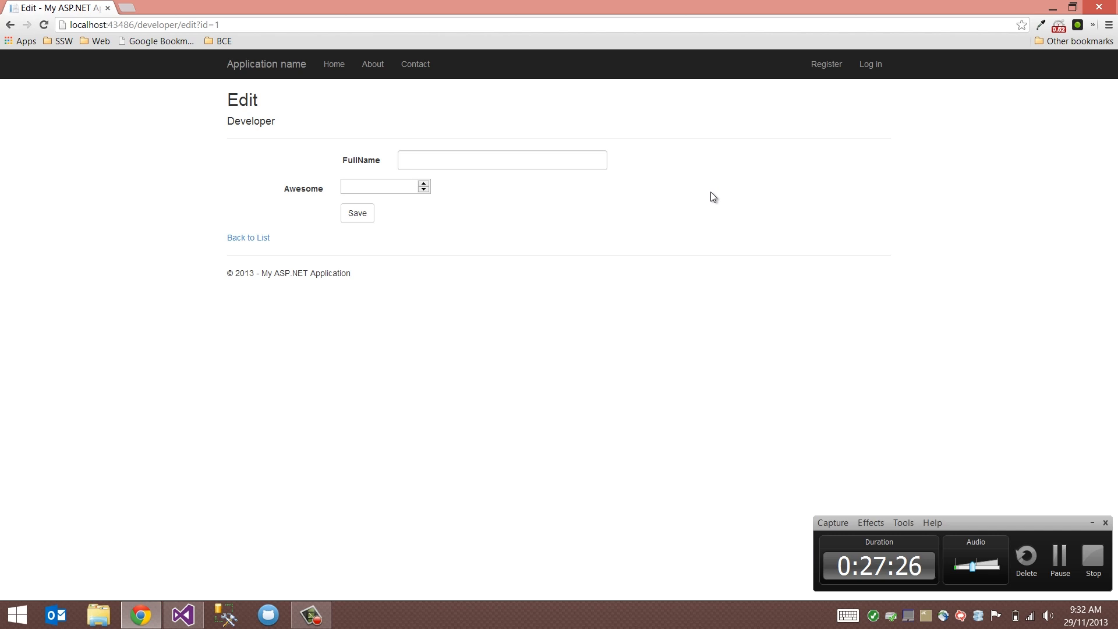
click(182, 614)
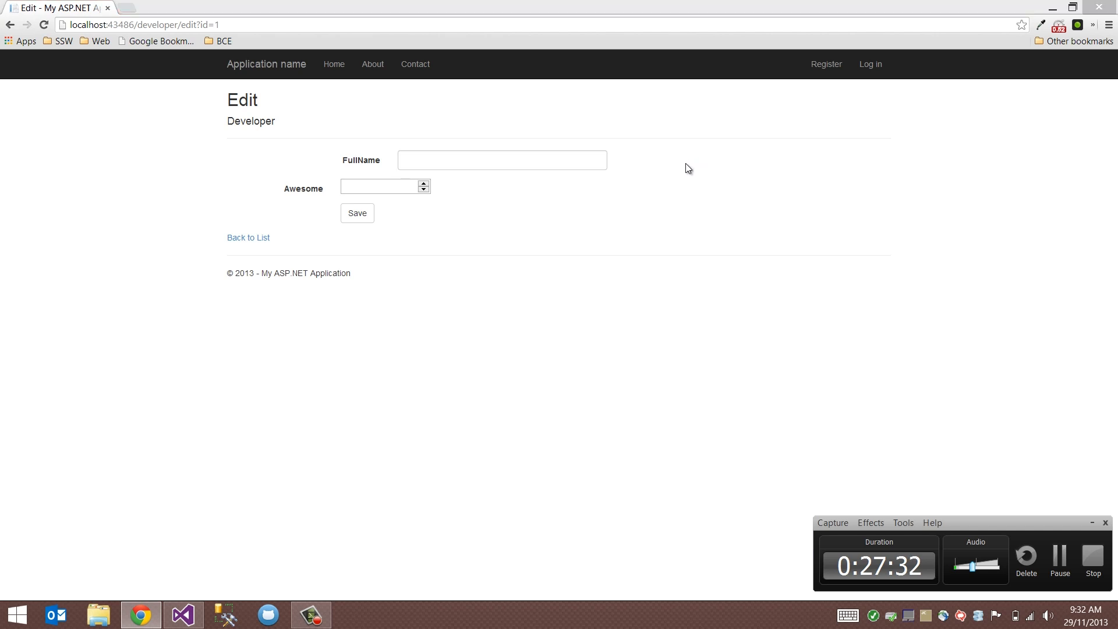
mouse_move(640, 190)
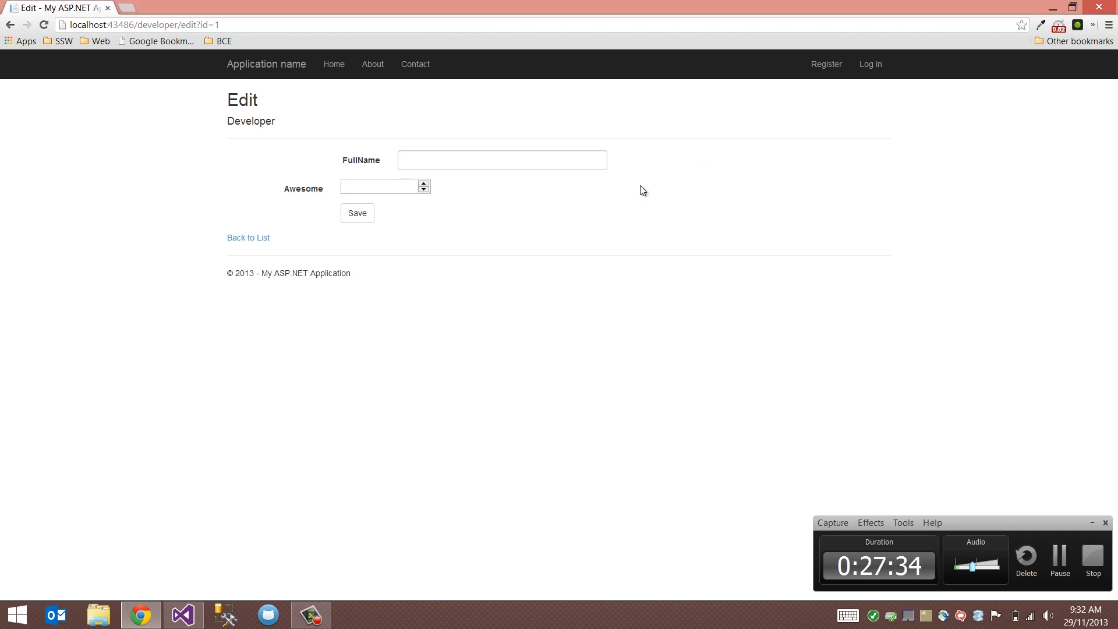
click(183, 614)
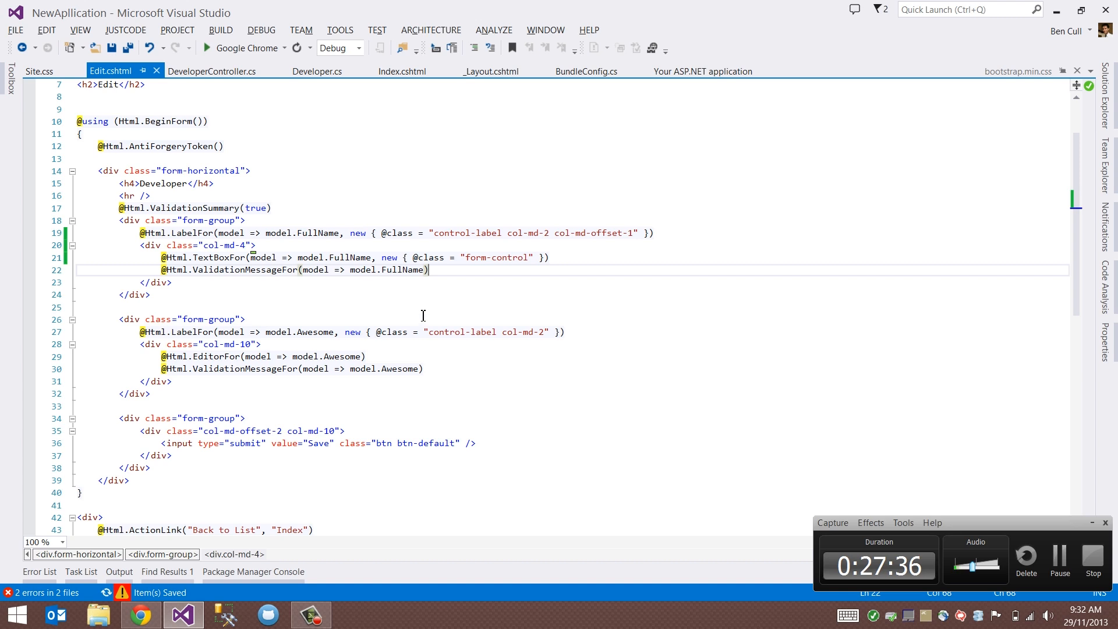
click(467, 282)
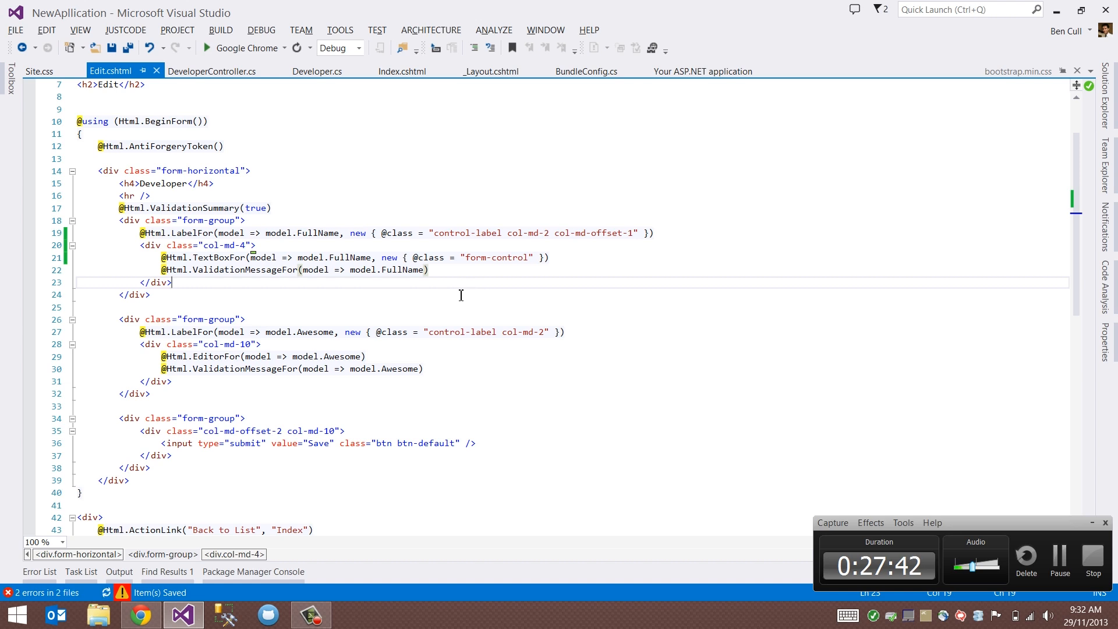
click(141, 614)
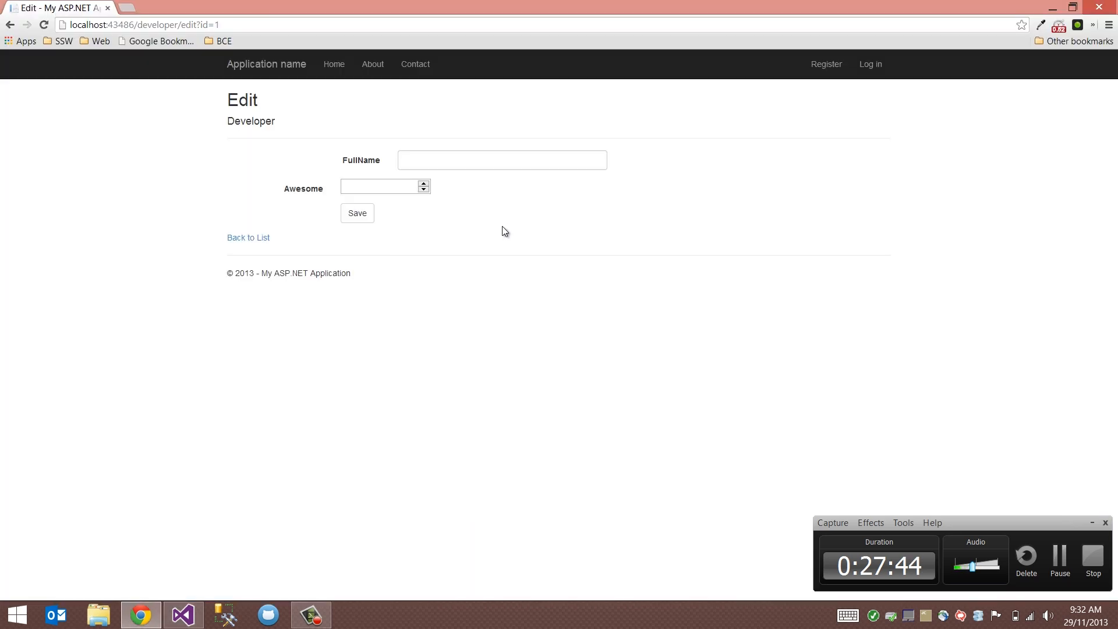
click(181, 614)
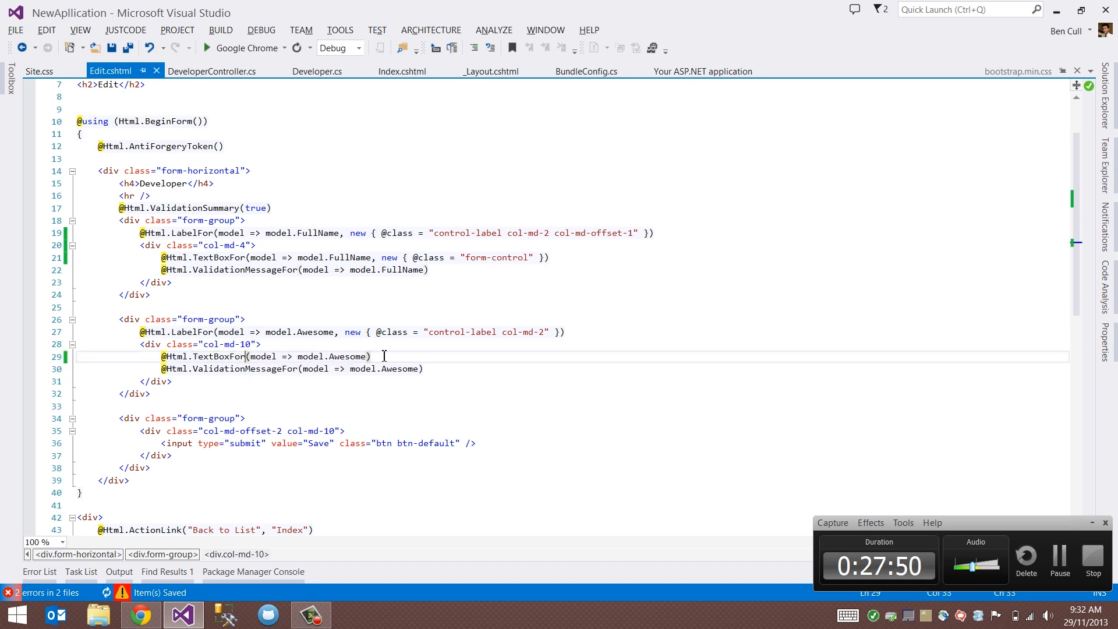
text(,)
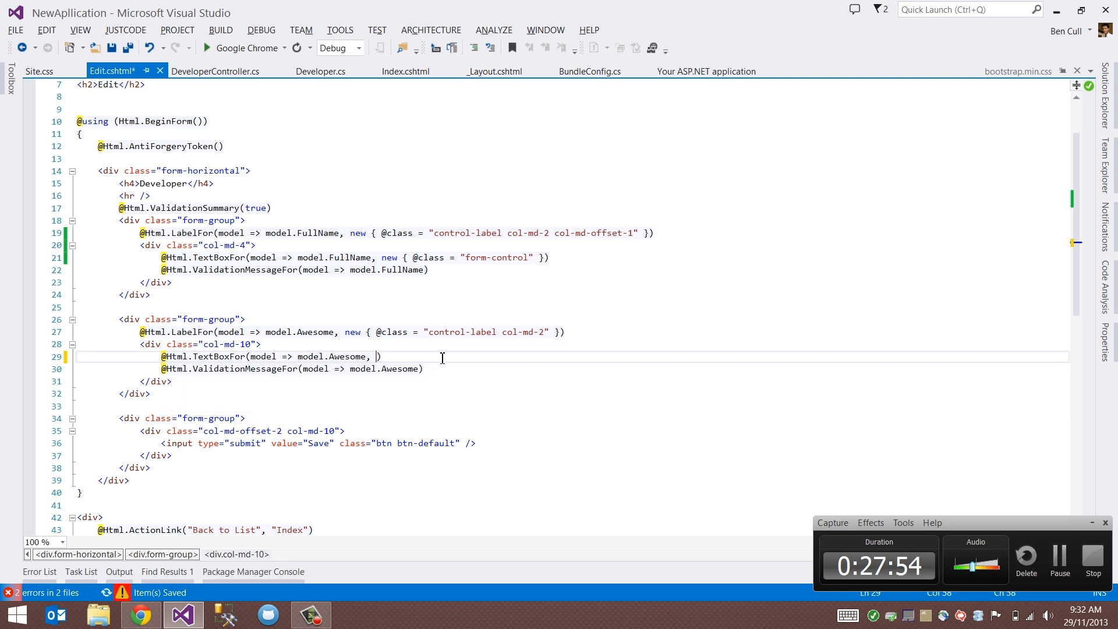
text(new {})
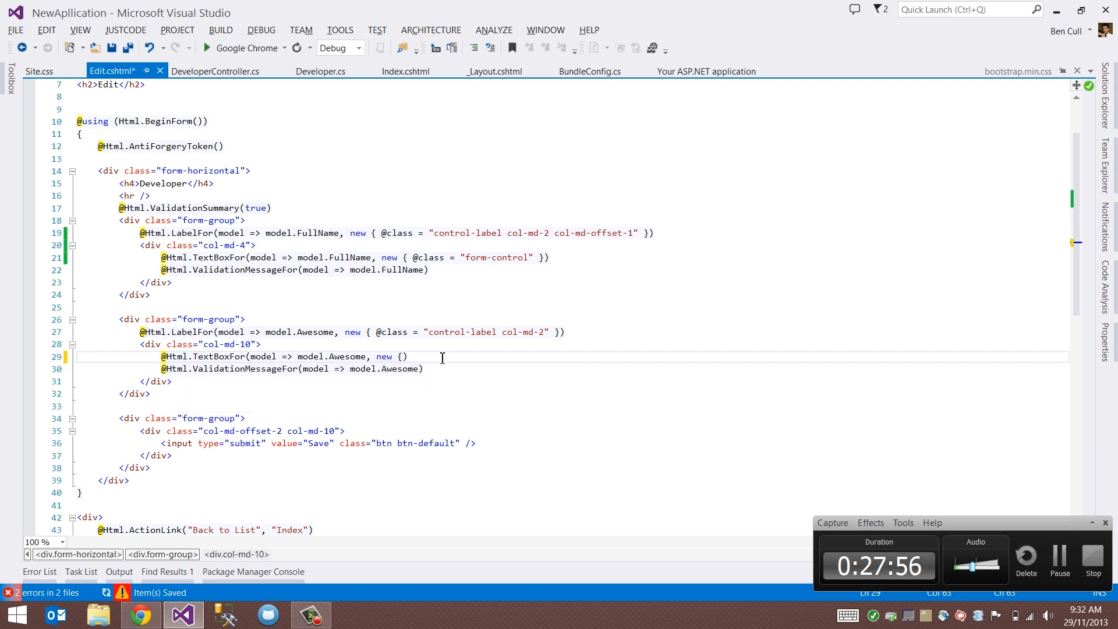
text(@class =)
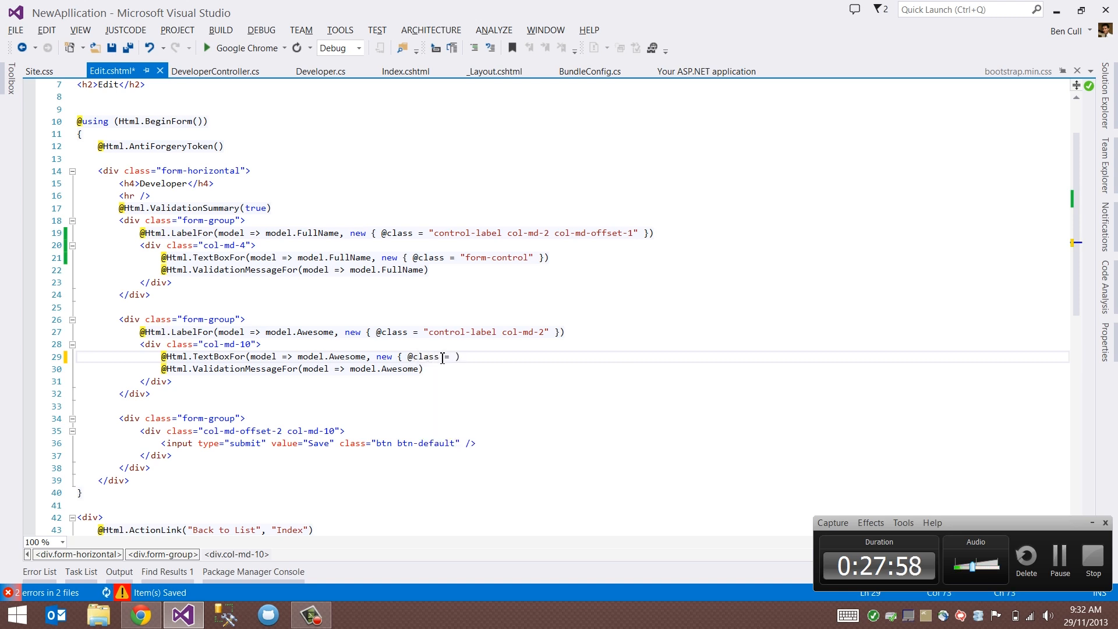
text("form-control" })
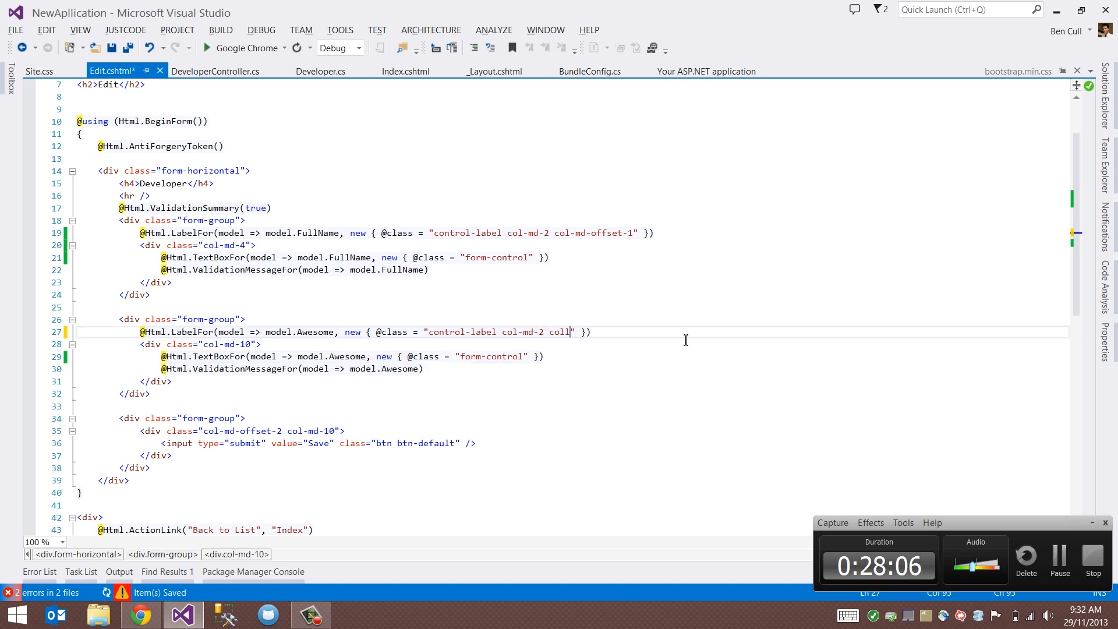
text(-md-)
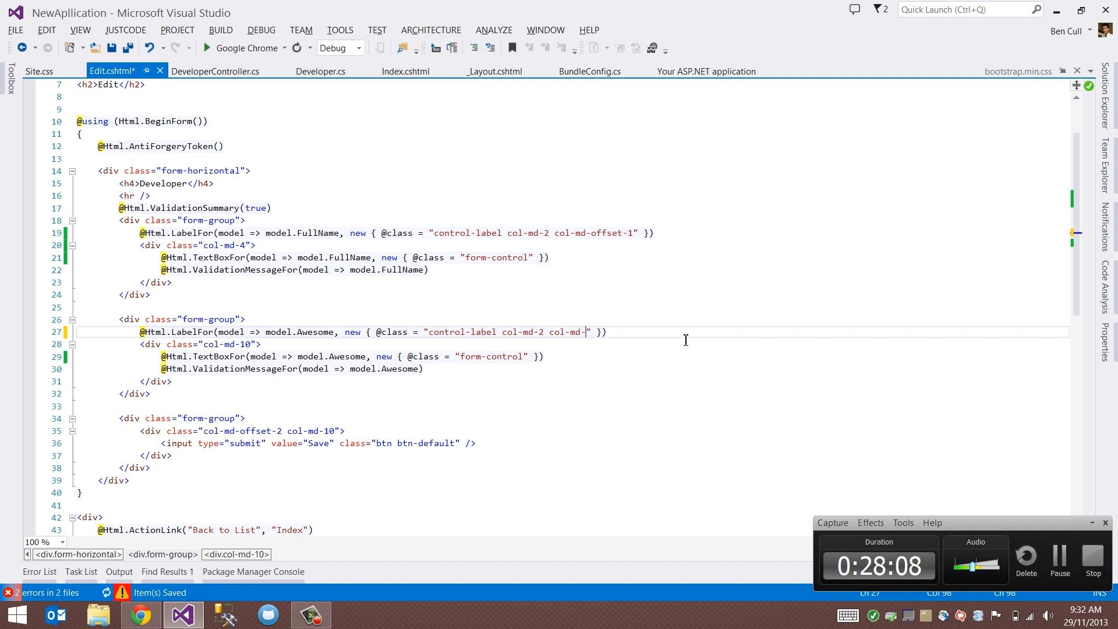
text(offset-1)
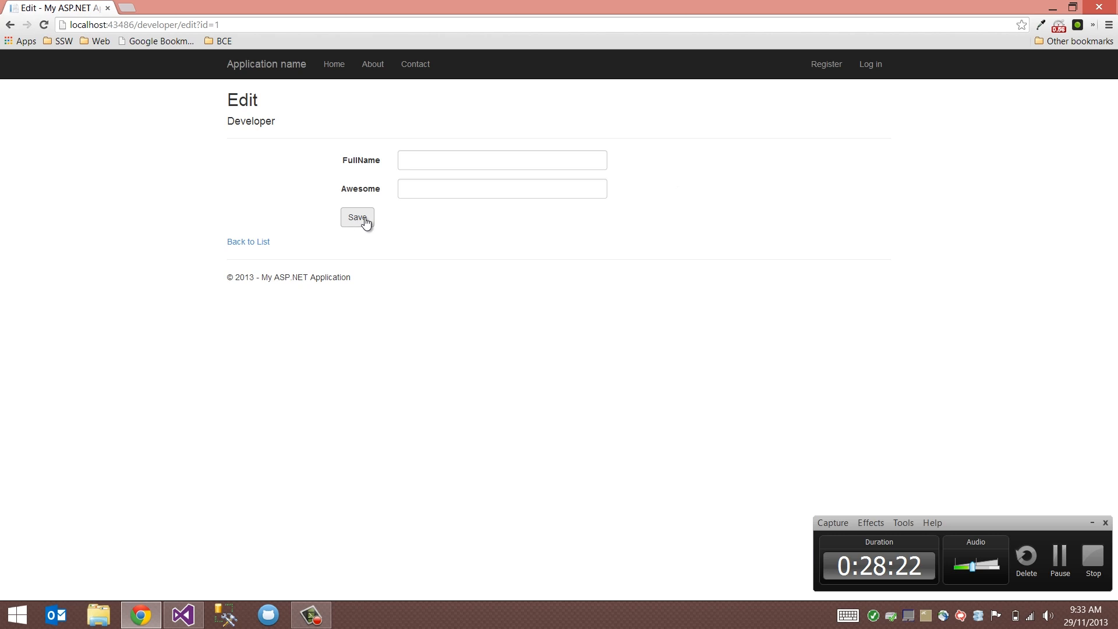
mouse_move(452, 219)
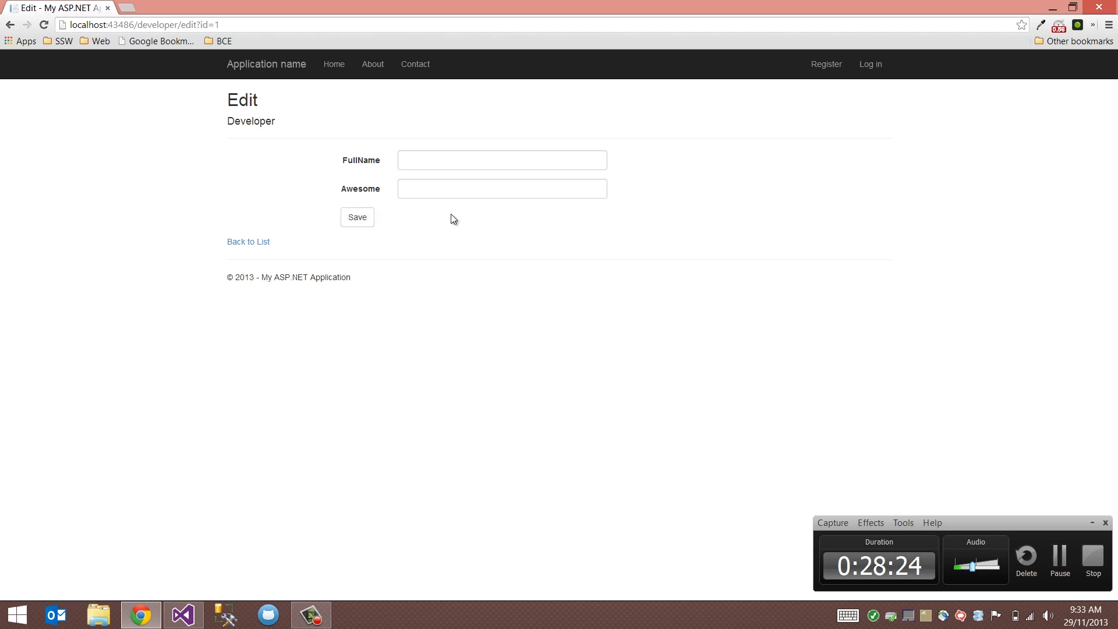
- Adjust the Save button group's column offset to align it under the text boxes
click(182, 615)
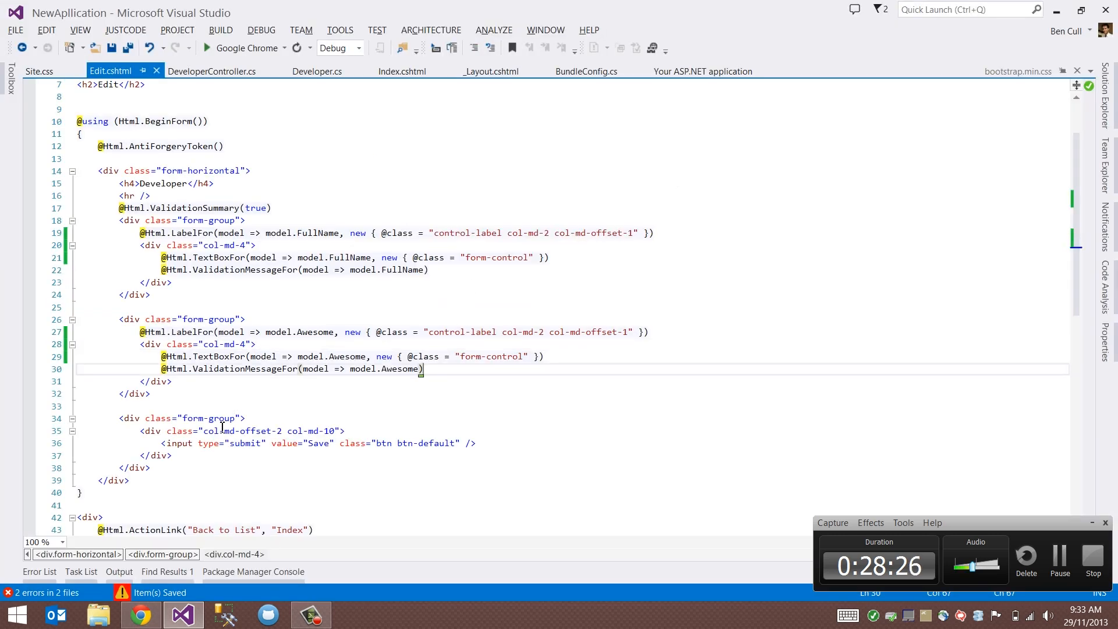
click(323, 430)
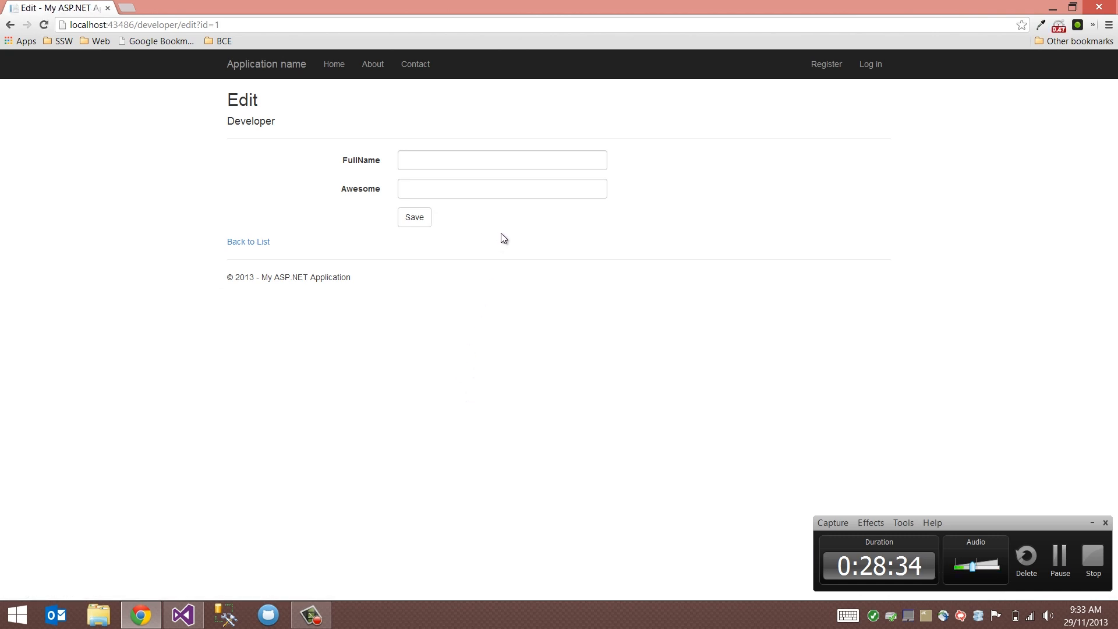
click(171, 7)
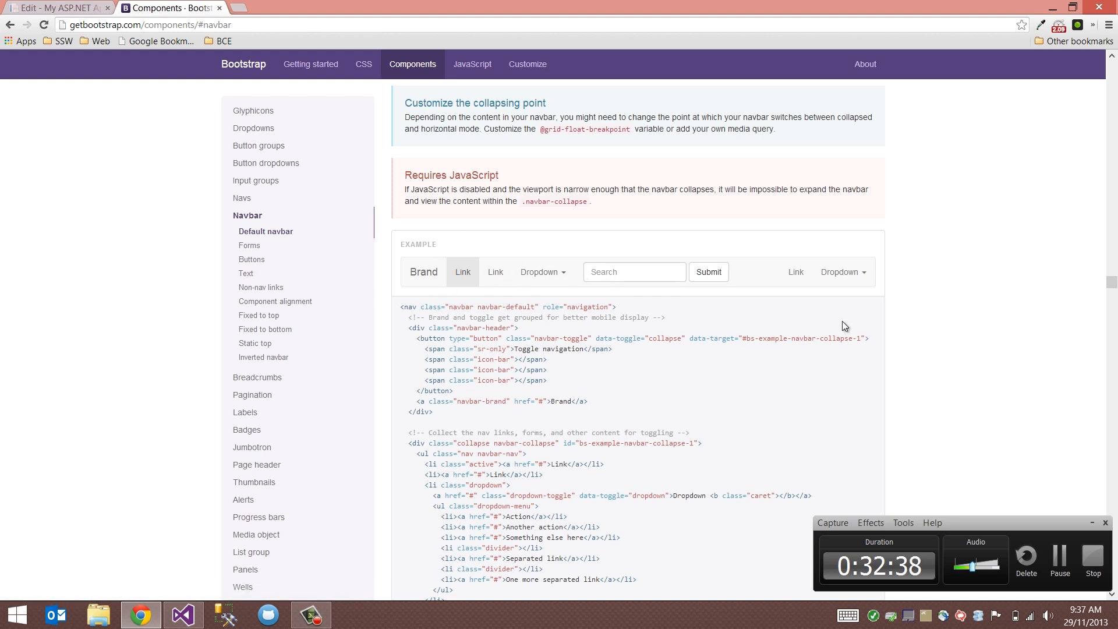
- Browse the Bootstrap Buttons, Button dropdowns and Tables documentation examples
click(363, 64)
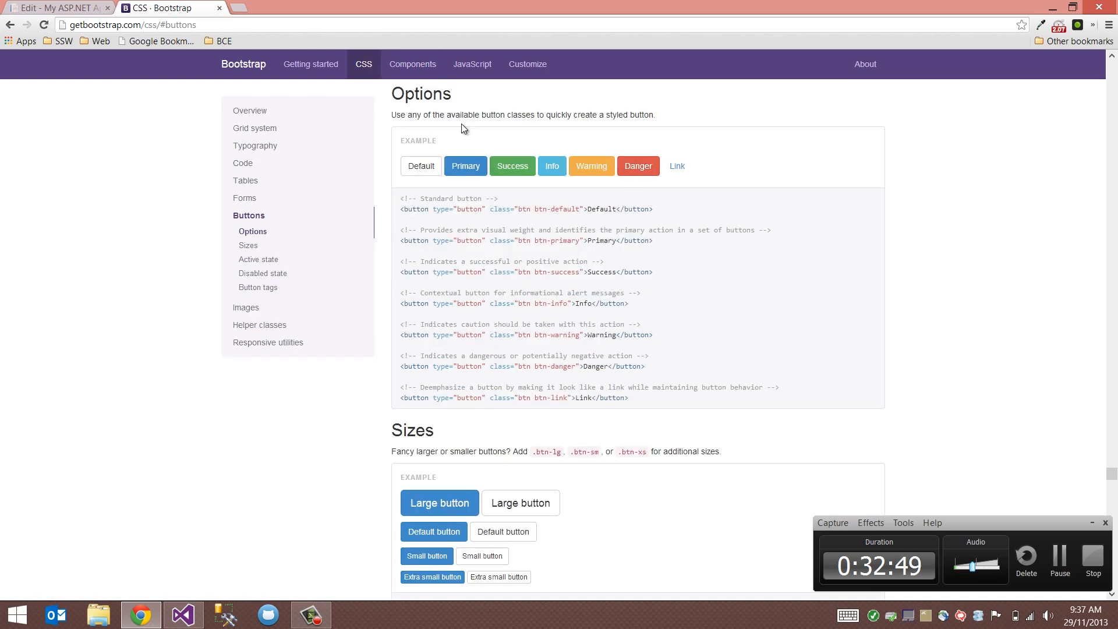
click(412, 64)
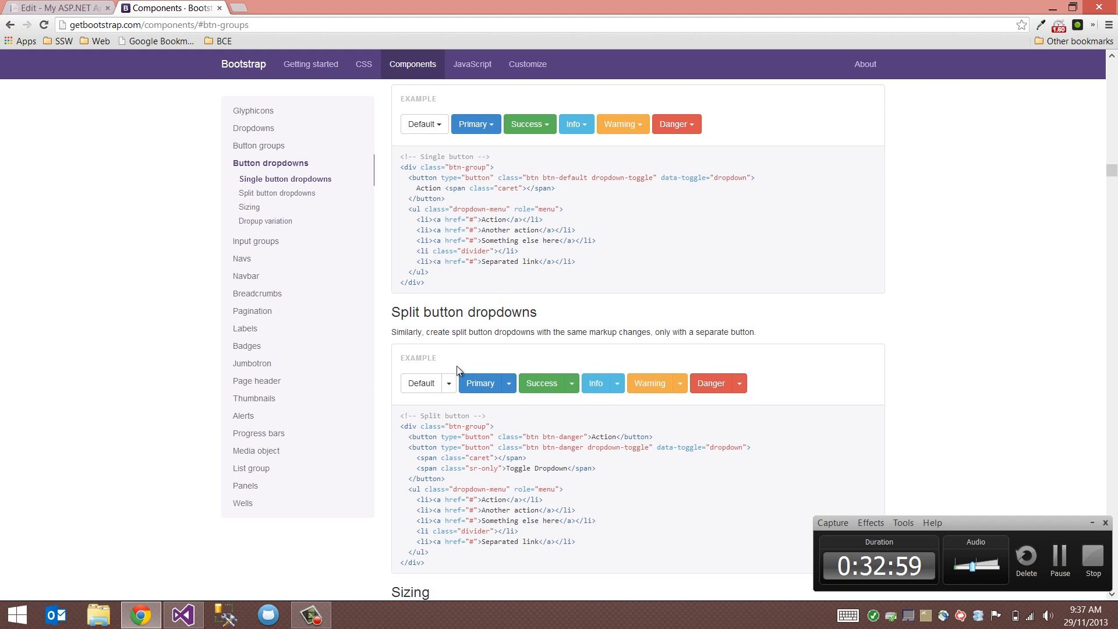
click(449, 383)
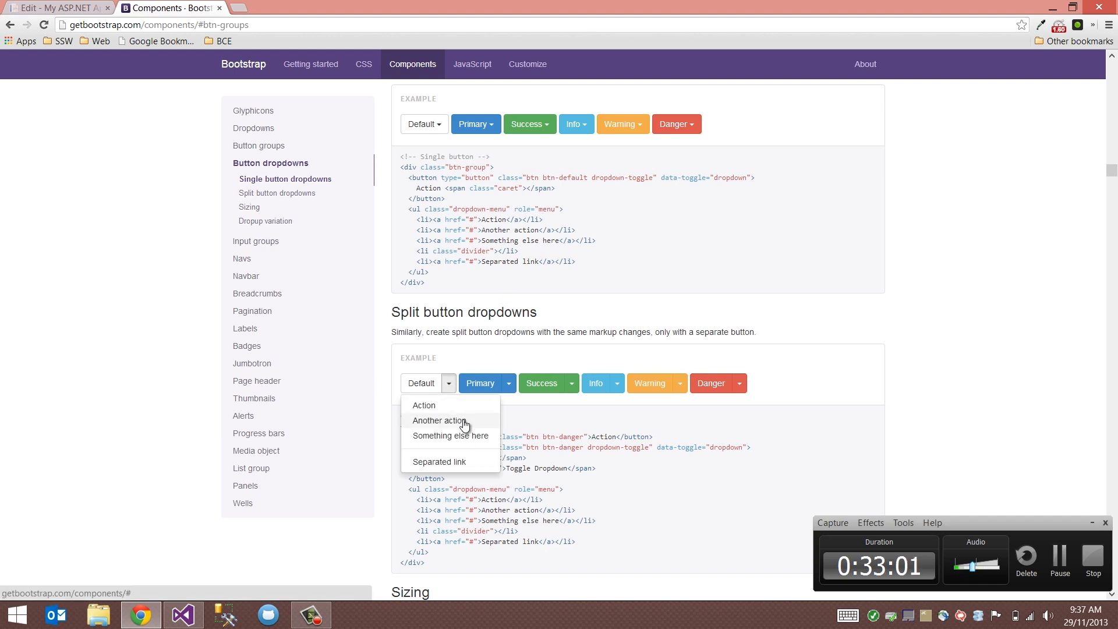
click(363, 64)
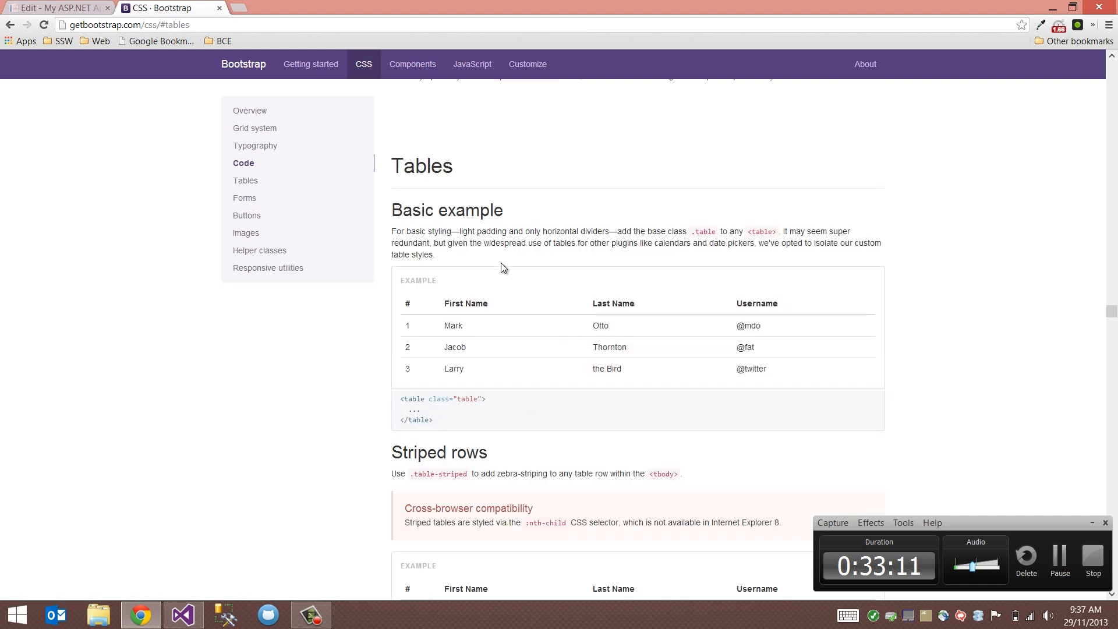
scroll(down, 3)
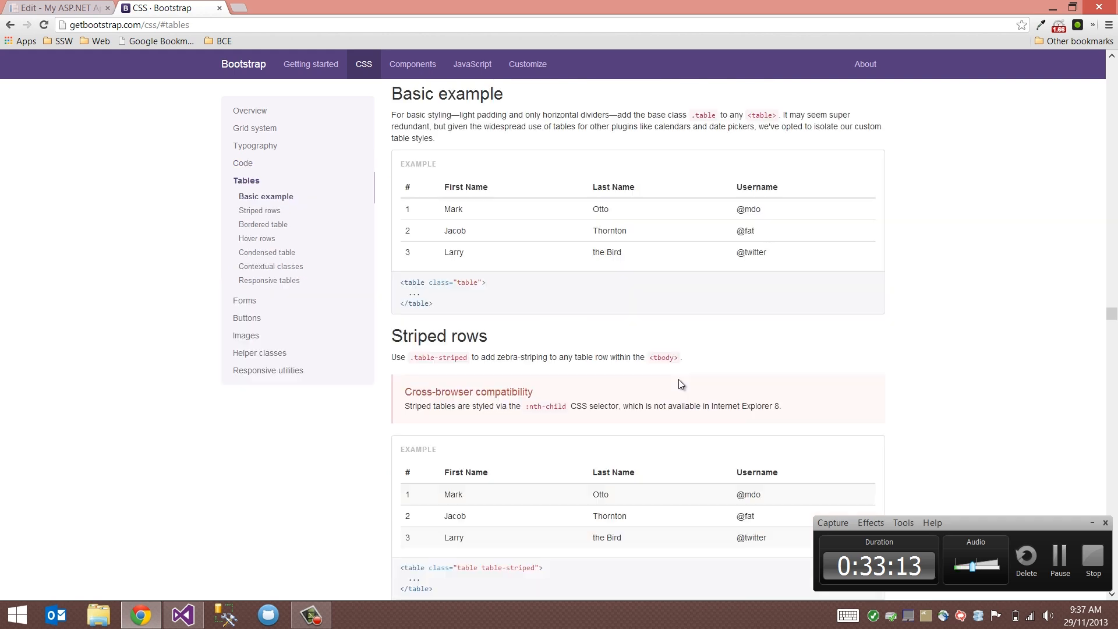
scroll(down, 3)
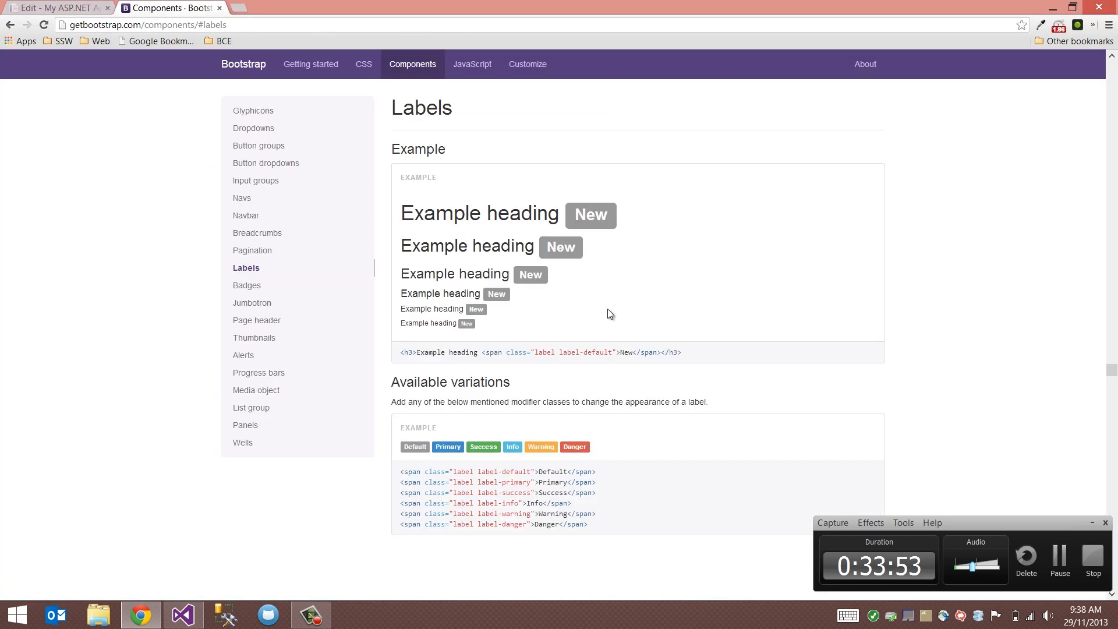
mouse_move(601, 451)
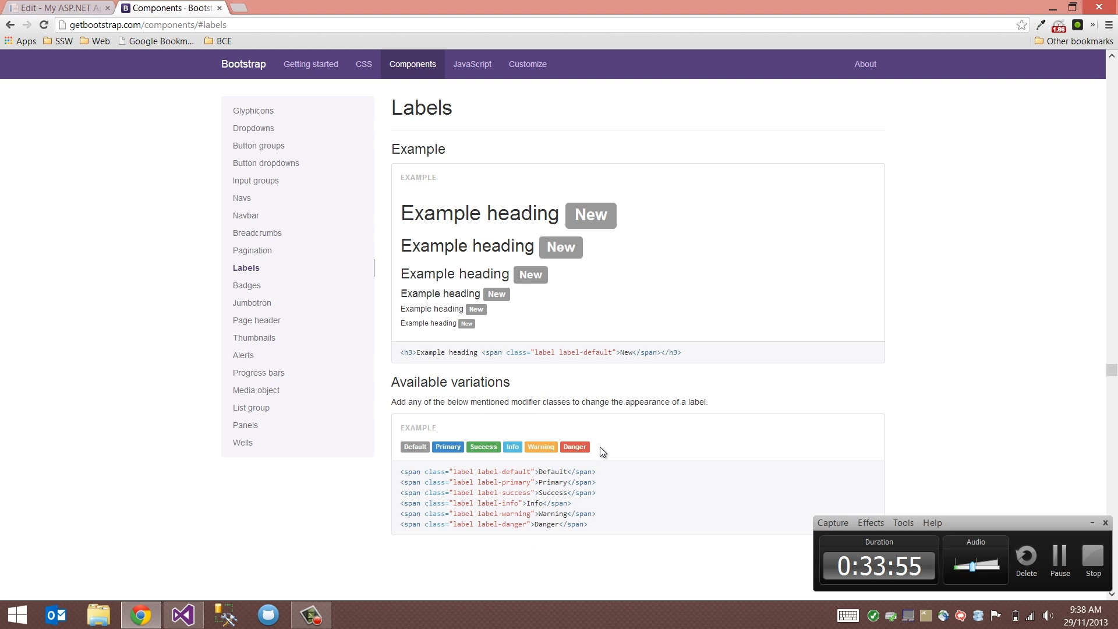
- View the Bootstrap Badges documentation, then the JavaScript Carousel examples
click(247, 286)
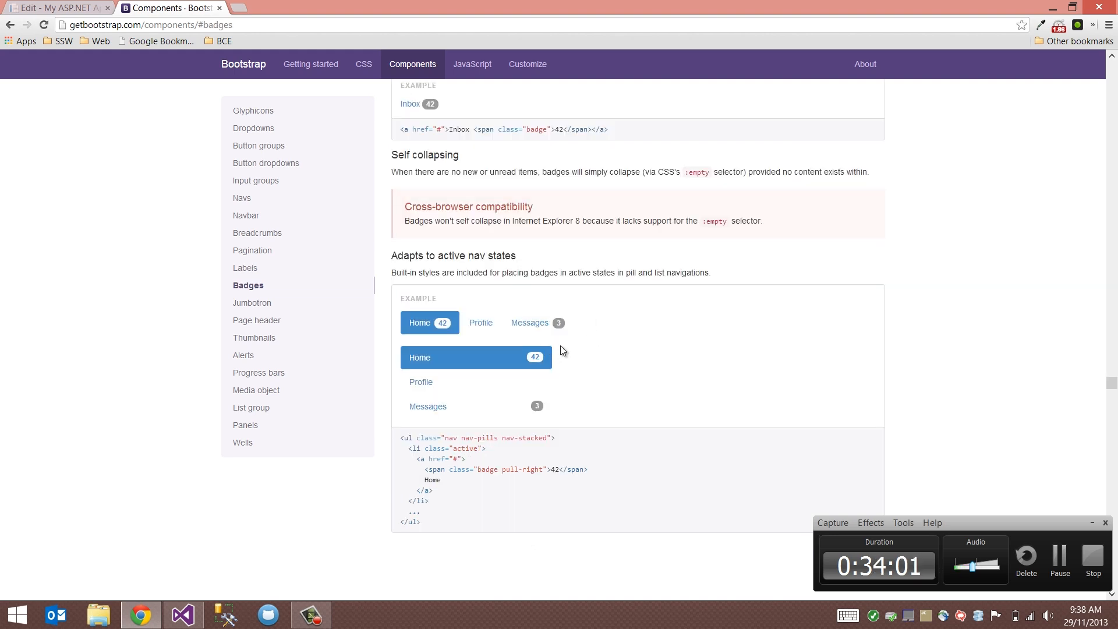
click(244, 354)
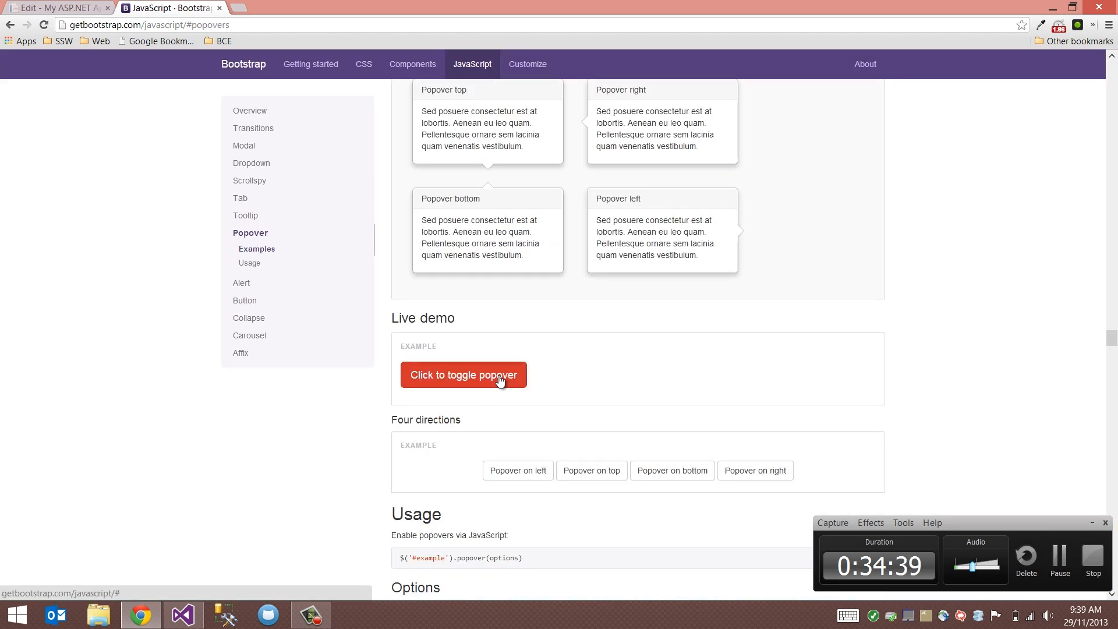
click(249, 335)
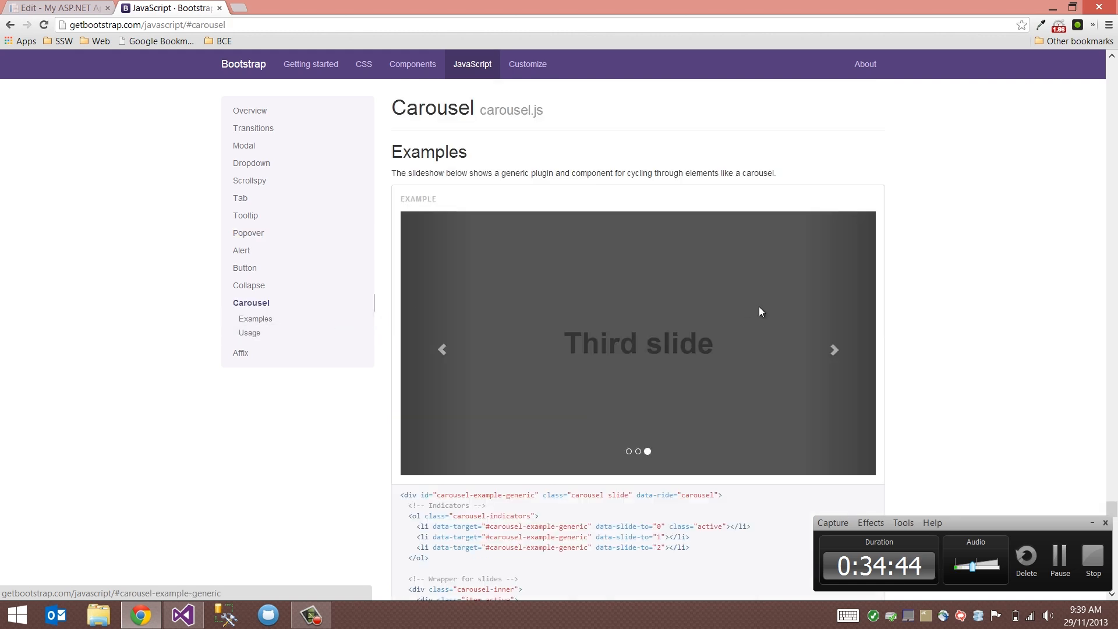
click(835, 350)
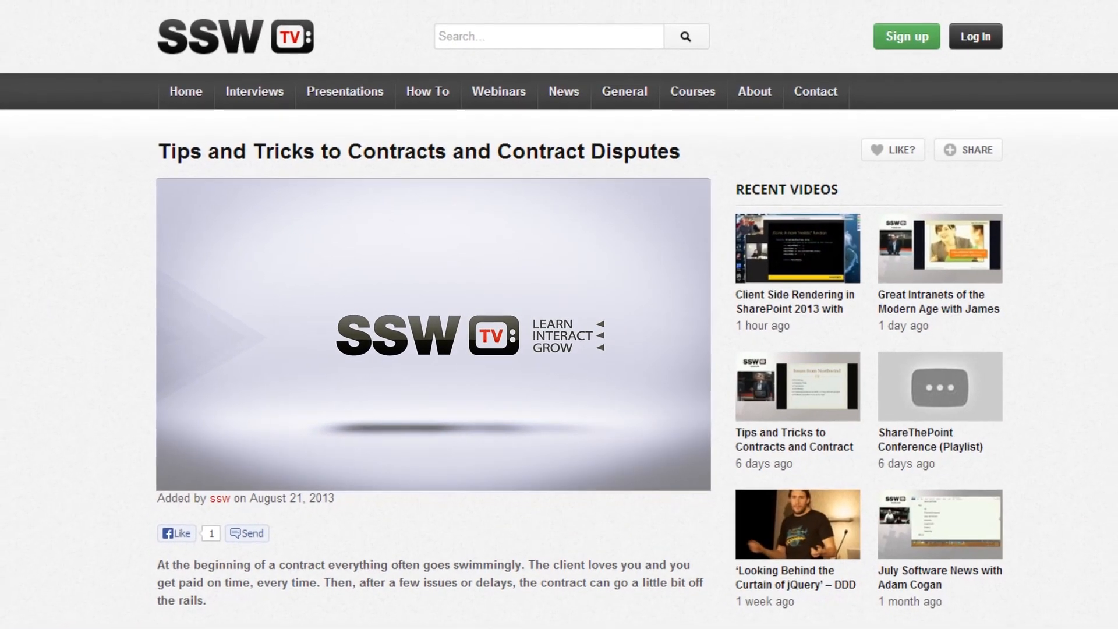
scroll(down, 3)
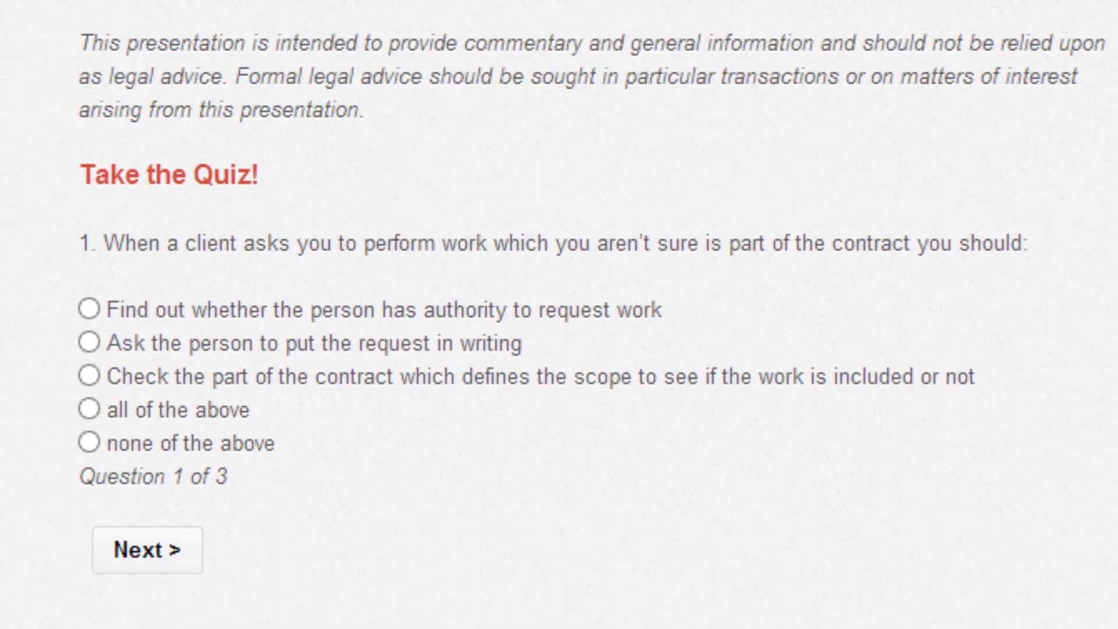